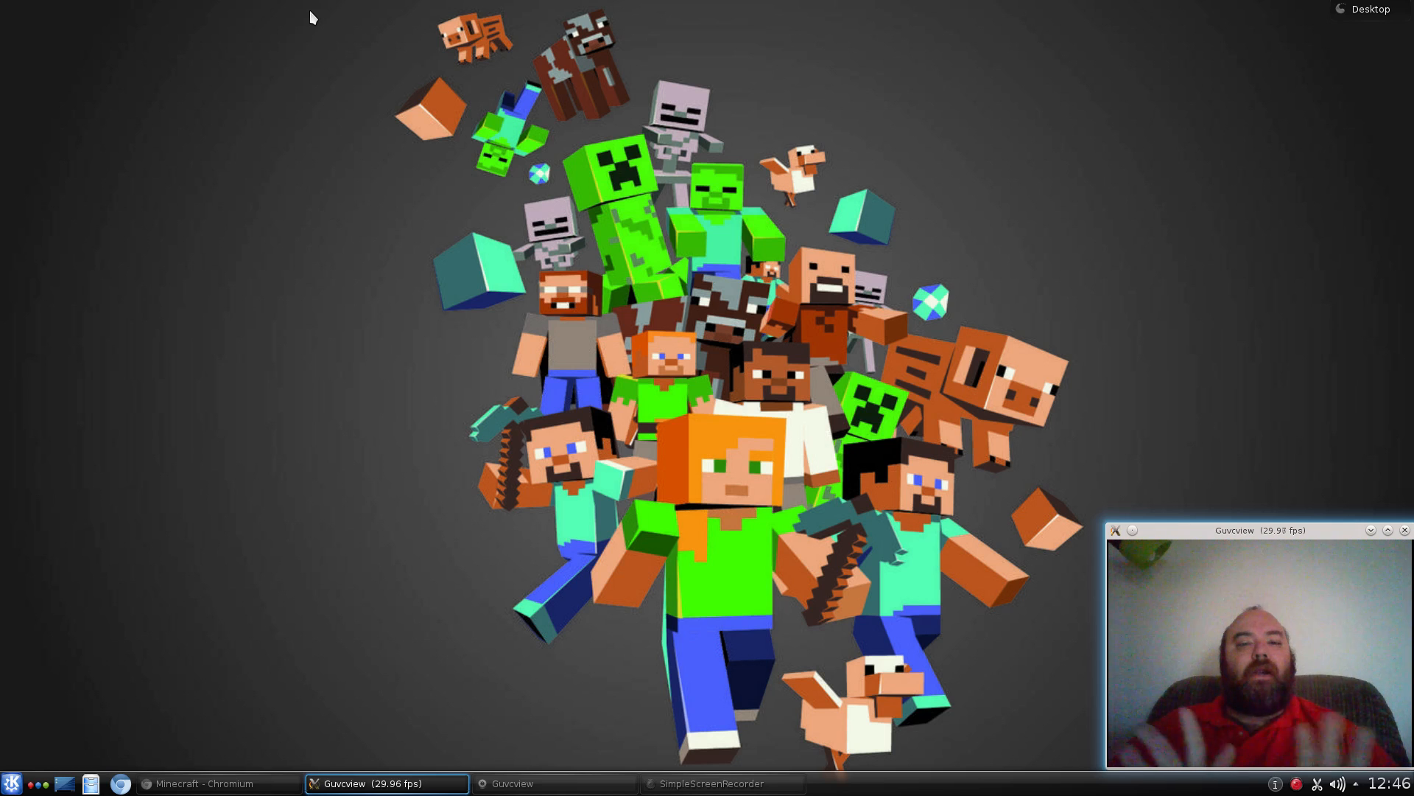
mouse_move(152, 406)
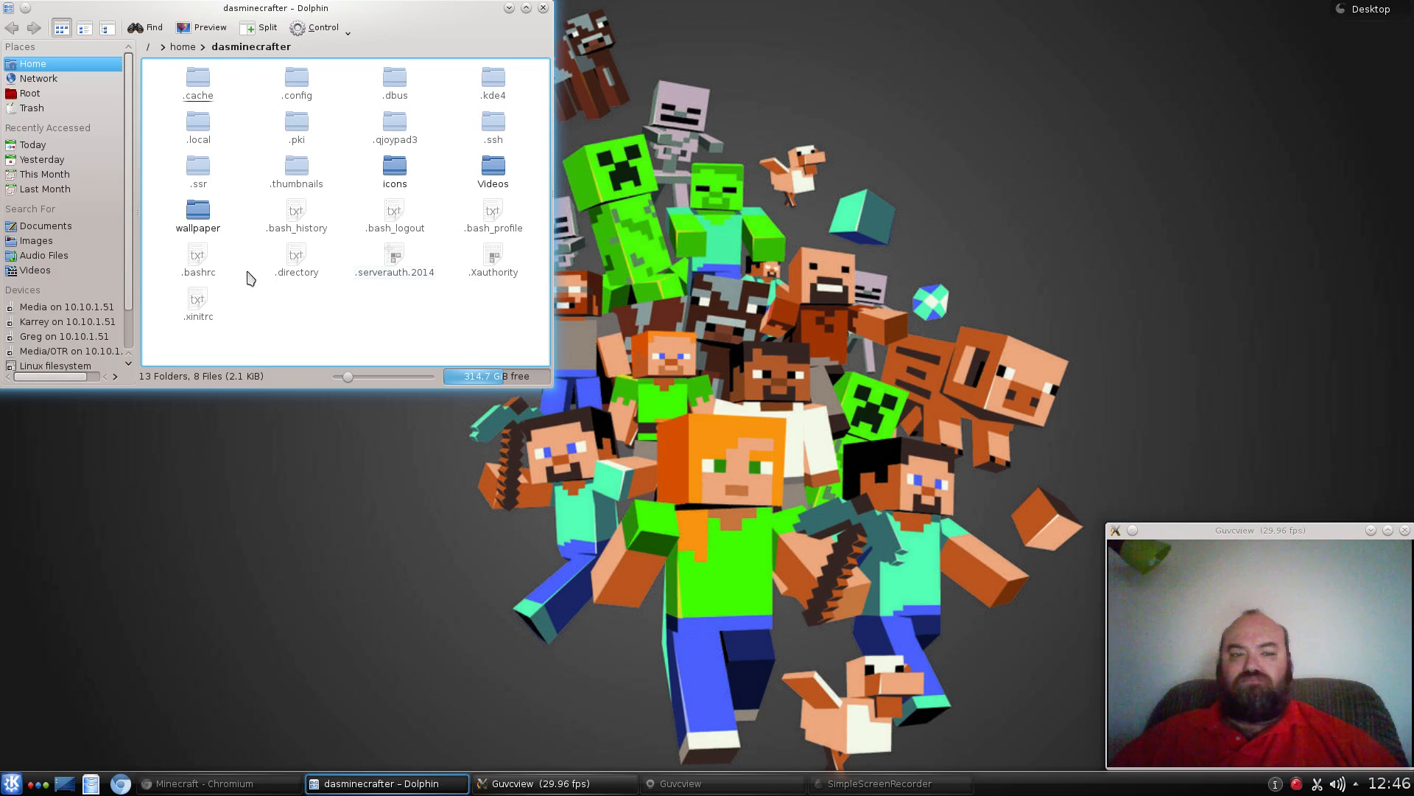
mouse_move(299, 378)
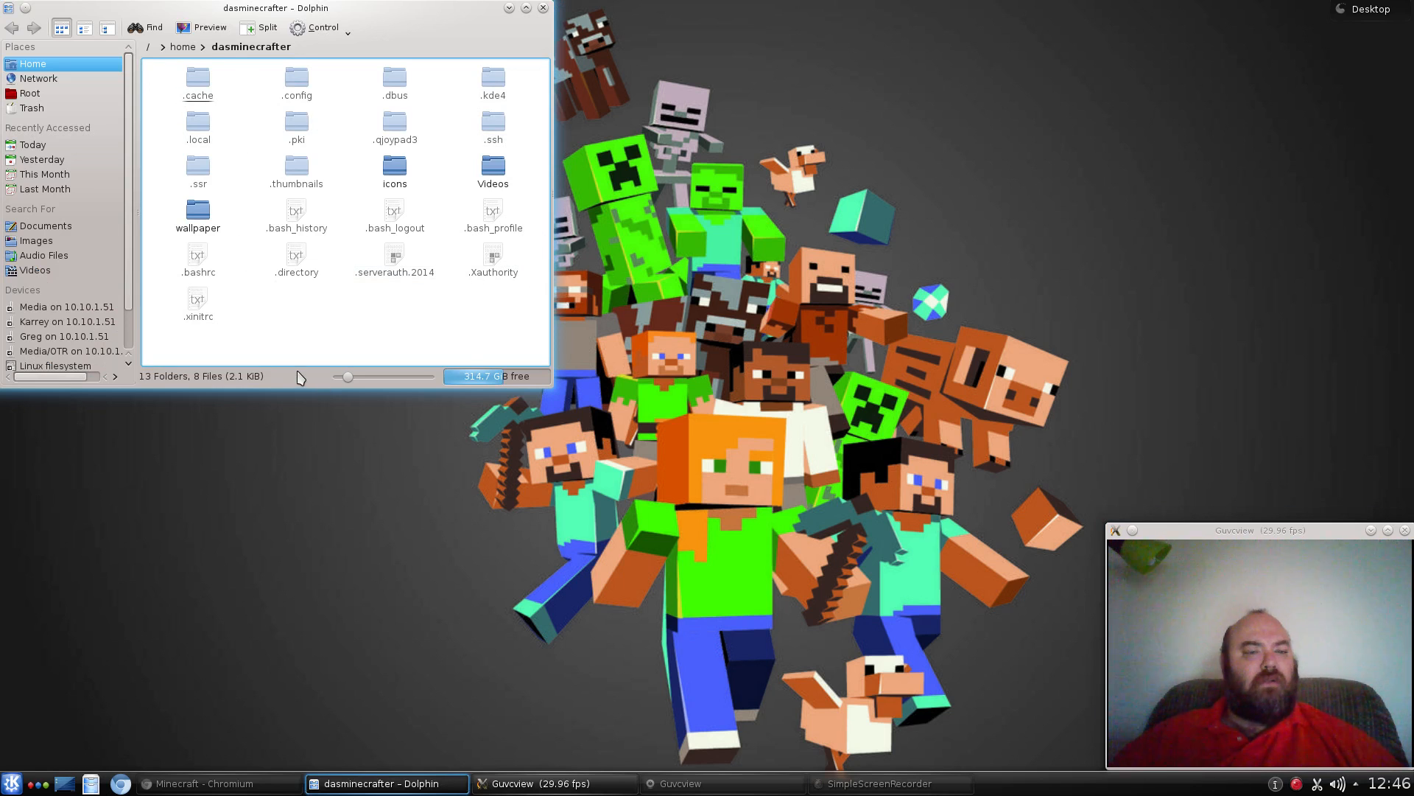
mouse_move(514, 406)
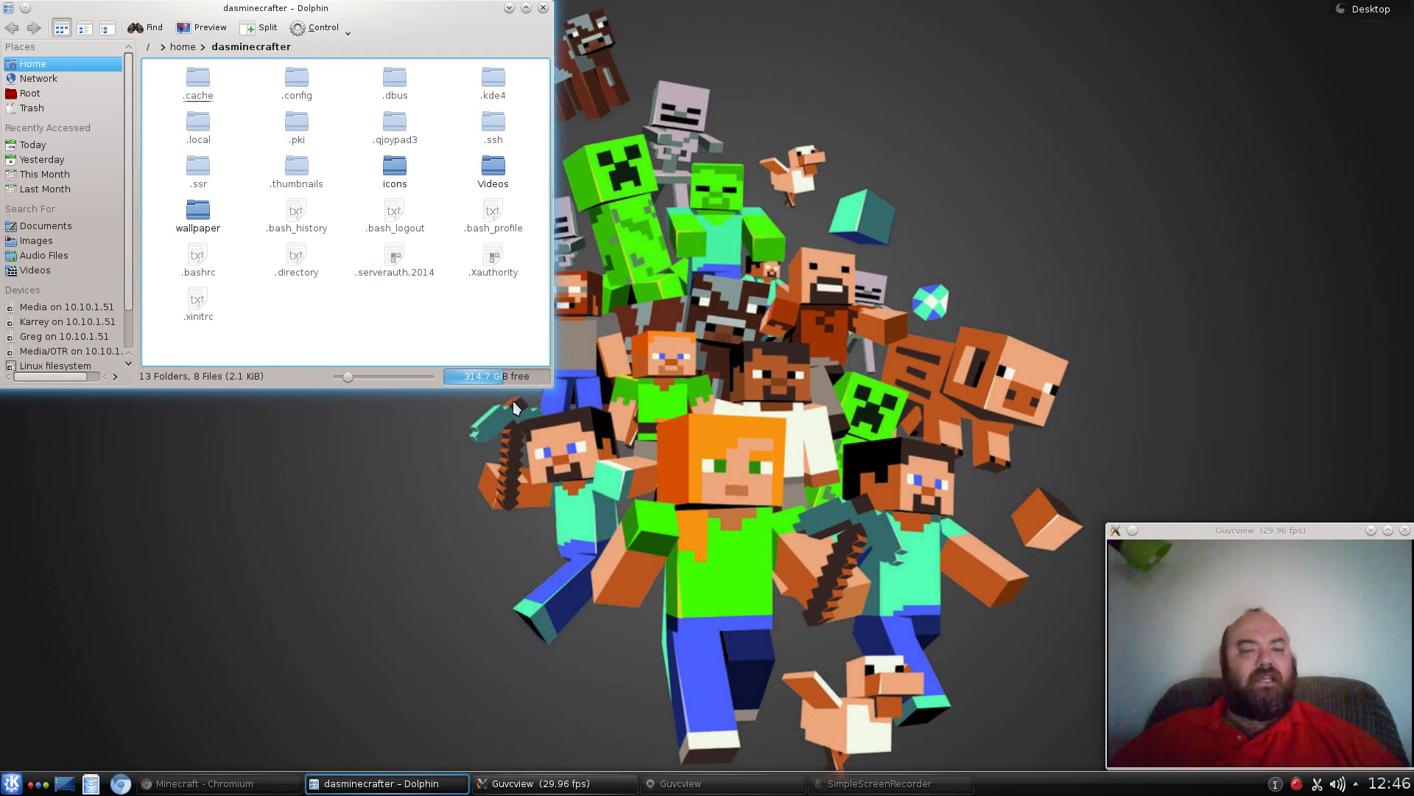
Bring the Minecraft website forward in Chromium and go to its download page.
click(542, 9)
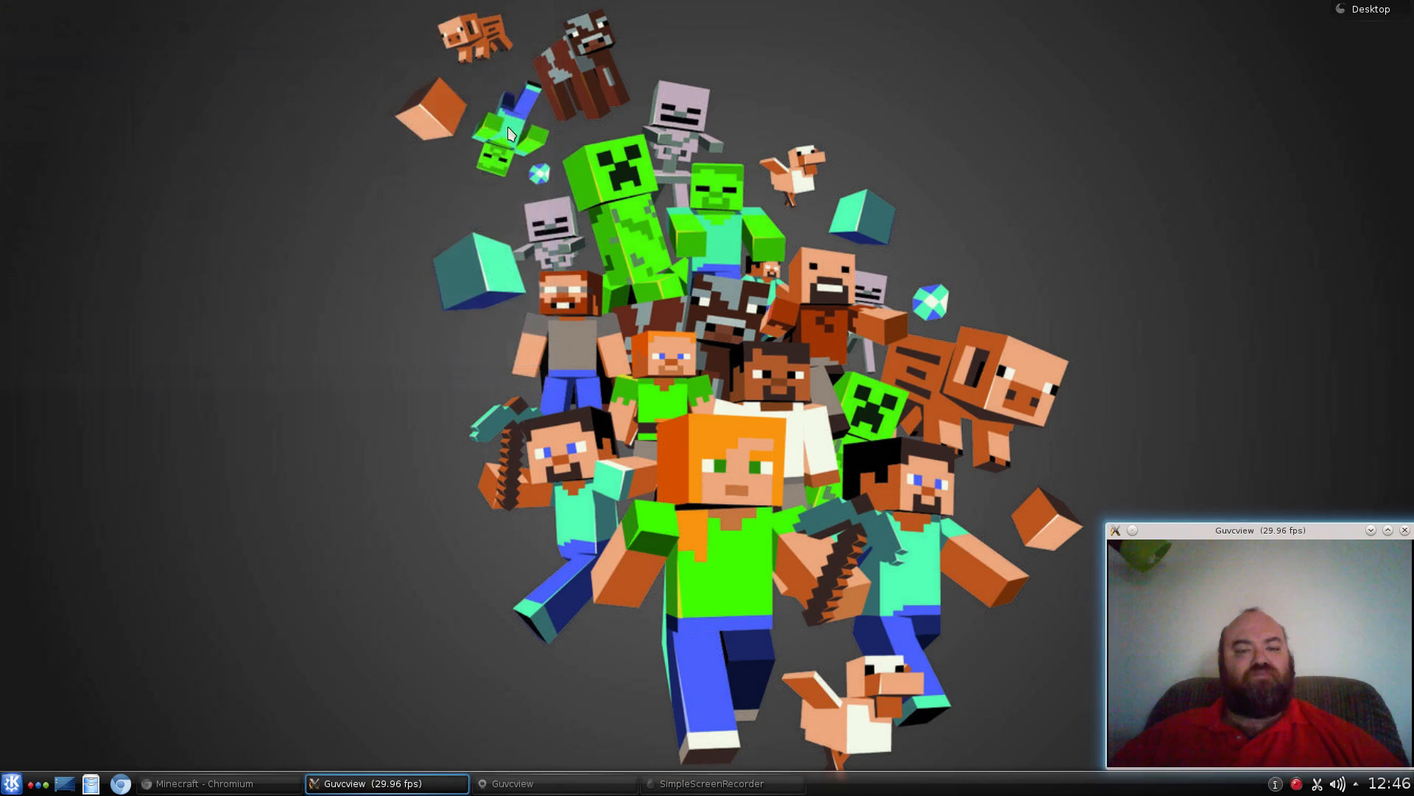
mouse_move(345, 467)
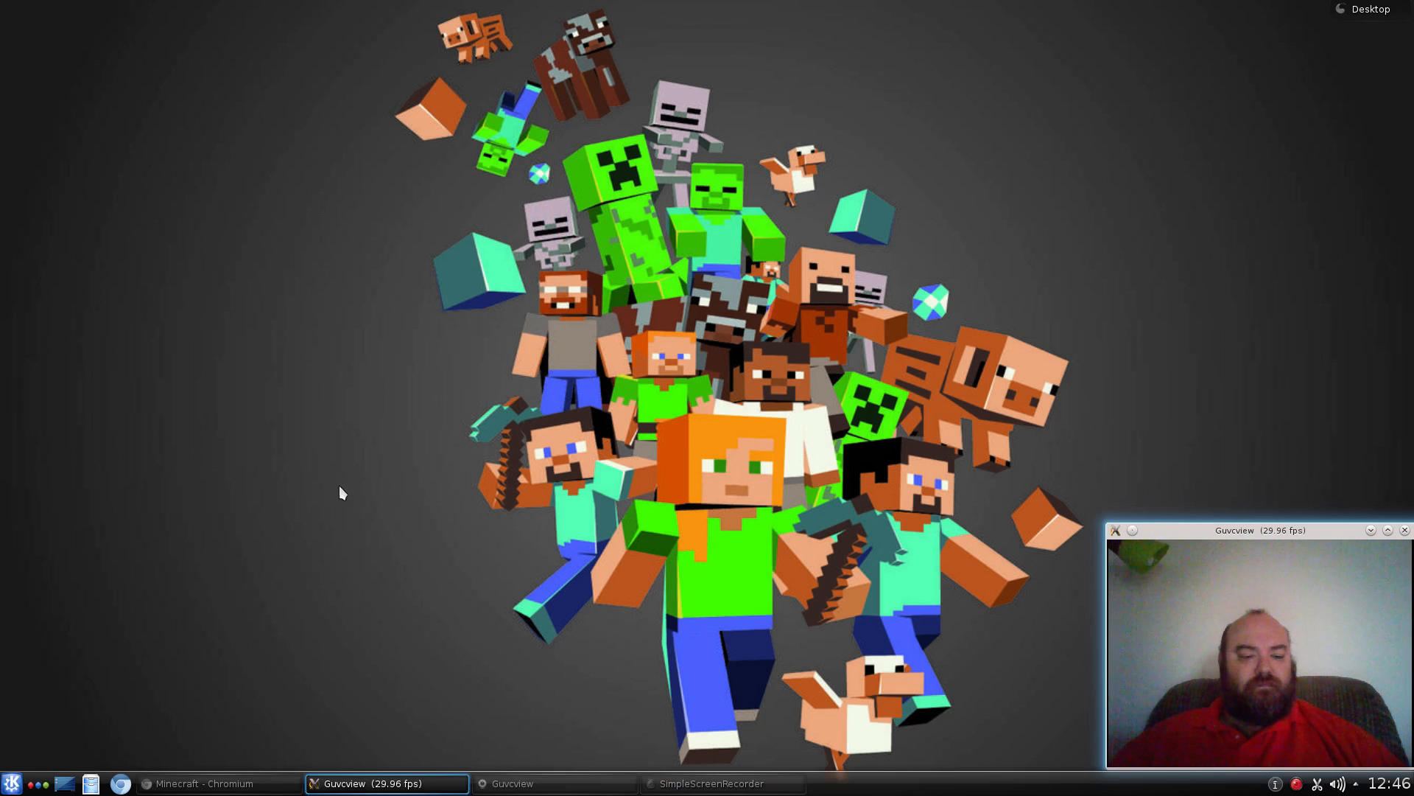
mouse_move(220, 782)
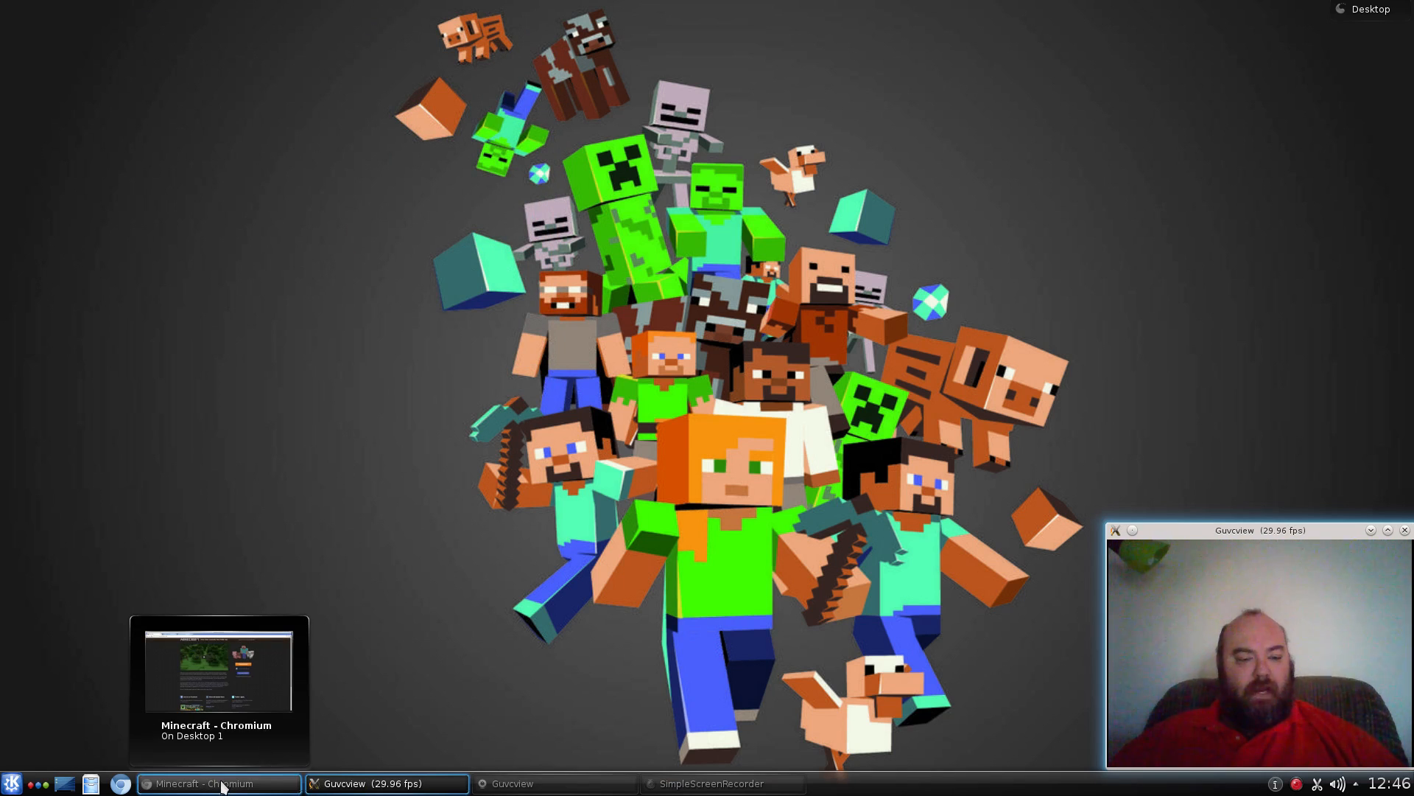
click(220, 782)
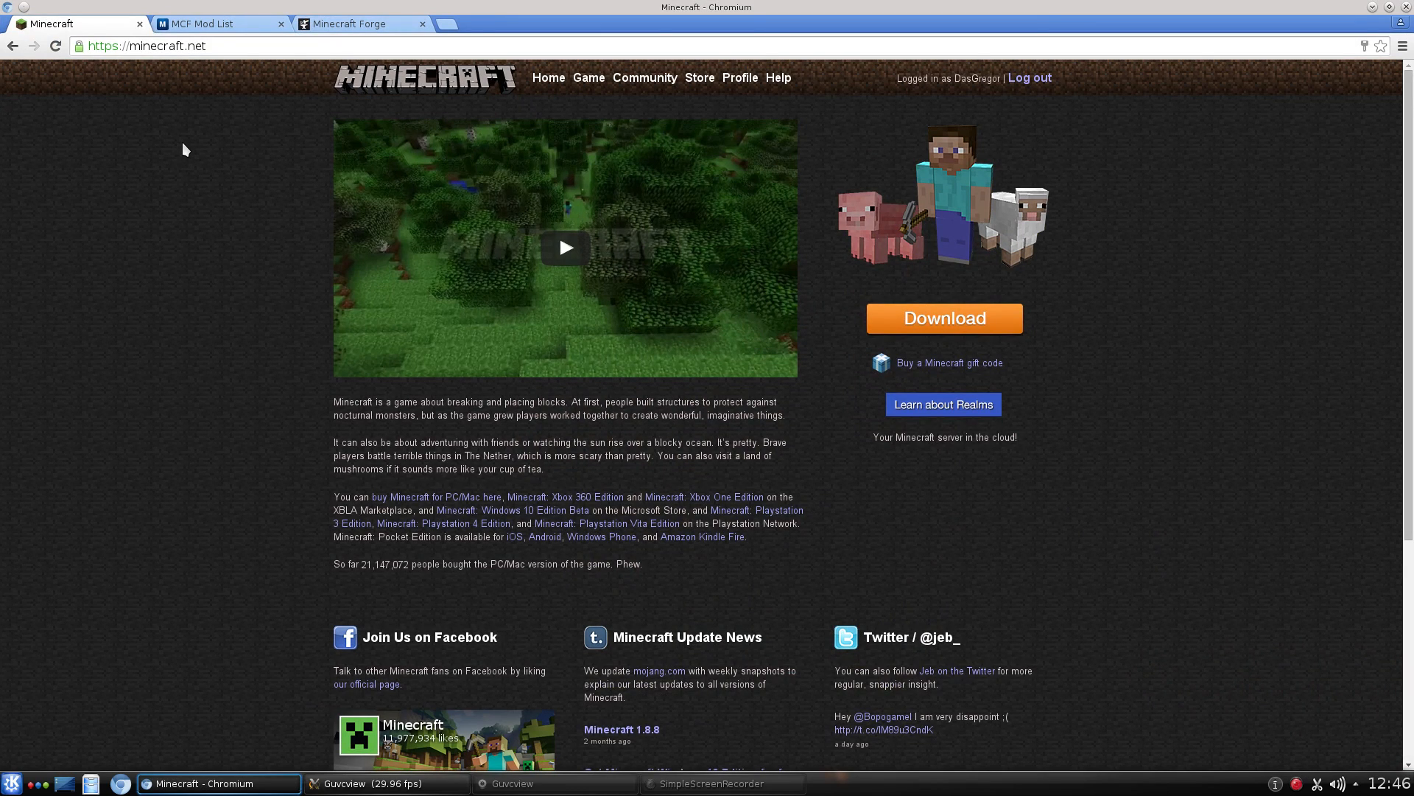
mouse_move(940, 224)
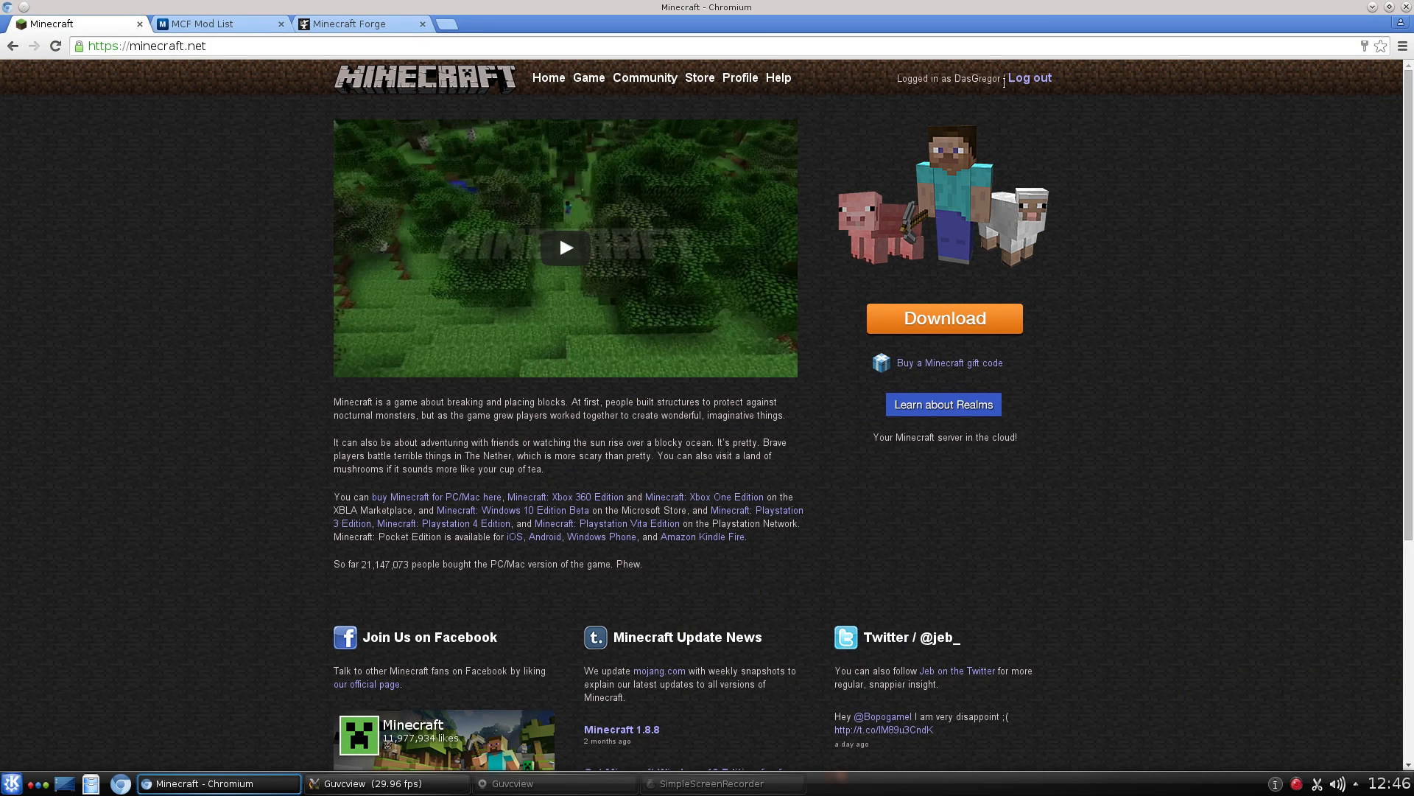
mouse_move(964, 122)
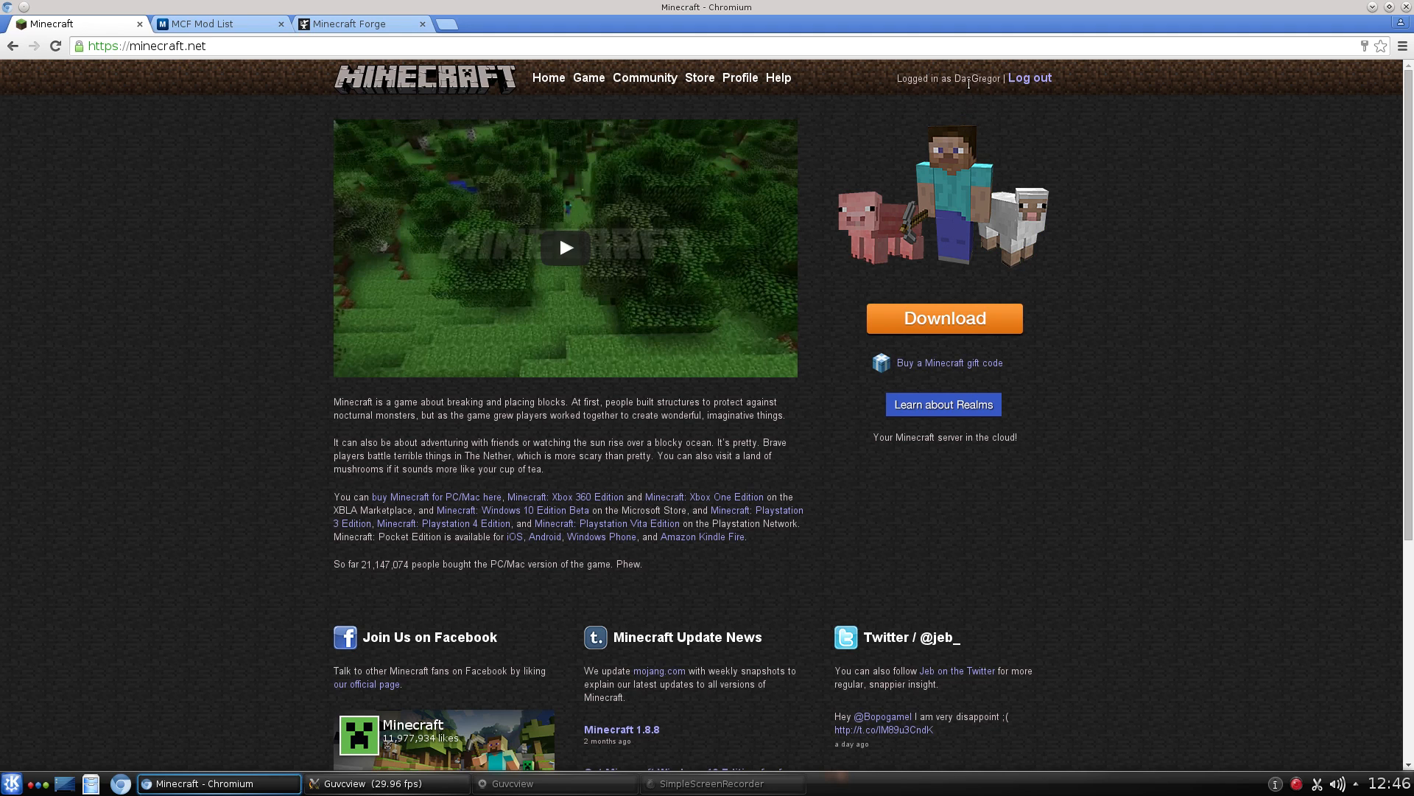
mouse_move(939, 106)
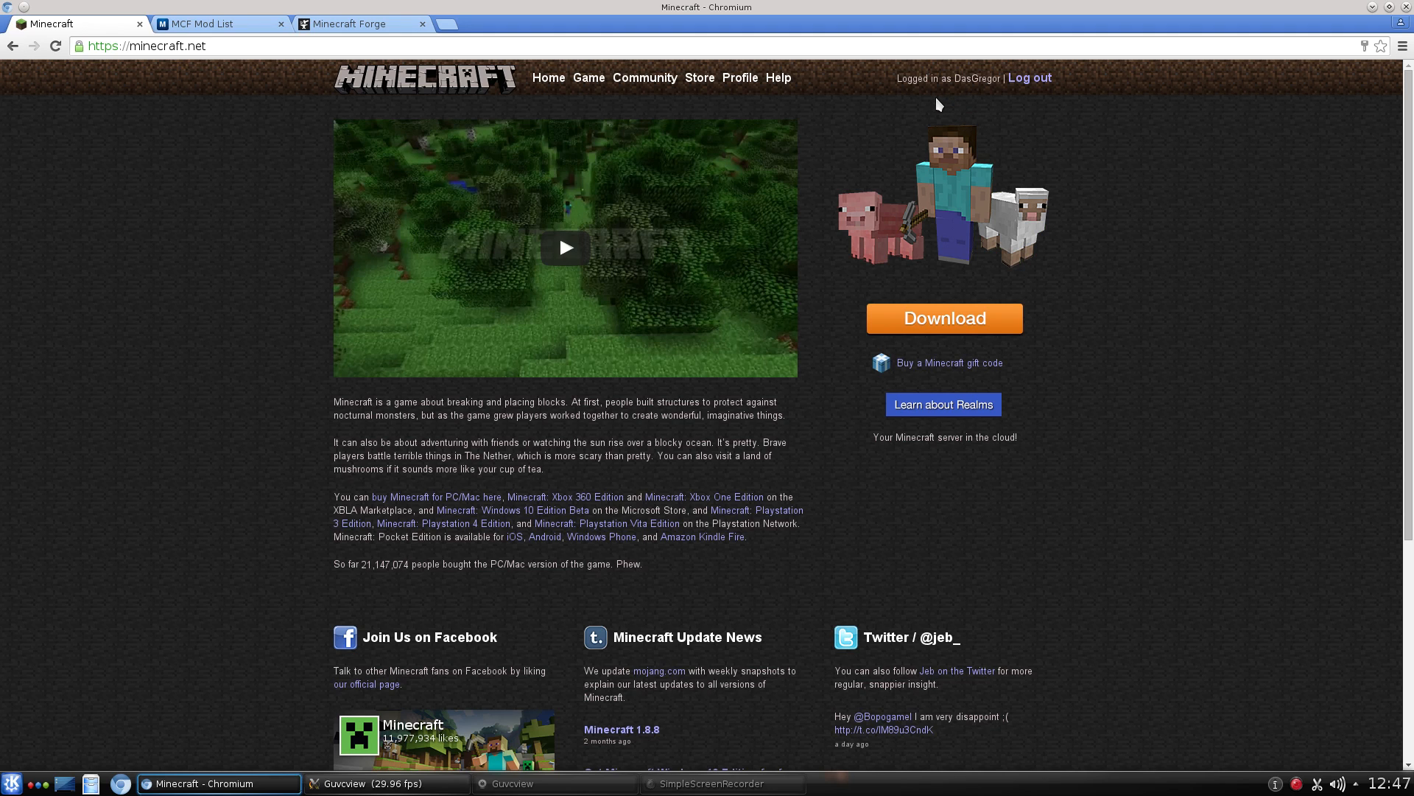
mouse_move(935, 323)
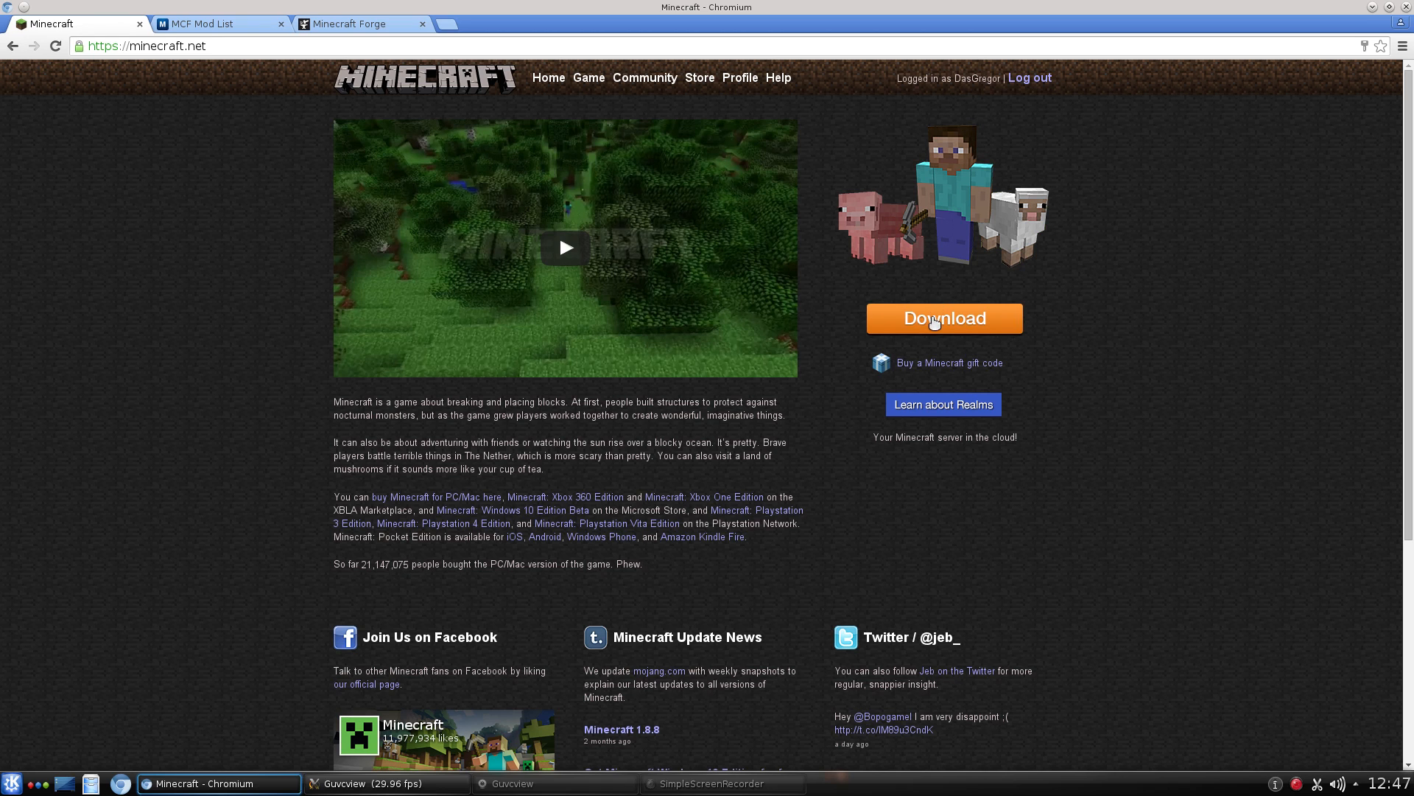
click(943, 318)
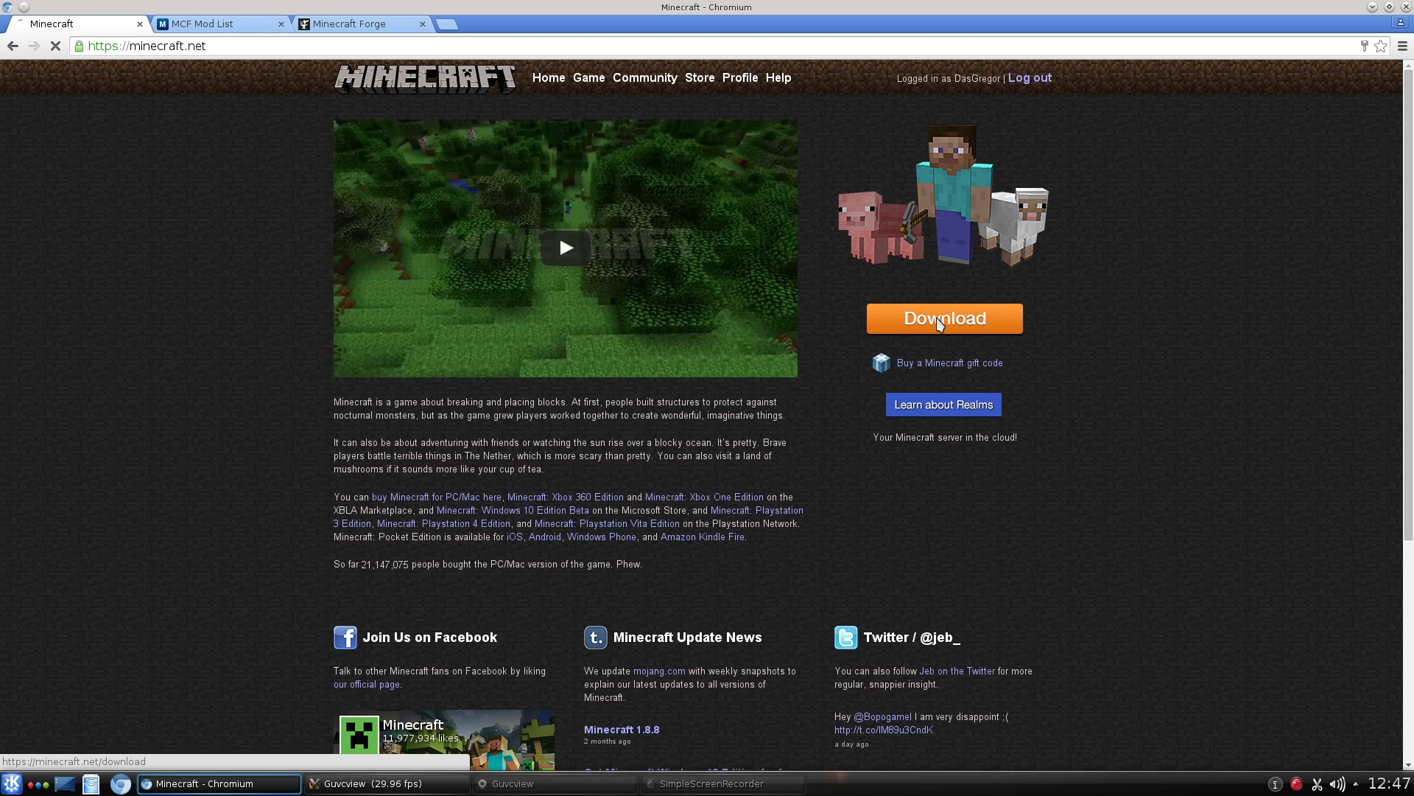
Download Minecraft.jar, keep it despite the harmful-file warning, and minimize Chromium.
click(943, 318)
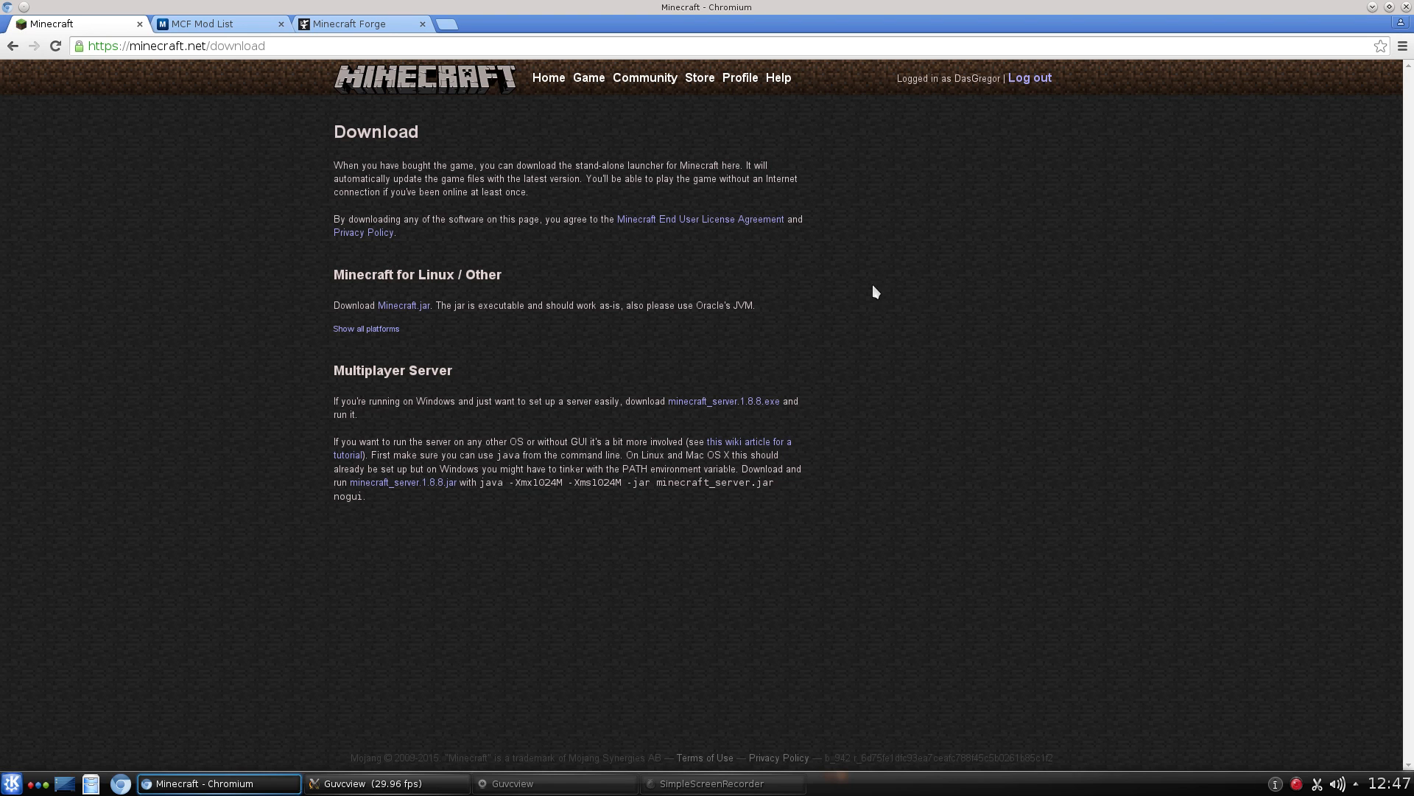
mouse_move(221, 262)
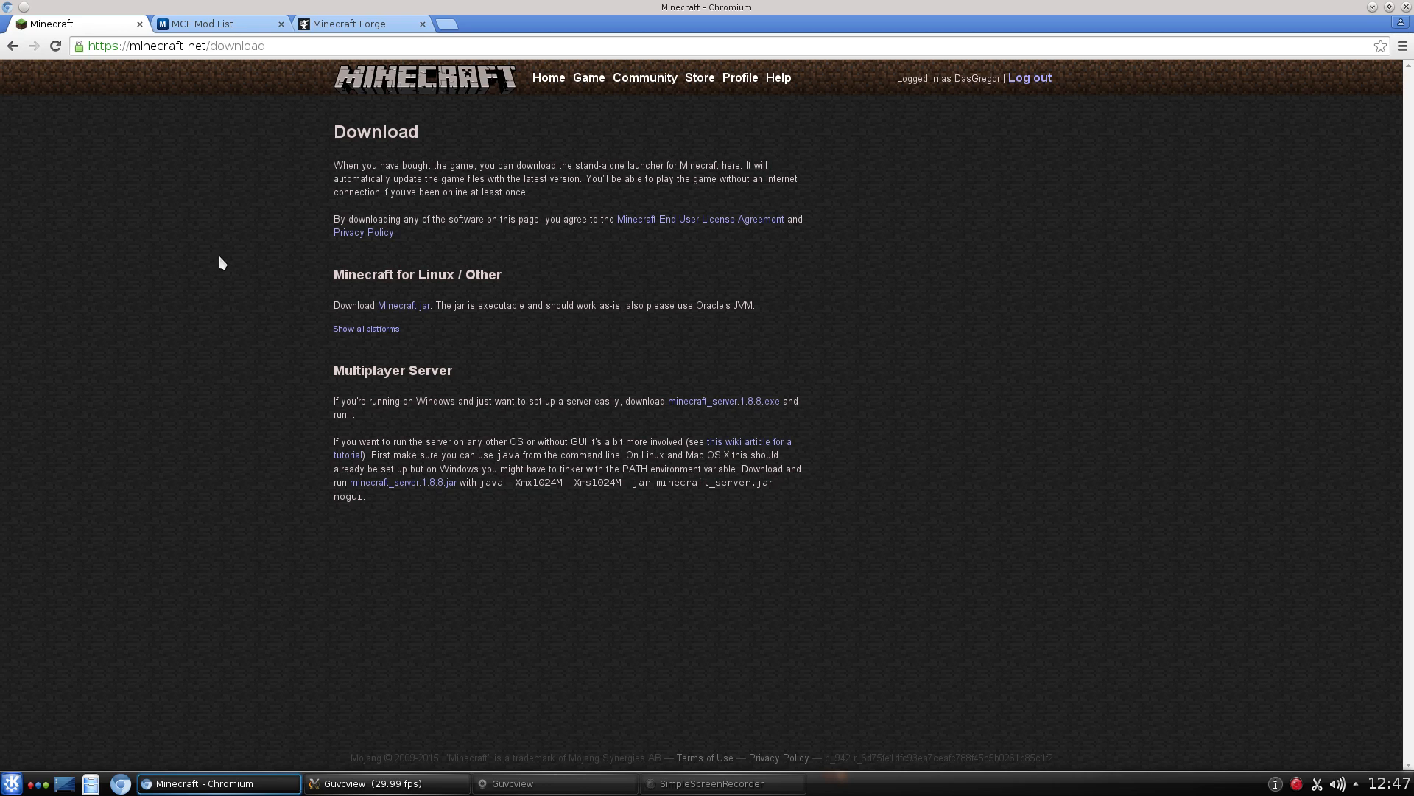
mouse_move(370, 297)
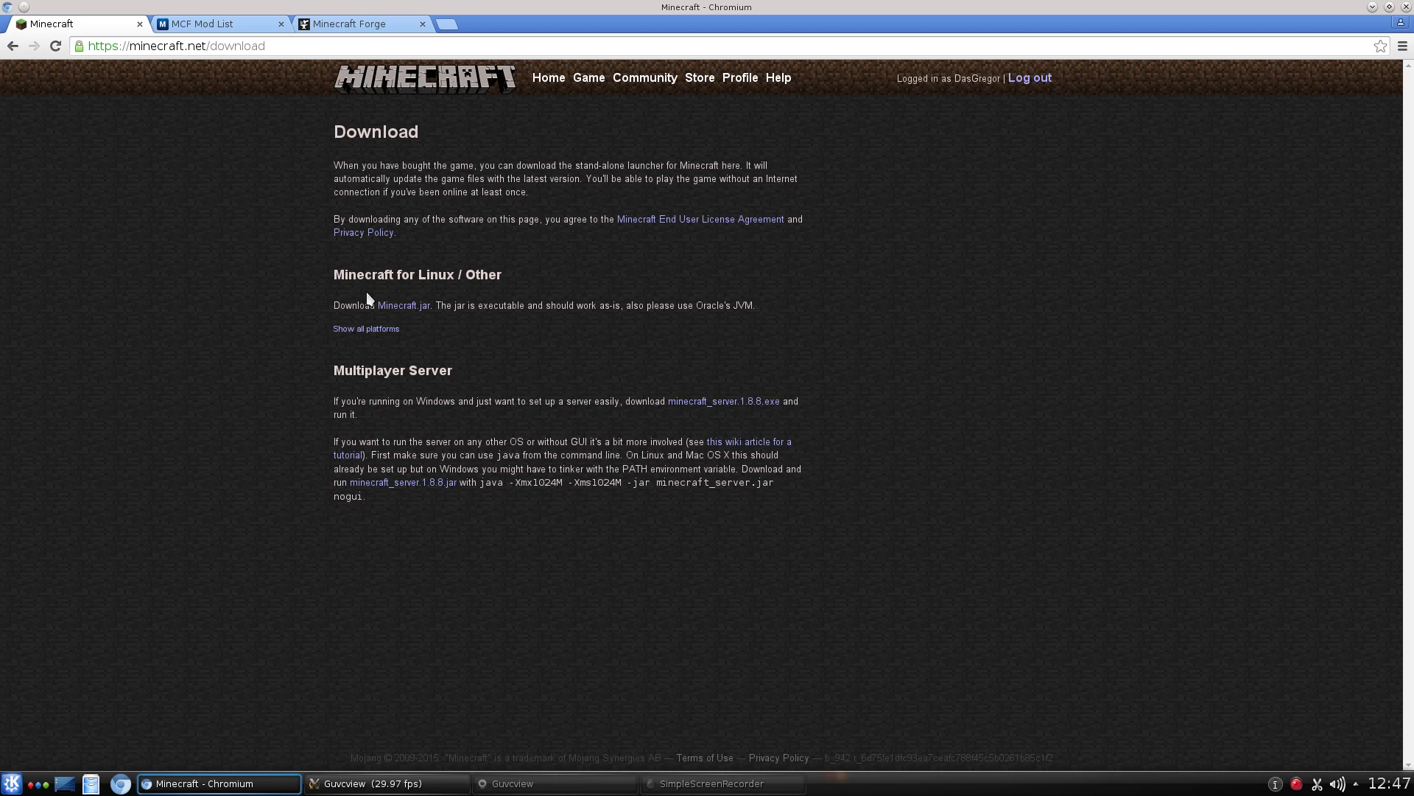
mouse_move(520, 379)
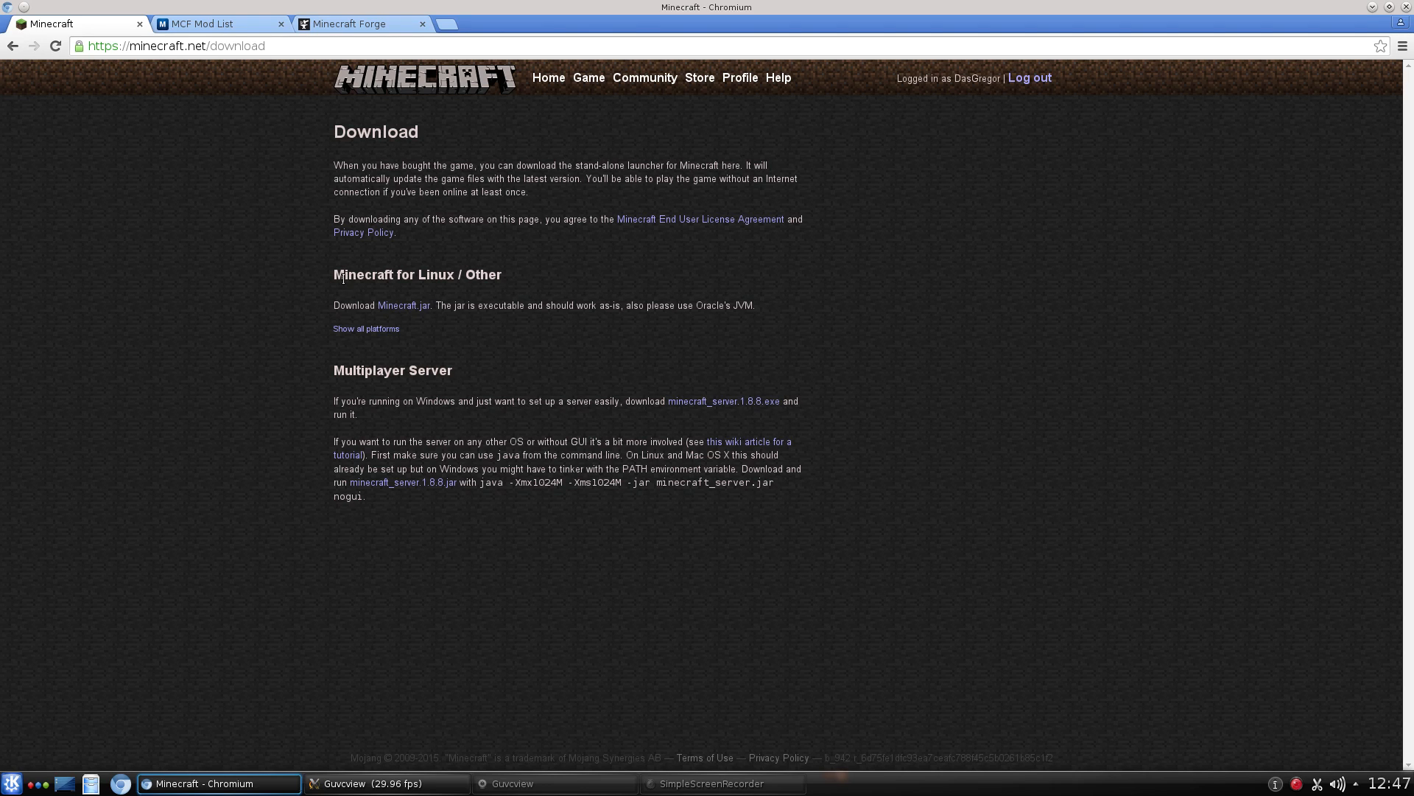
mouse_move(489, 292)
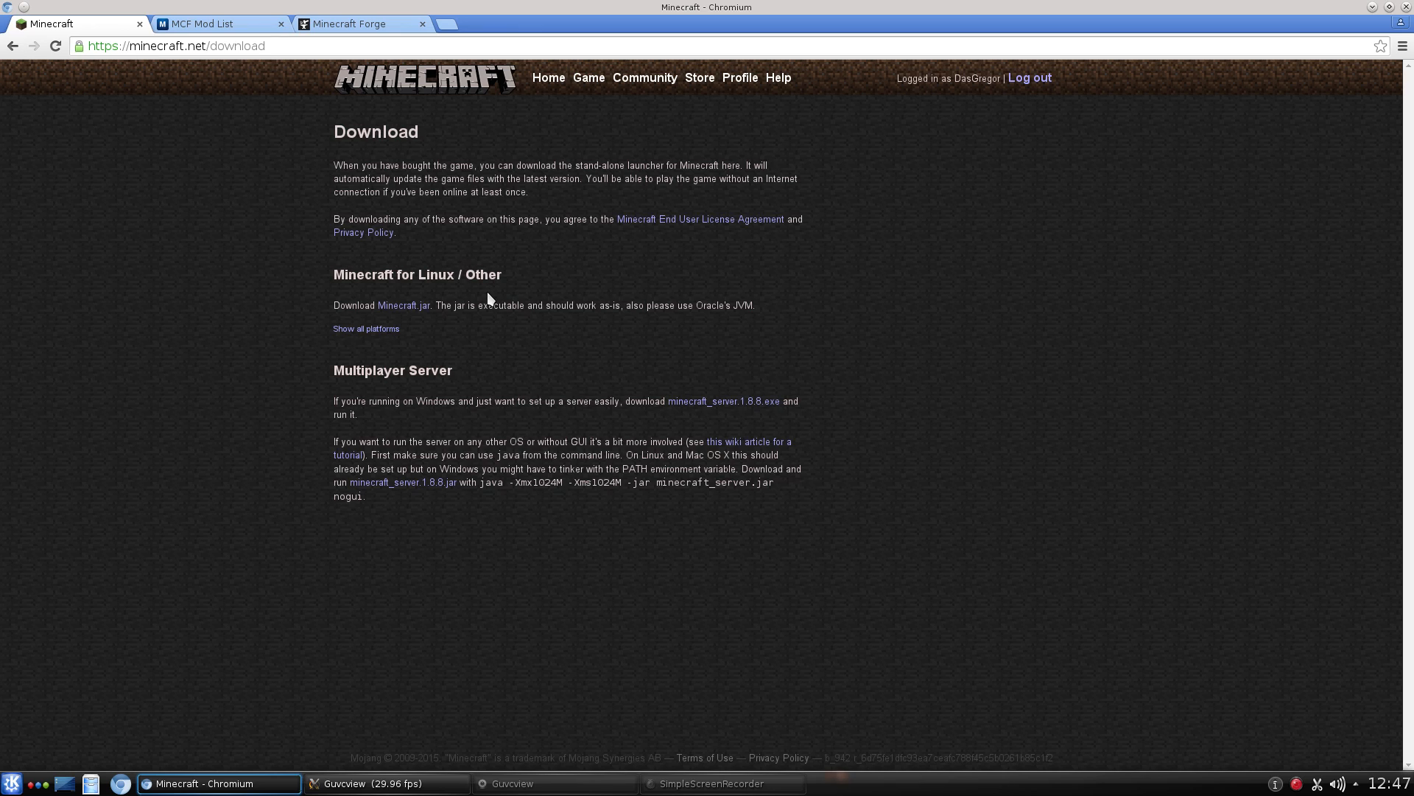
mouse_move(377, 295)
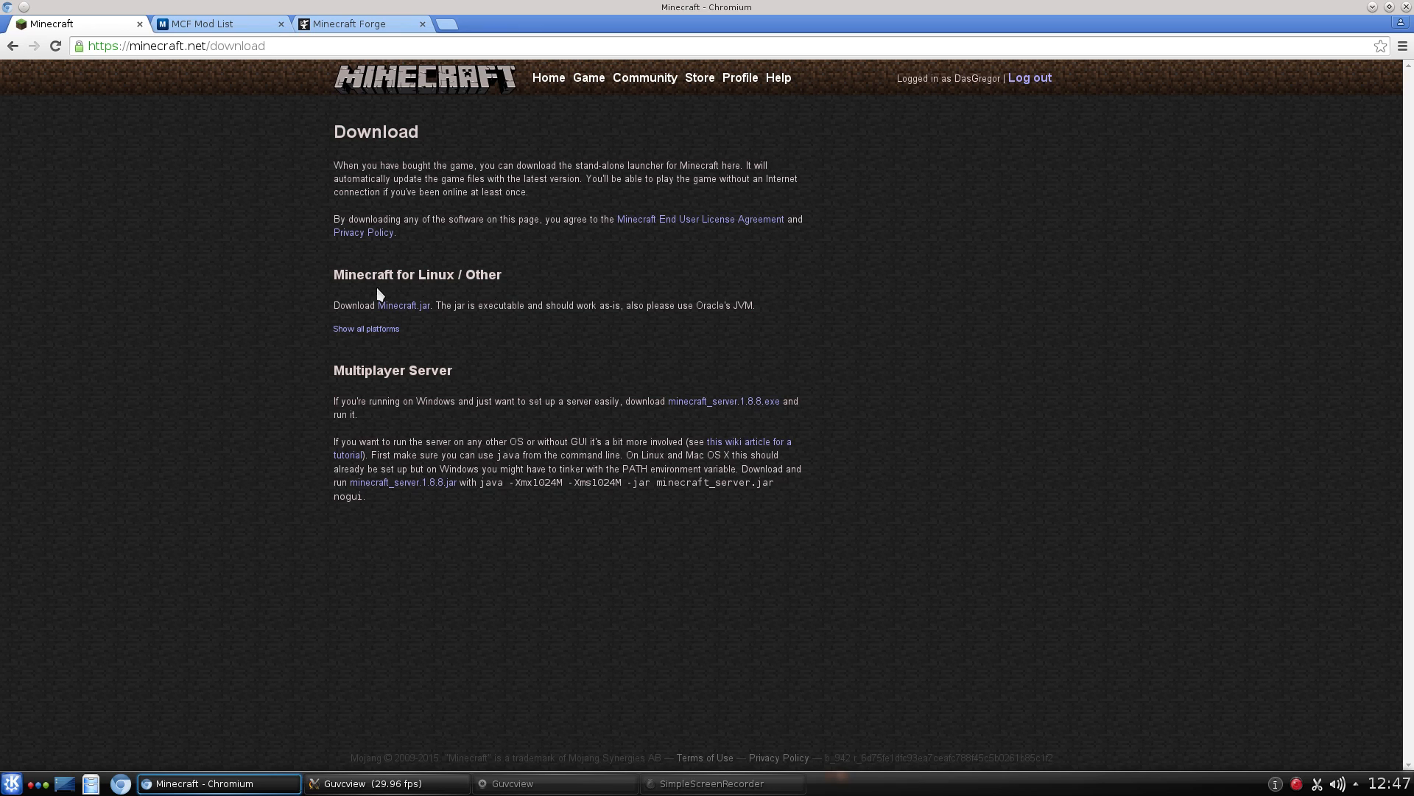
mouse_move(402, 307)
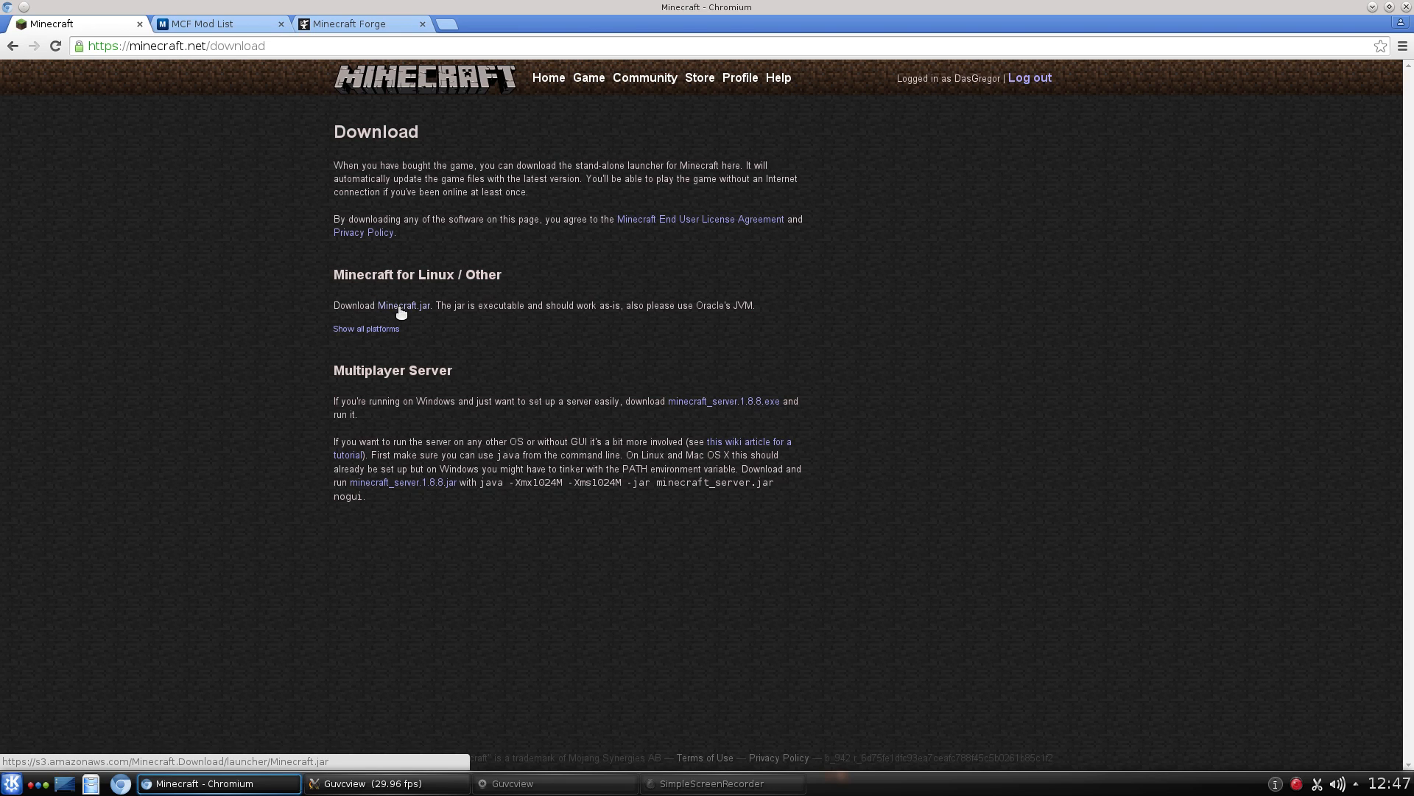
click(392, 305)
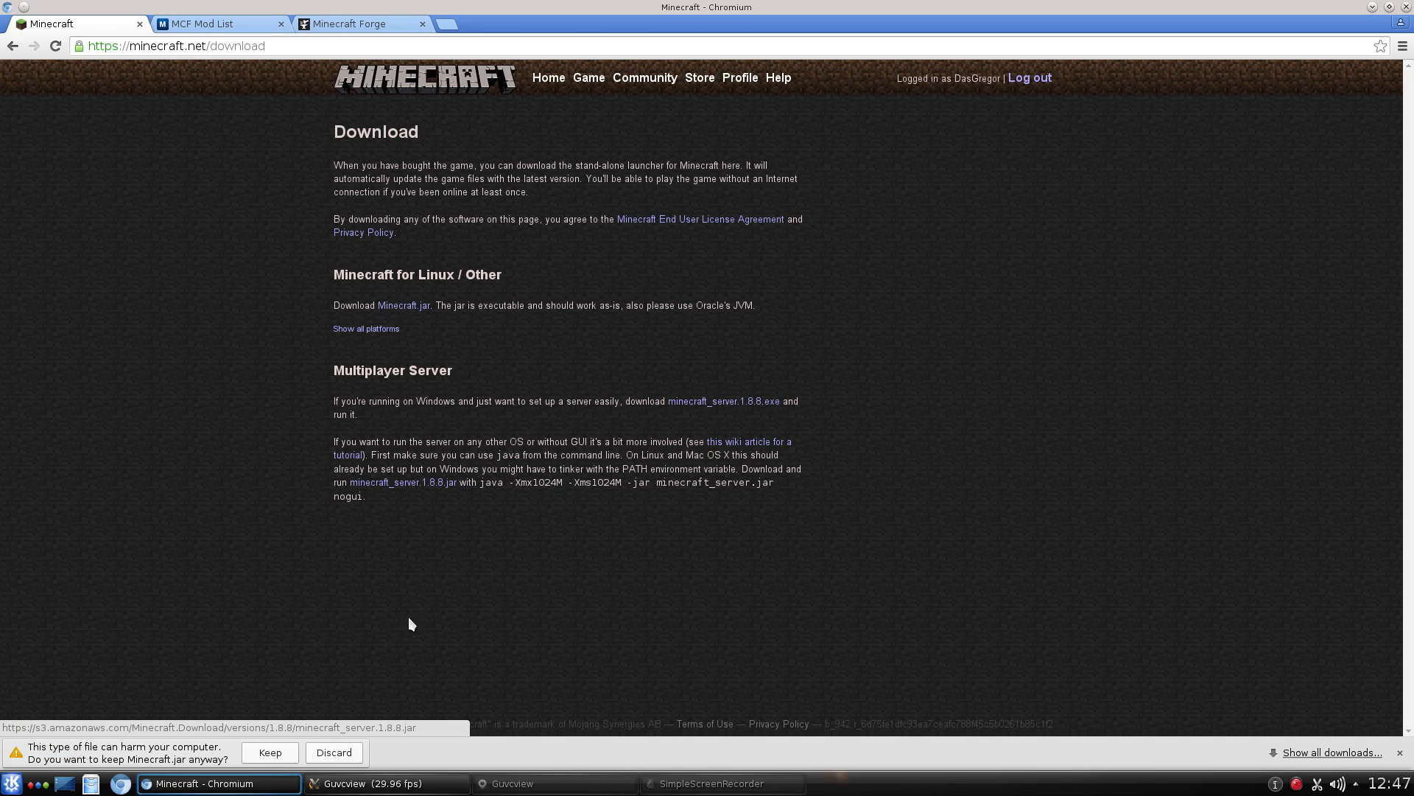
click(270, 752)
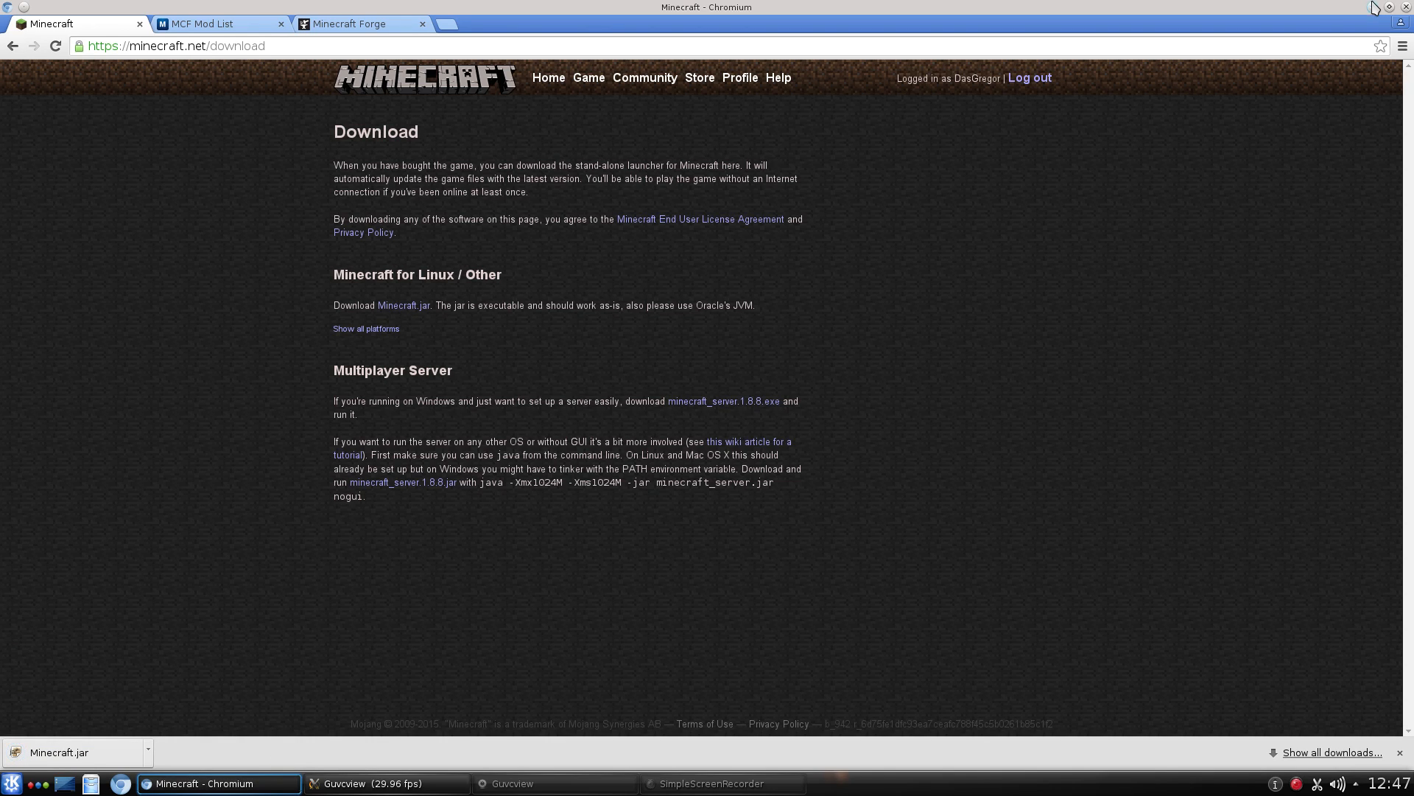
click(1370, 8)
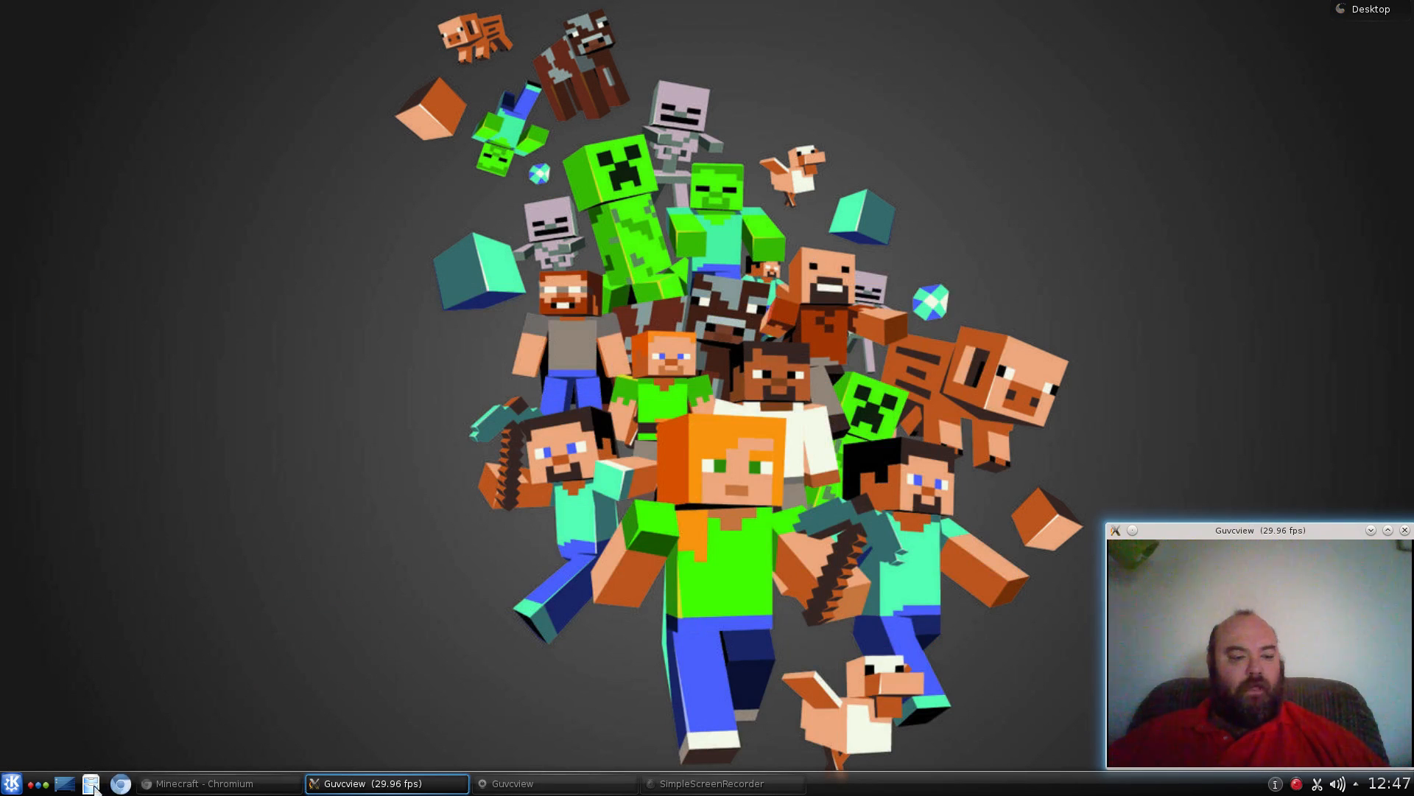
Launch Dolphin and open Downloads to see the newly downloaded Minecraft.jar.
click(90, 783)
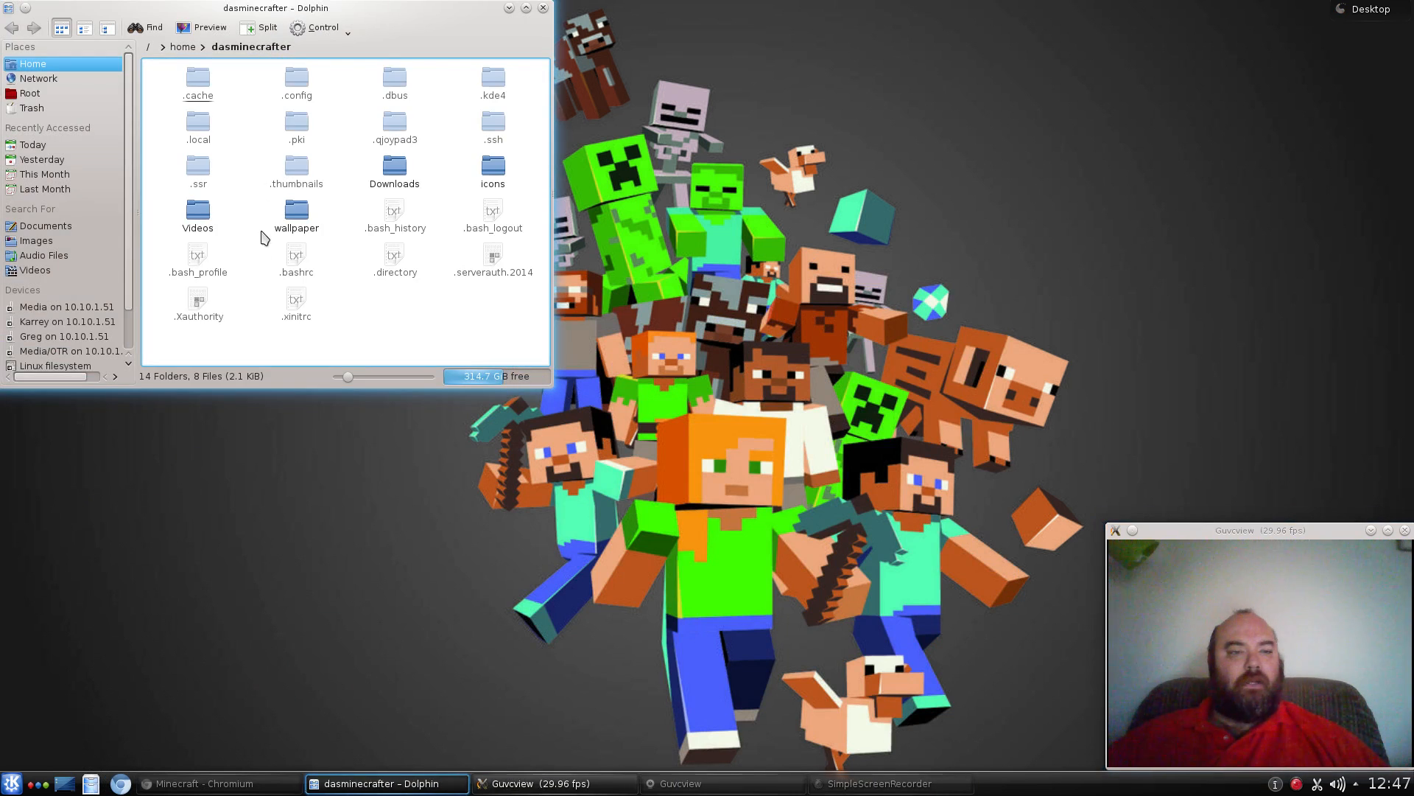
double_click(395, 171)
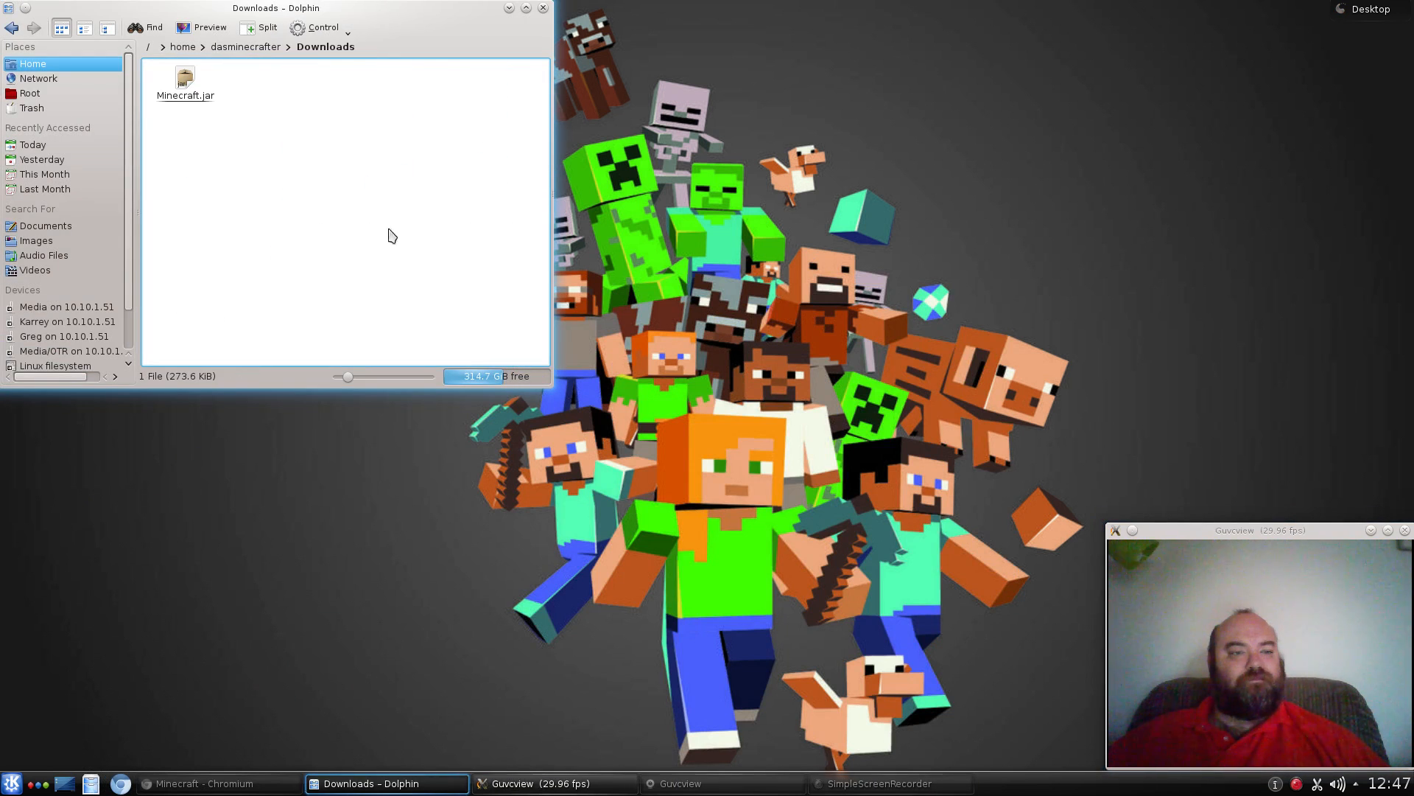
mouse_move(192, 130)
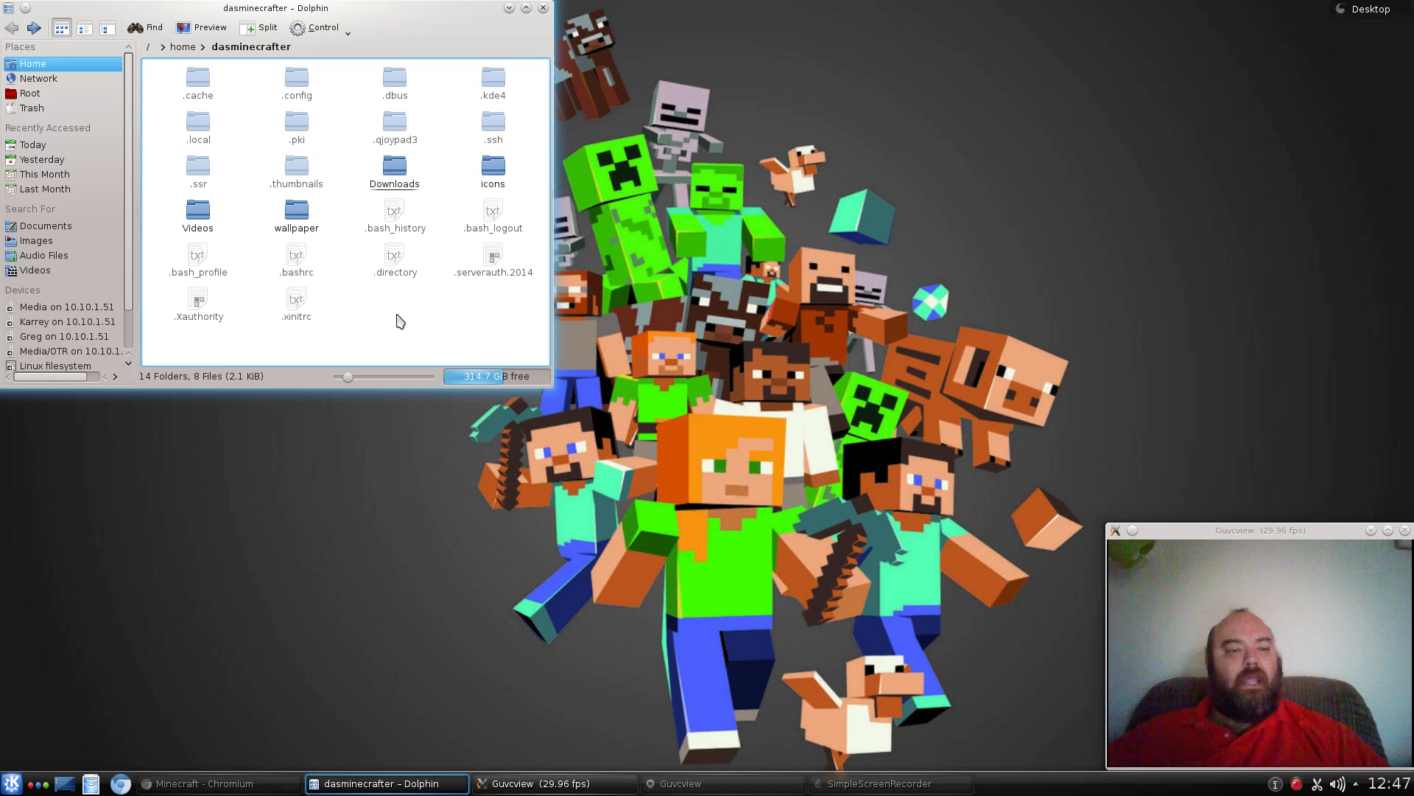
Create a new folder named Minecraft in the home folder.
right_click(399, 322)
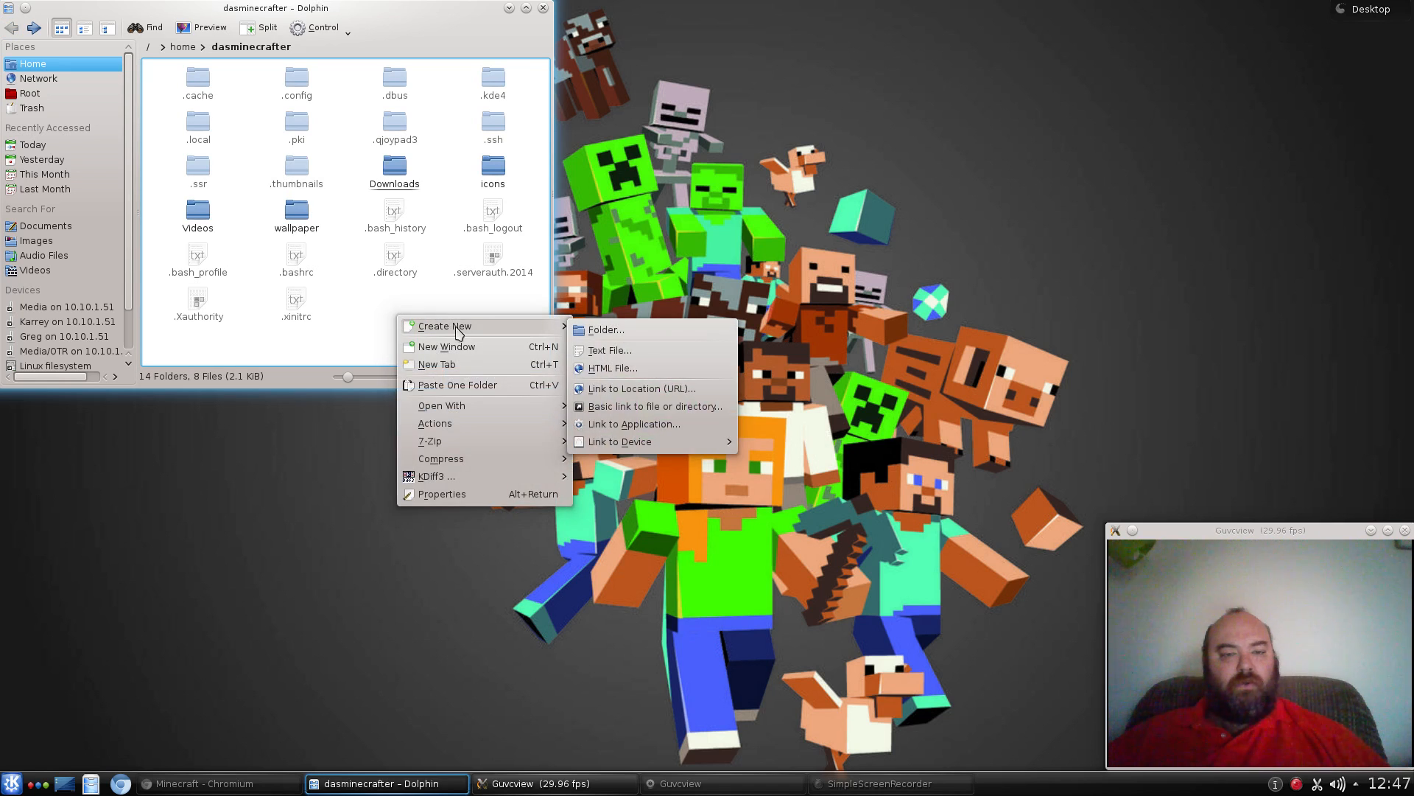
click(605, 328)
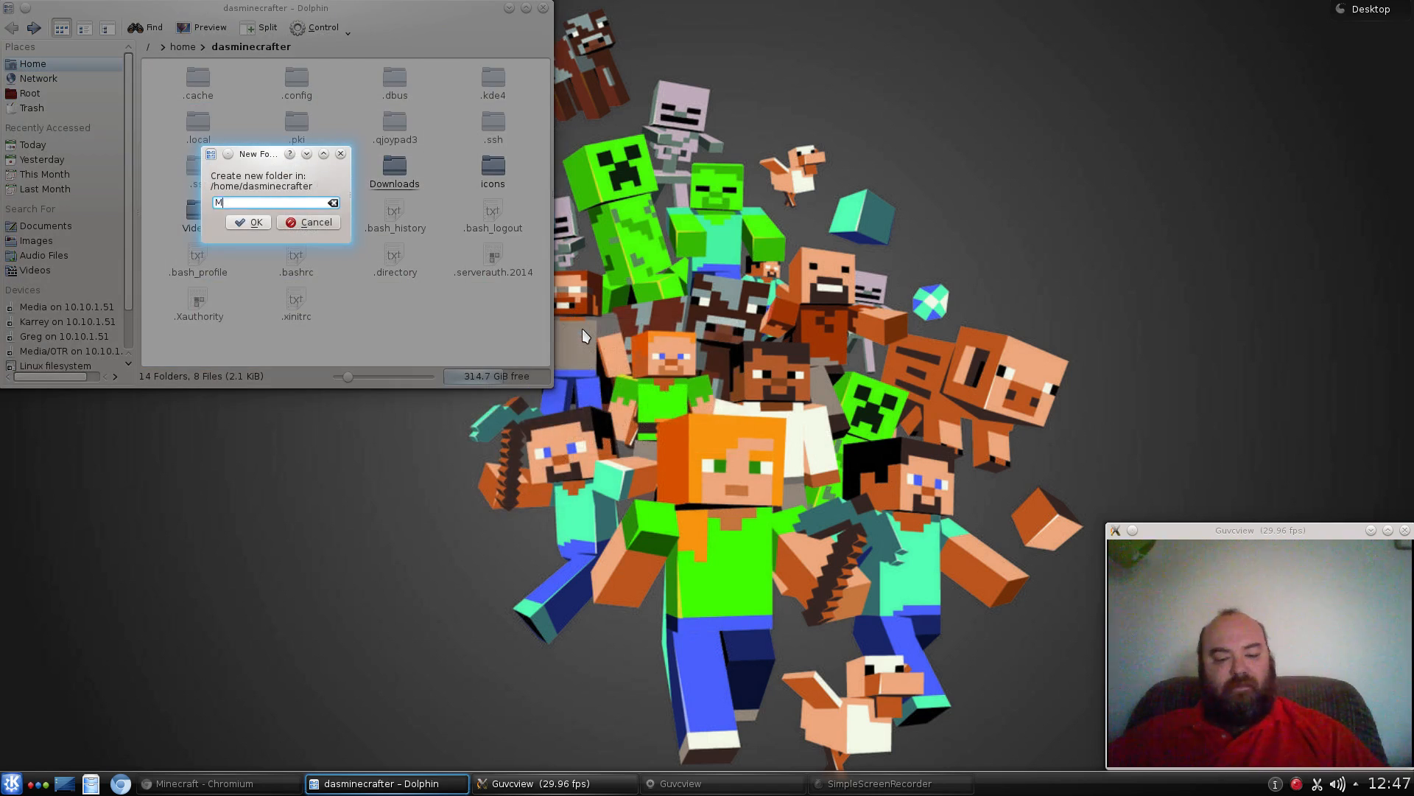
text(inecraft)
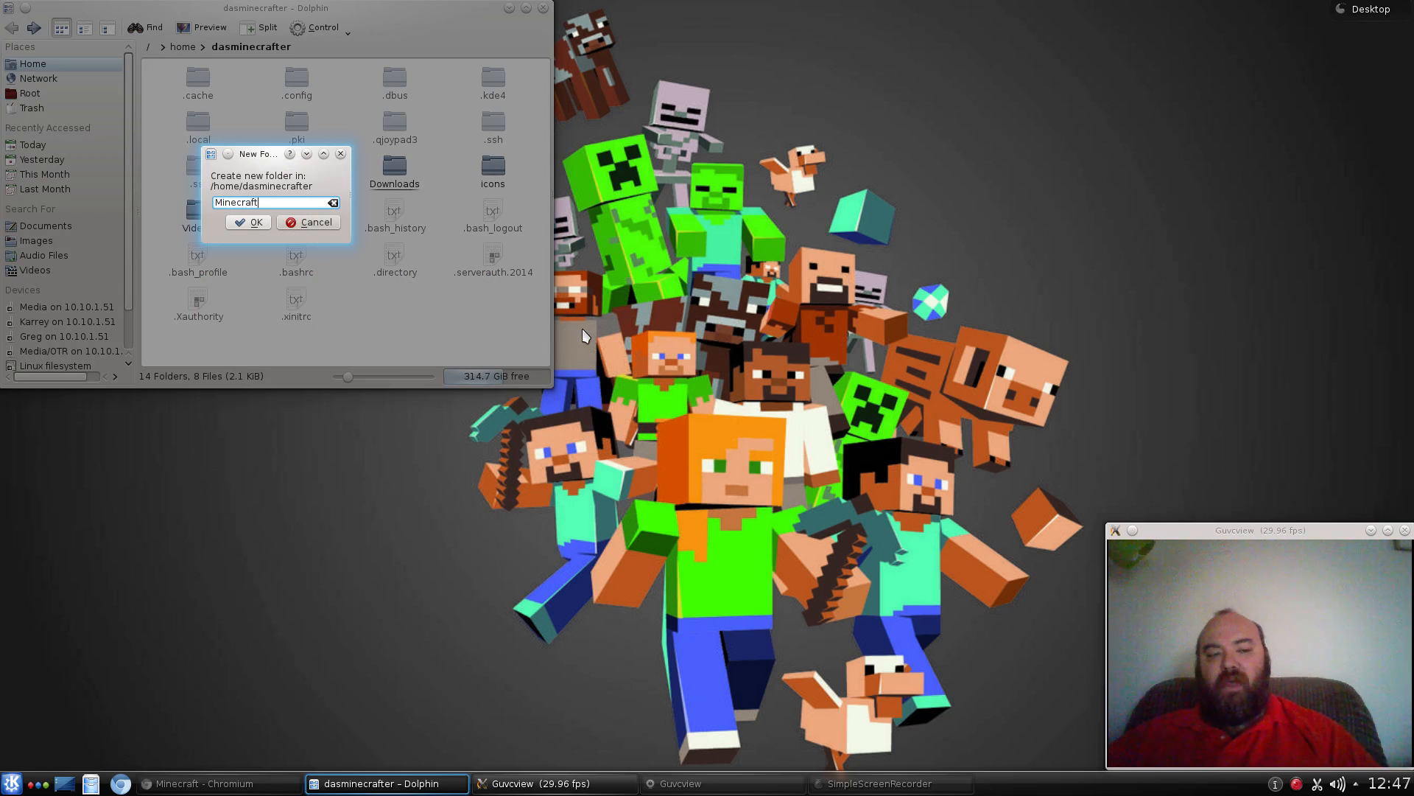
click(249, 223)
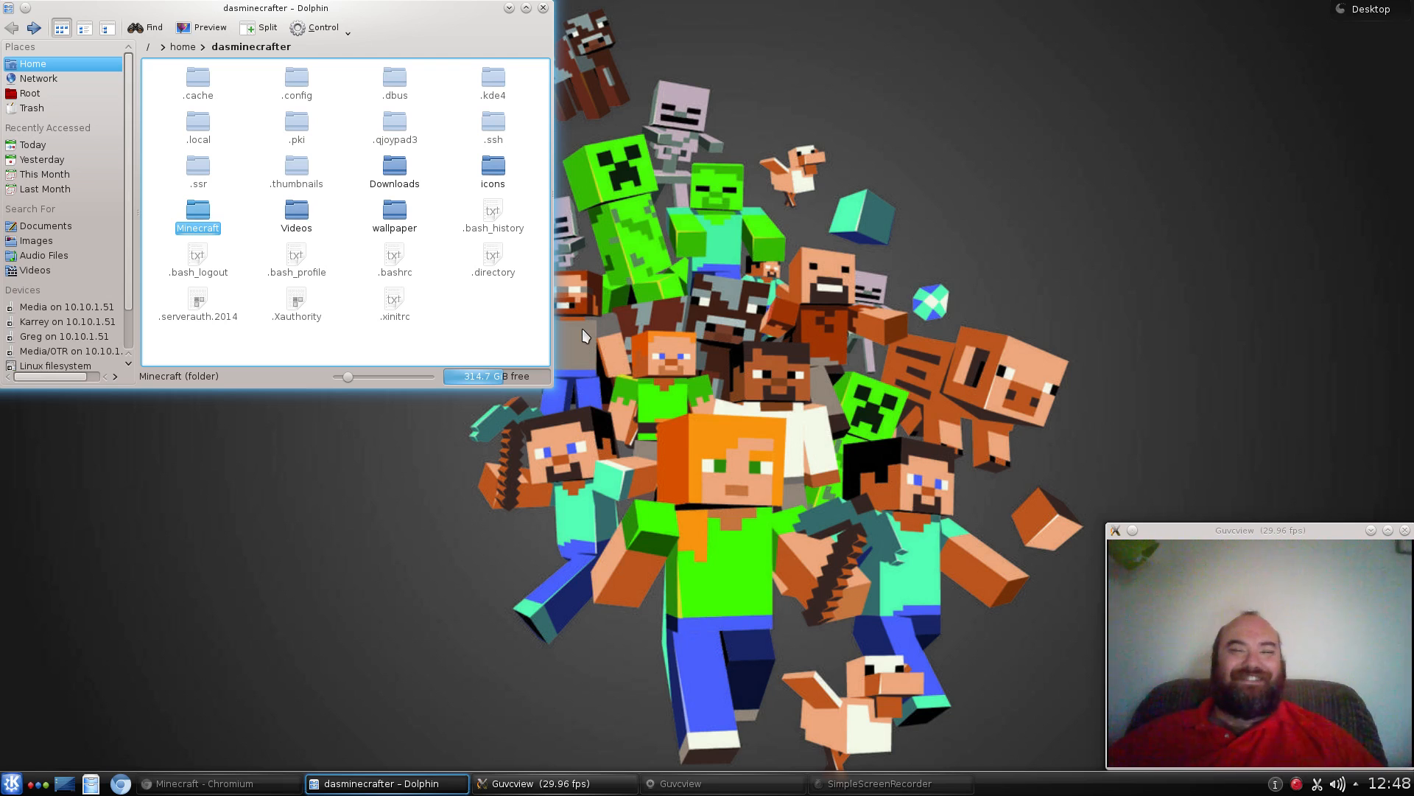
mouse_move(275, 222)
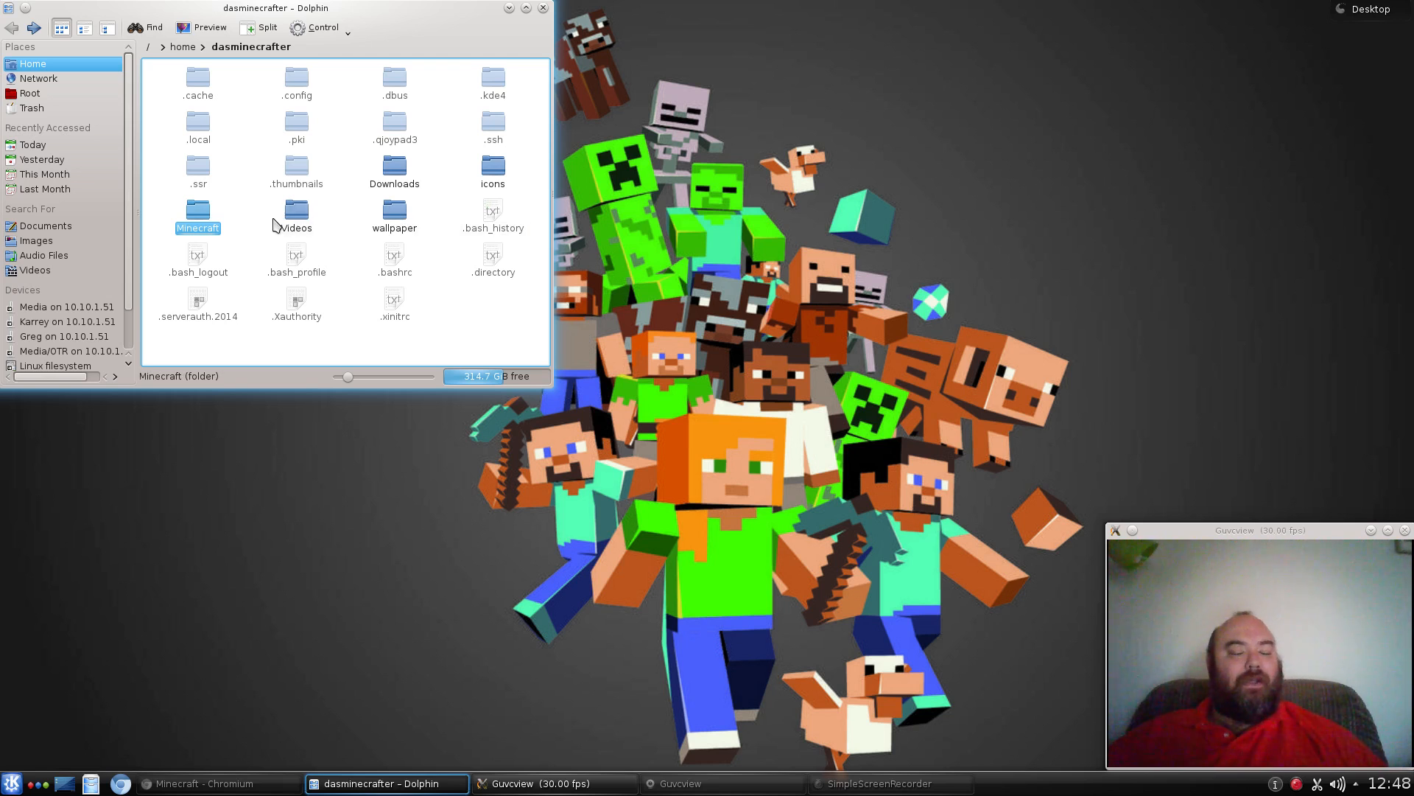
mouse_move(352, 189)
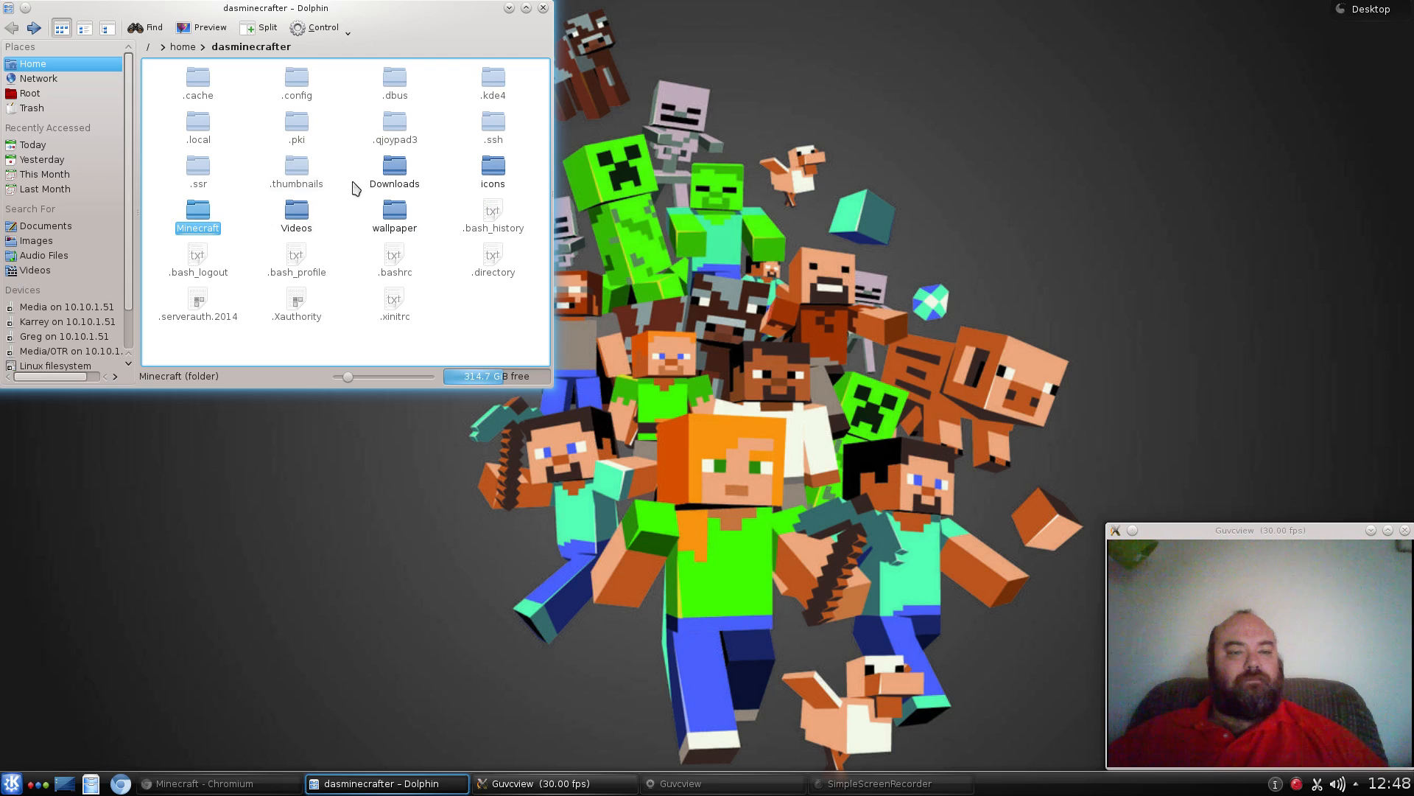
Copy Minecraft.jar from Downloads and paste it into the new Minecraft folder.
double_click(395, 171)
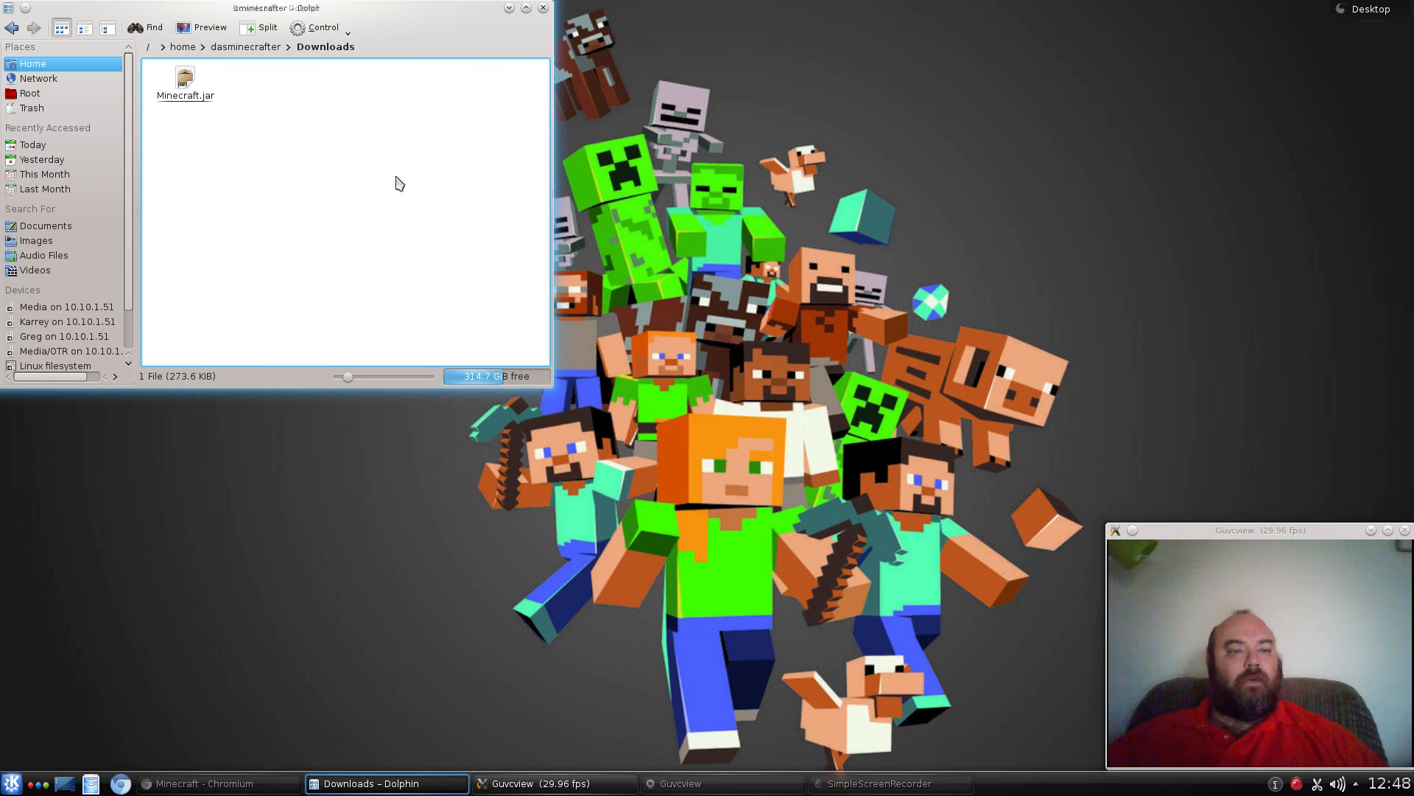
click(185, 81)
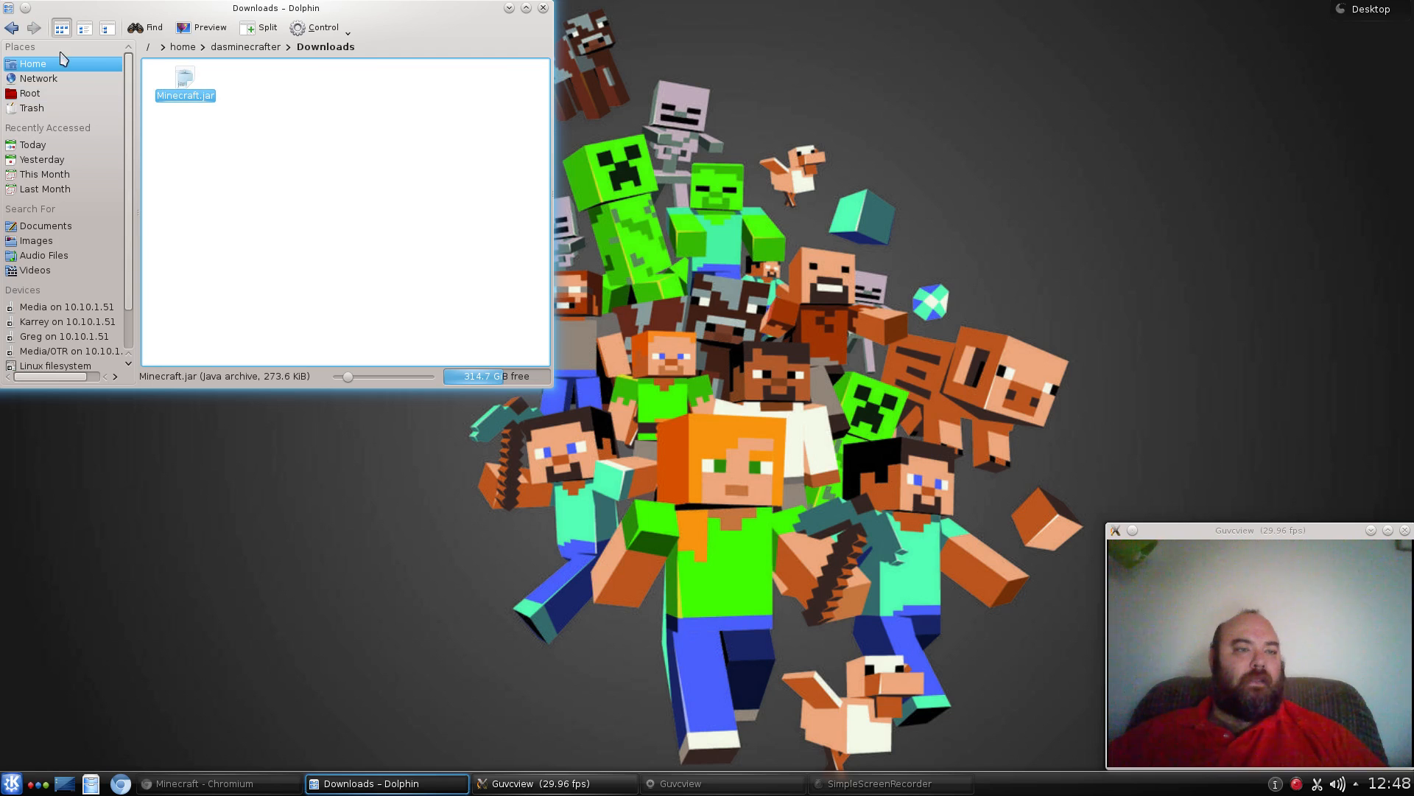
double_click(184, 95)
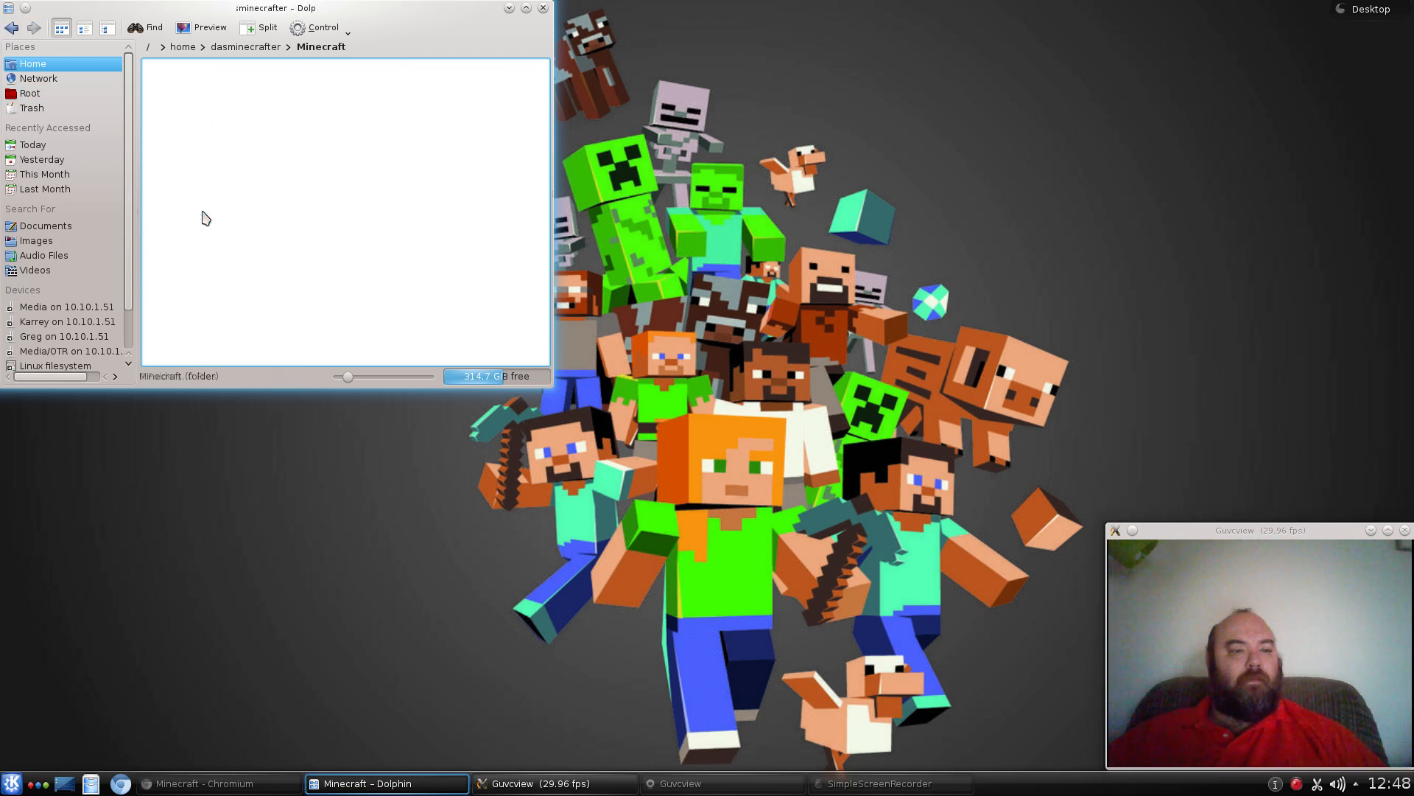
click(185, 77)
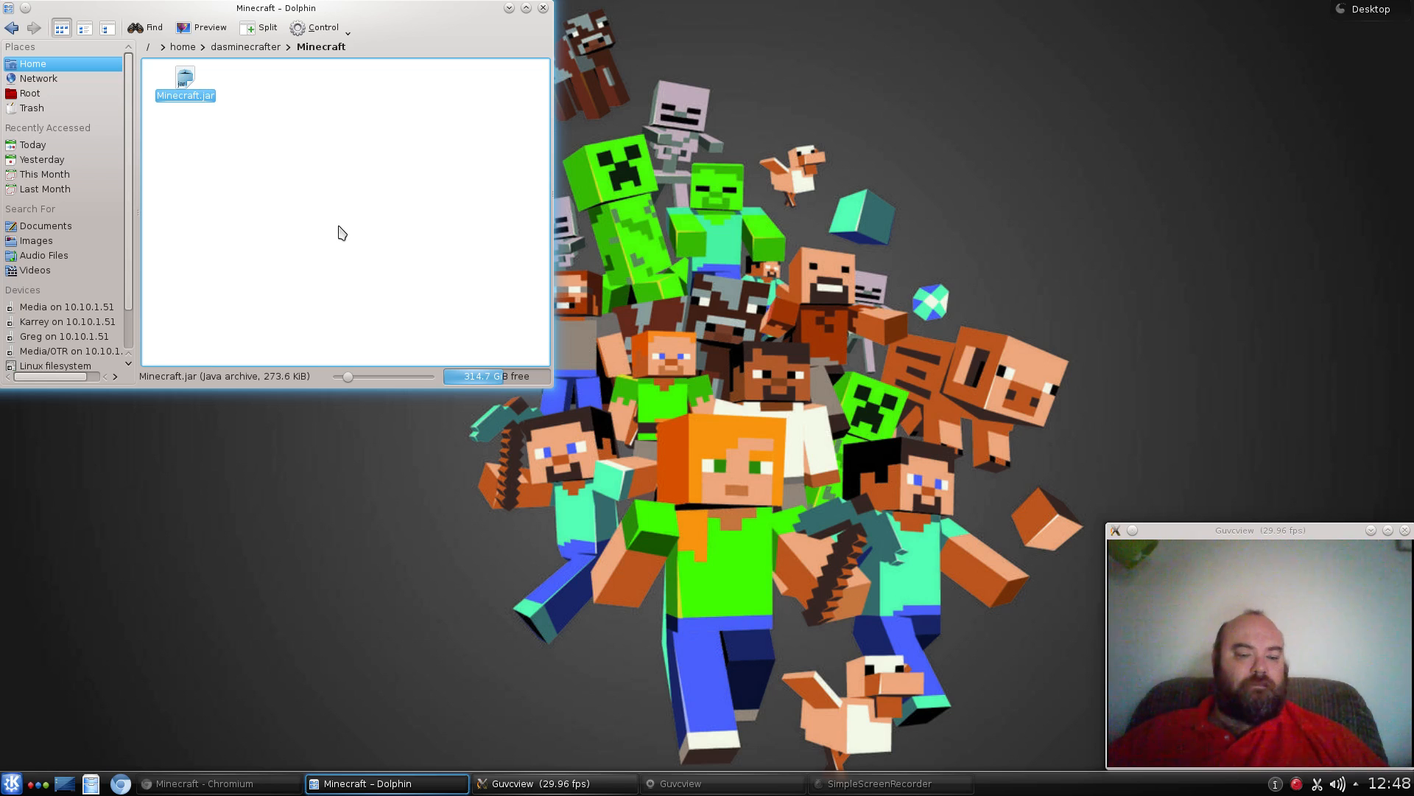
mouse_move(787, 364)
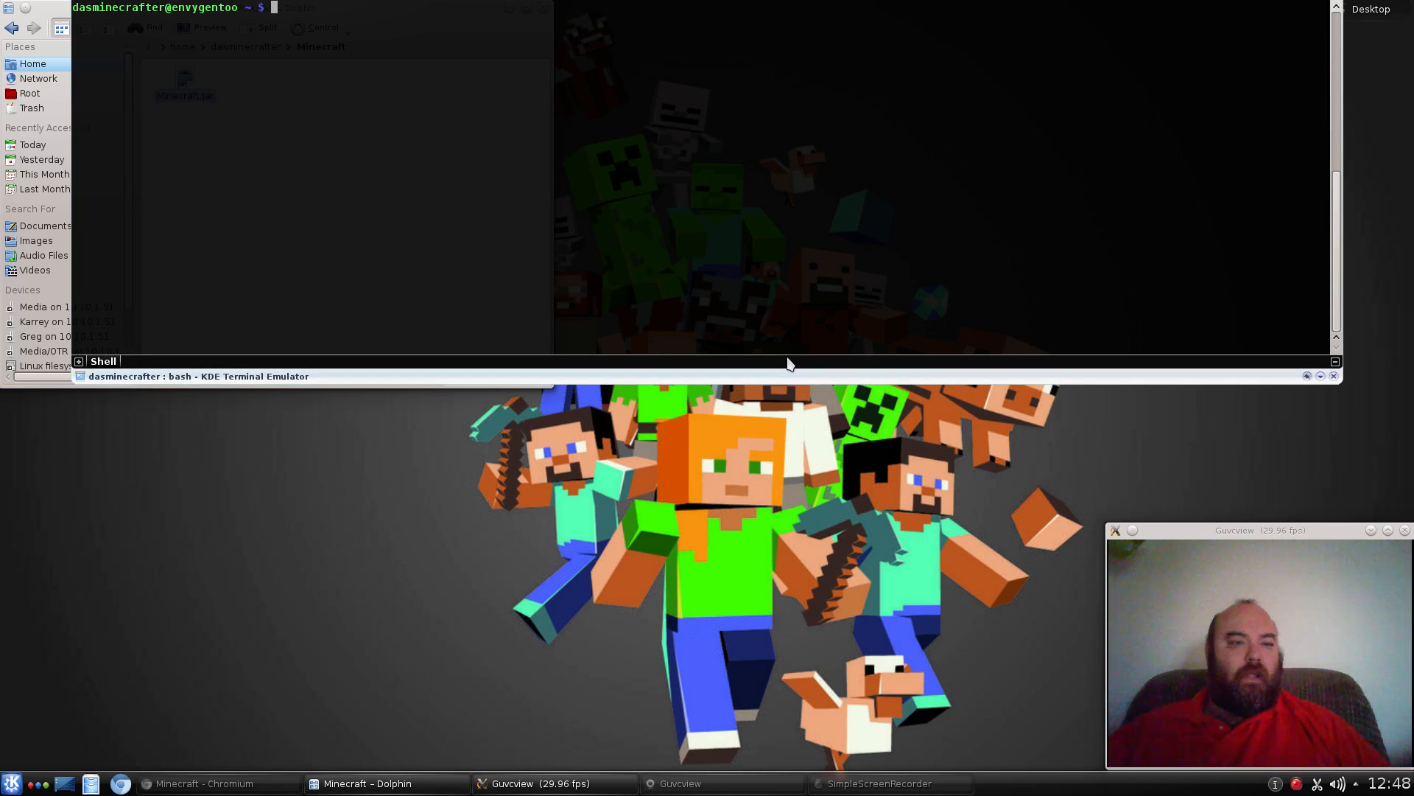
In Konsole, cd into Minecraft and run java -jar Minecraft.jar to start the launcher.
text(cd Mine)
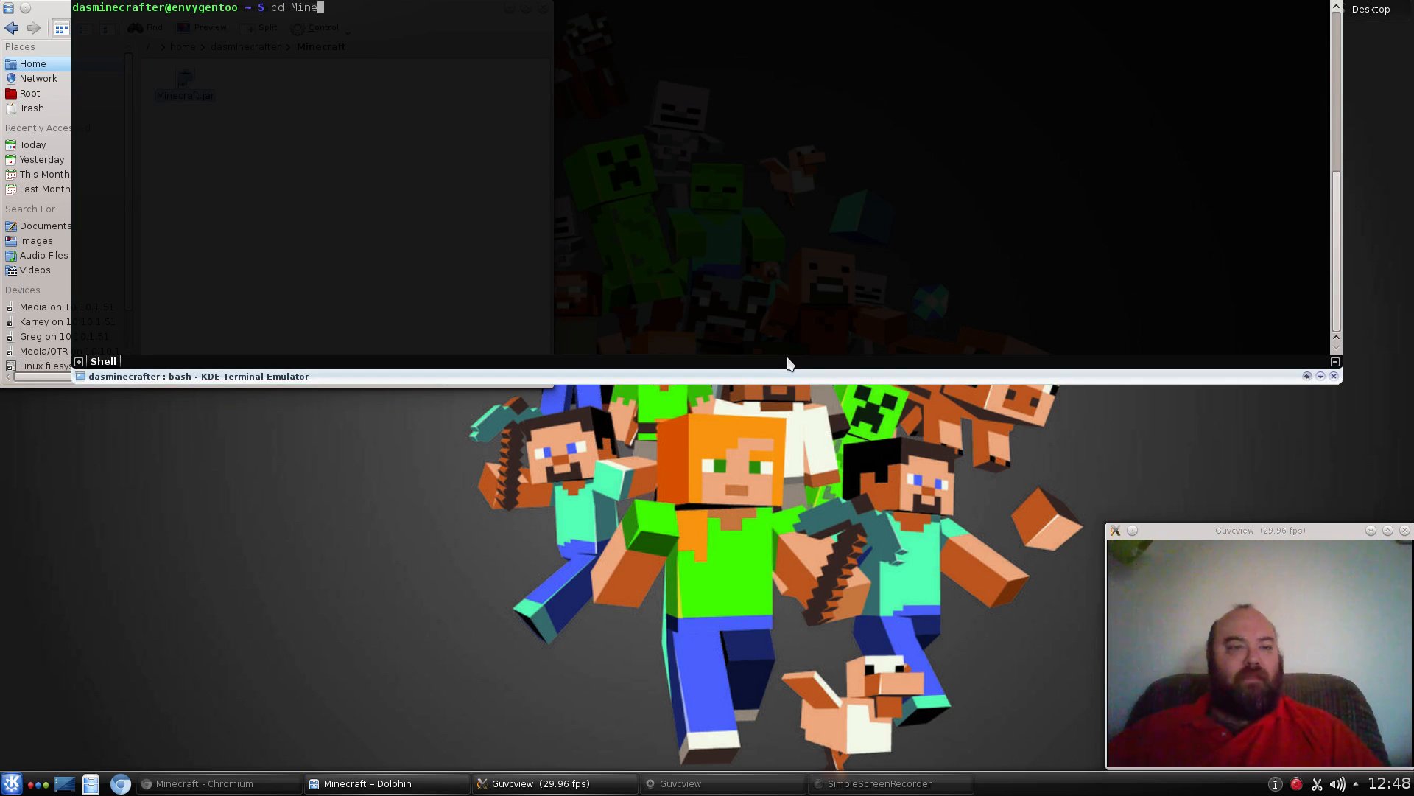
text(craft)
text(jab)
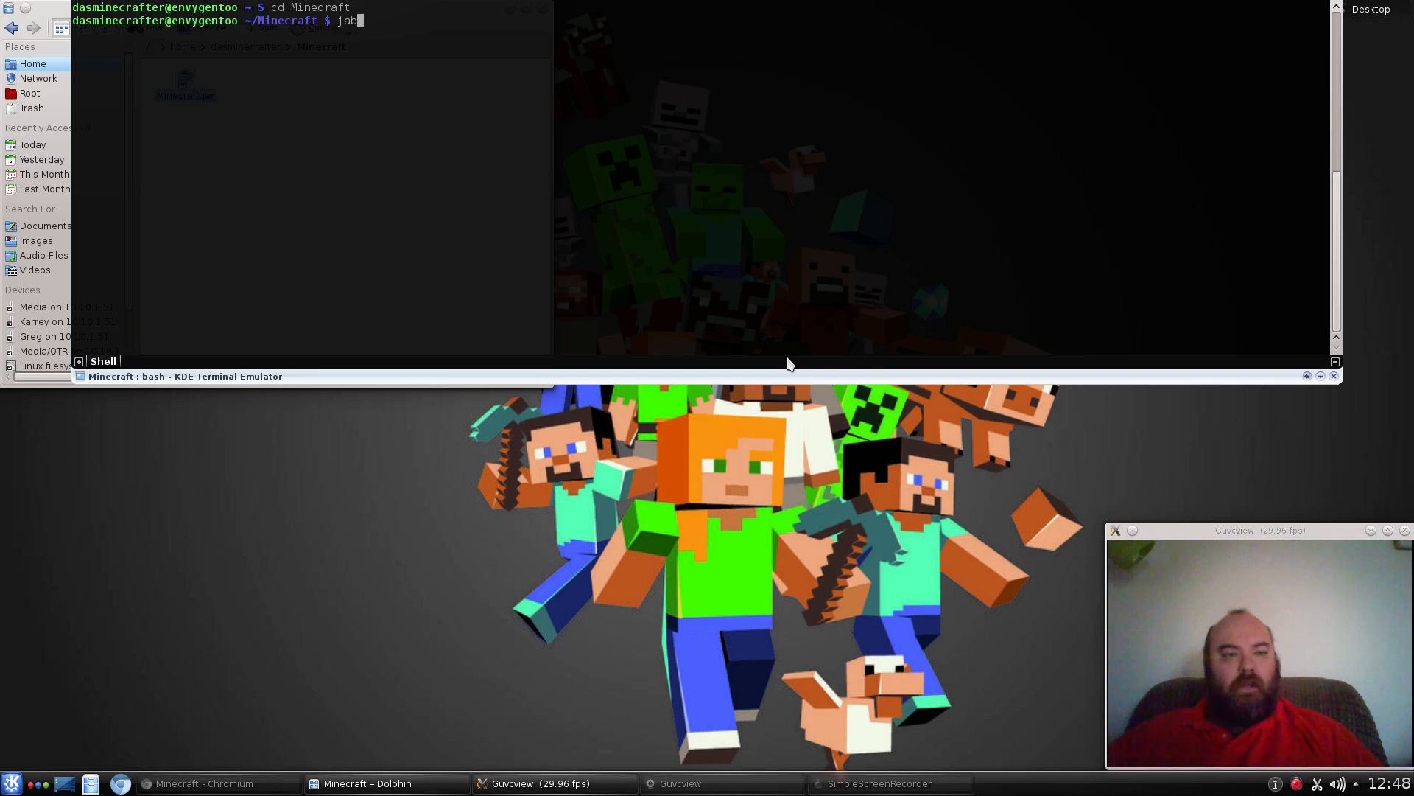
key(Backspace)
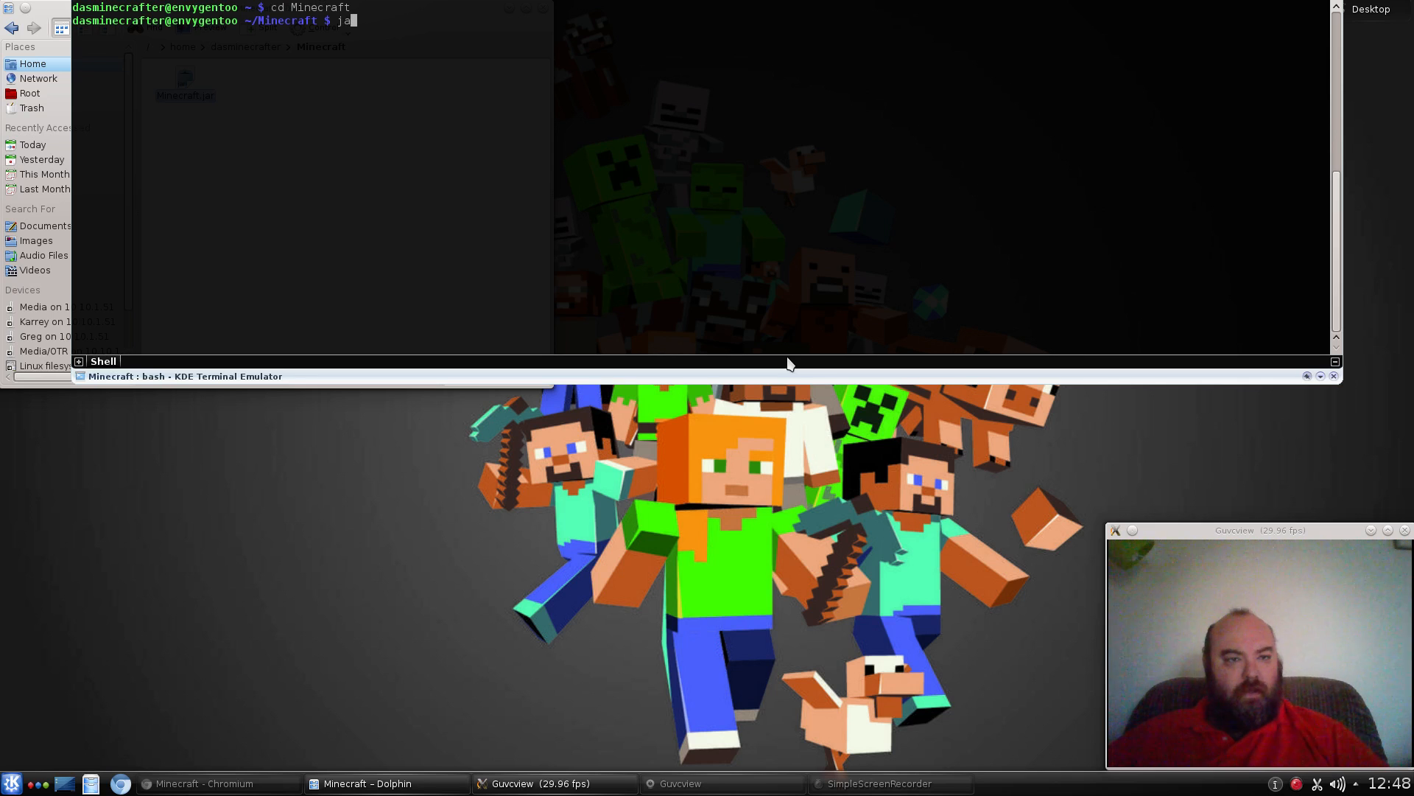
text(va)
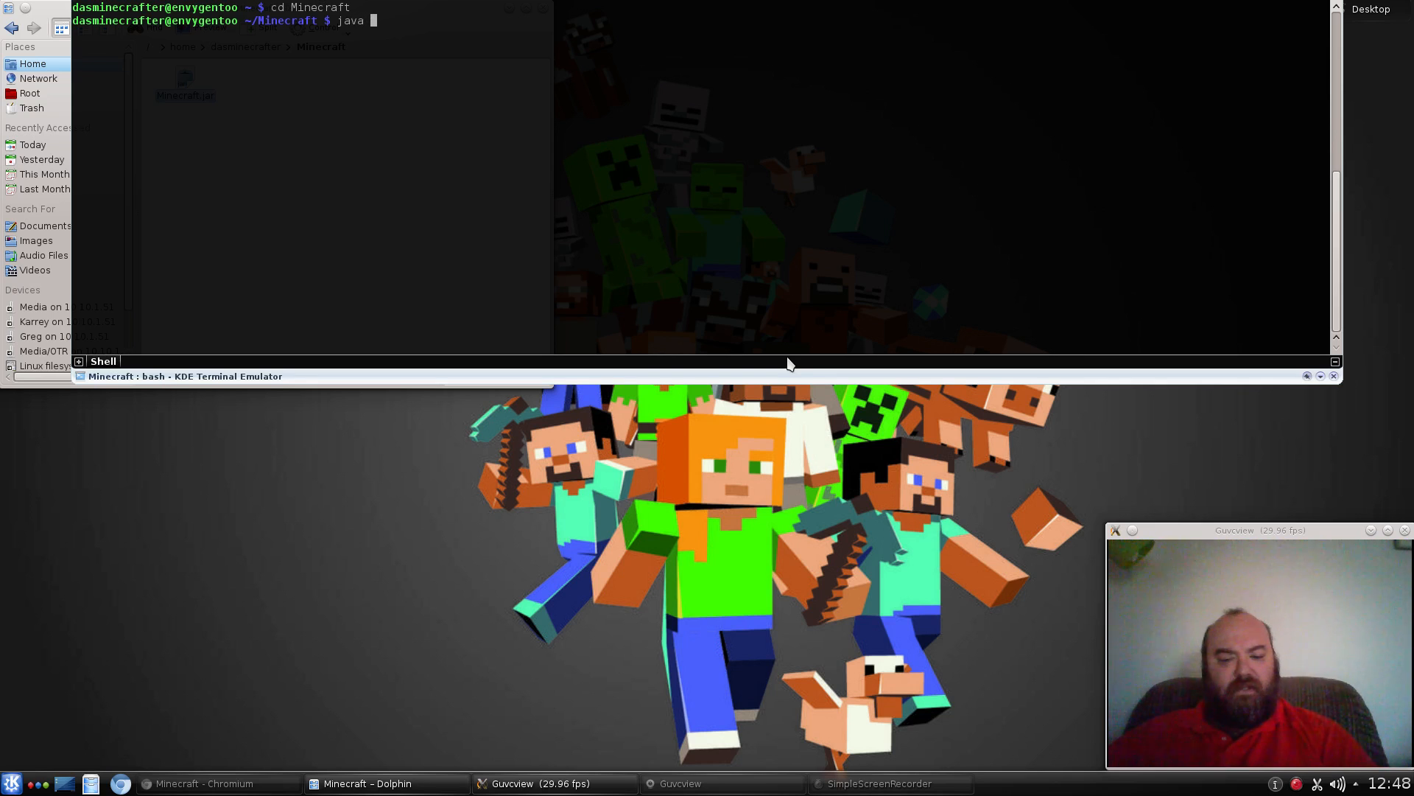
text(-jar)
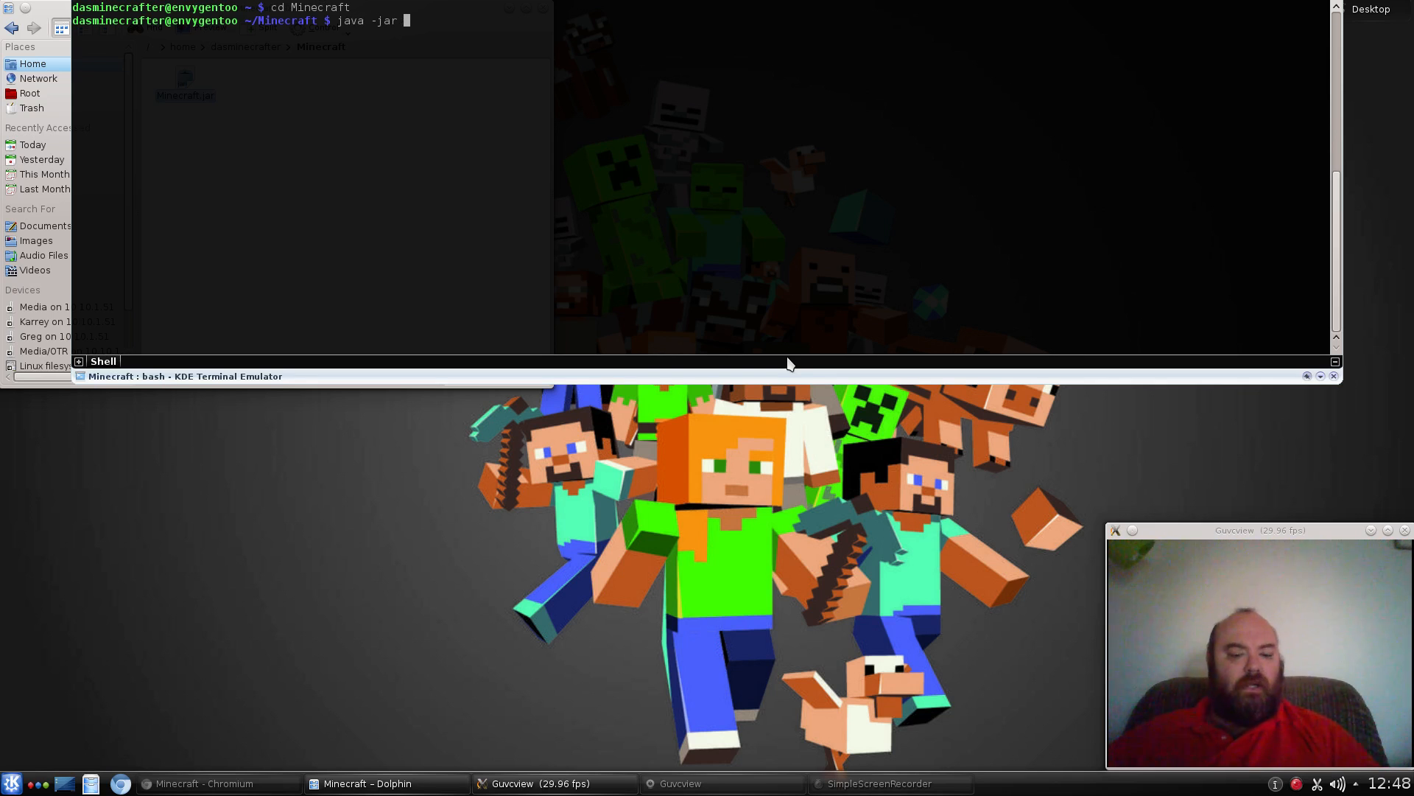
text(Minecraft.jar)
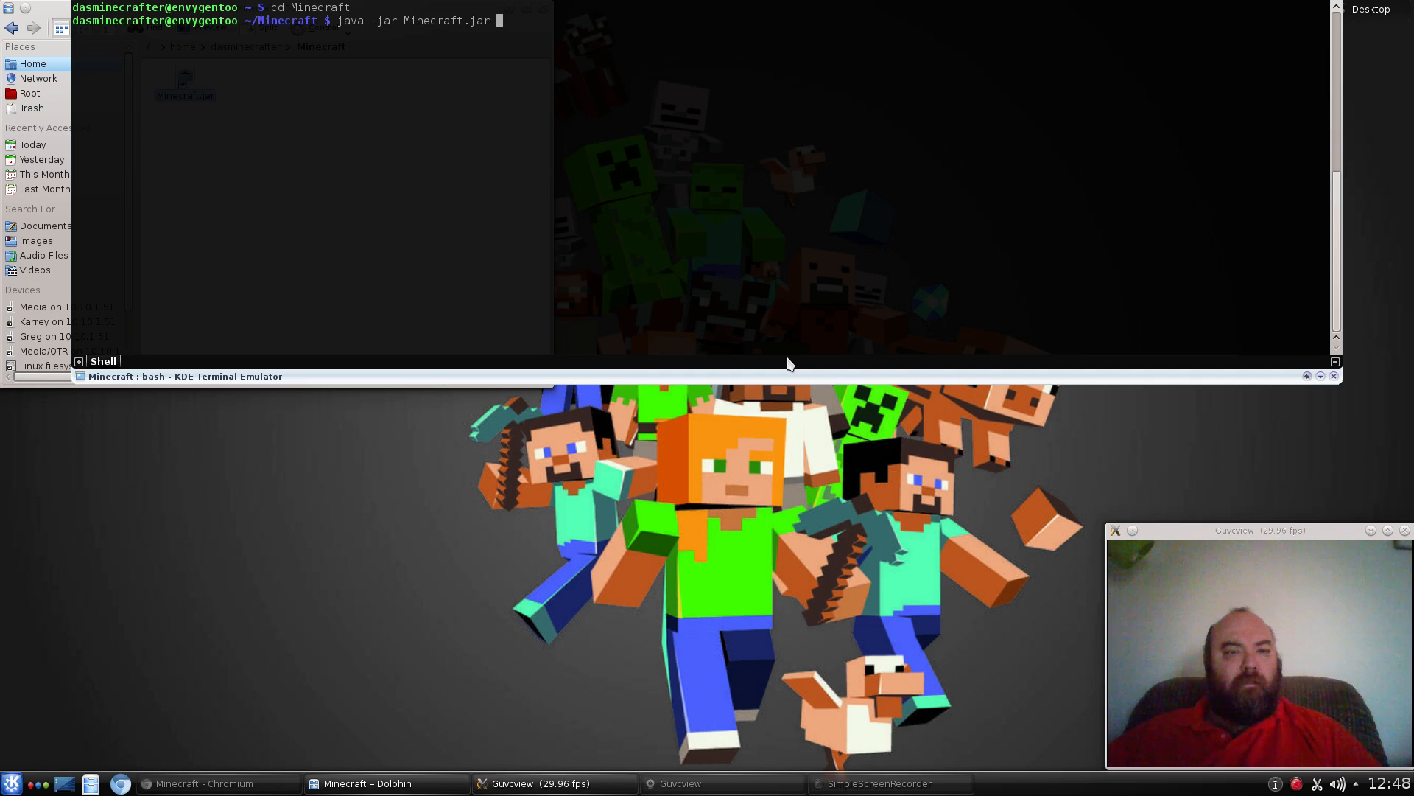
key(Return)
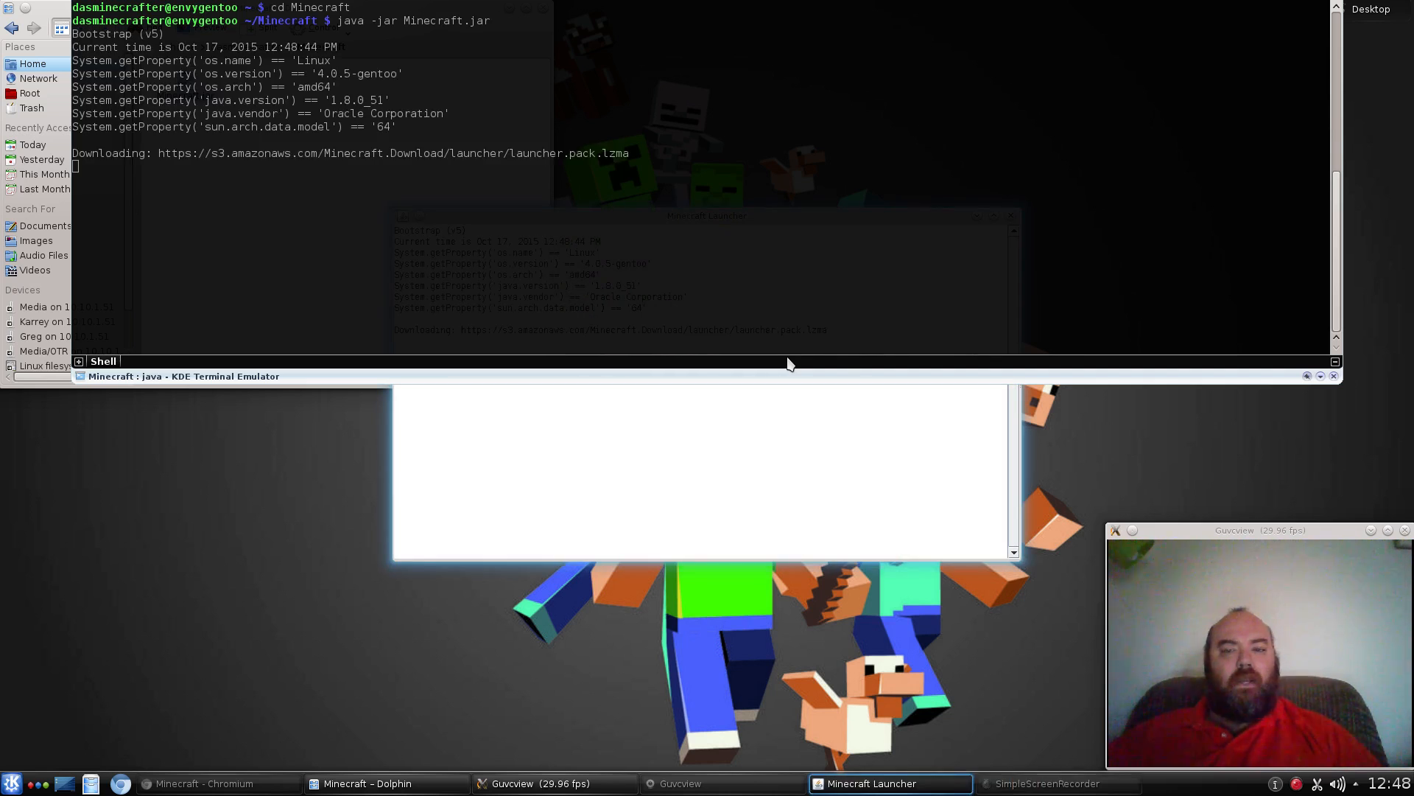
Switch to the launcher window and log in with the account credentials.
click(369, 782)
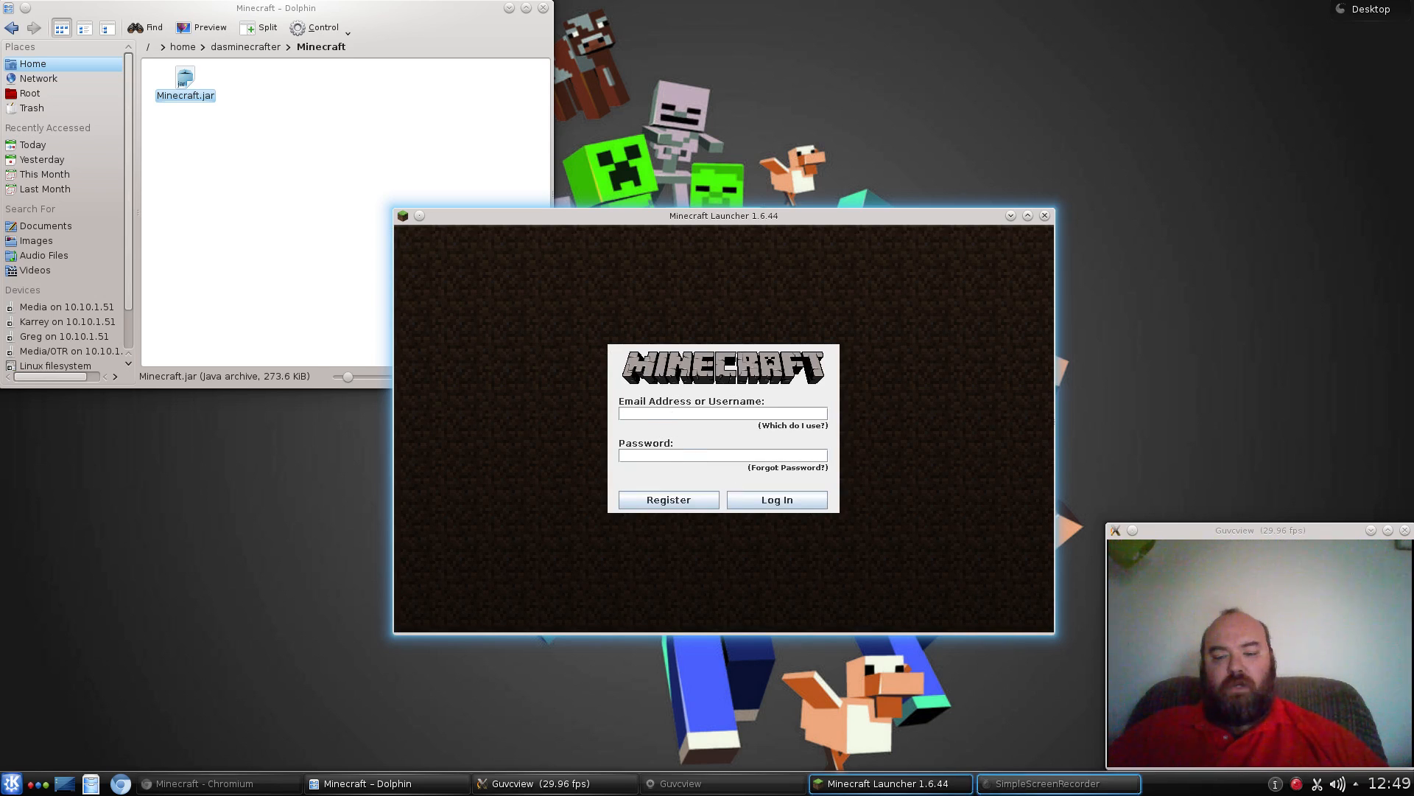
click(1057, 783)
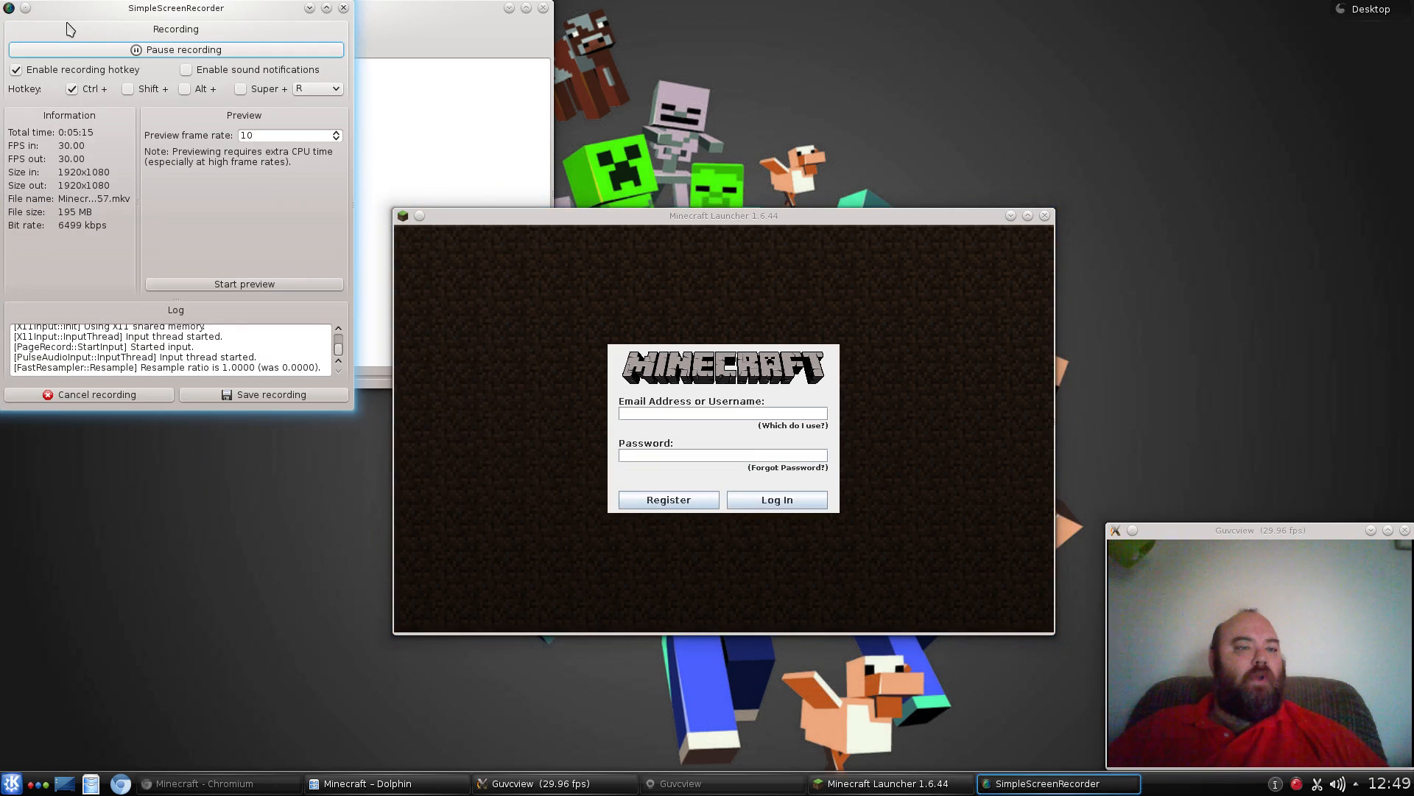
click(774, 500)
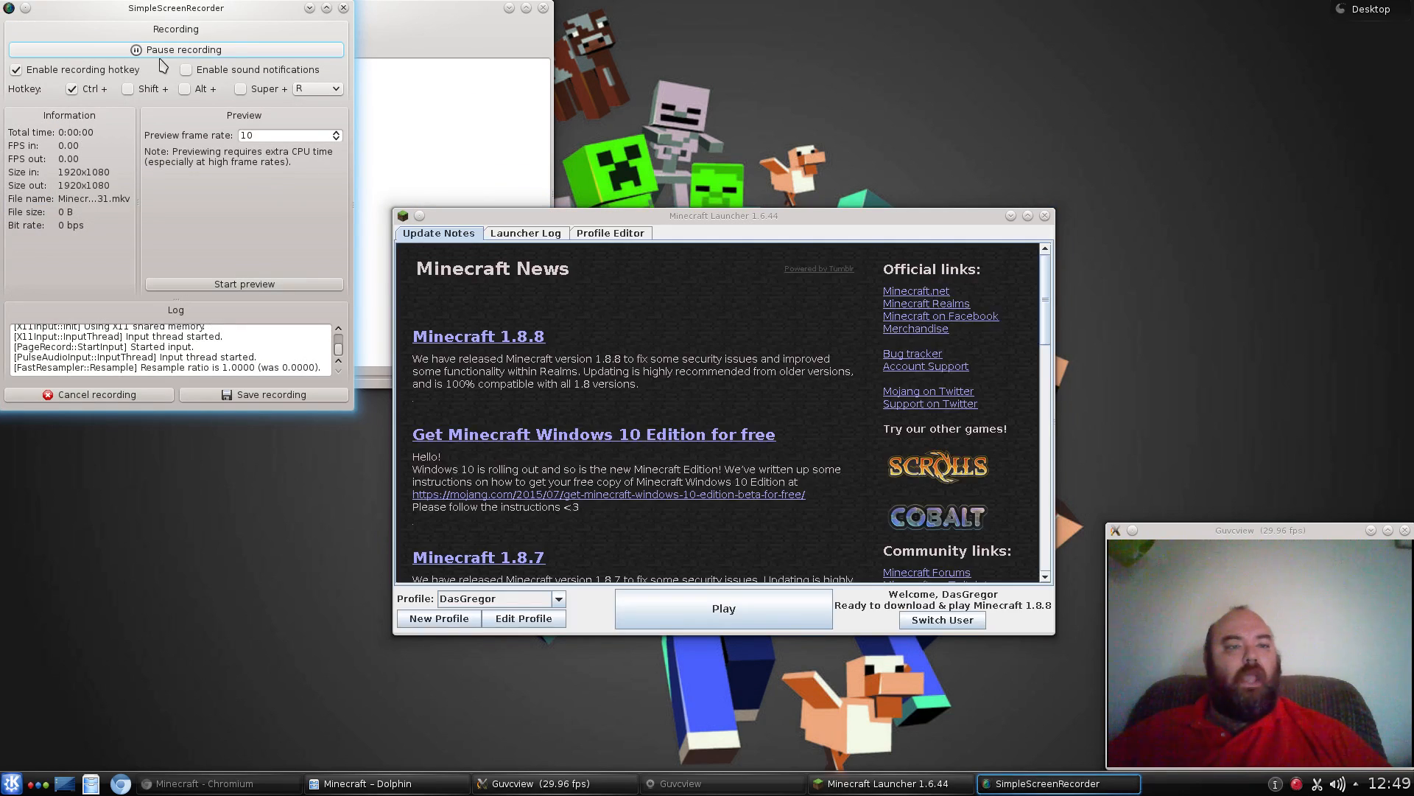
Bring the logged-in launcher window back to the front, ready to play 1.8.8.
click(370, 783)
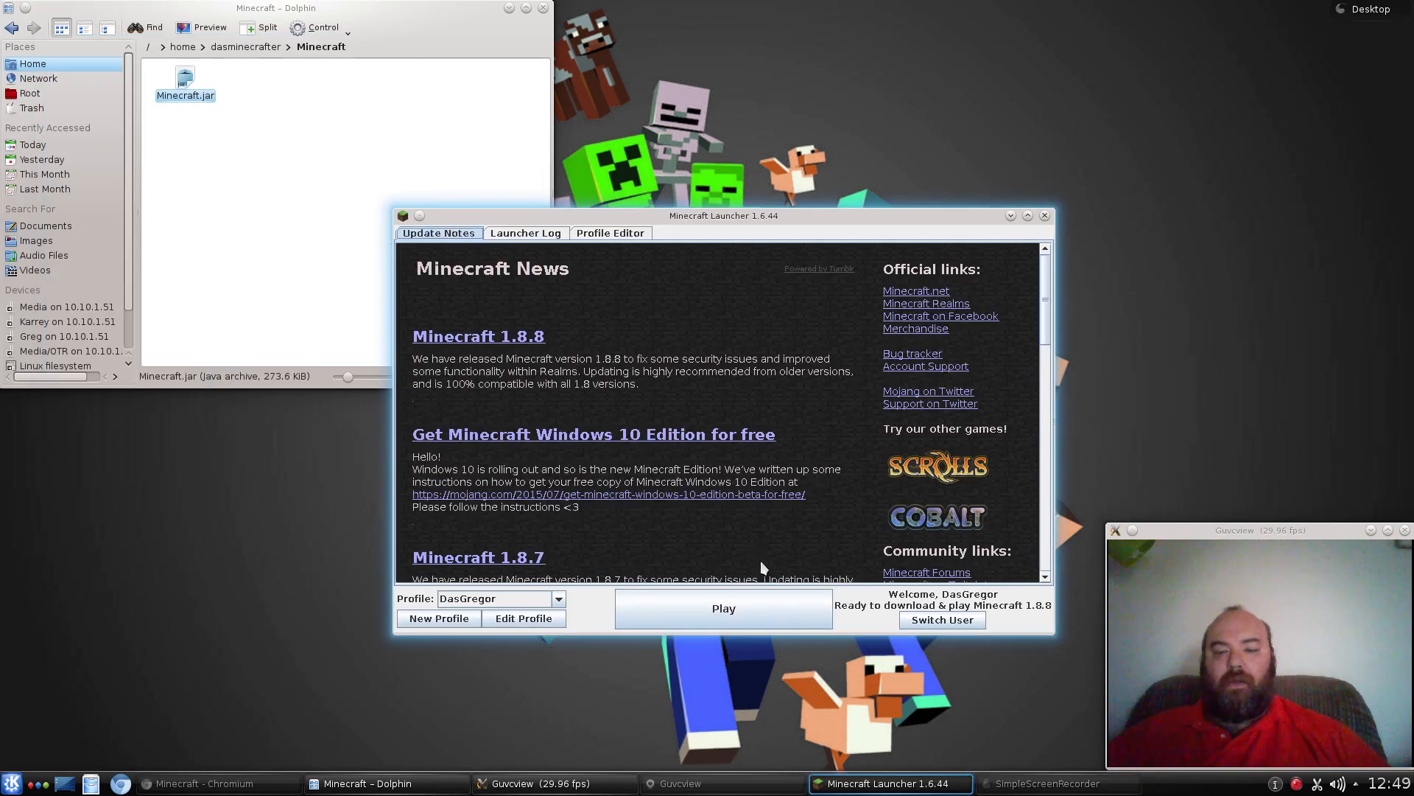
mouse_move(463, 265)
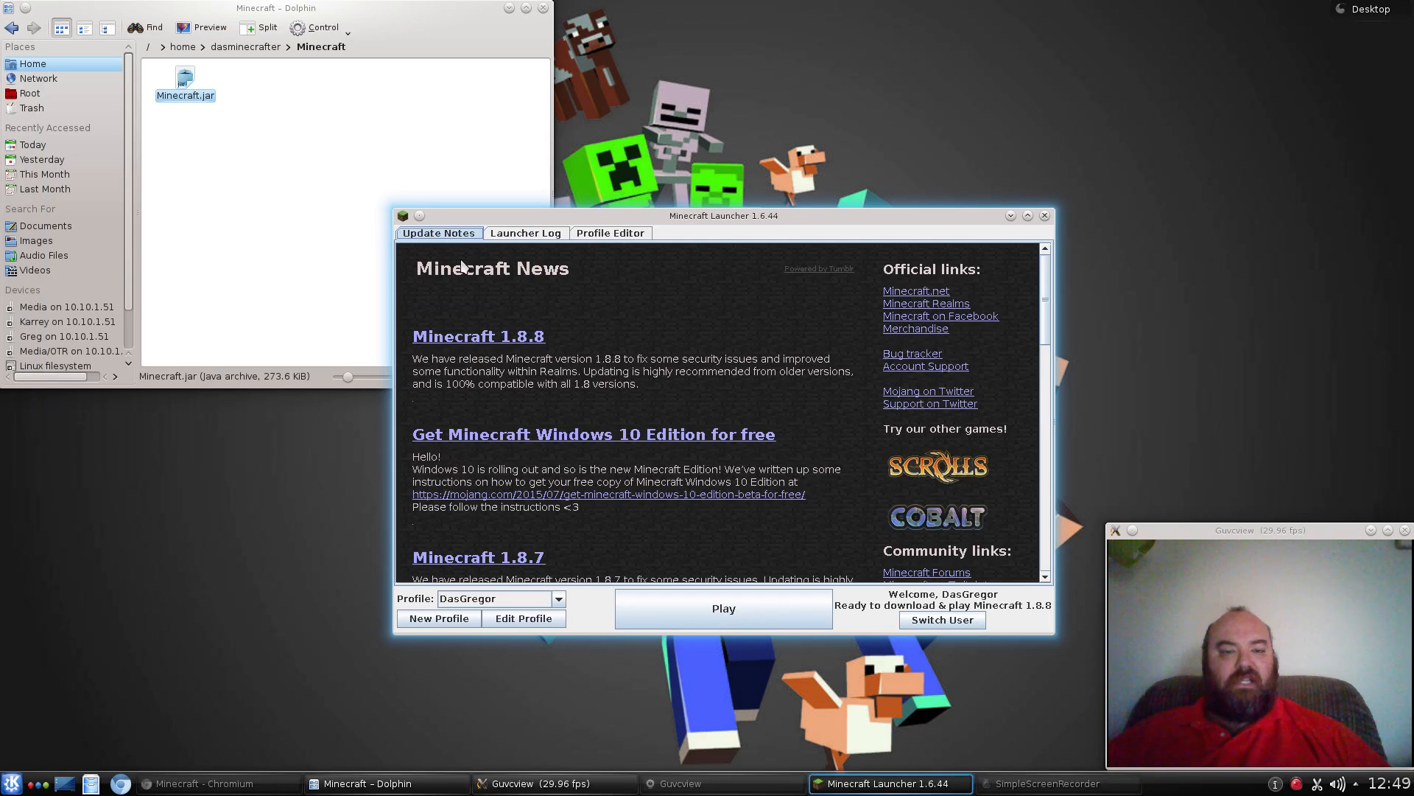
mouse_move(675, 412)
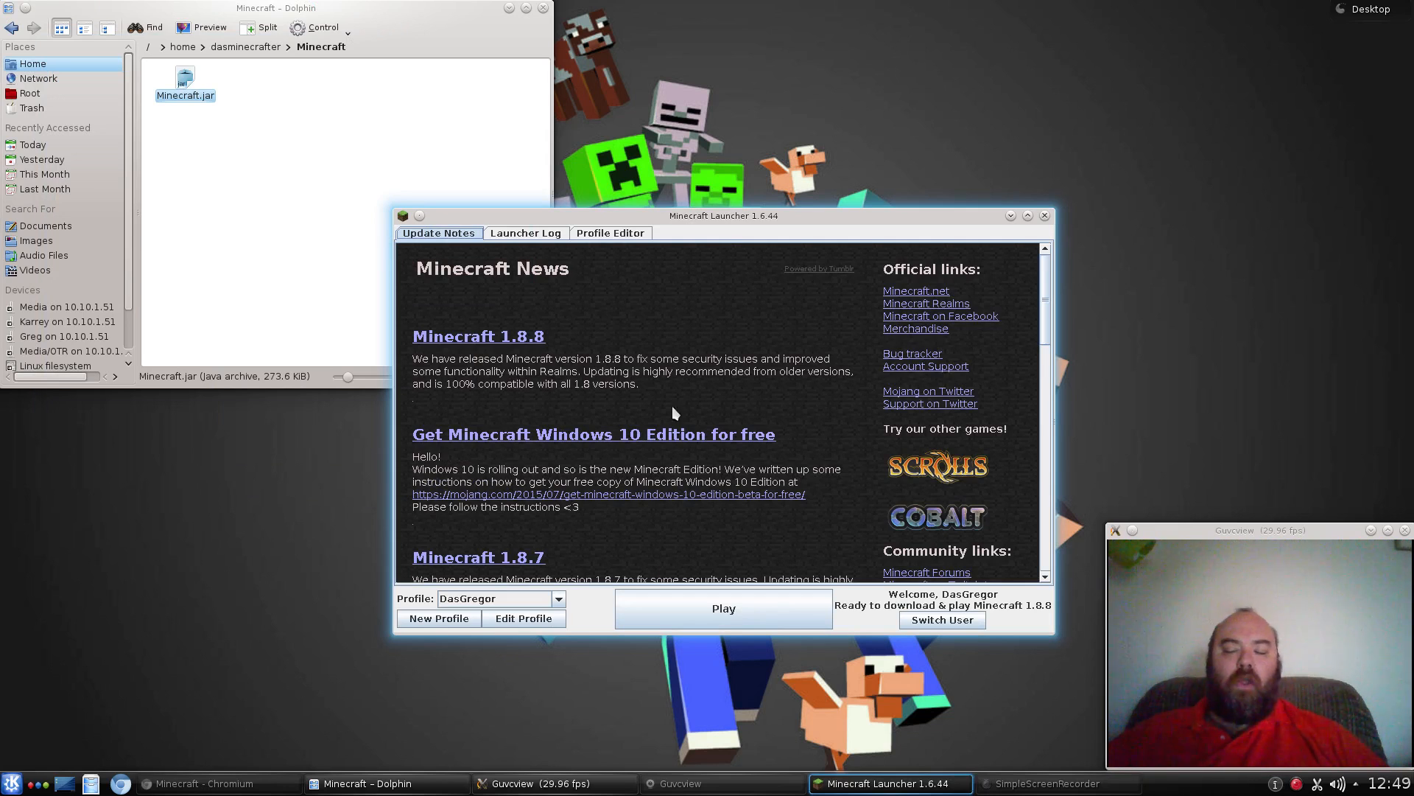
mouse_move(891, 608)
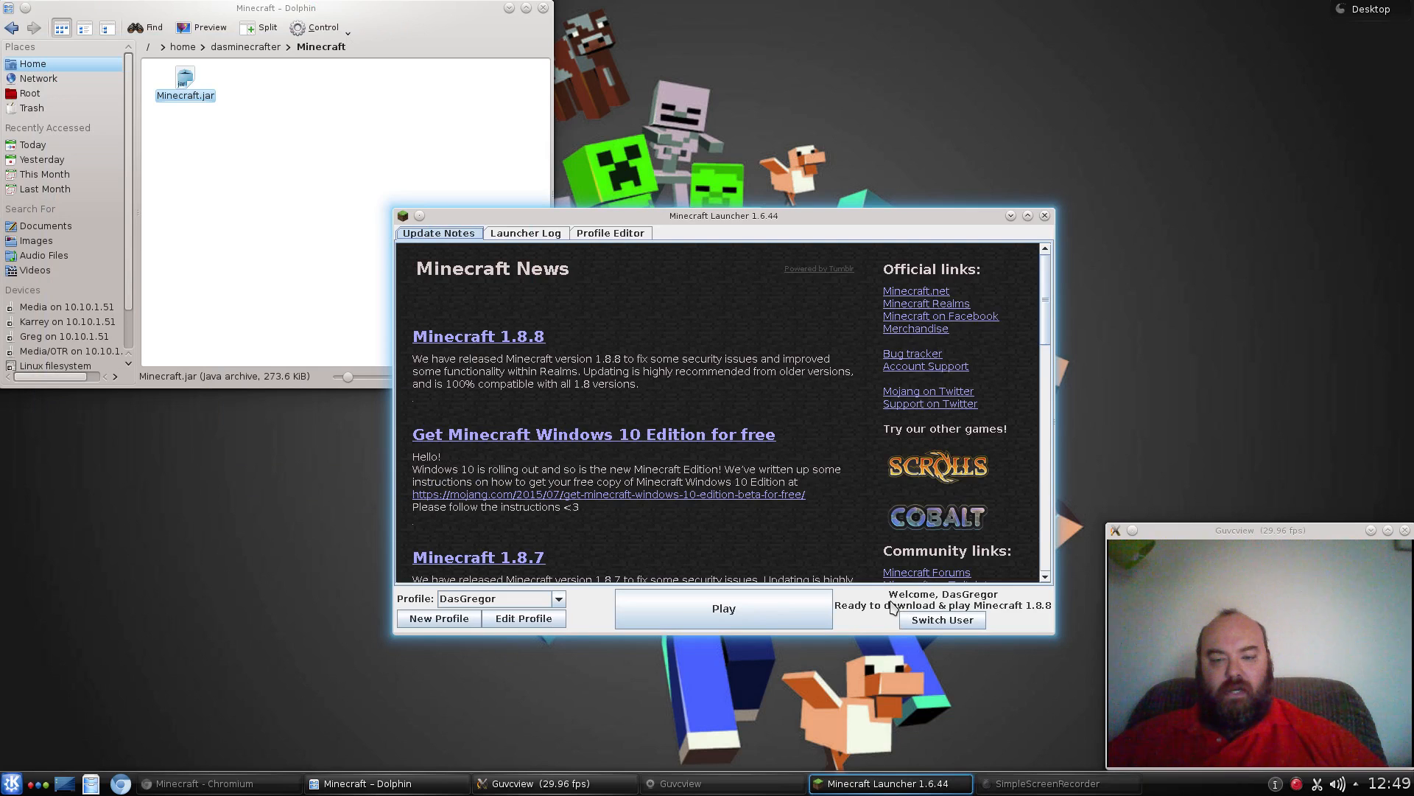
mouse_move(1034, 620)
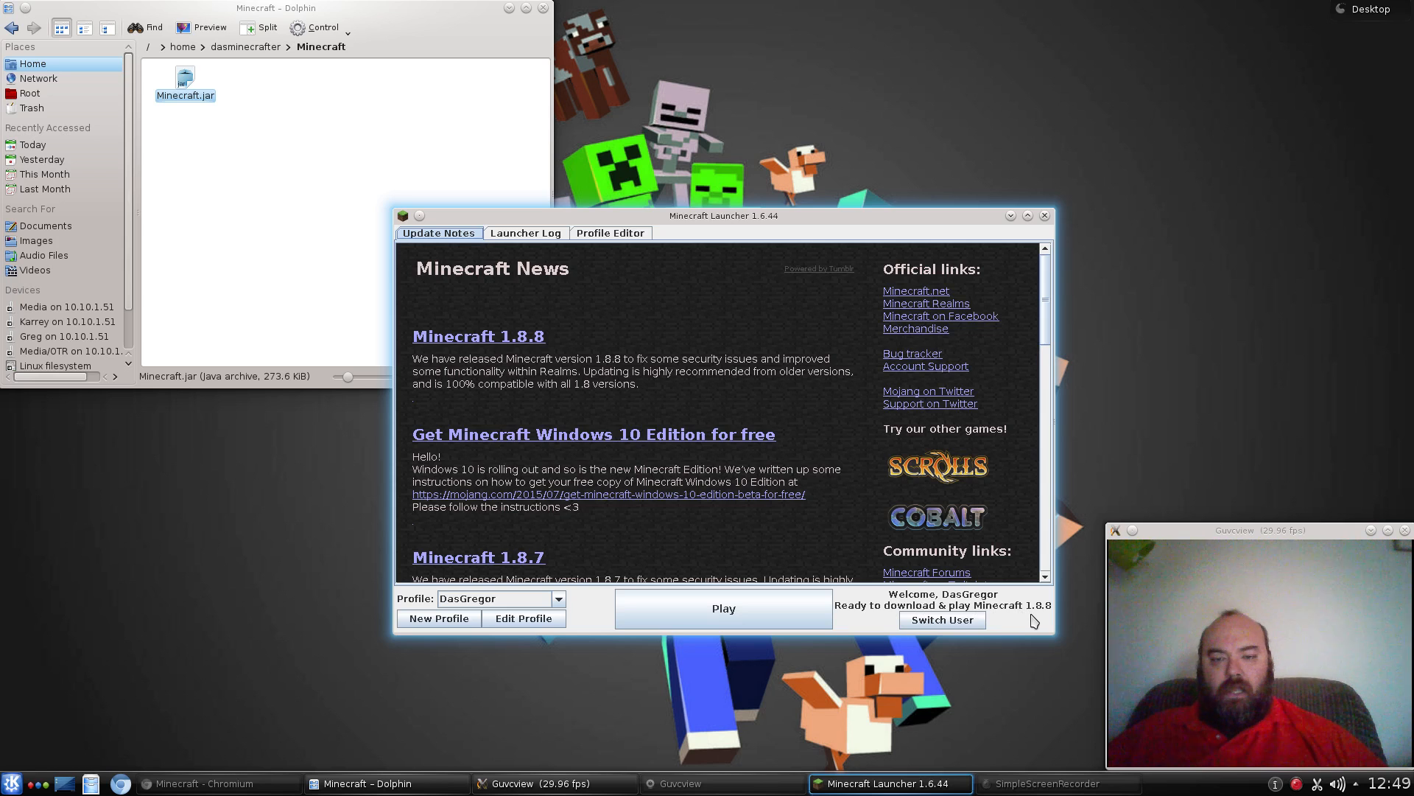
mouse_move(793, 505)
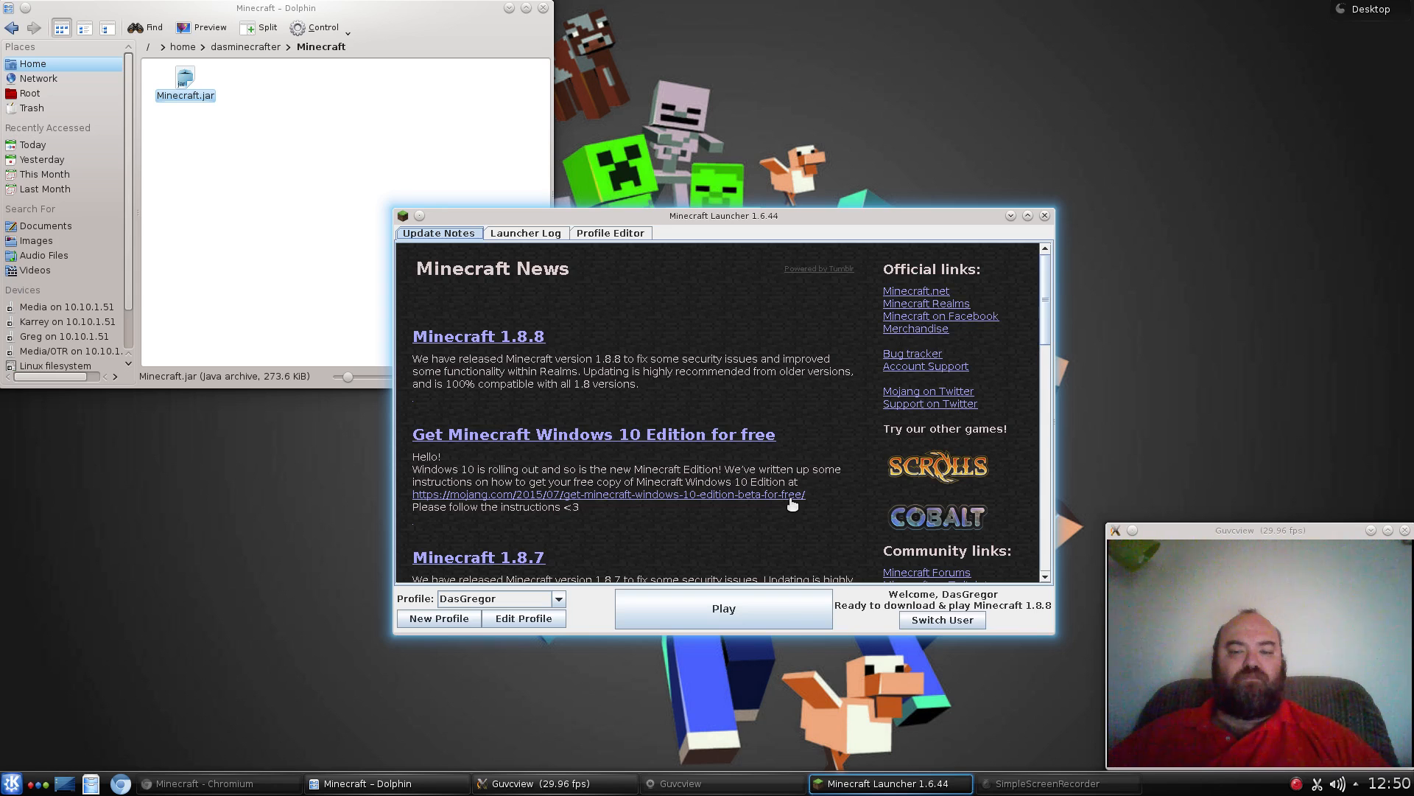
mouse_move(560, 213)
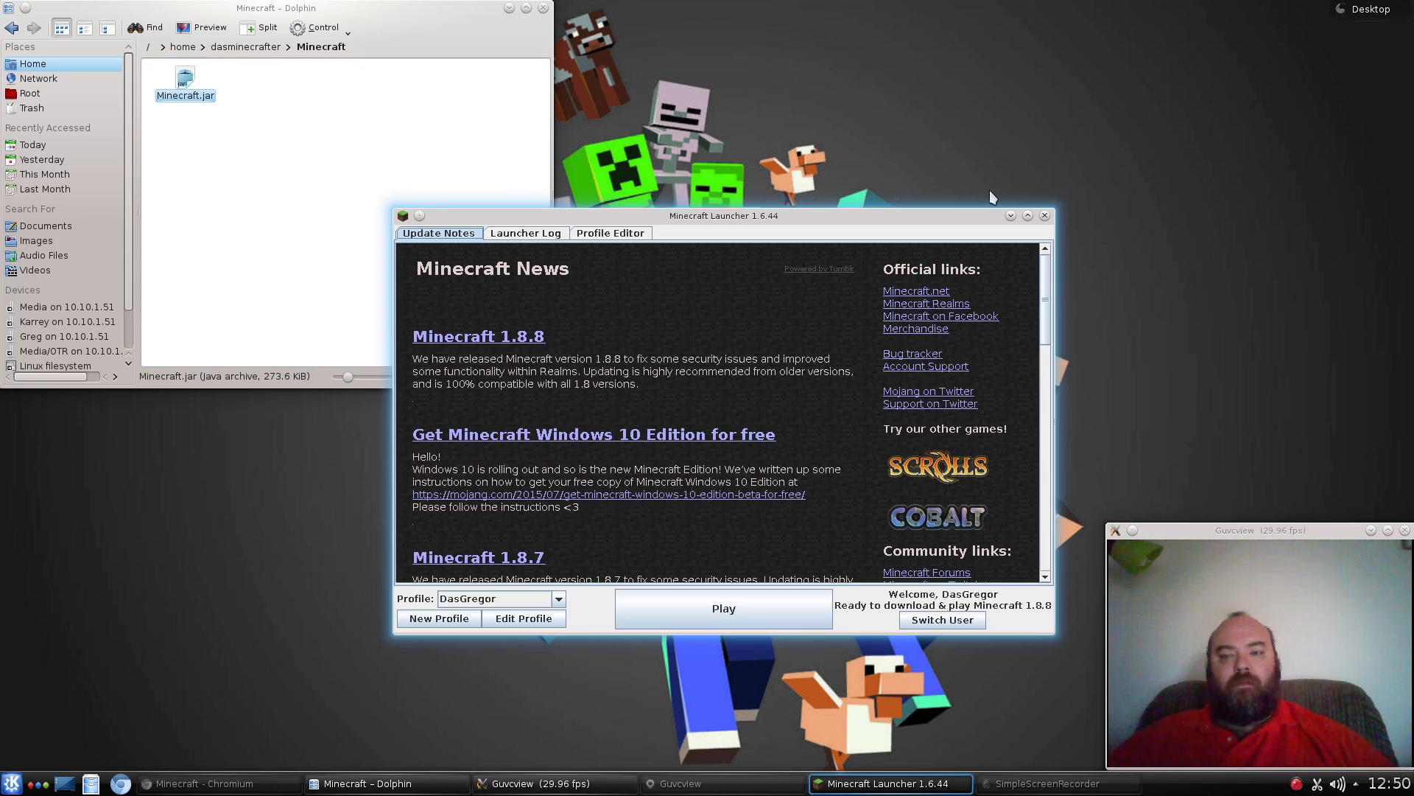
mouse_move(830, 256)
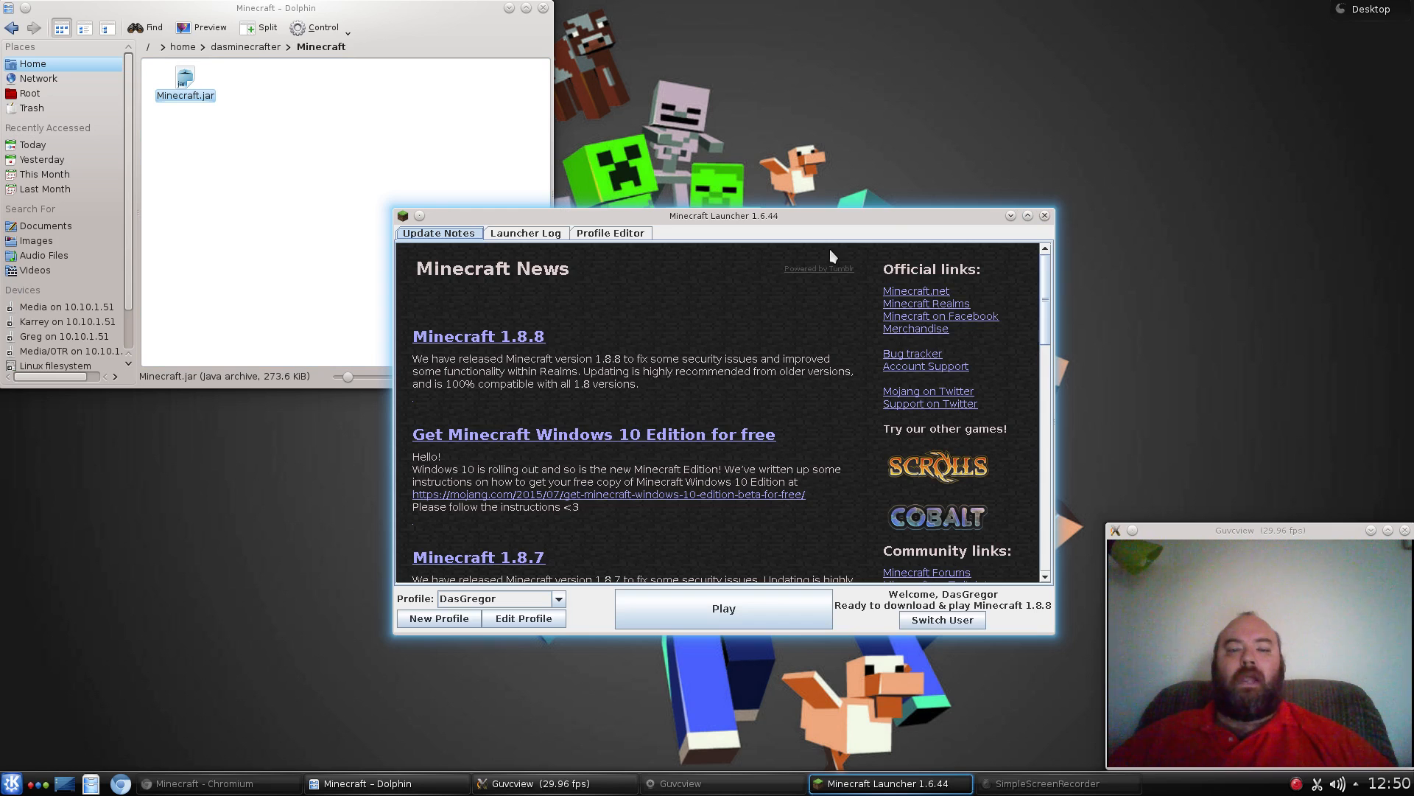
mouse_move(682, 404)
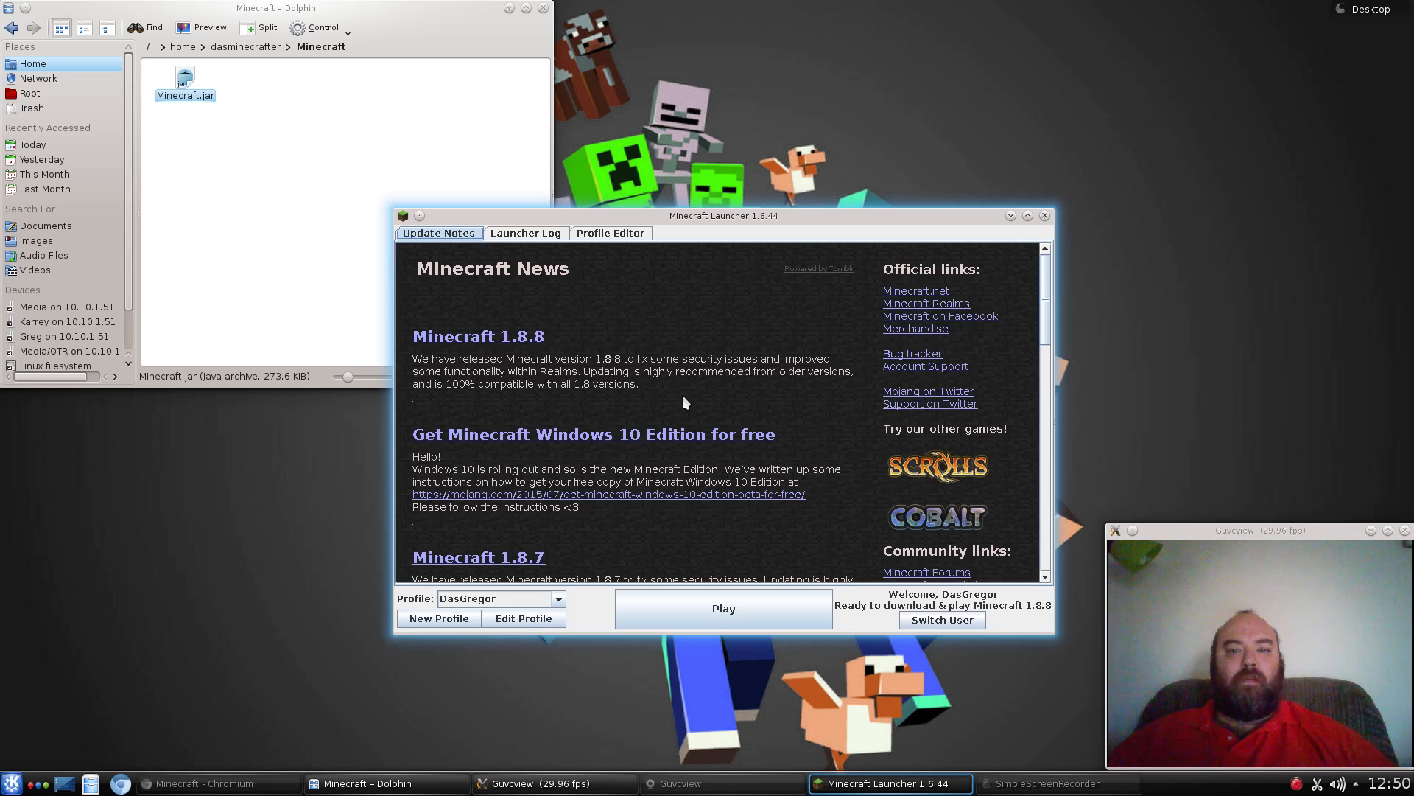
mouse_move(929, 251)
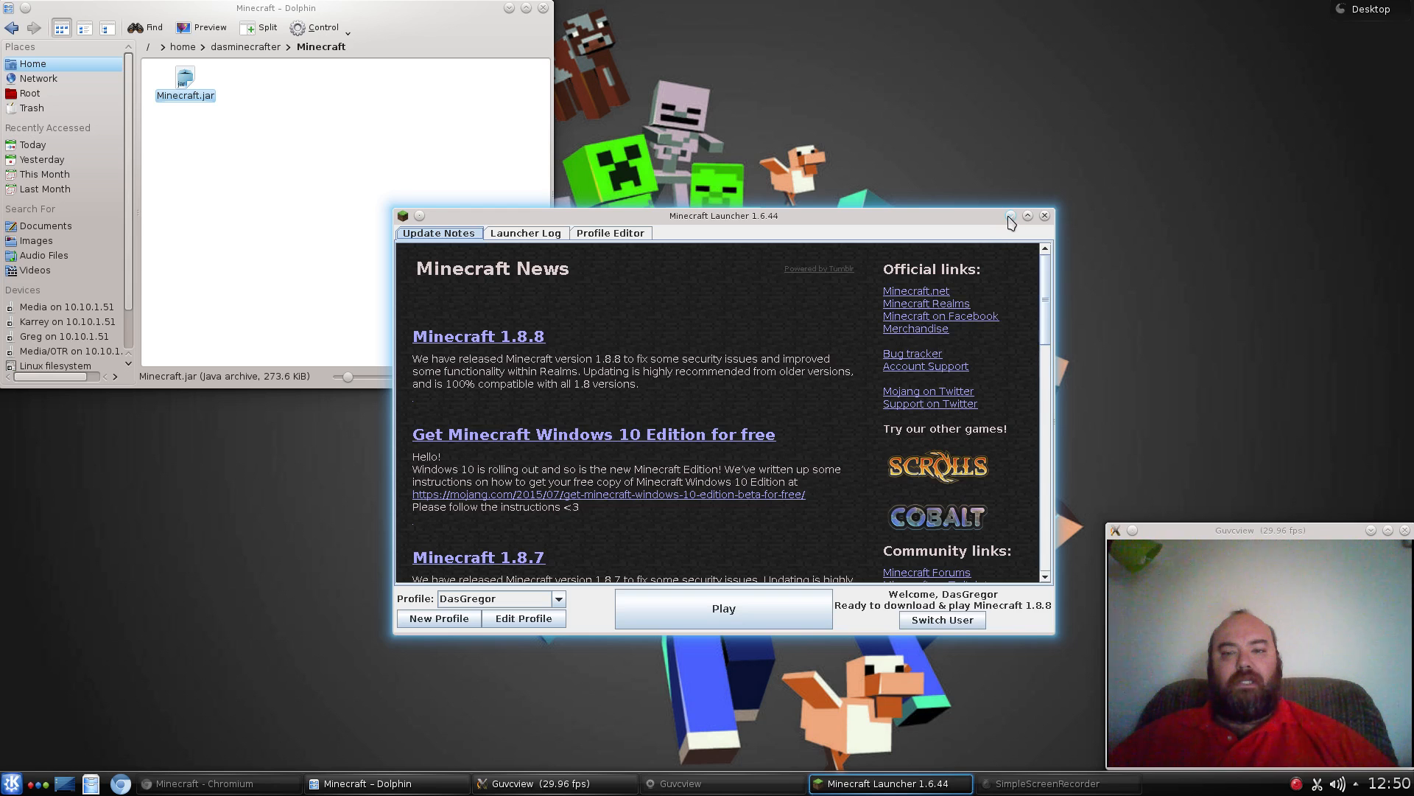
mouse_move(1046, 219)
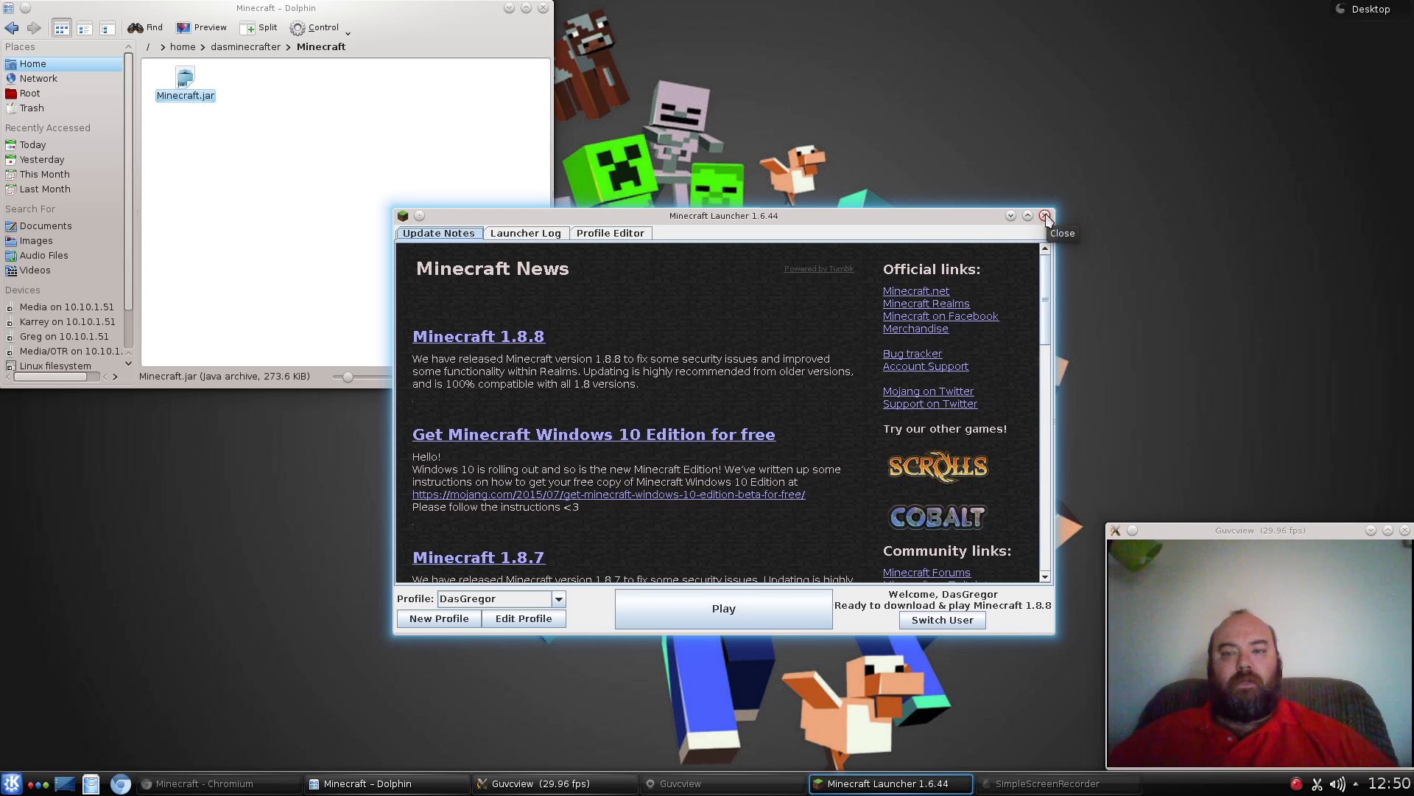
Close the launcher and create an empty text file named minecraft.sh beside Minecraft.jar.
click(1046, 220)
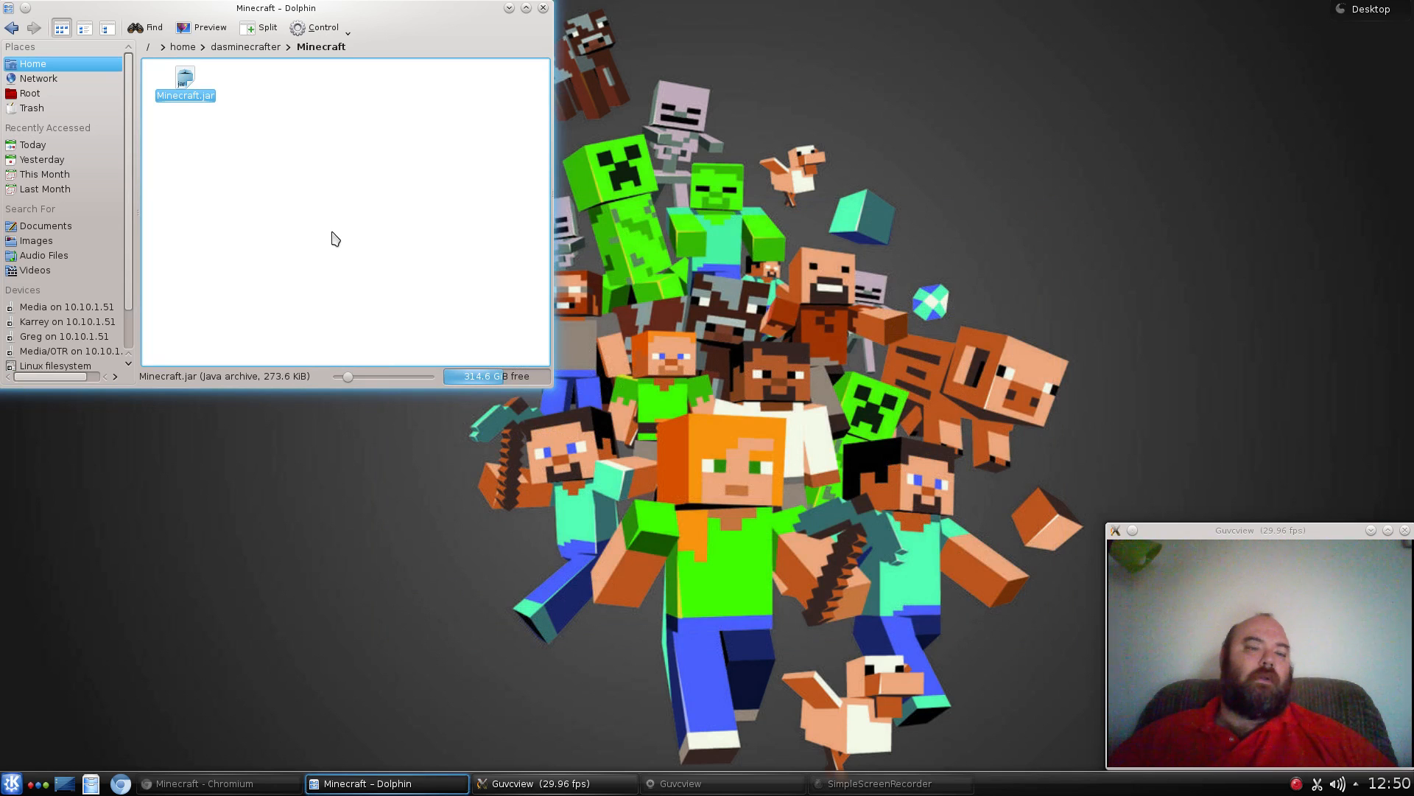
mouse_move(334, 233)
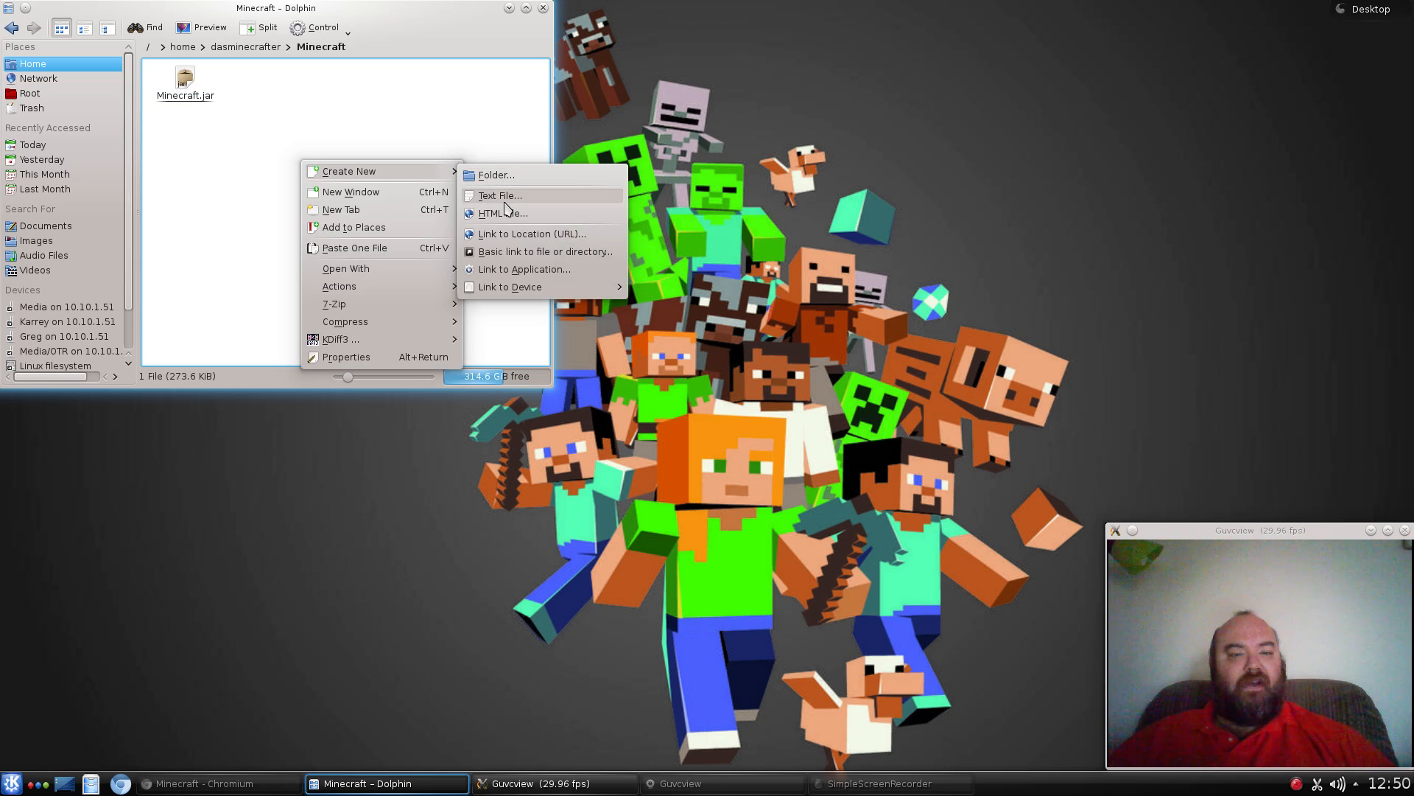
click(500, 196)
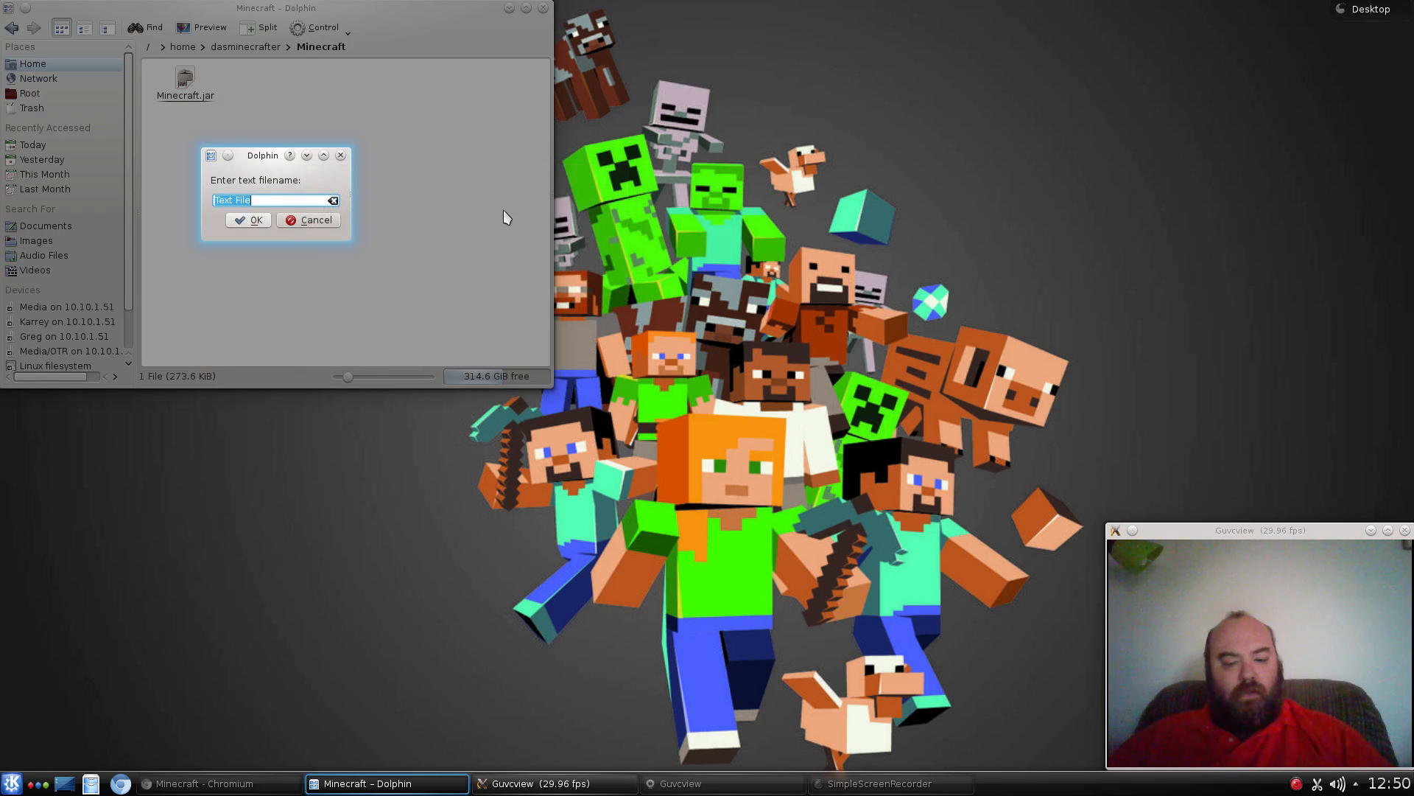
text(minecraft)
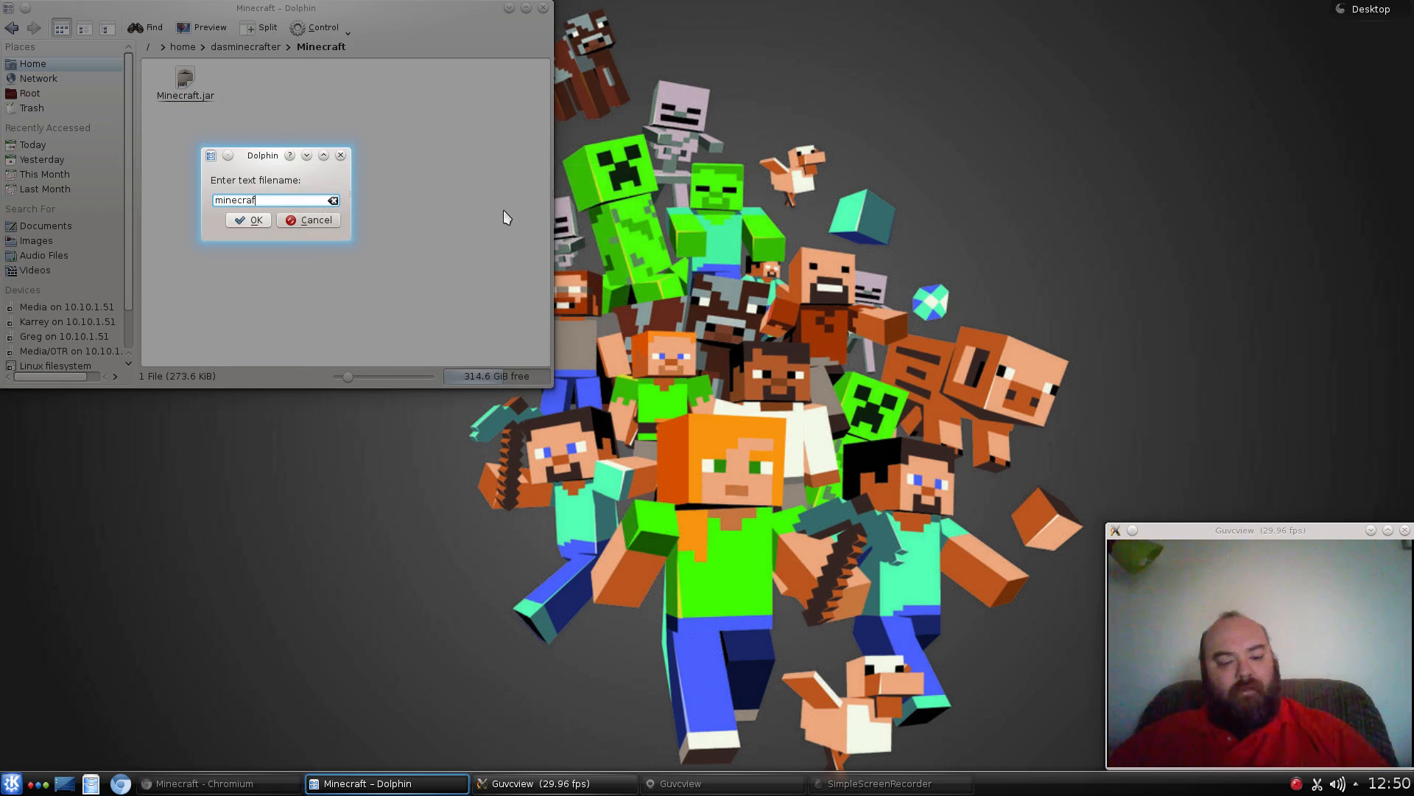
text(.sh)
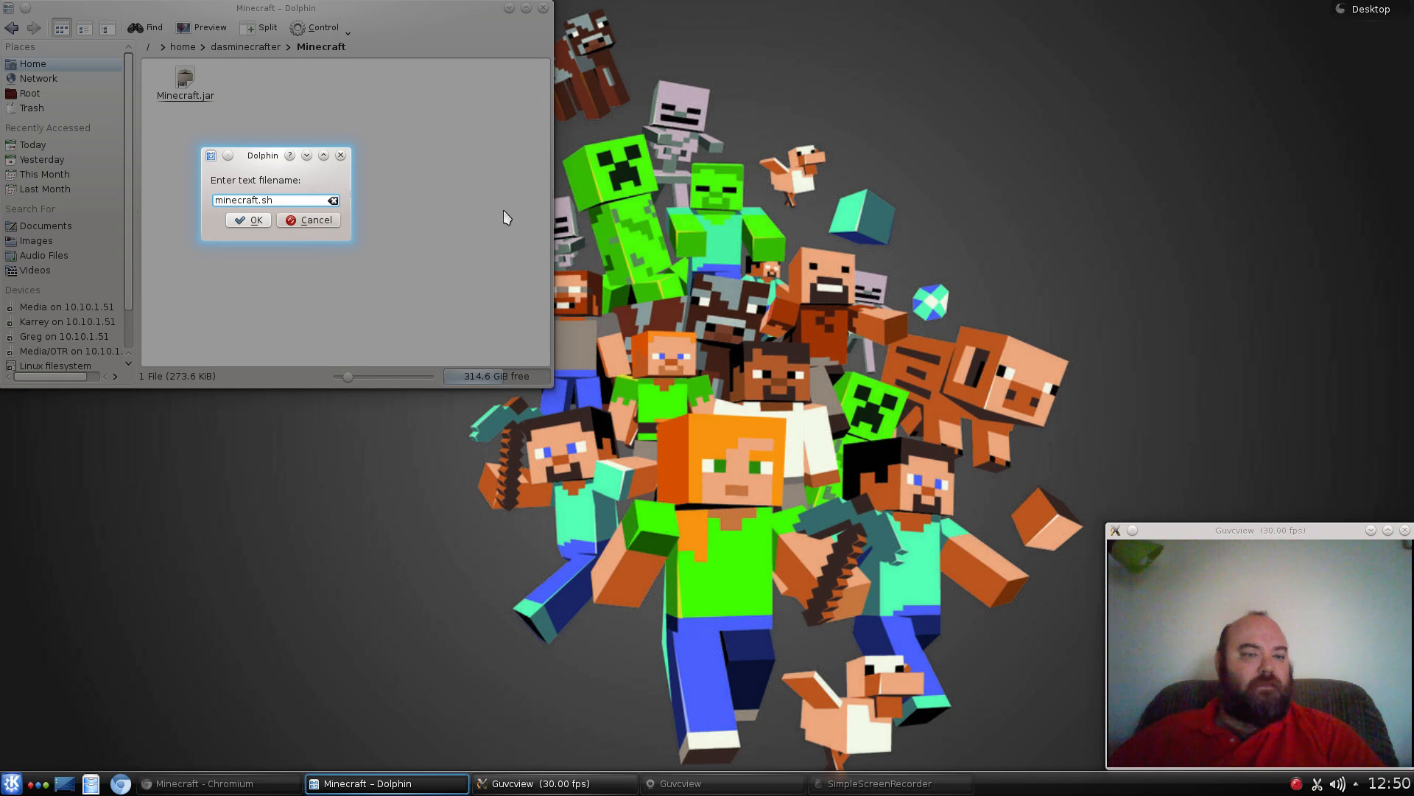
click(248, 220)
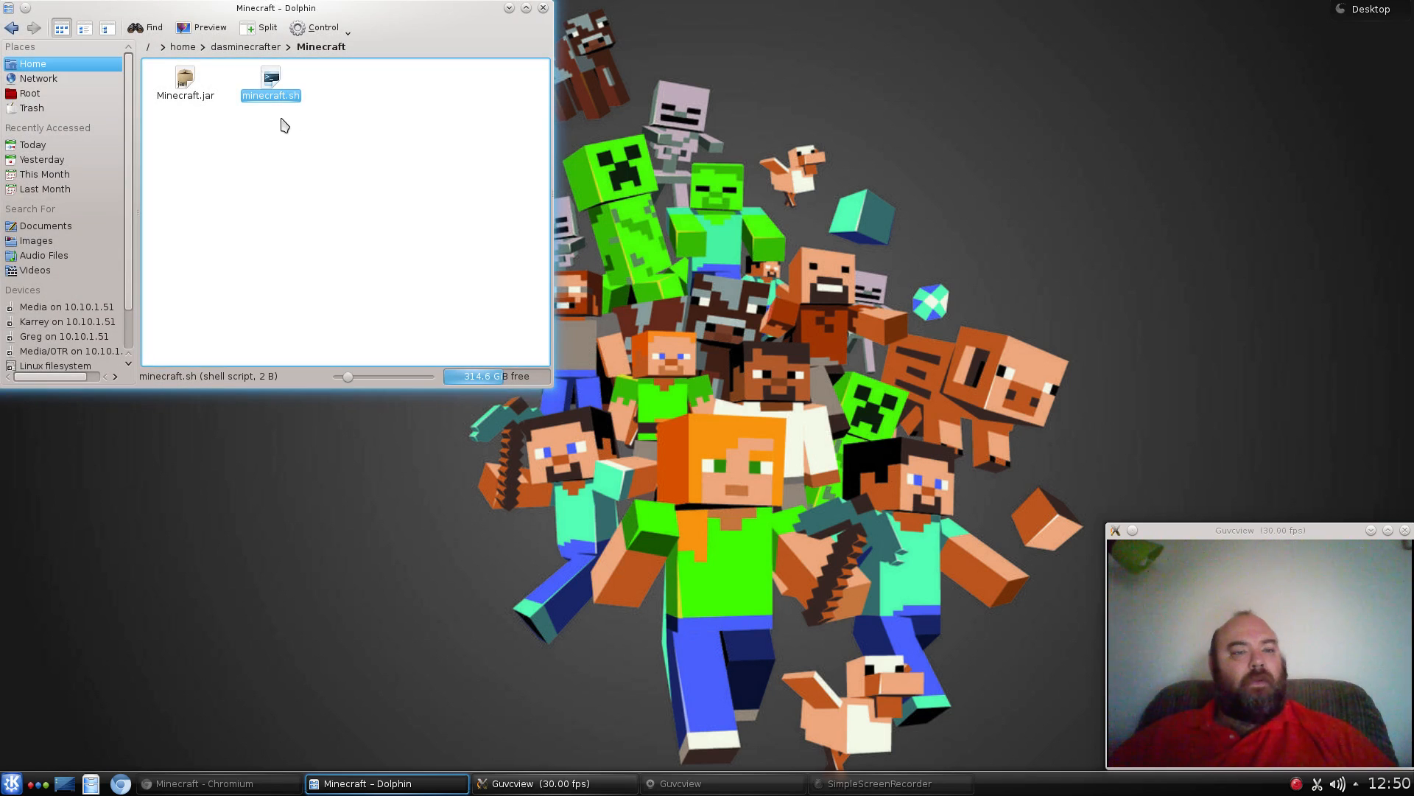
right_click(270, 95)
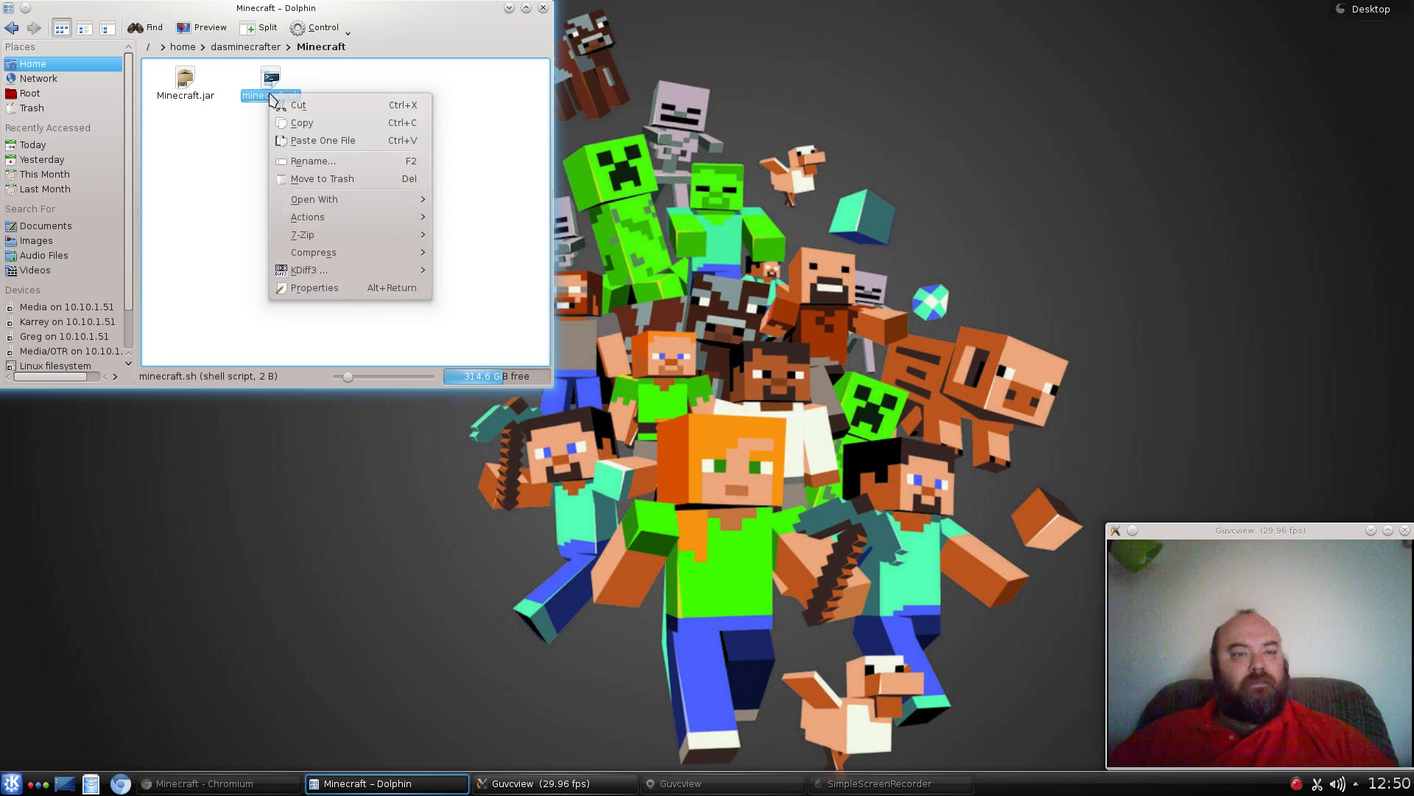
mouse_move(344, 199)
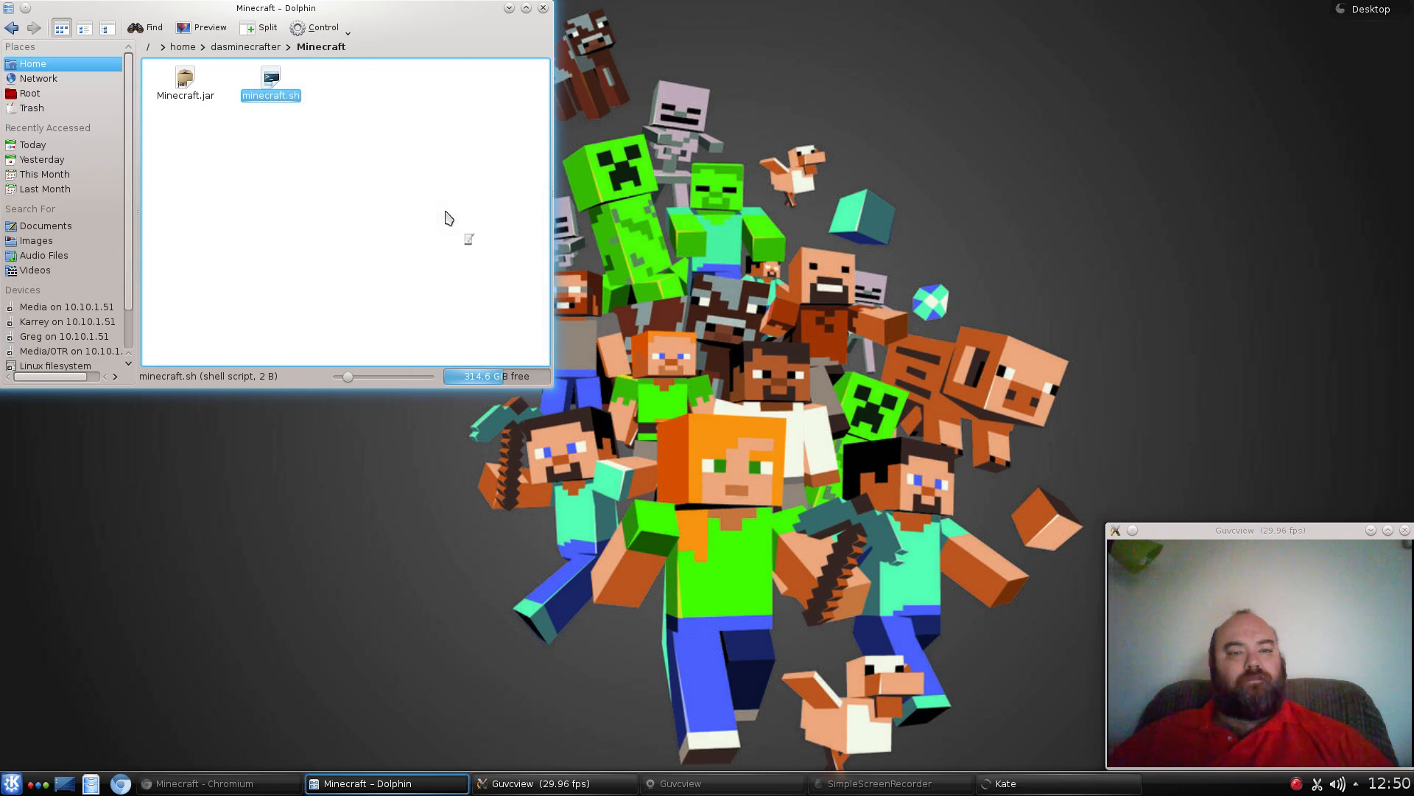
Open minecraft.sh in Kate and start the line java -jar /home/, correcting a mistyped folder.
double_click(270, 80)
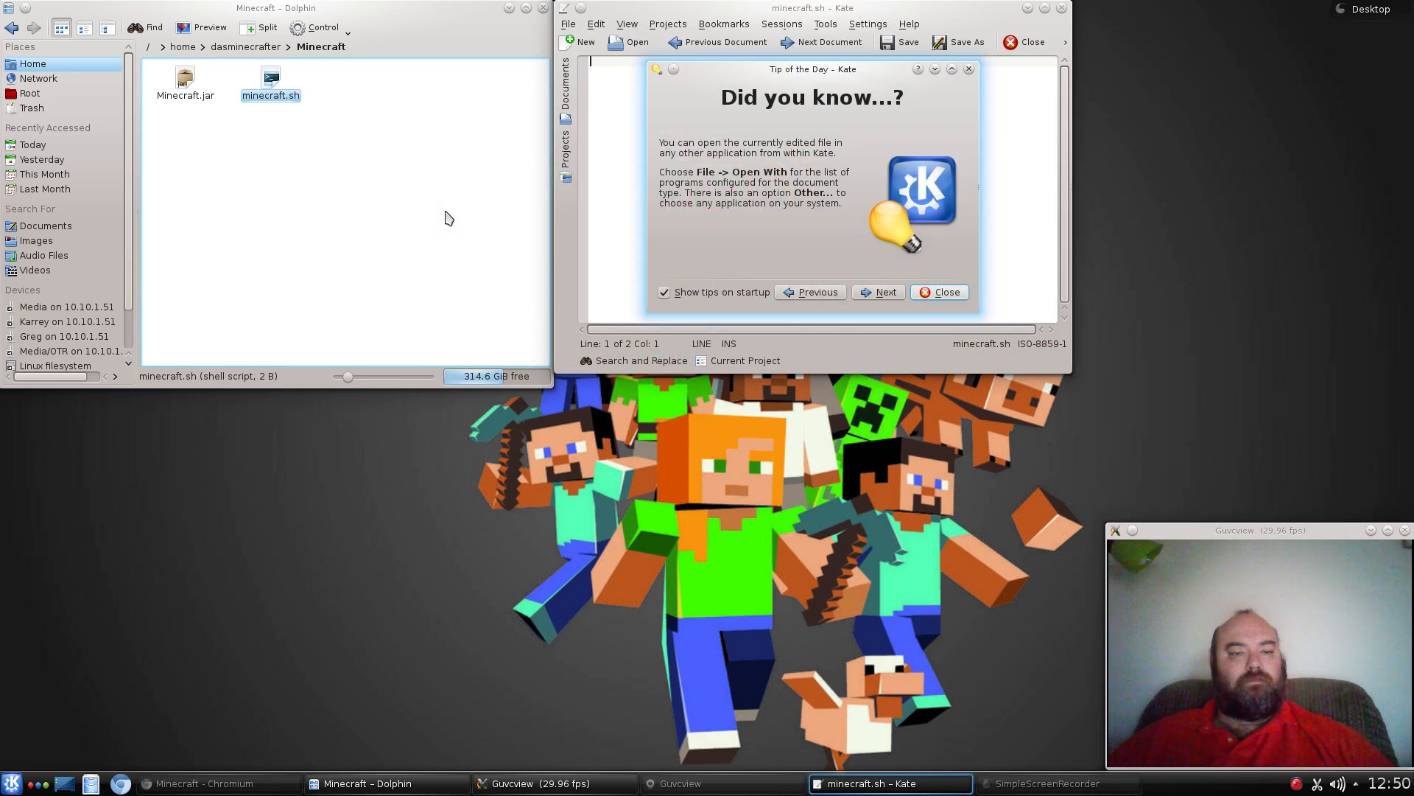
click(938, 292)
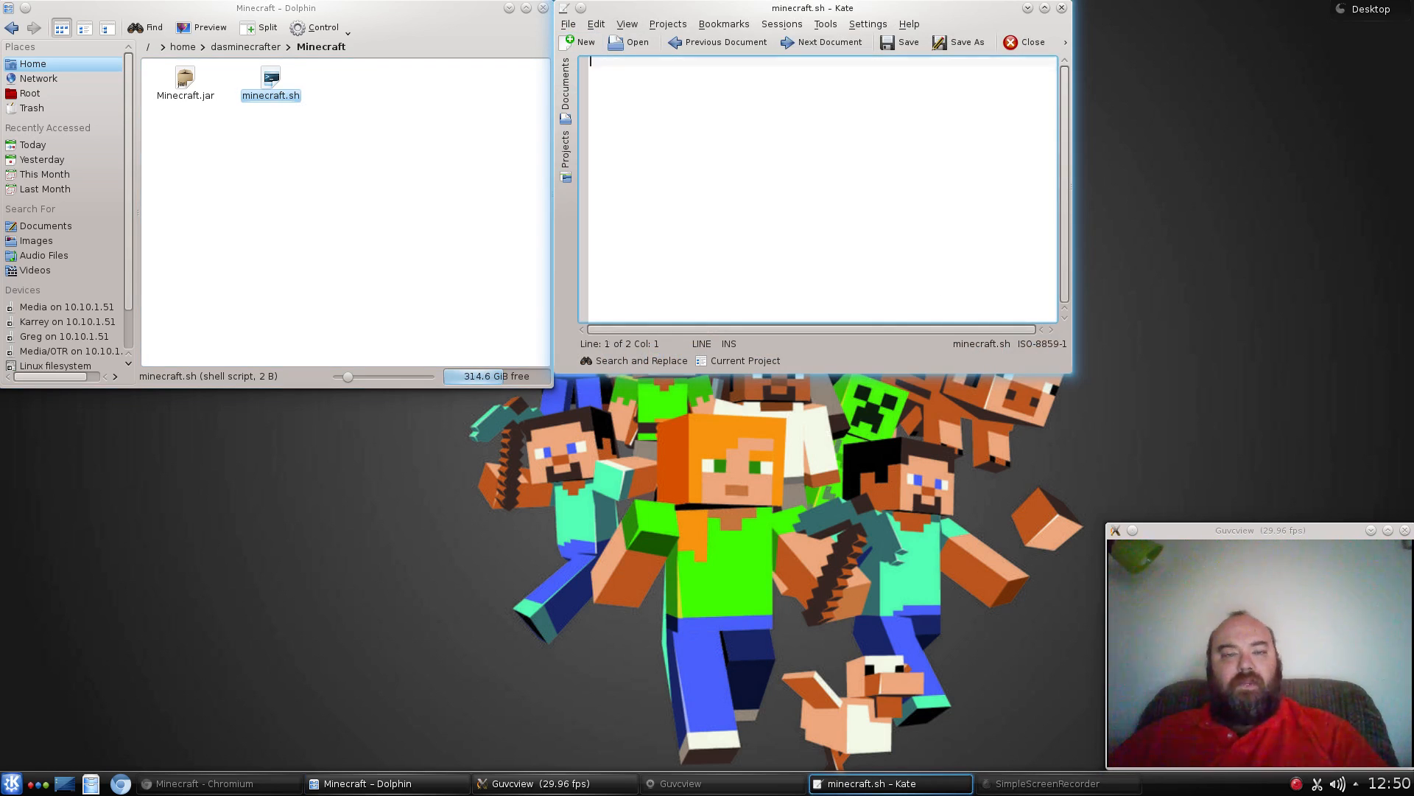
text(java)
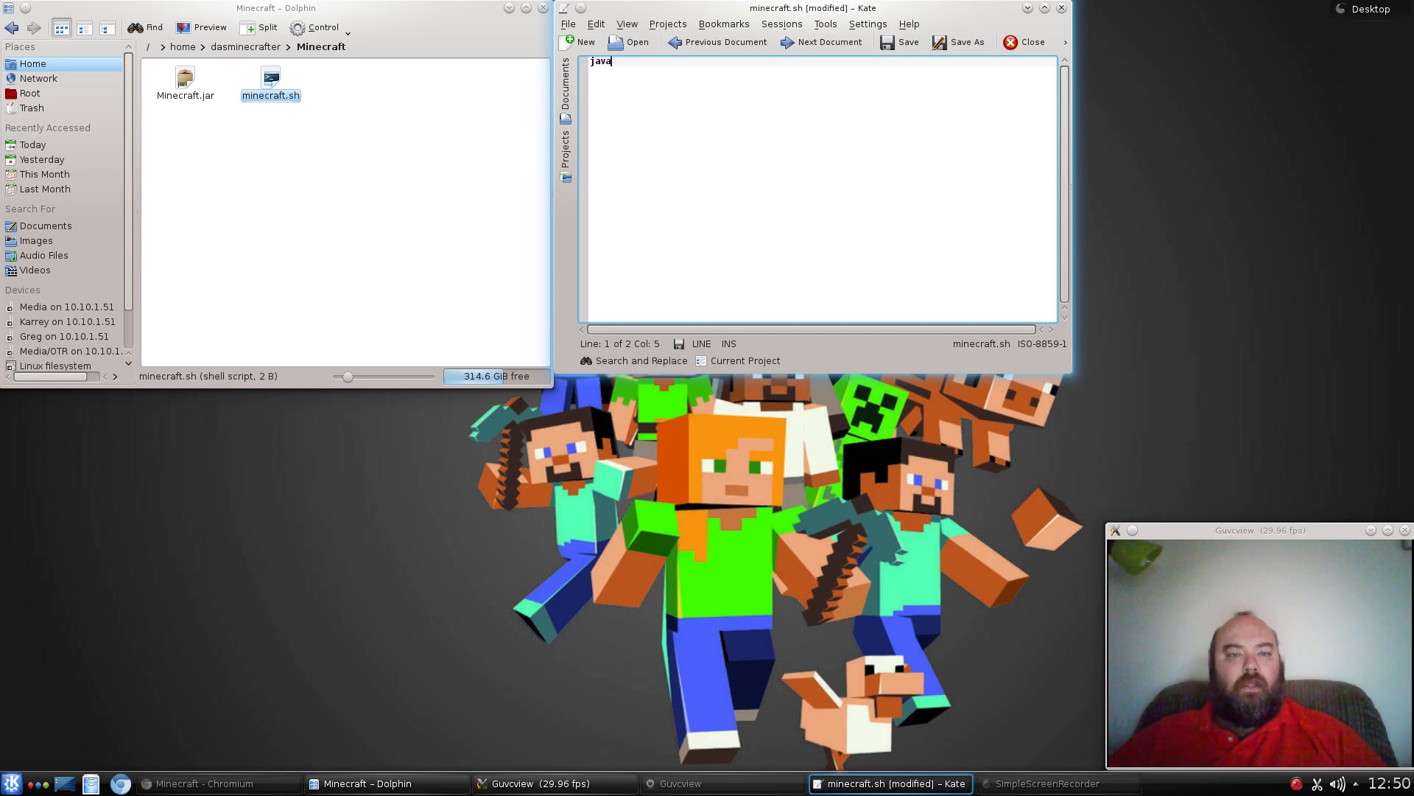
text(-jar)
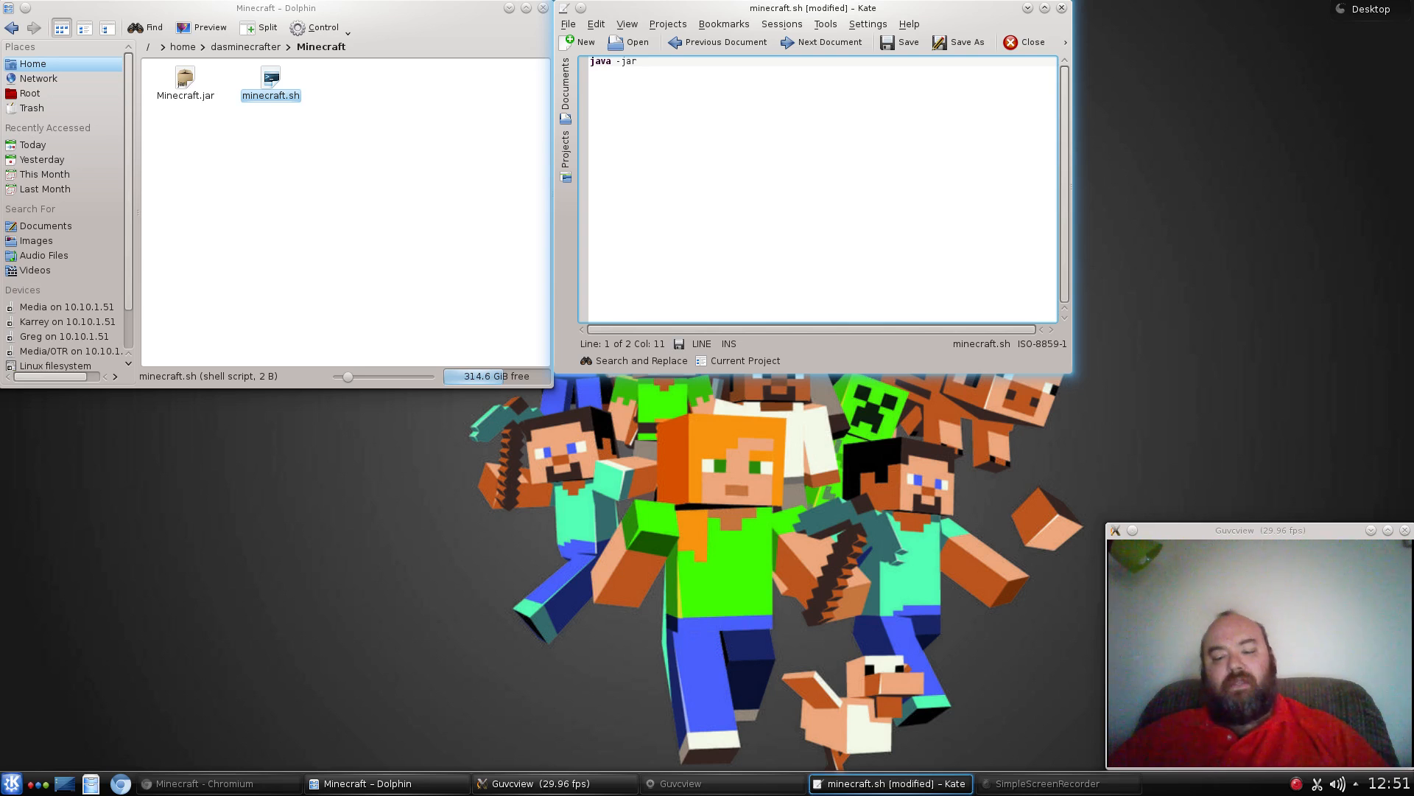
text(/home)
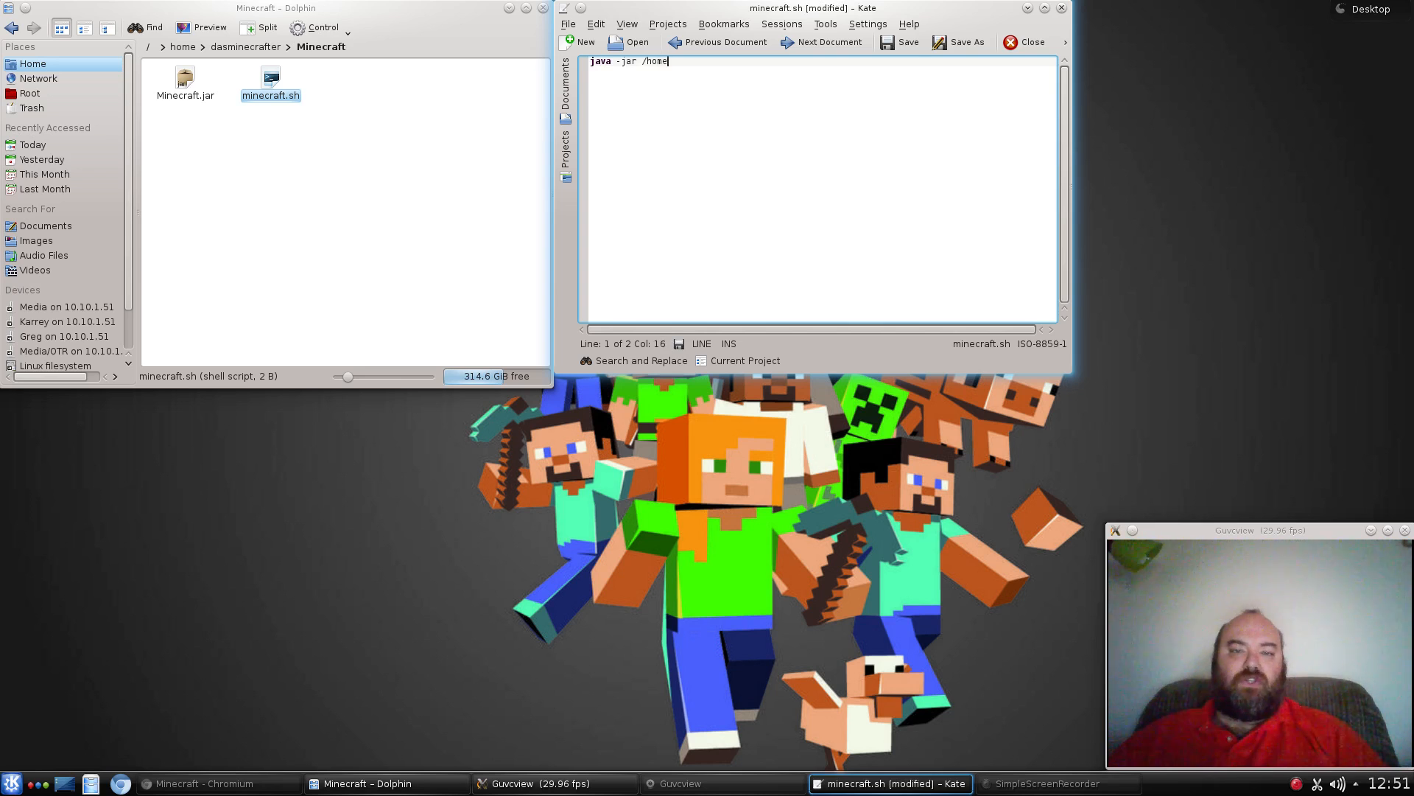
text(/)
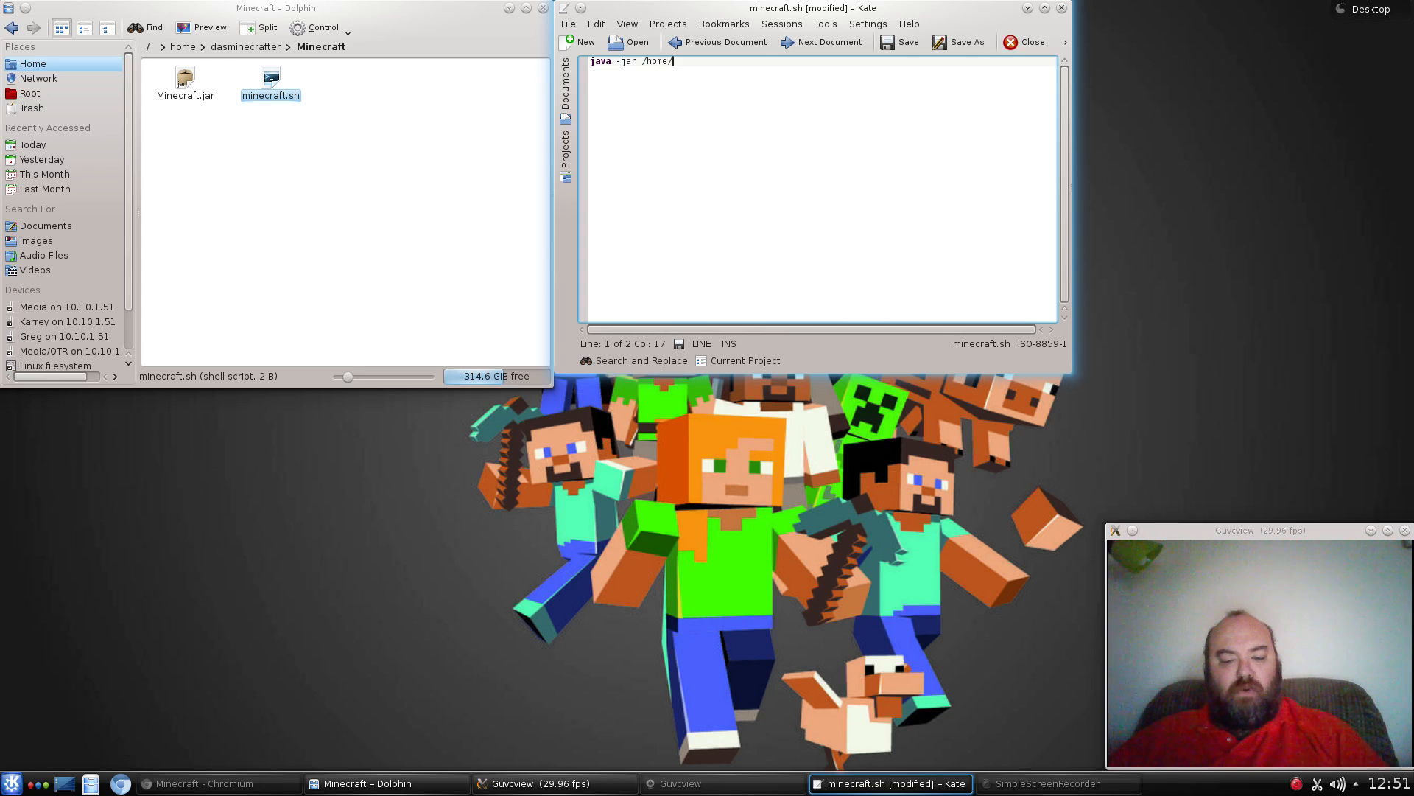
text(m1)
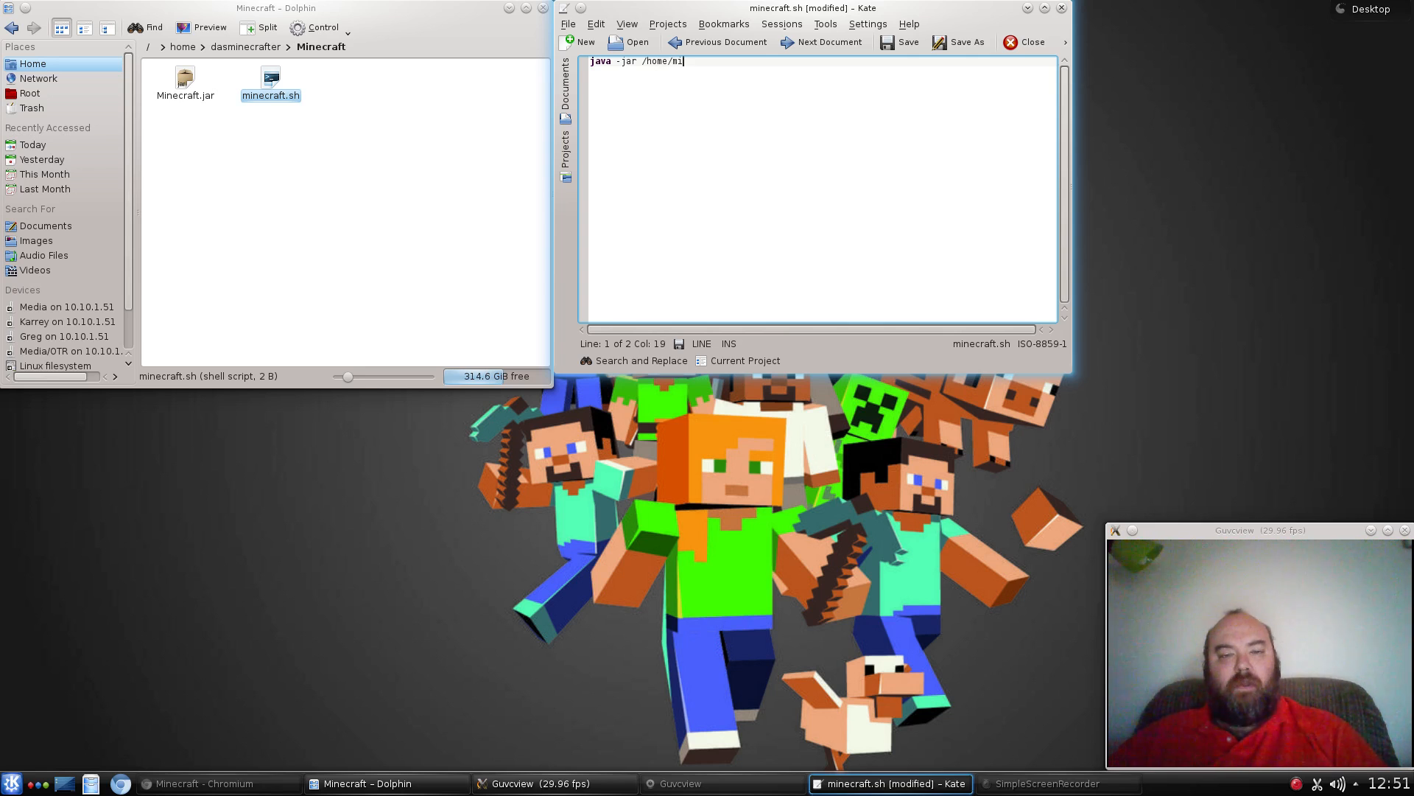
text(necraft)
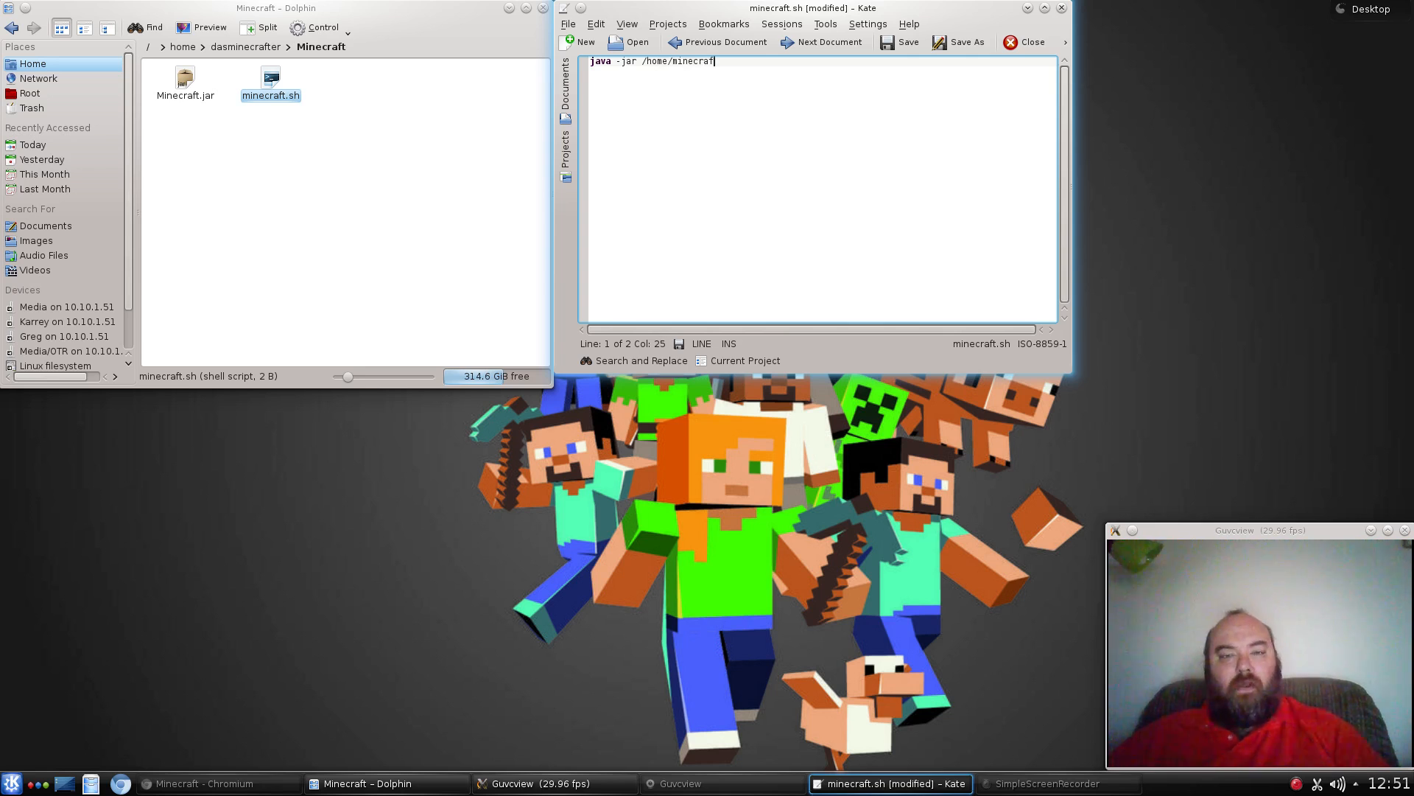
key(BackSpace)
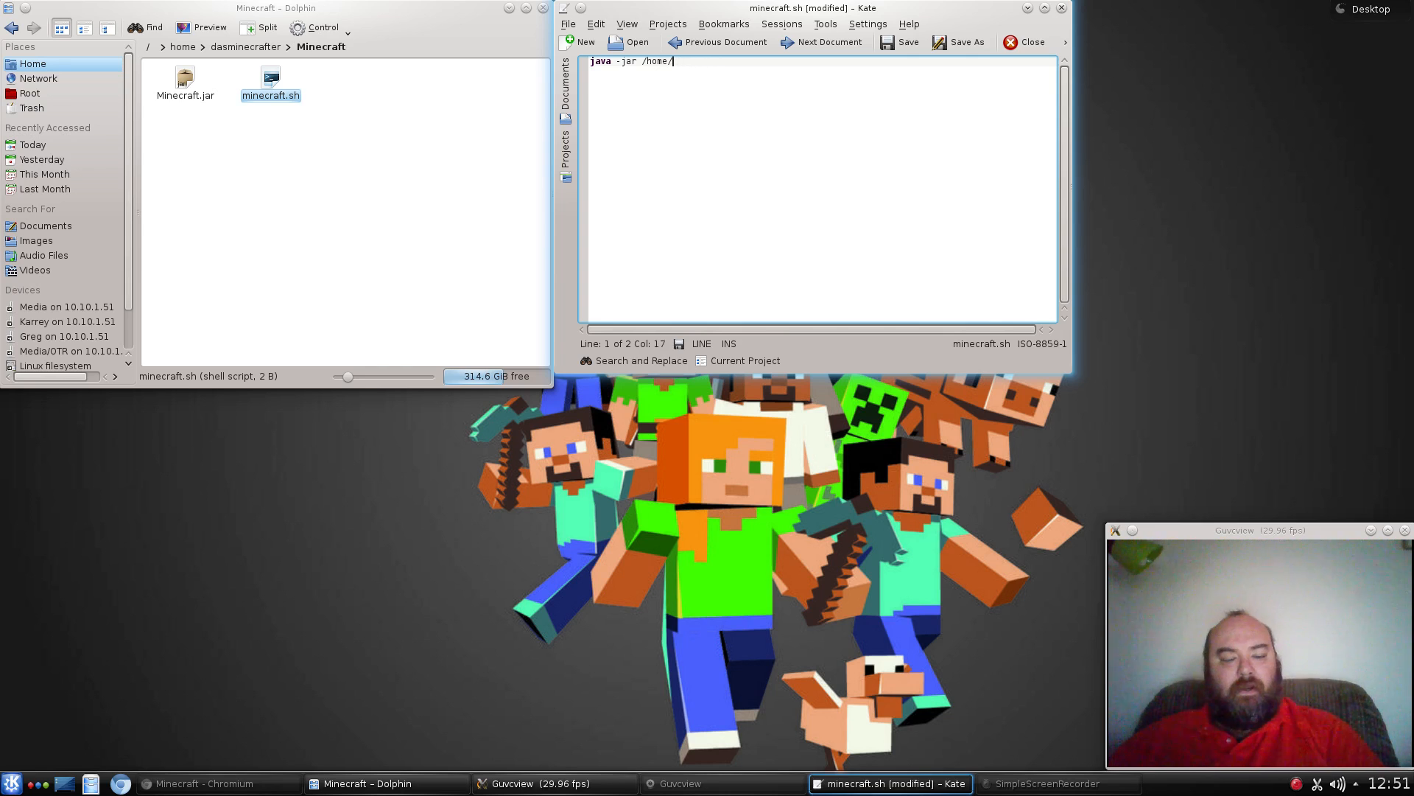
Complete the path as /home/dasminecrafter/Minecraft/Minecraft.jar.
text(dasmin)
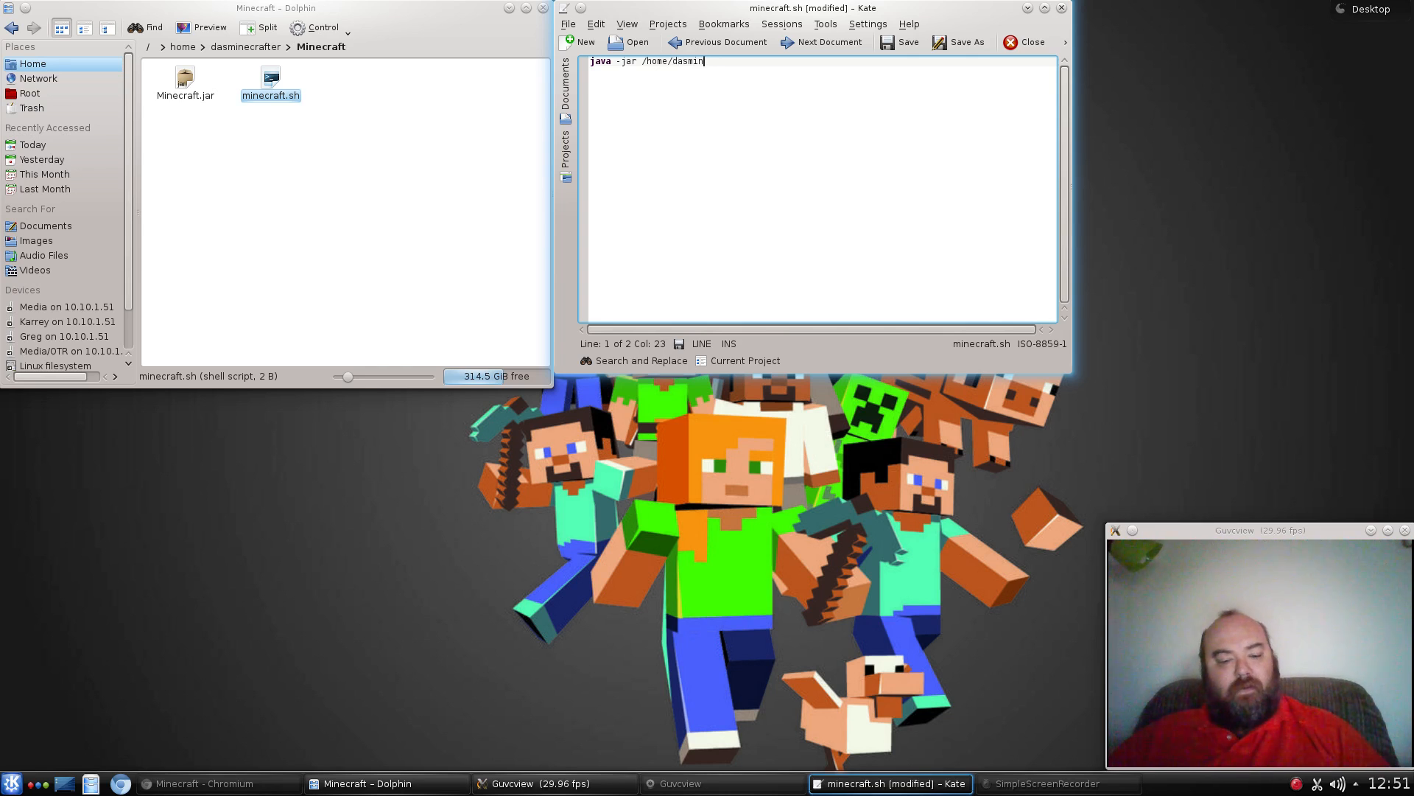
text(ecrafte)
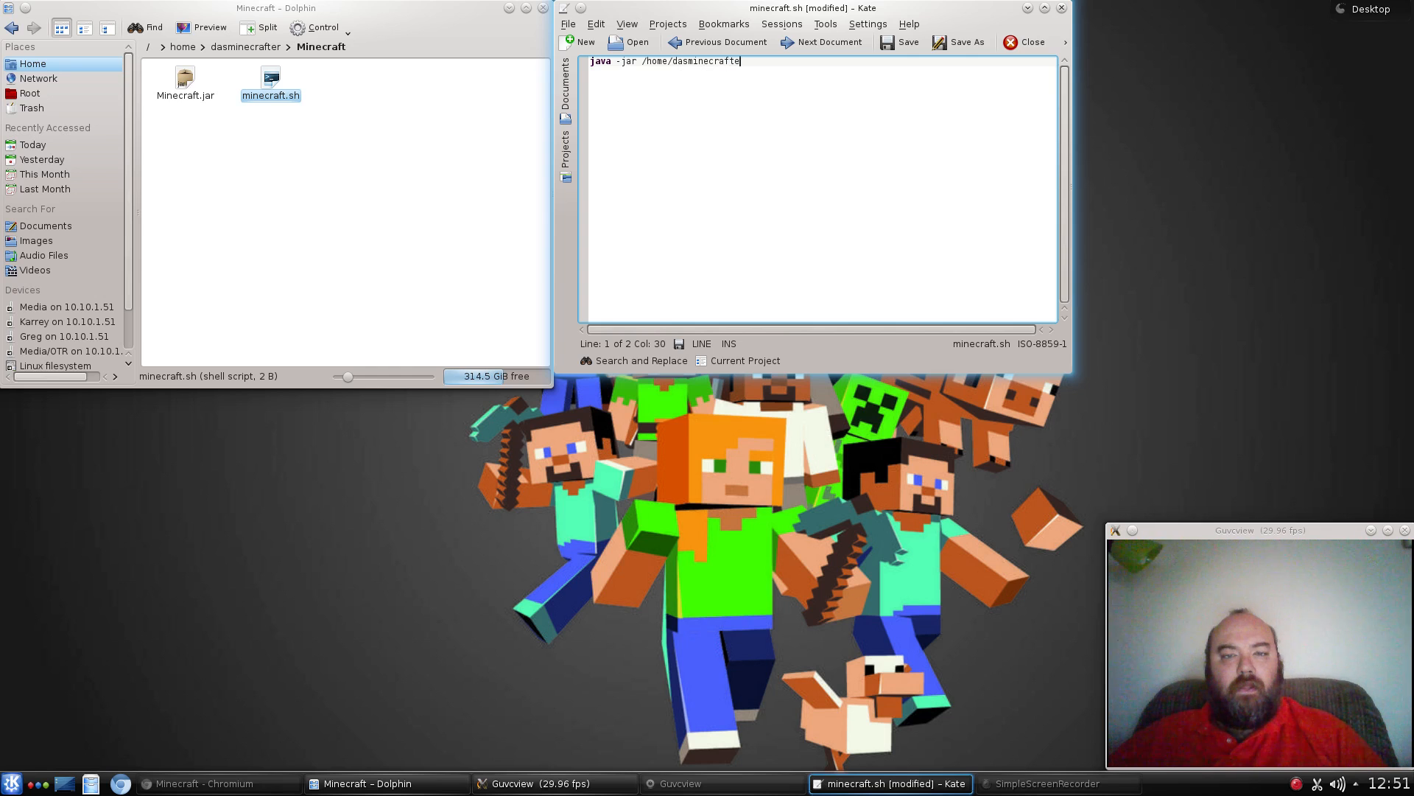
text(r/)
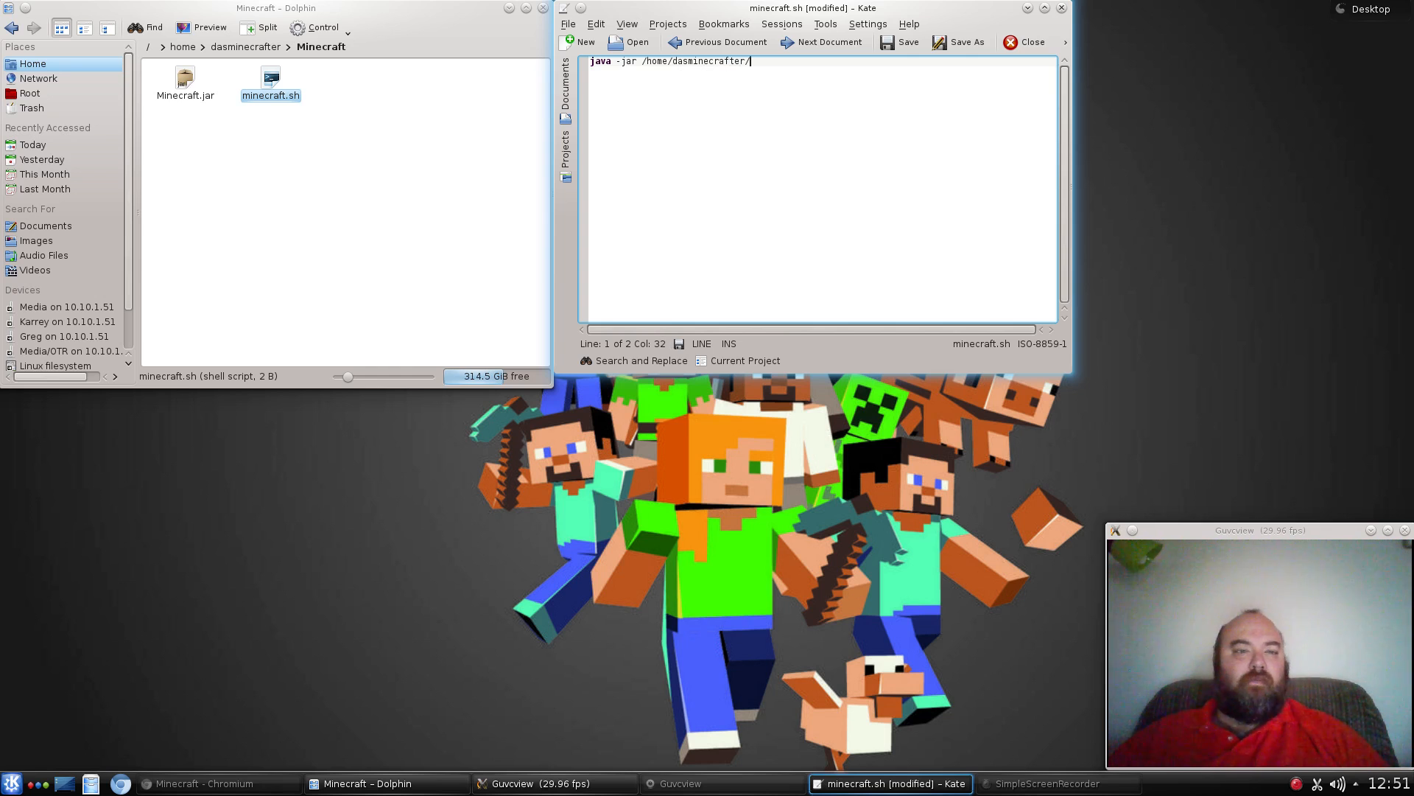
text(Mine)
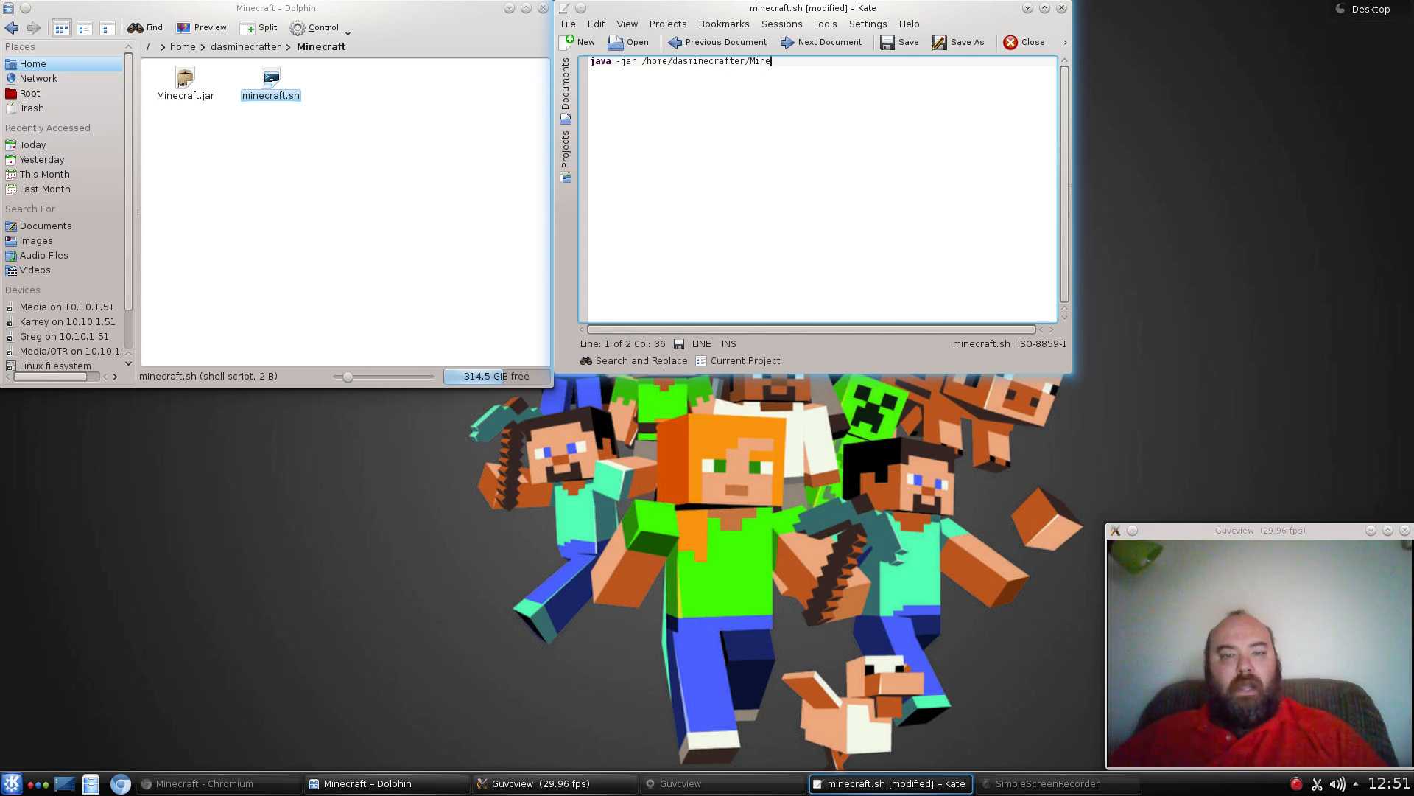
text(craft/)
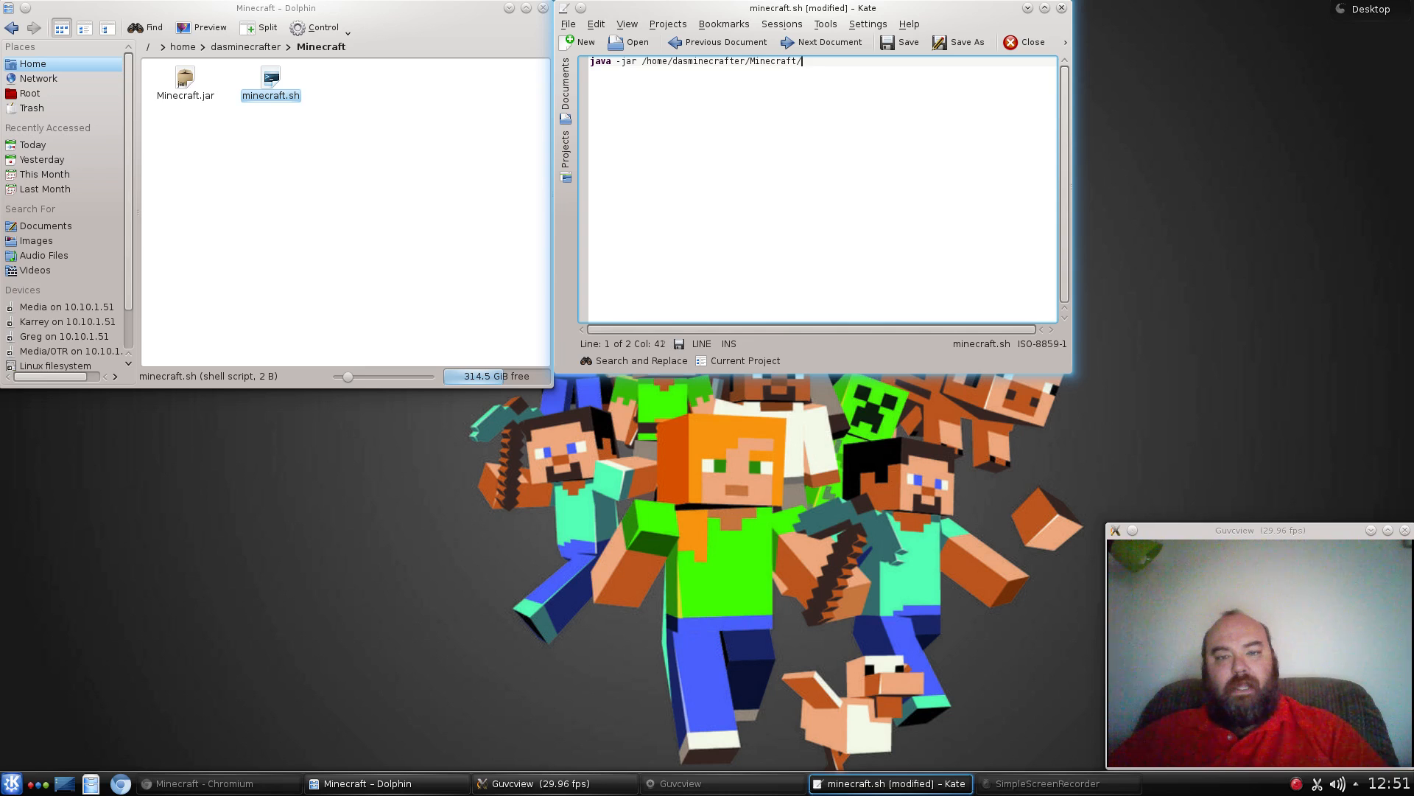
text(M)
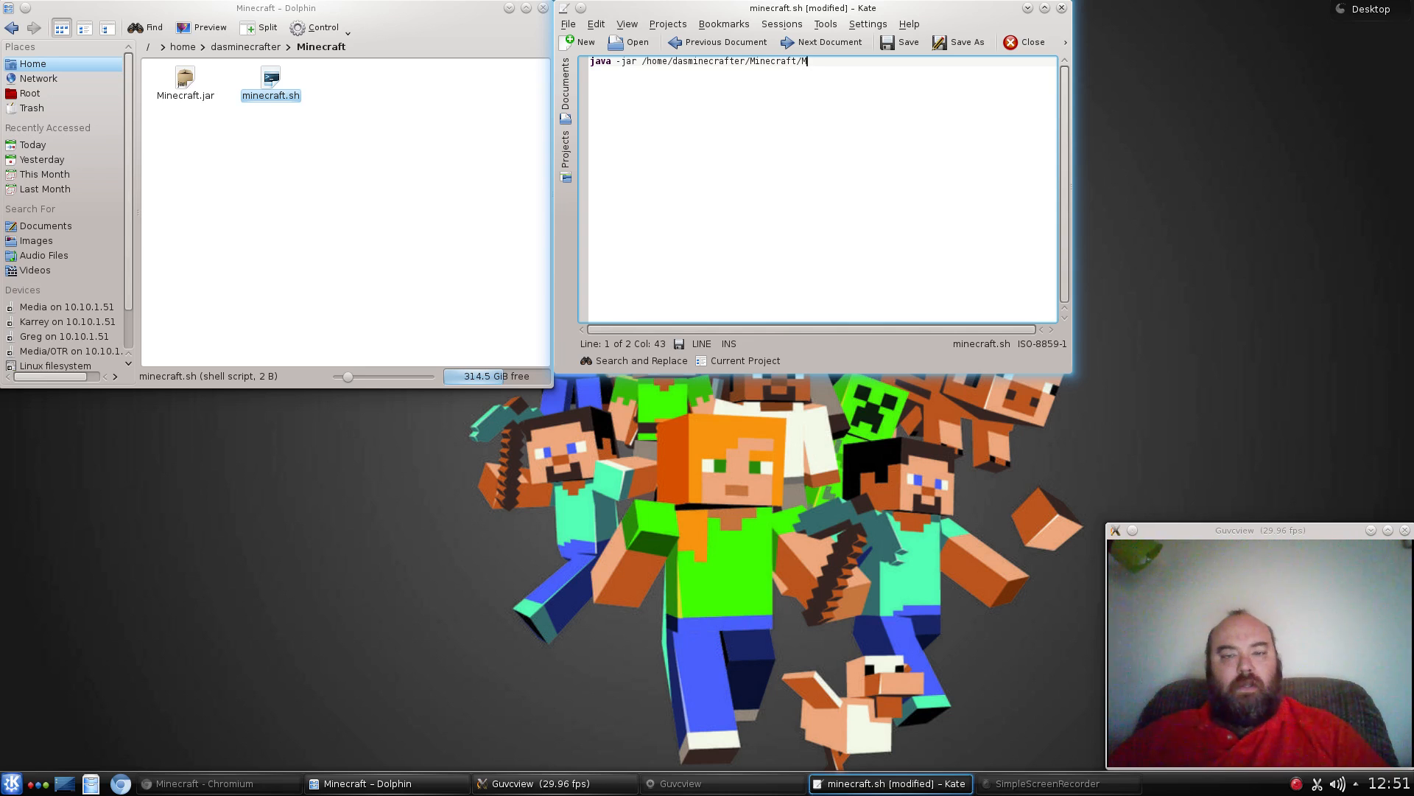
text(inecraft.jar)
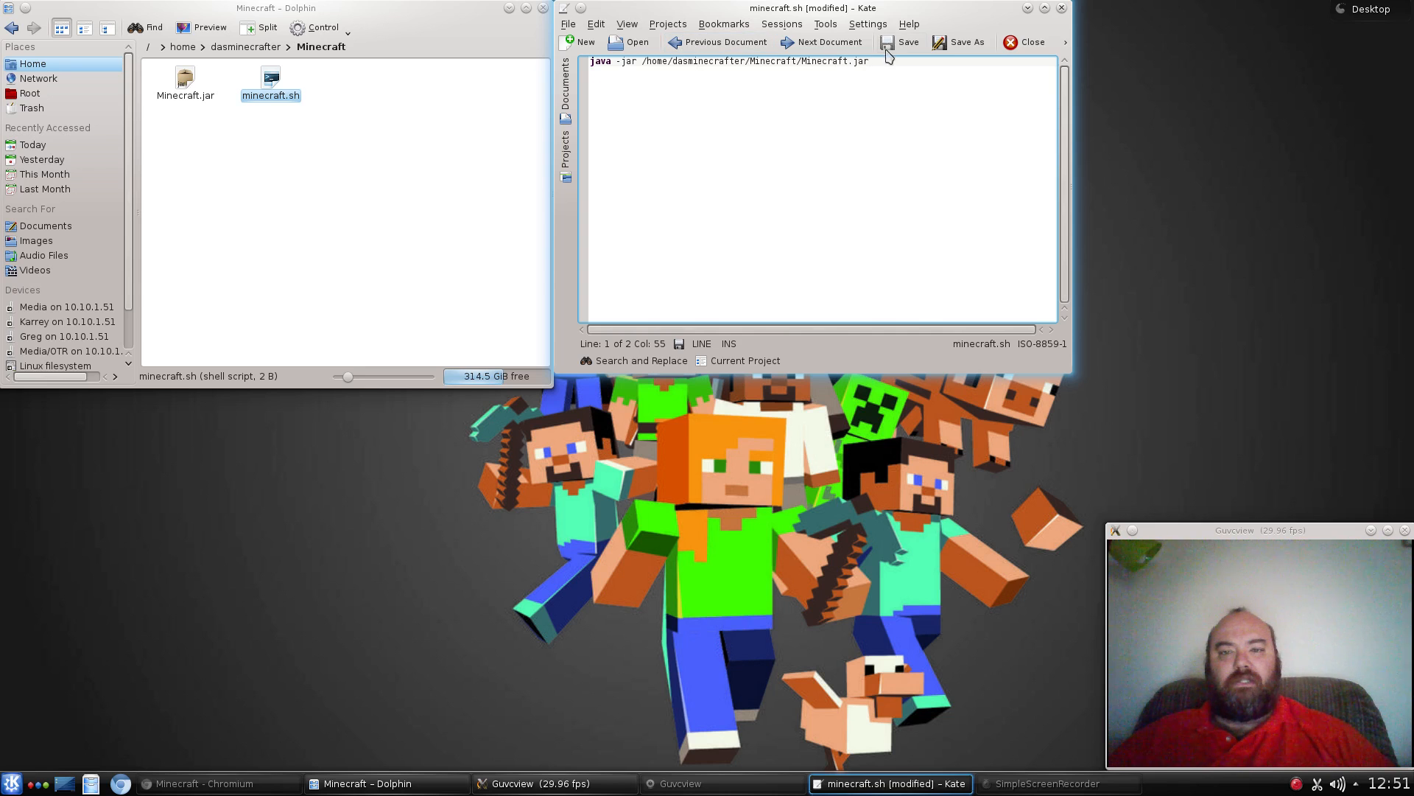
Save the minecraft.sh script in Kate and close the editor.
click(898, 43)
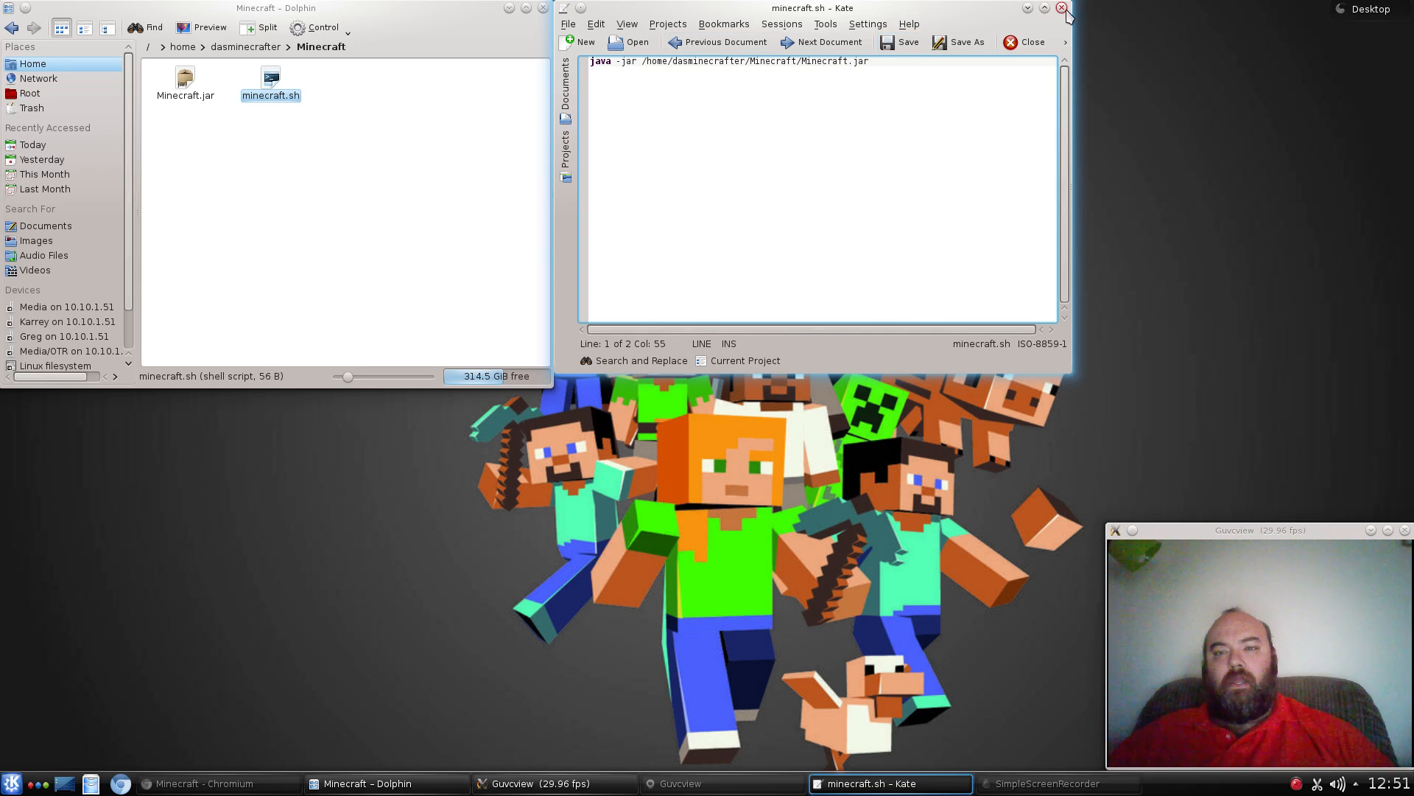
click(1061, 9)
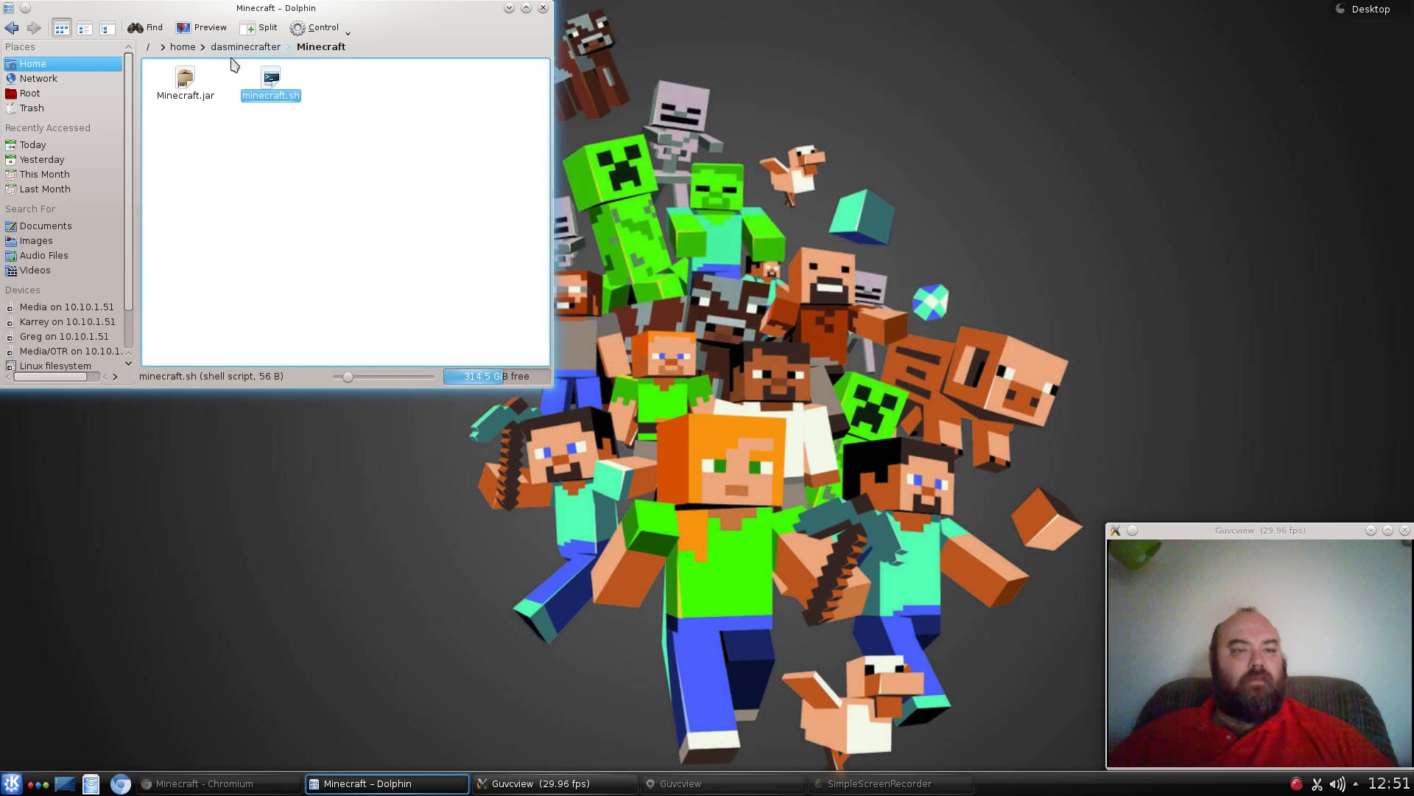
Mark minecraft.sh as executable in its Properties > Permissions and confirm.
right_click(271, 85)
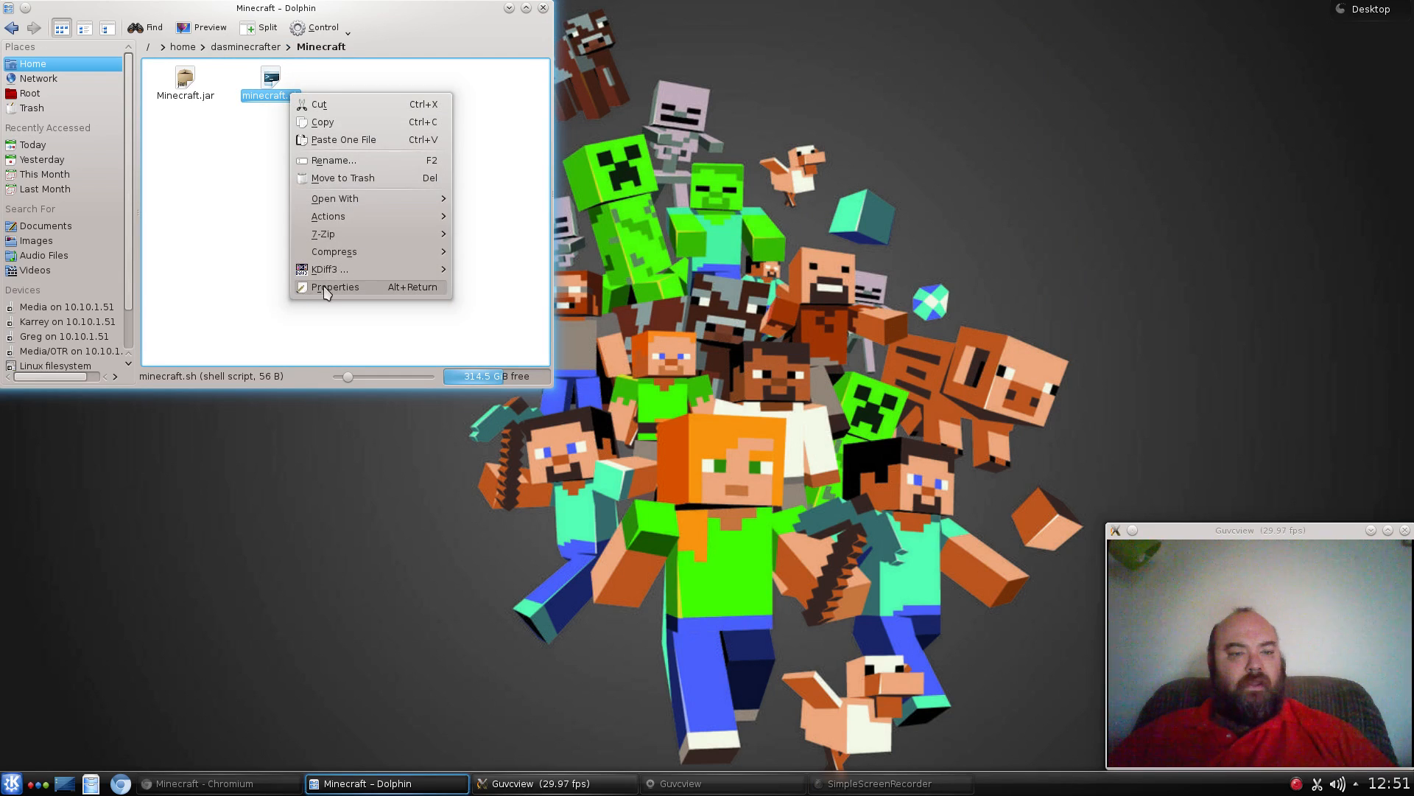
click(336, 287)
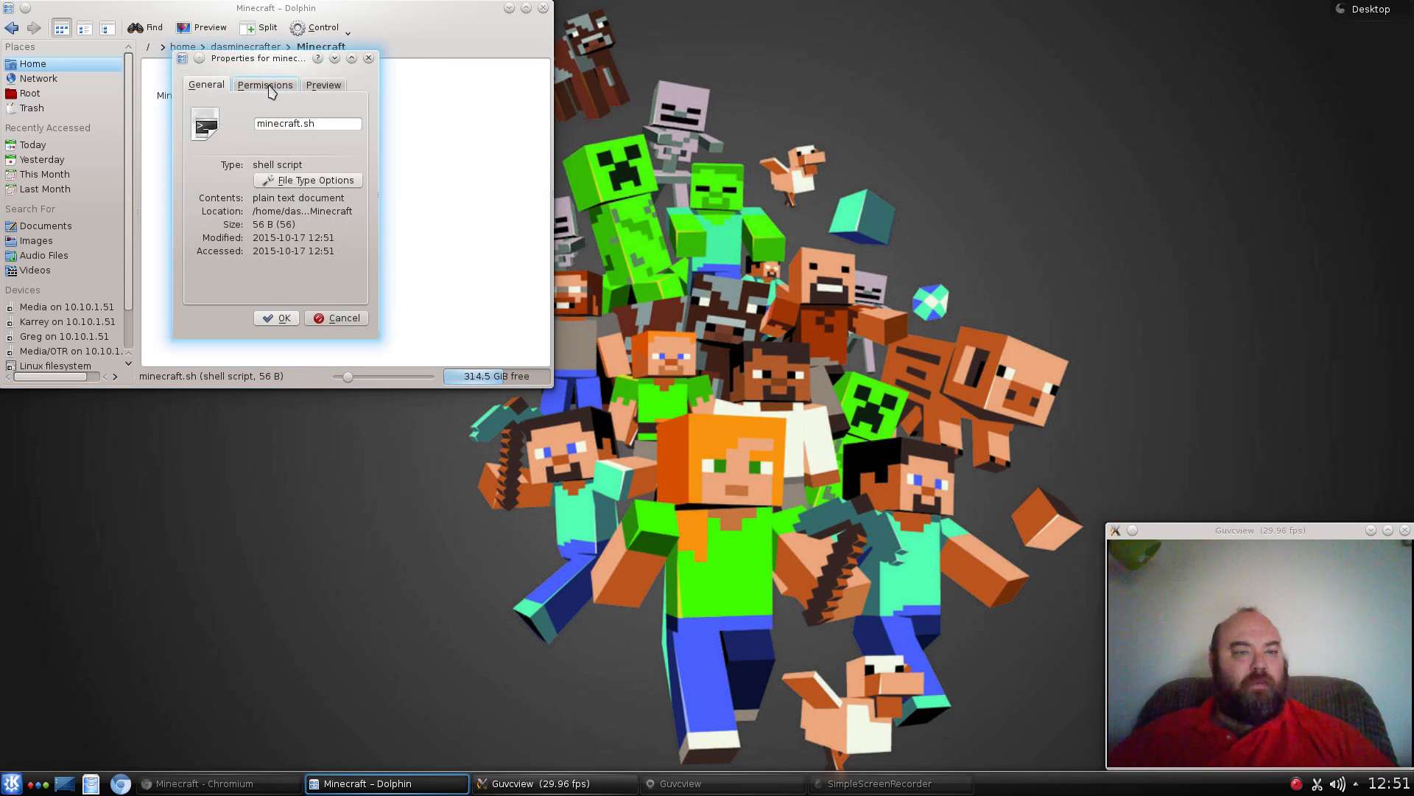
click(264, 84)
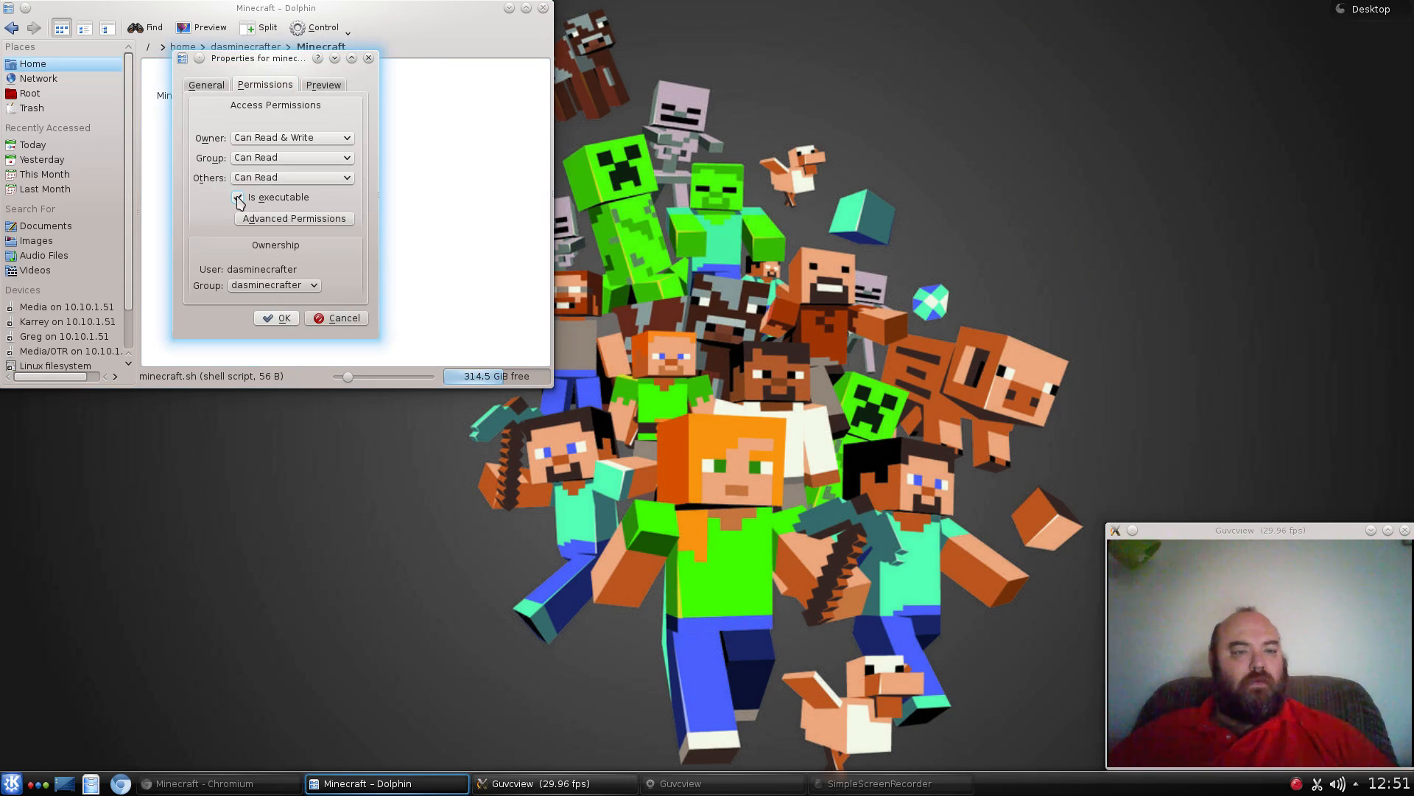
click(238, 196)
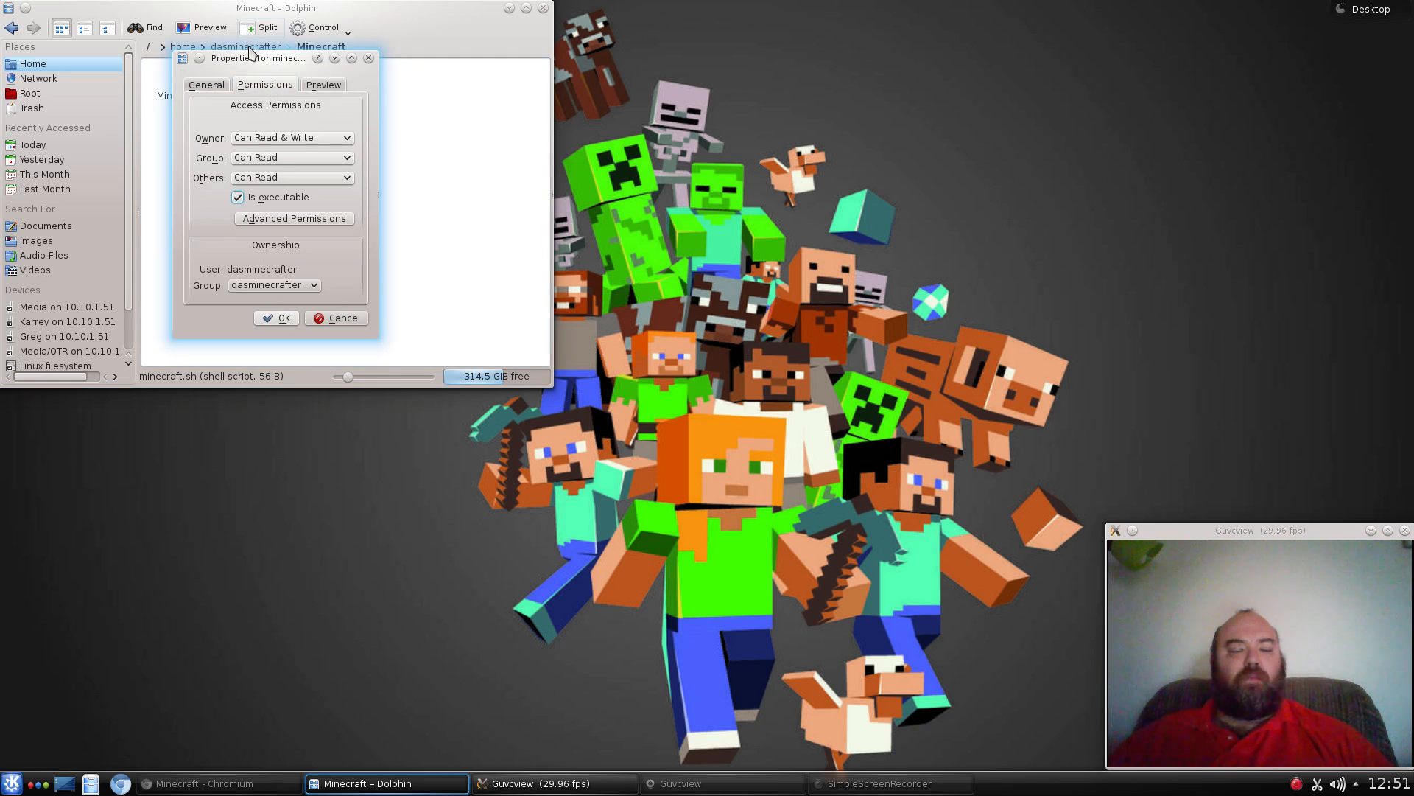
mouse_move(274, 433)
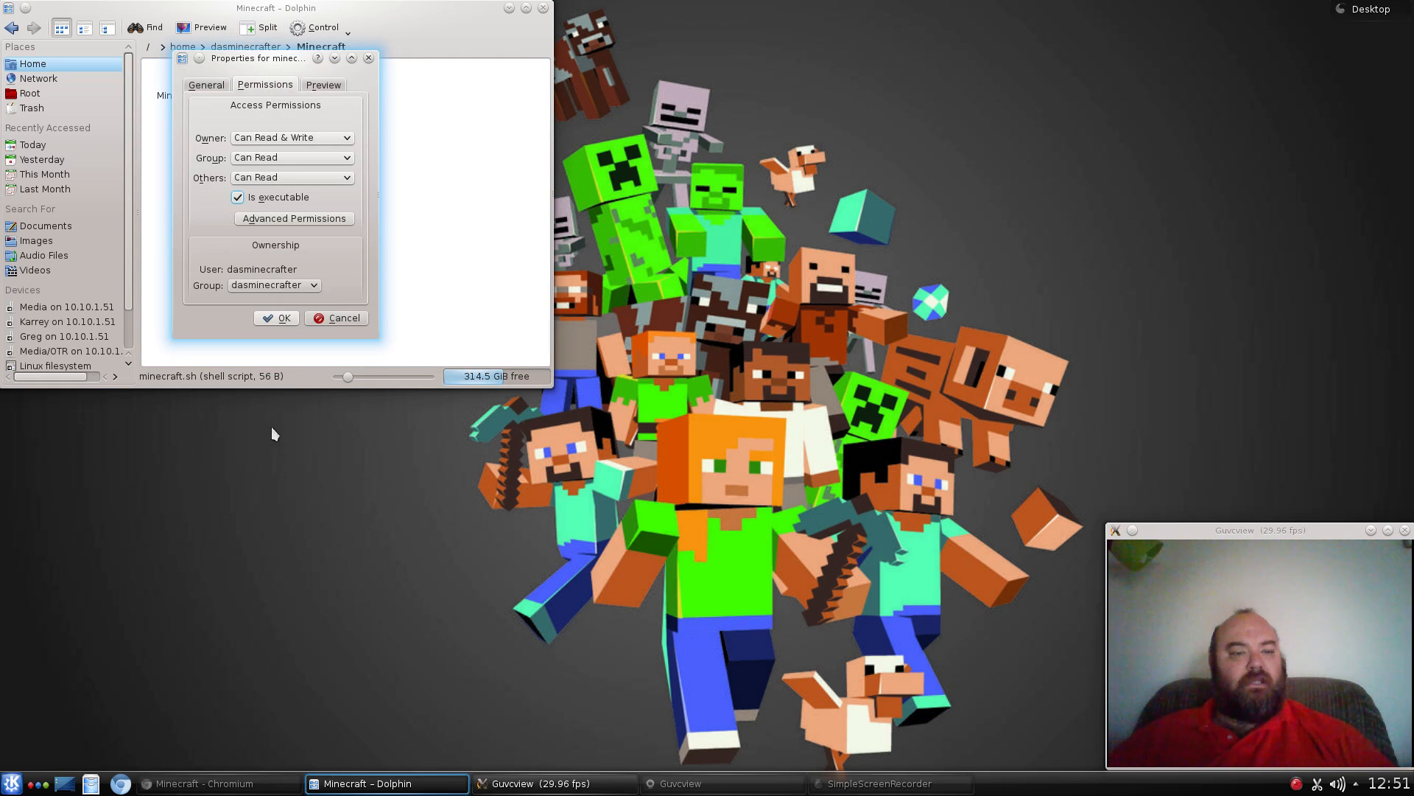
click(275, 318)
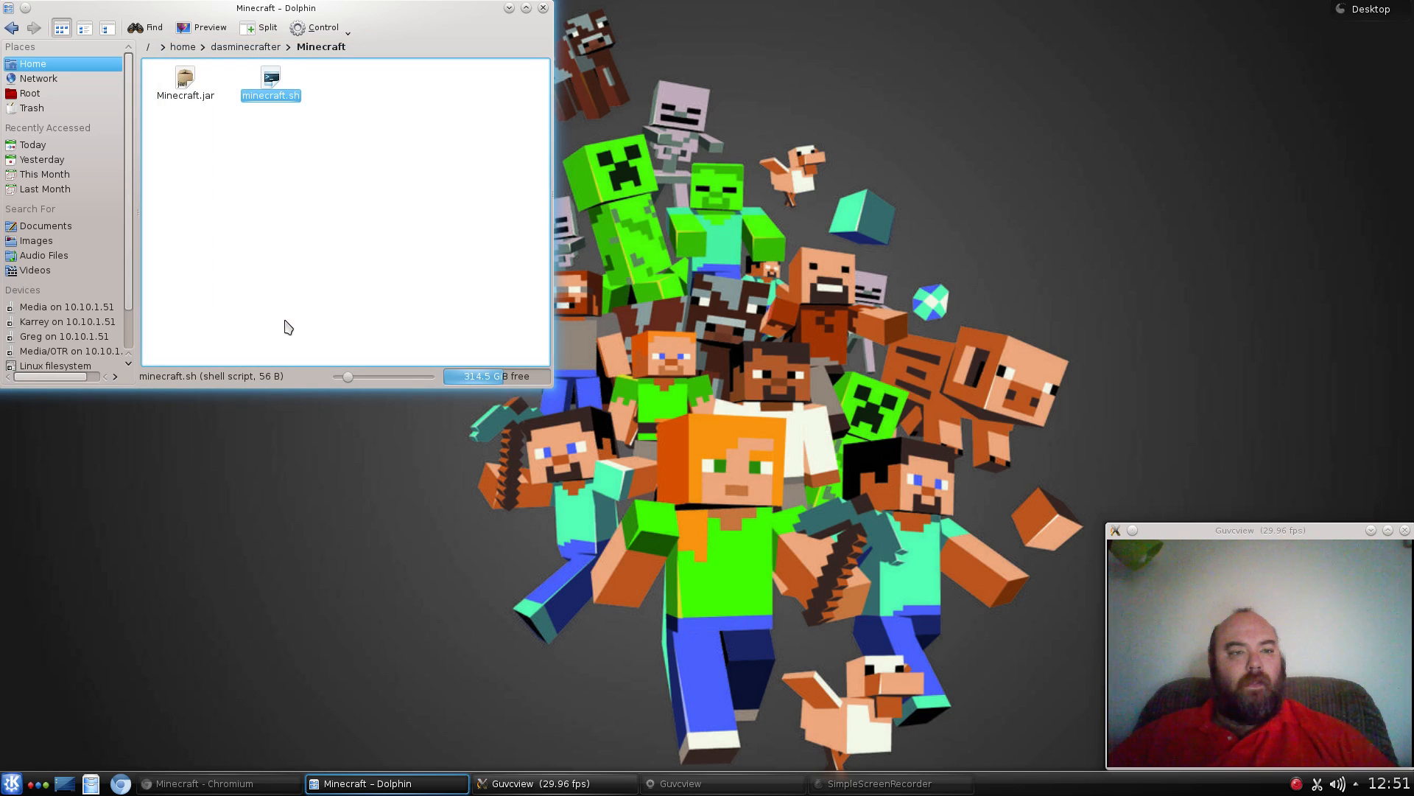
mouse_move(289, 103)
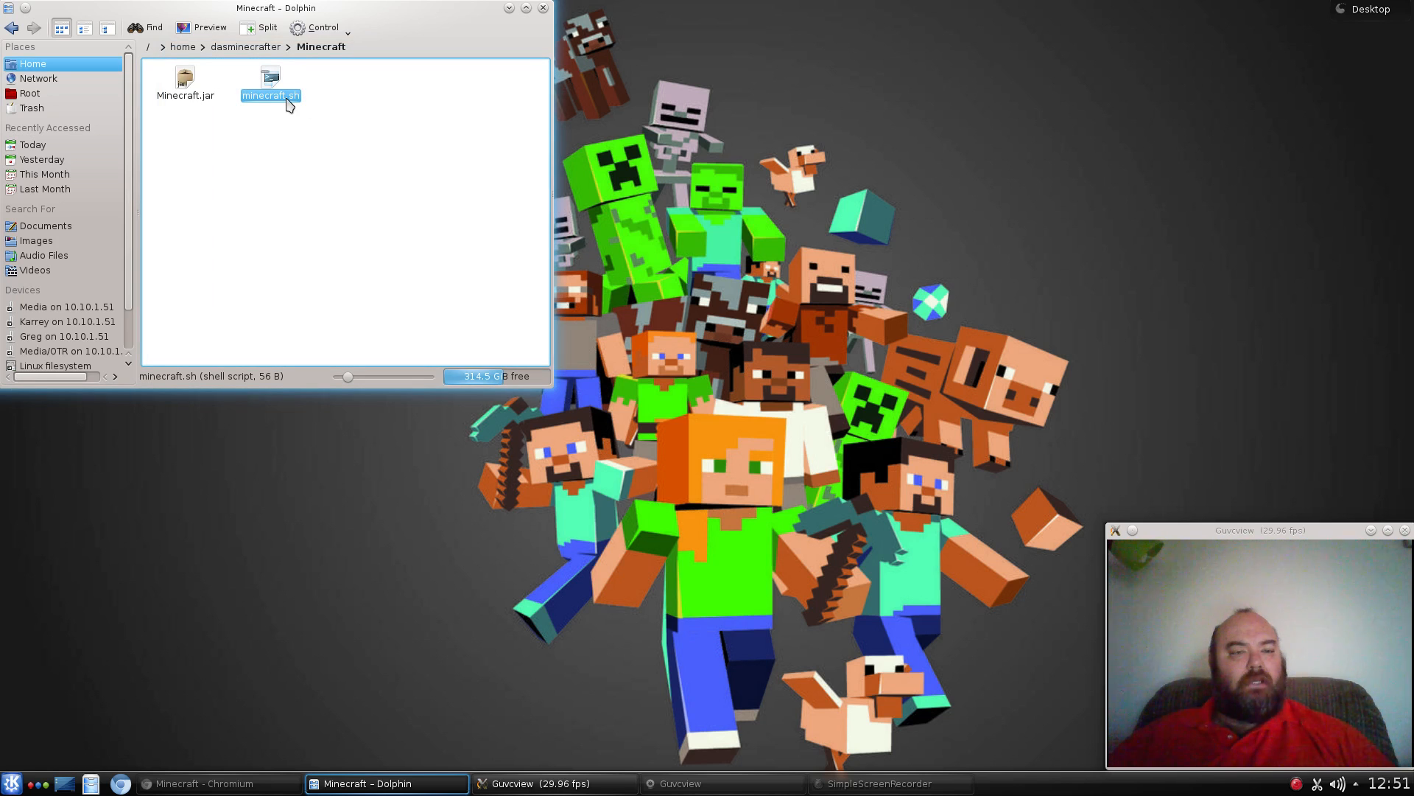
double_click(268, 89)
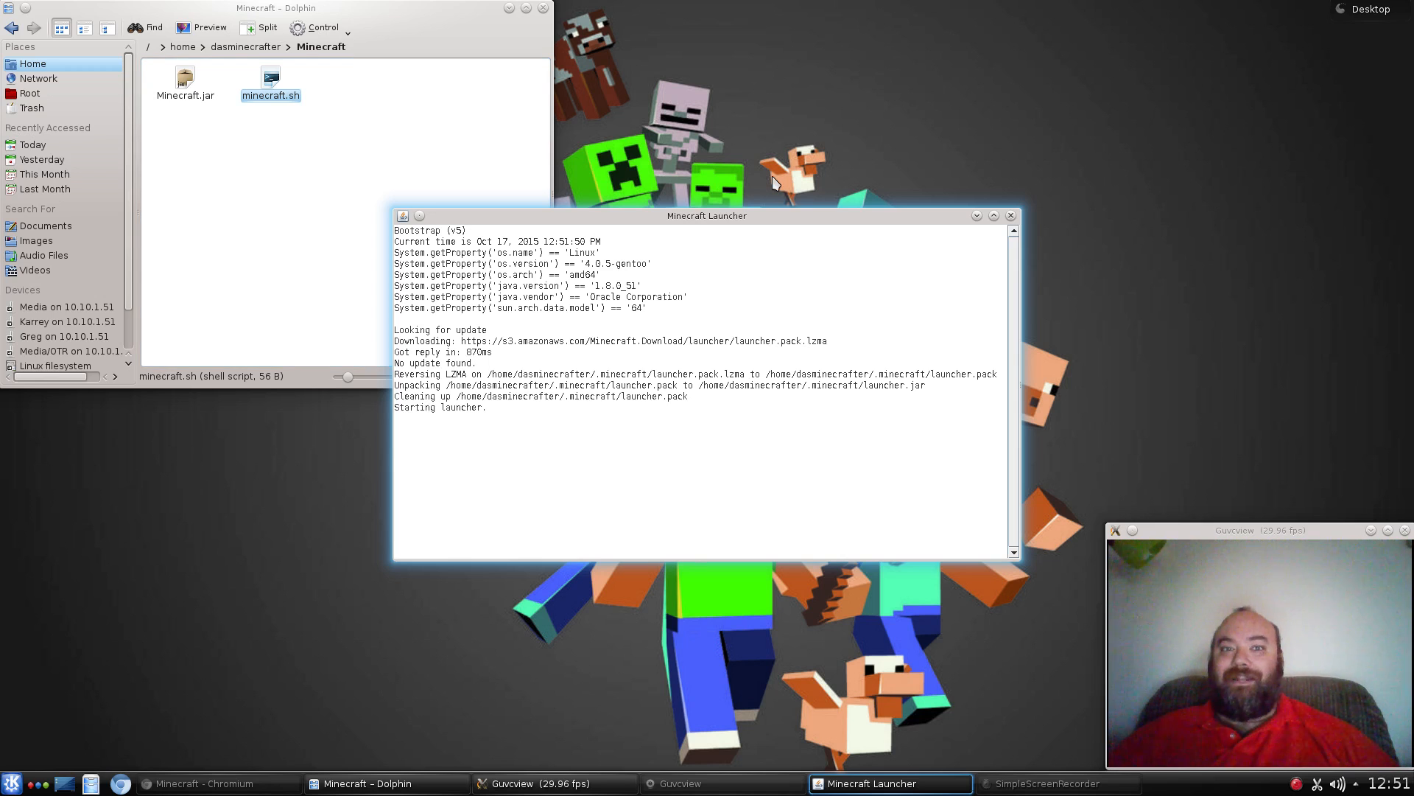
mouse_move(924, 130)
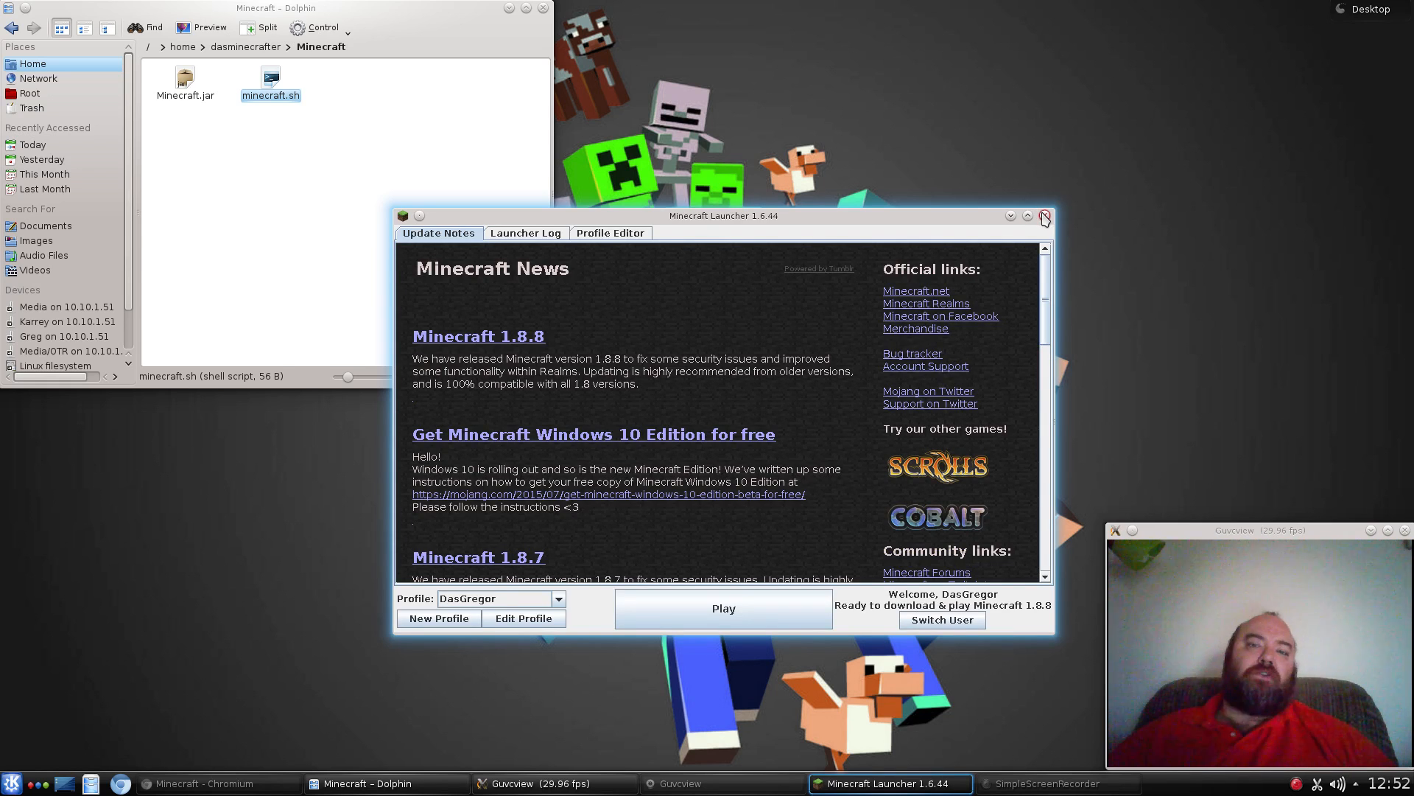
click(1045, 215)
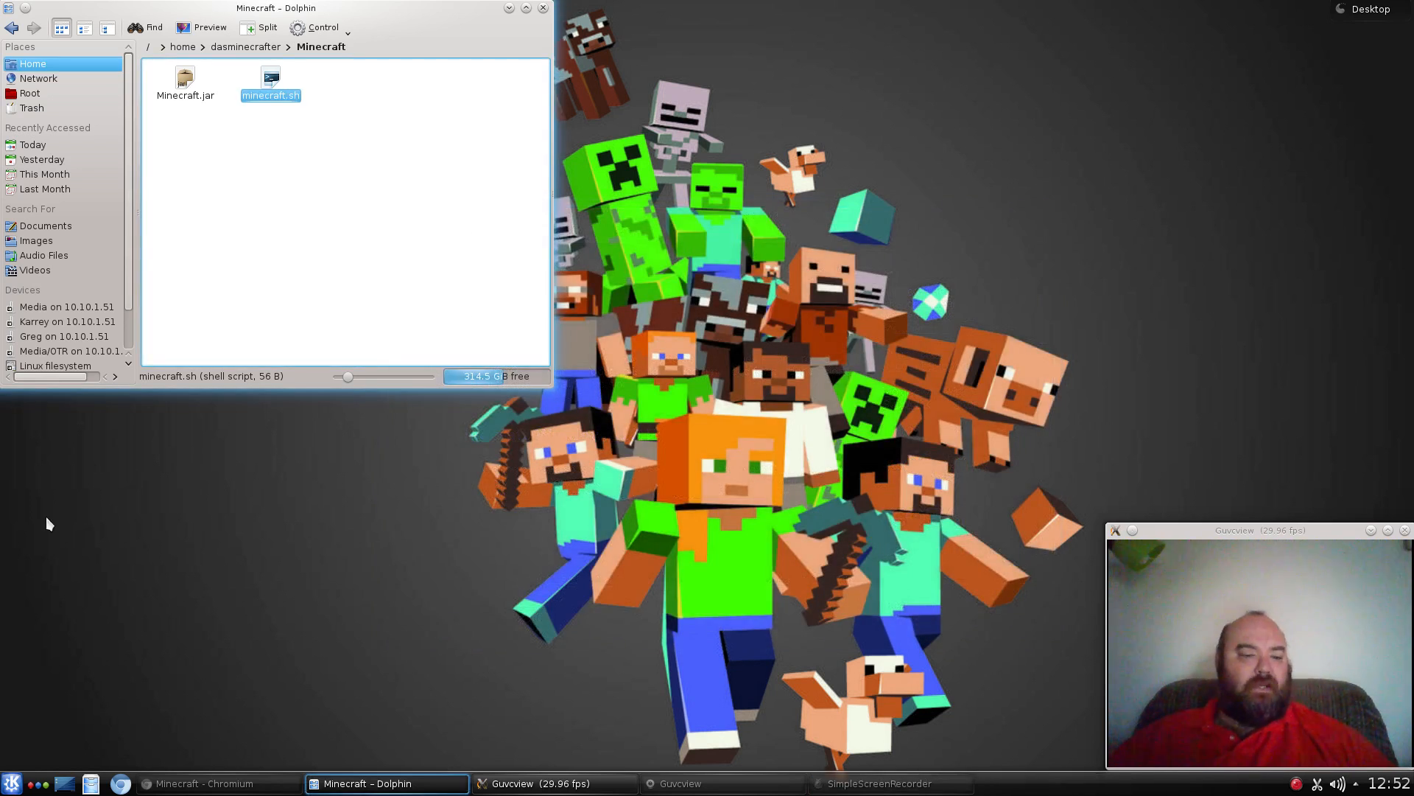
Check the launcher's Games category for Minecraft, then start the Menu Editor from the launcher options.
click(12, 782)
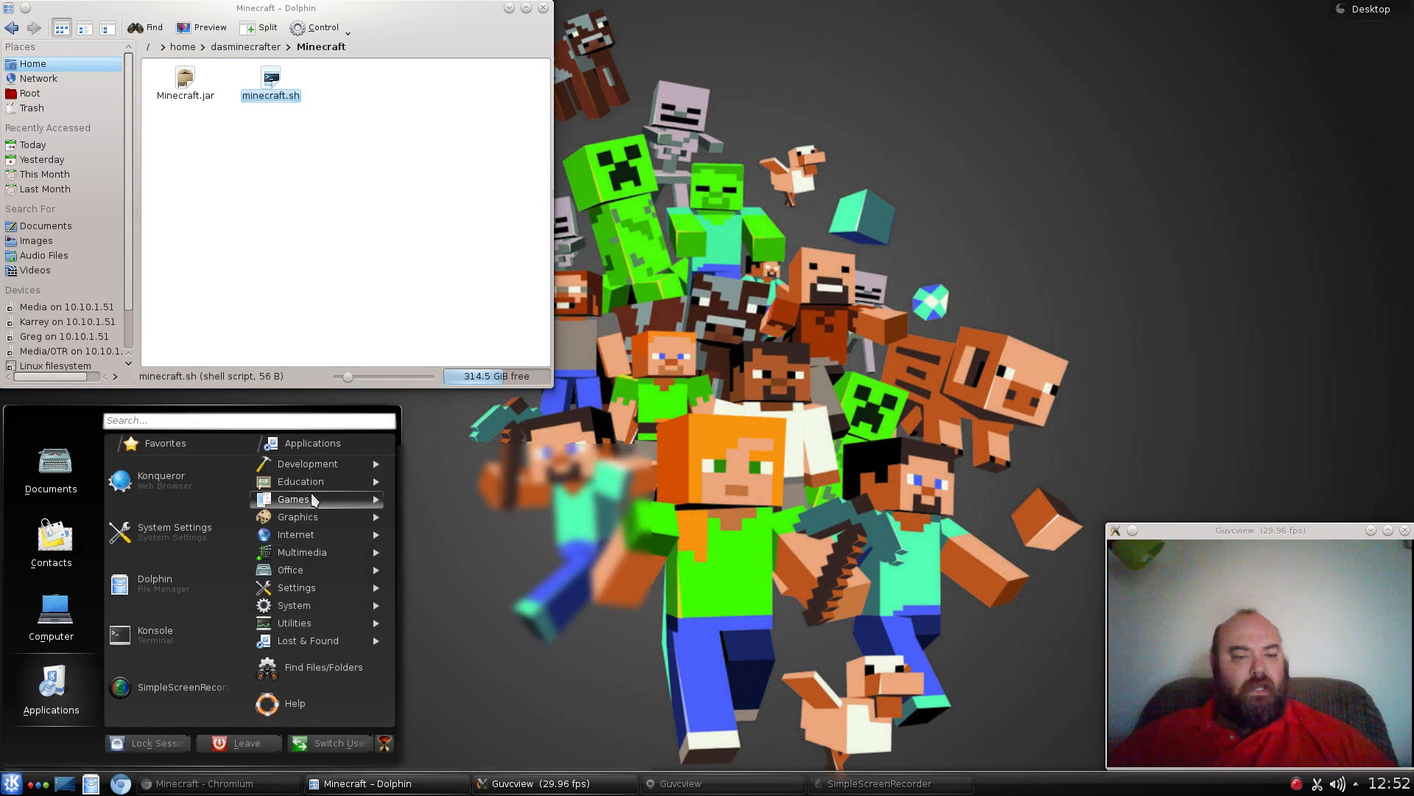
click(292, 500)
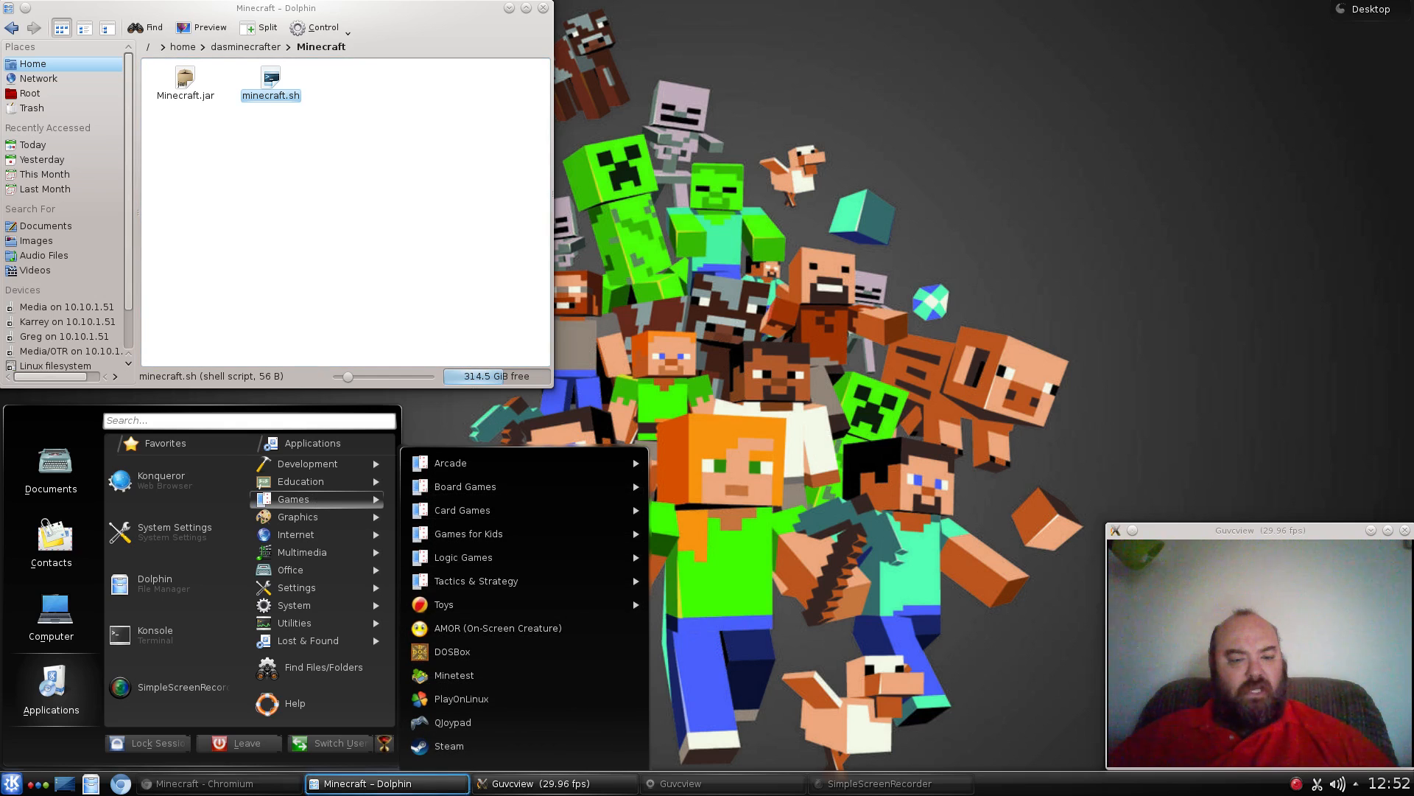
mouse_move(454, 722)
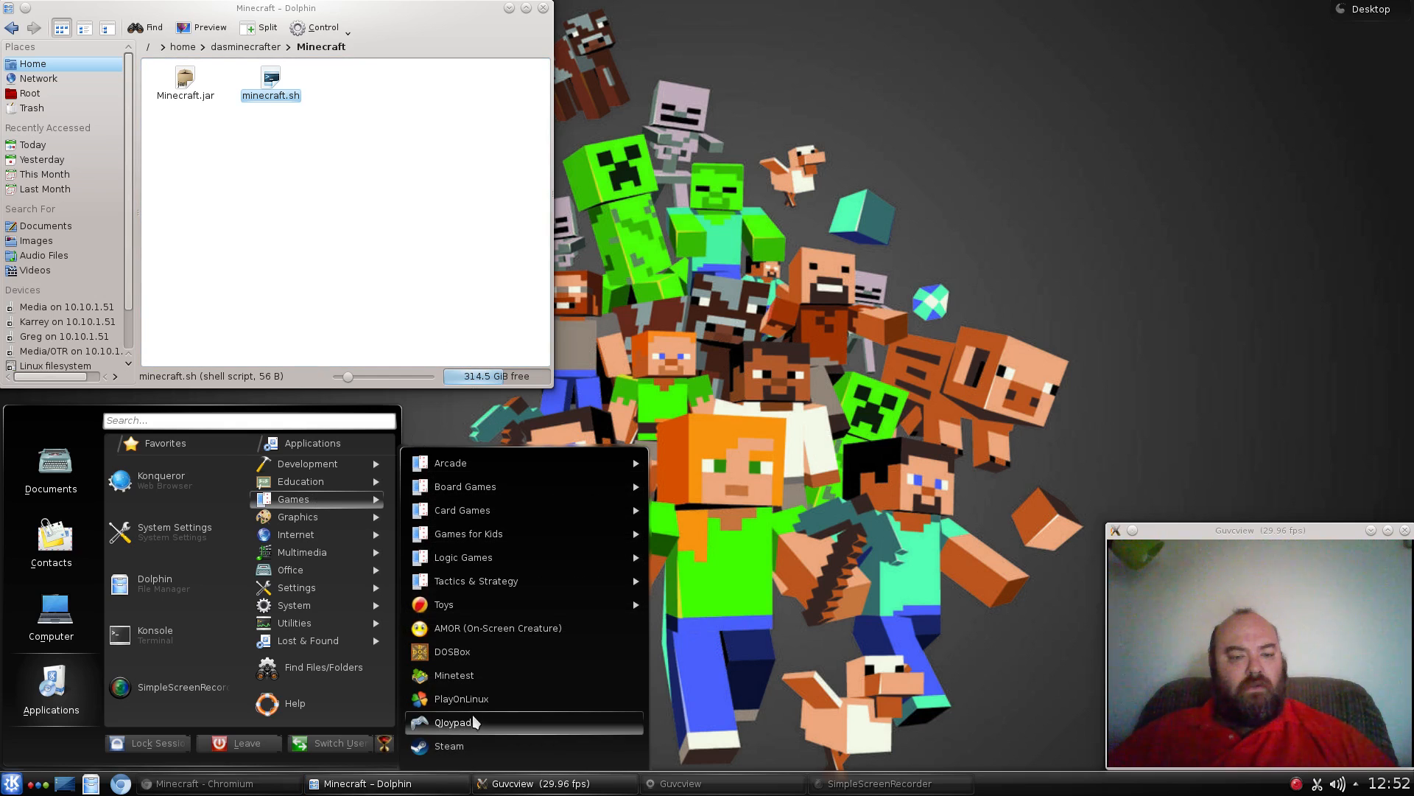
mouse_move(675, 411)
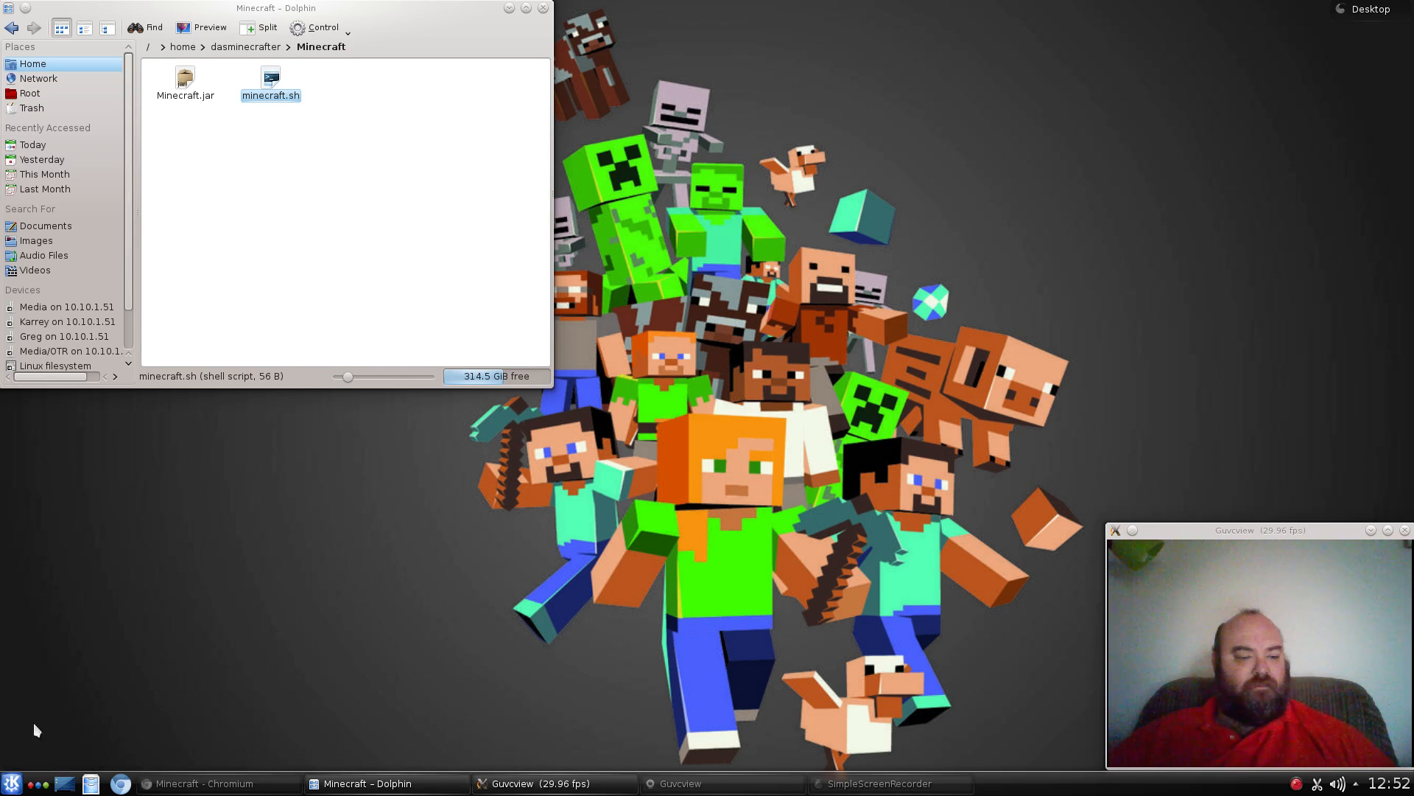
right_click(12, 780)
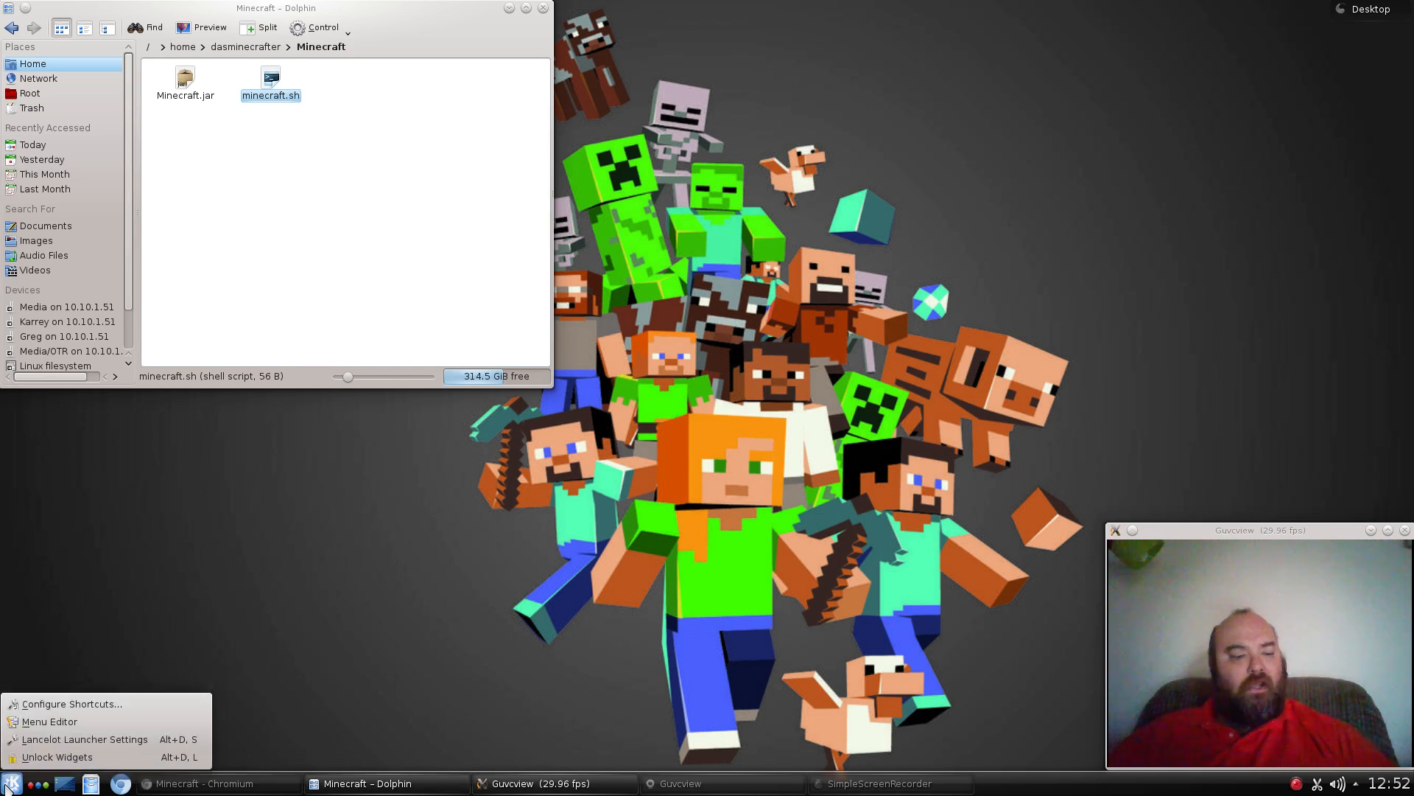
click(223, 594)
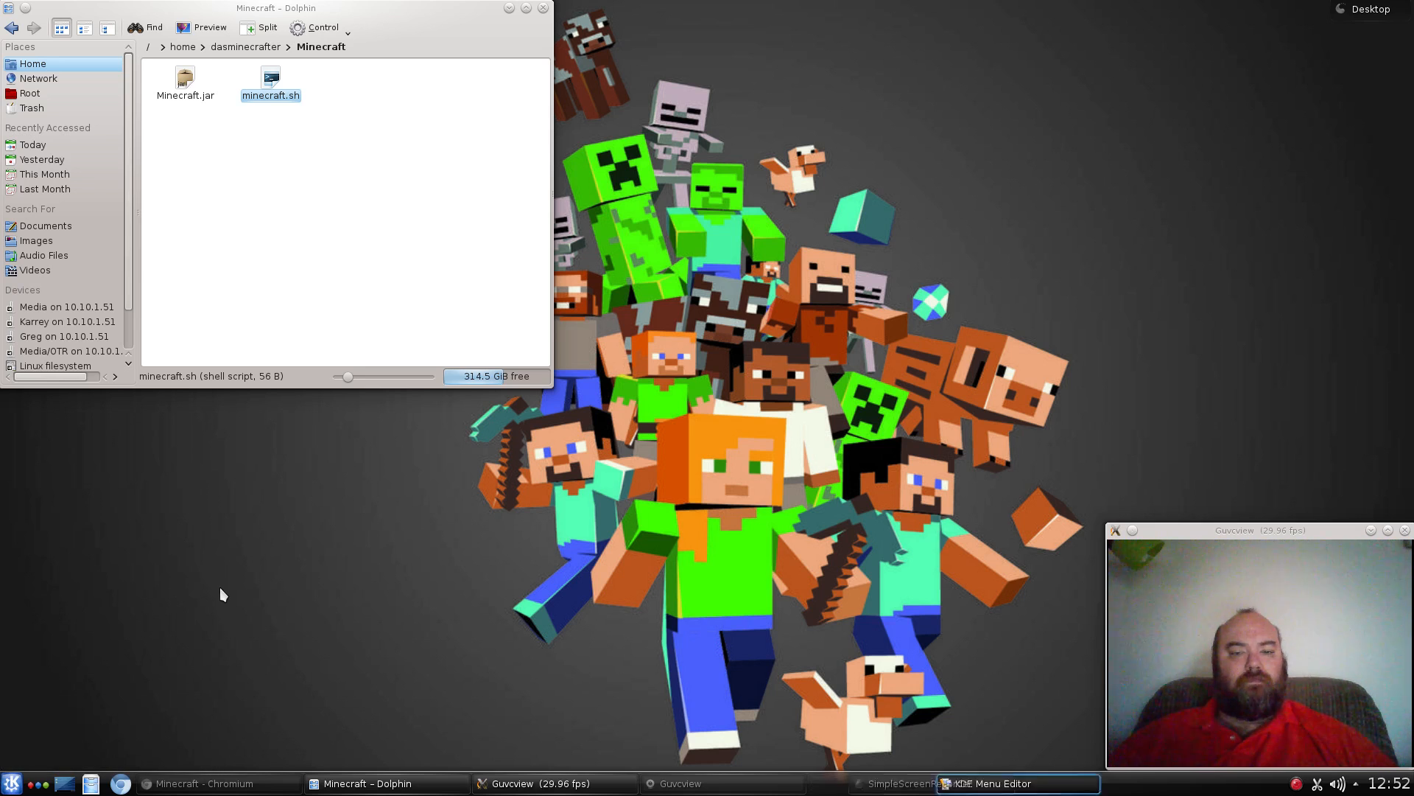
Create a new item named Minecraft under the Games category.
click(985, 783)
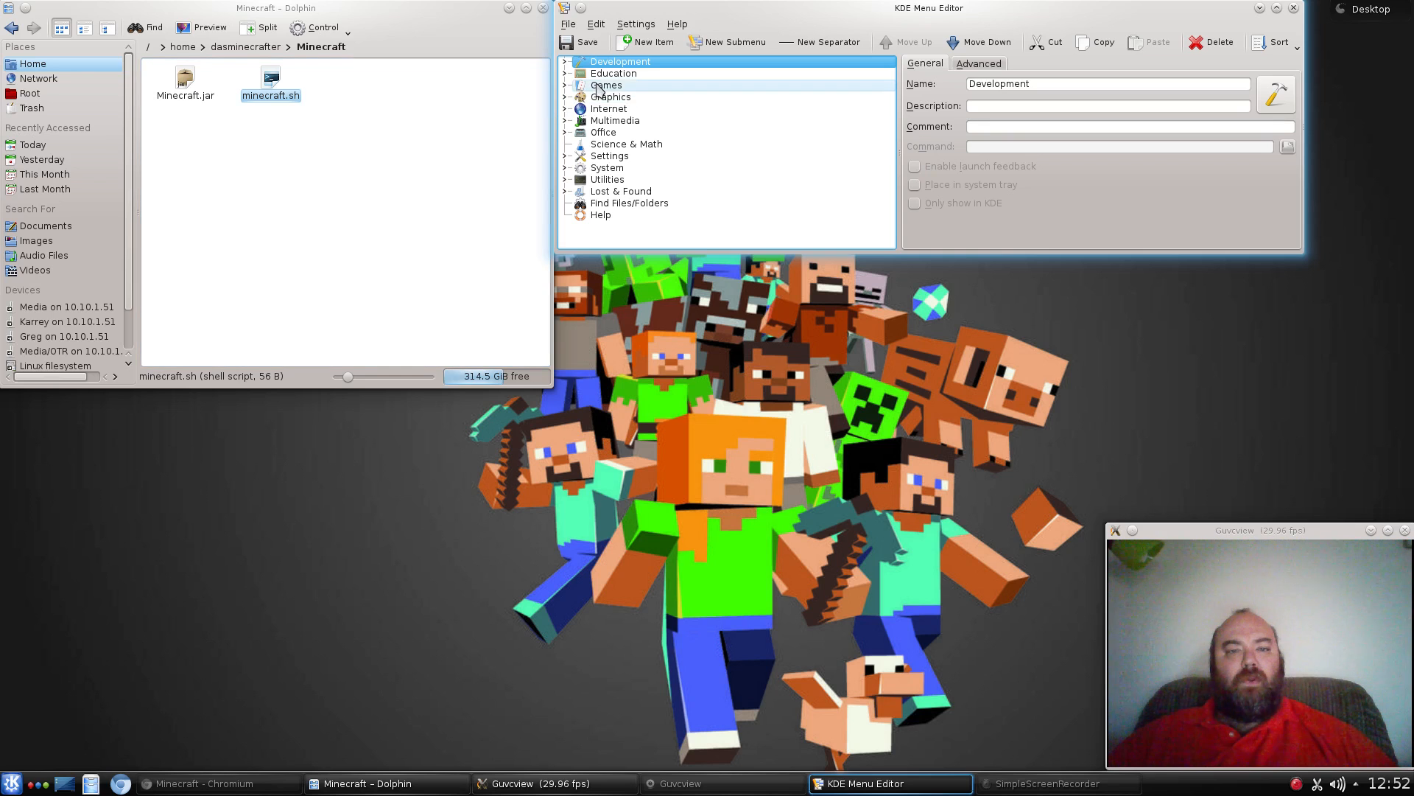
click(605, 85)
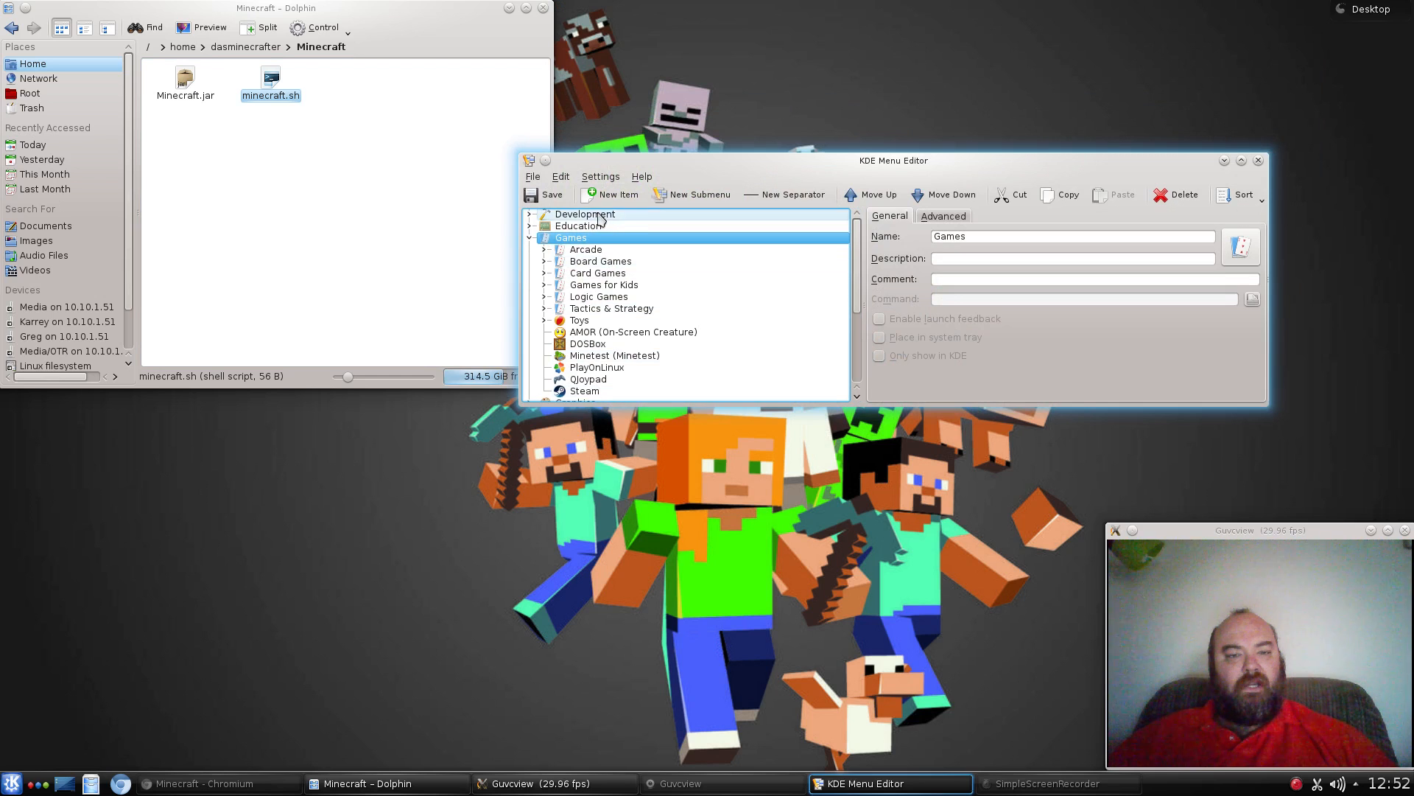
right_click(571, 237)
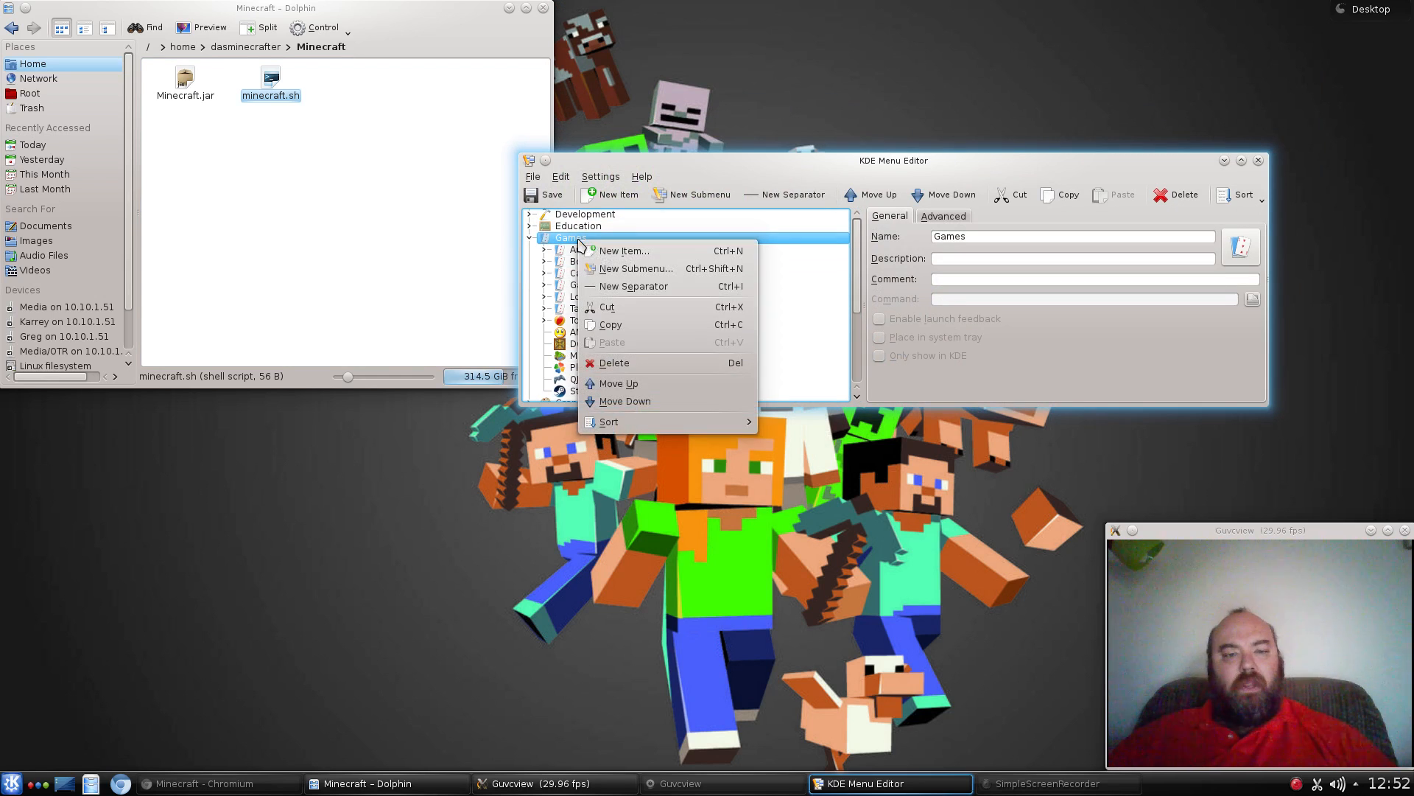
click(623, 250)
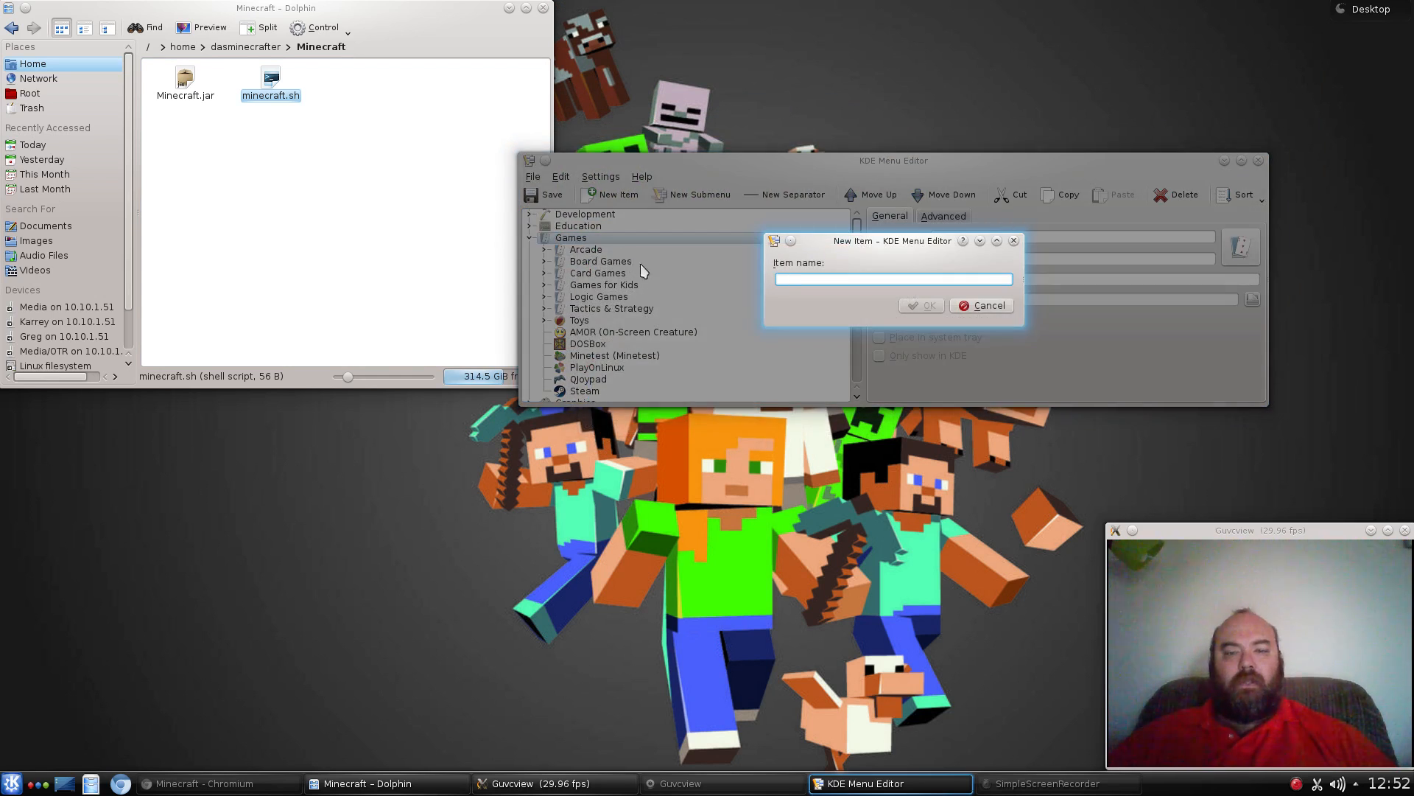
text(Mine)
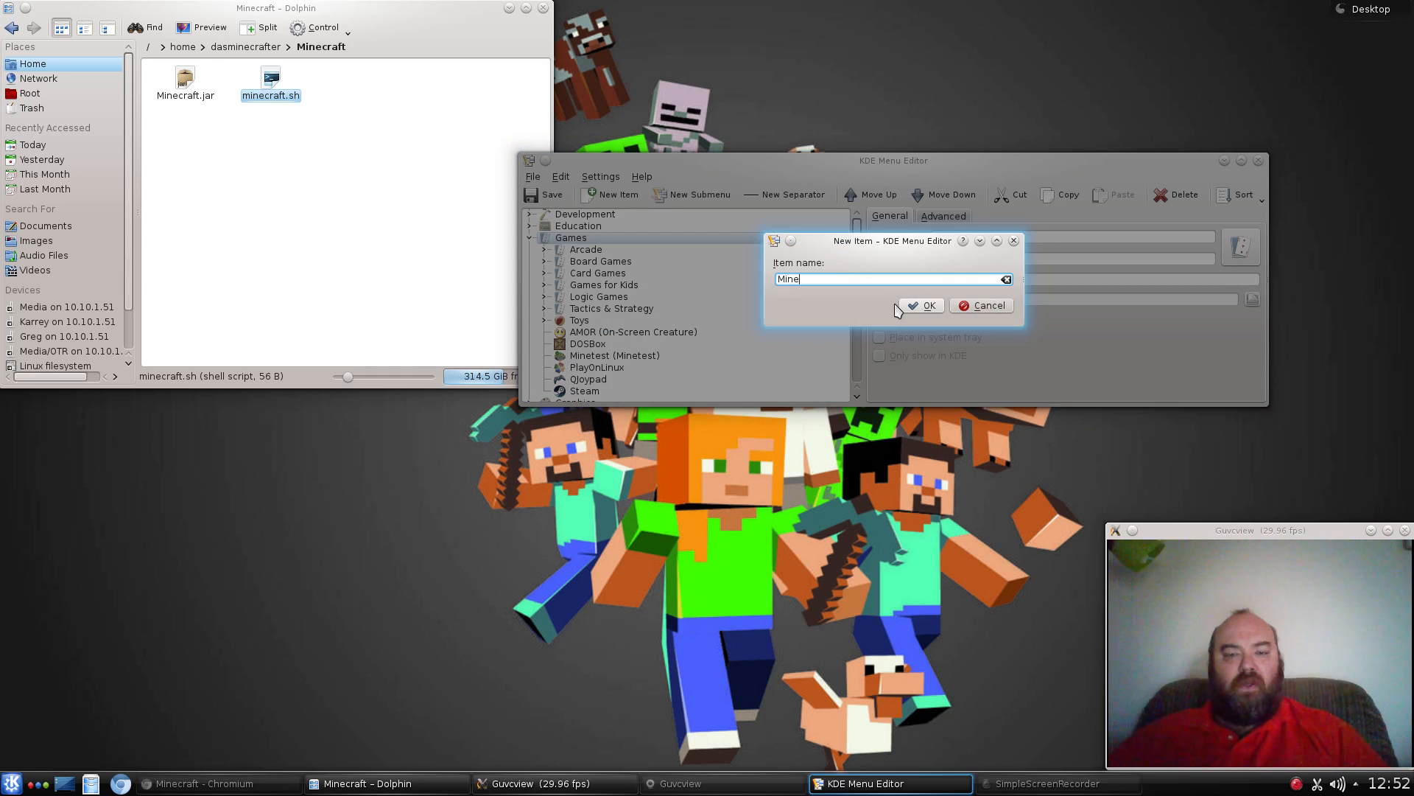
text(craft)
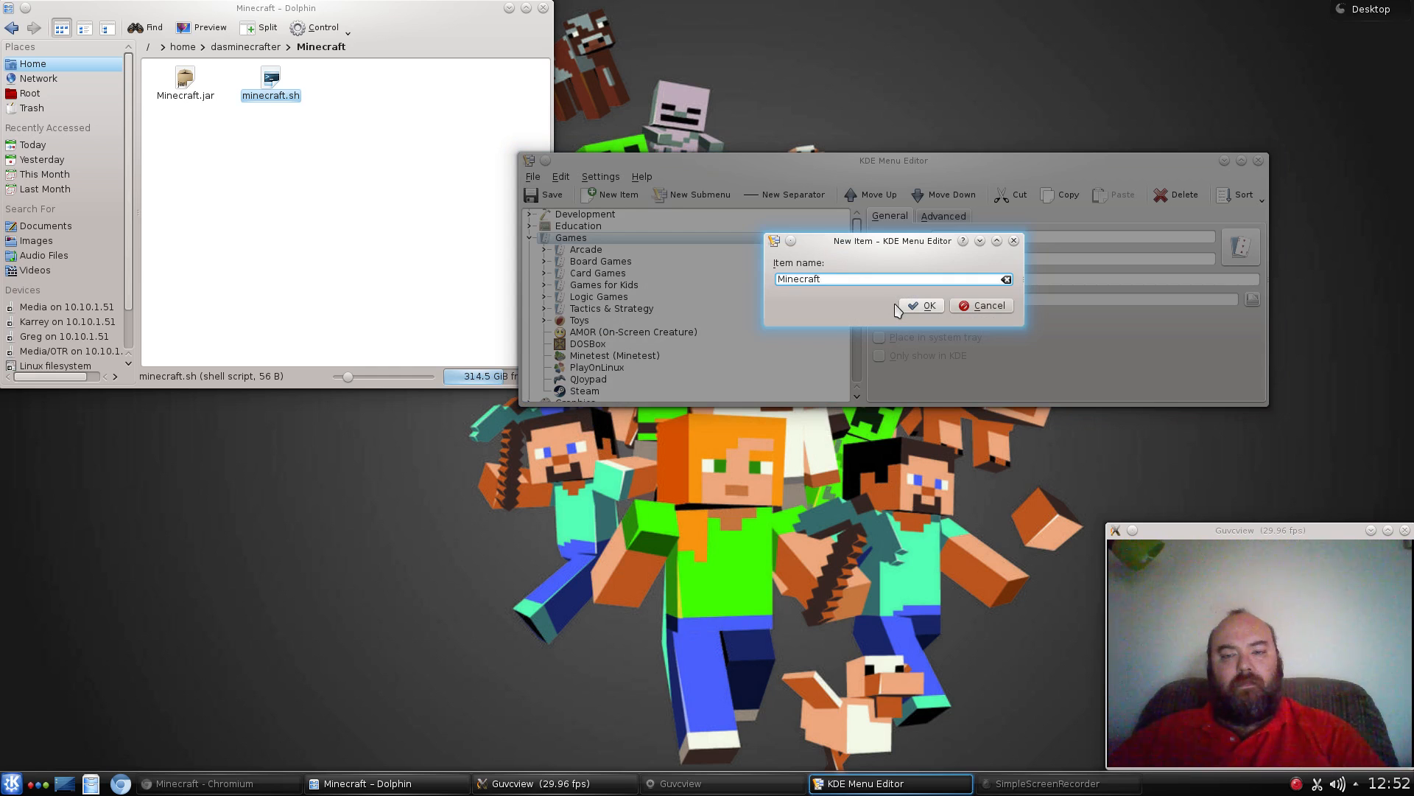
click(922, 305)
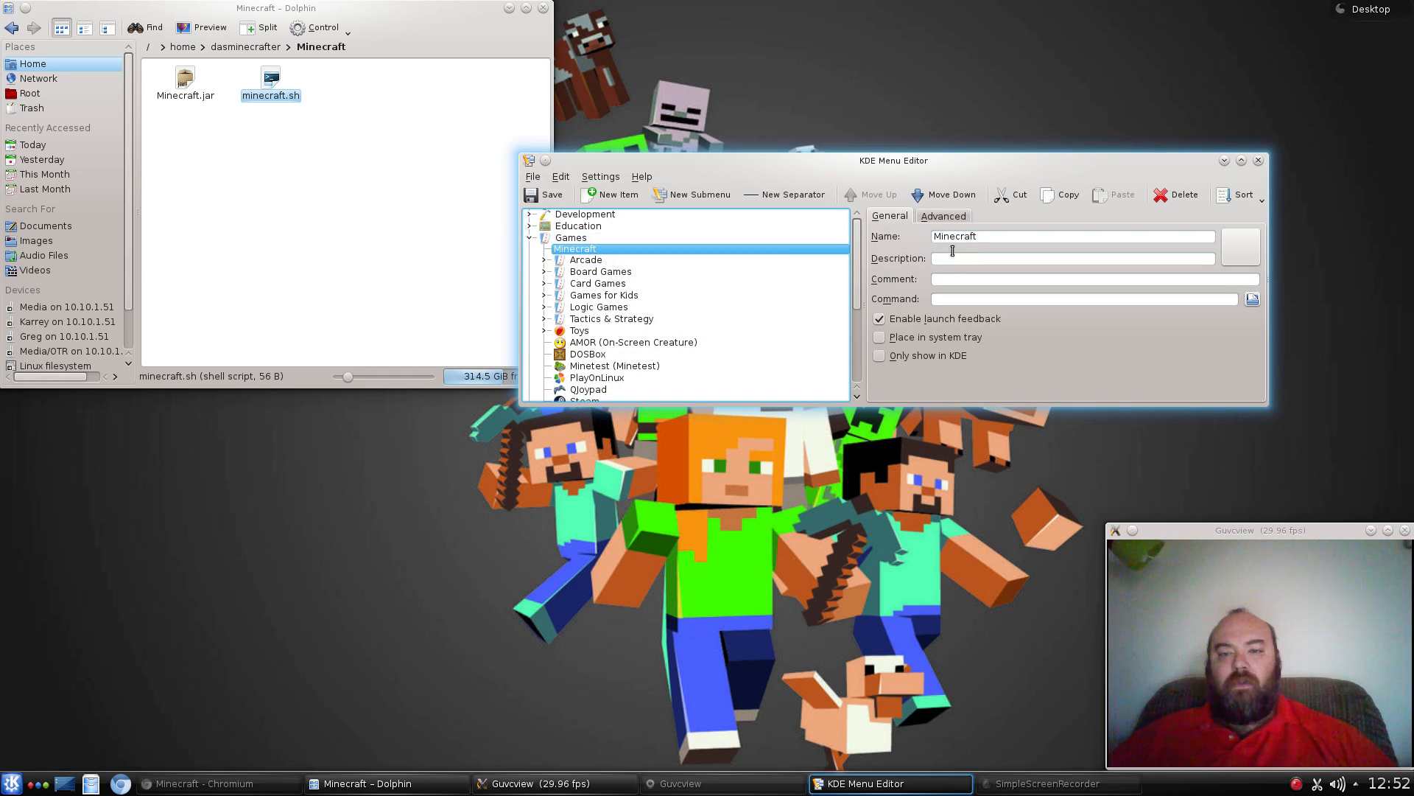
Give the entry the description 'Vanilla Minecraft'.
text(Vani)
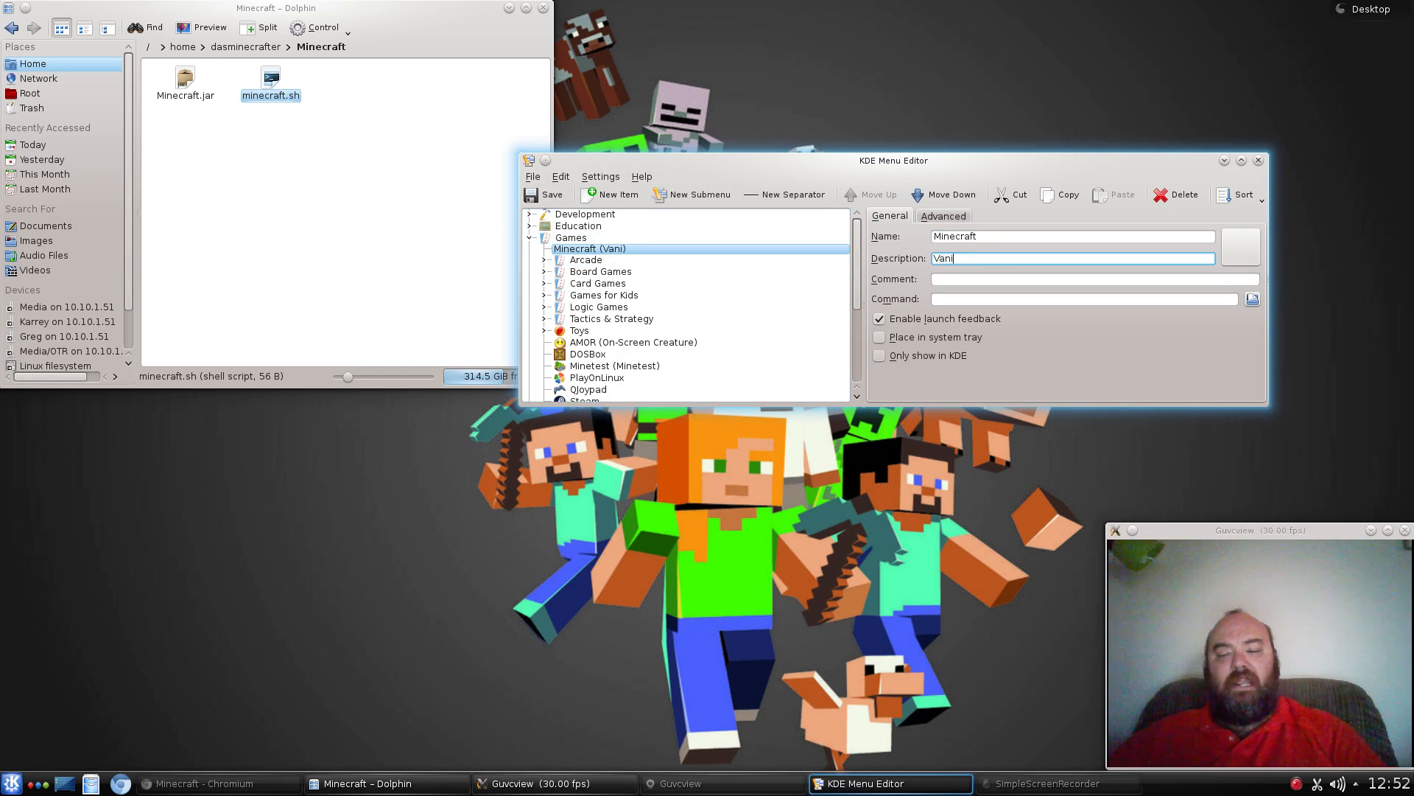
text(lla Mine)
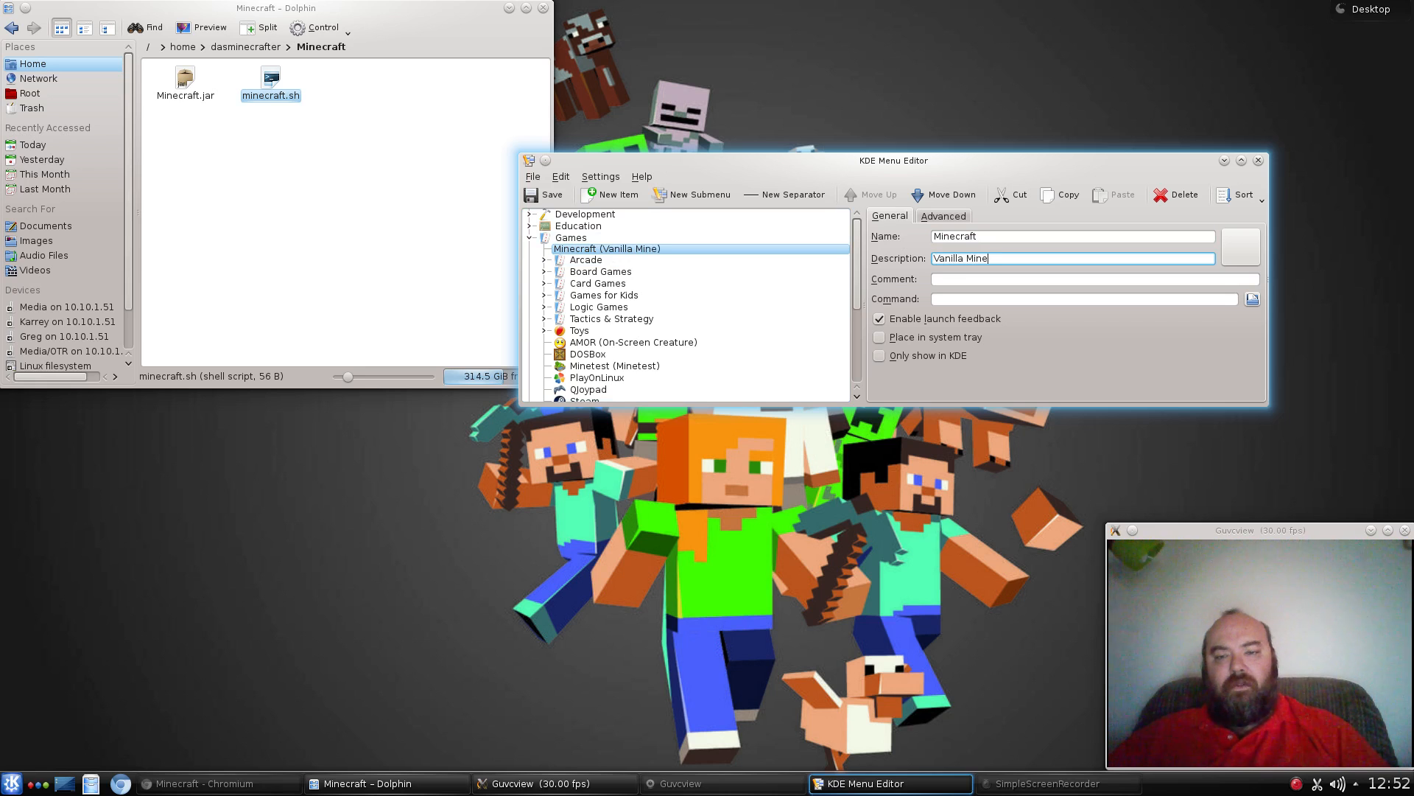
text(craft)
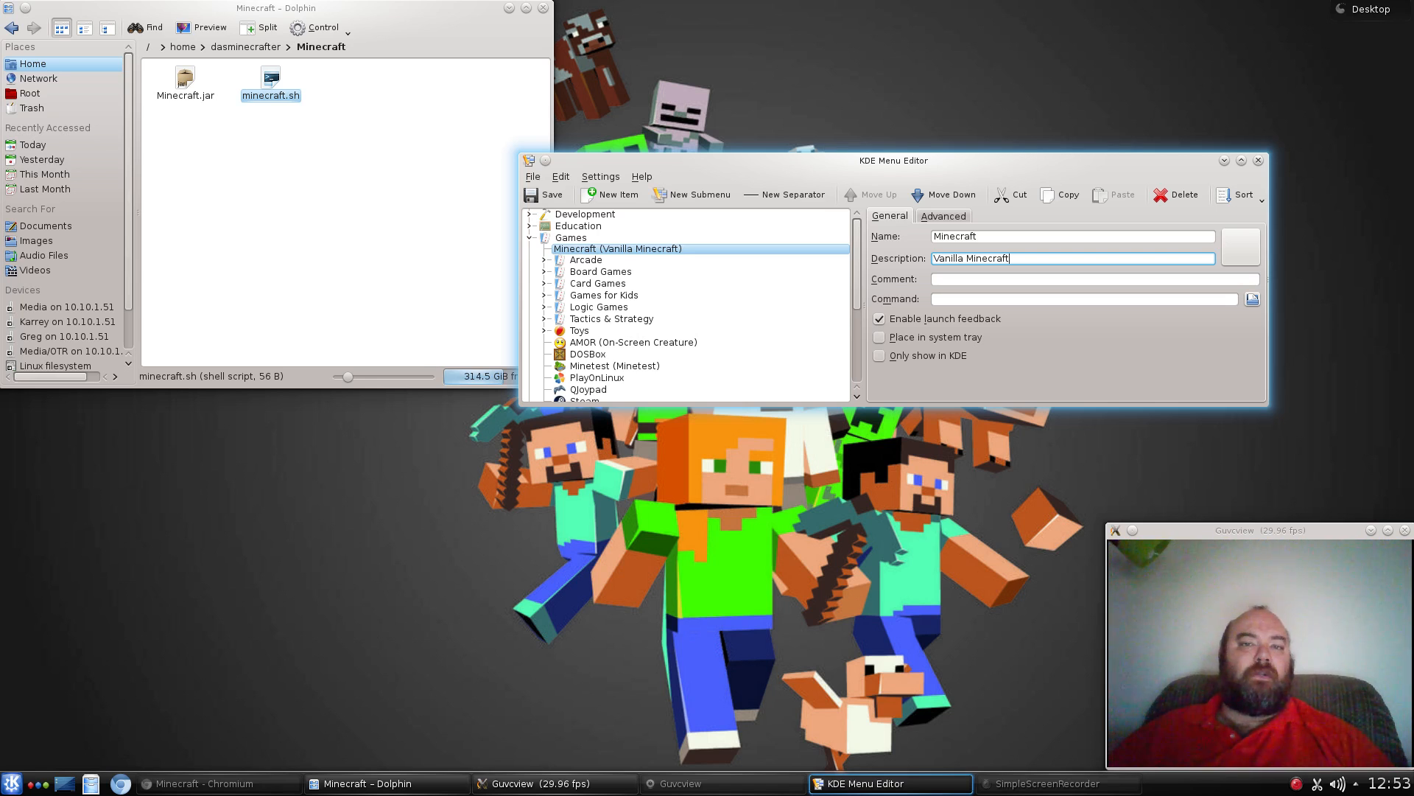
mouse_move(956, 210)
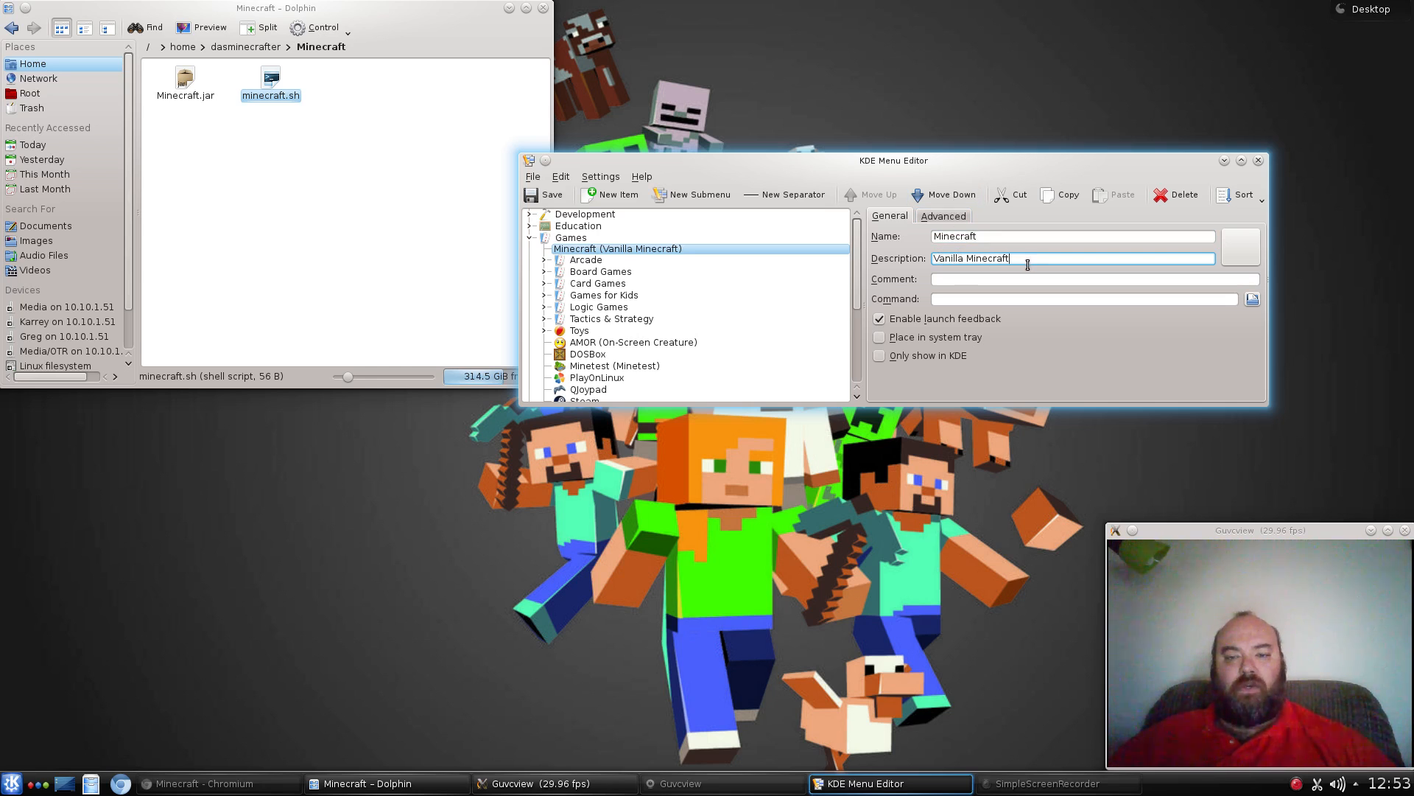
Set the command to /home/dasminecrafter/Minecraft/minecraft.sh using path completion.
click(1083, 300)
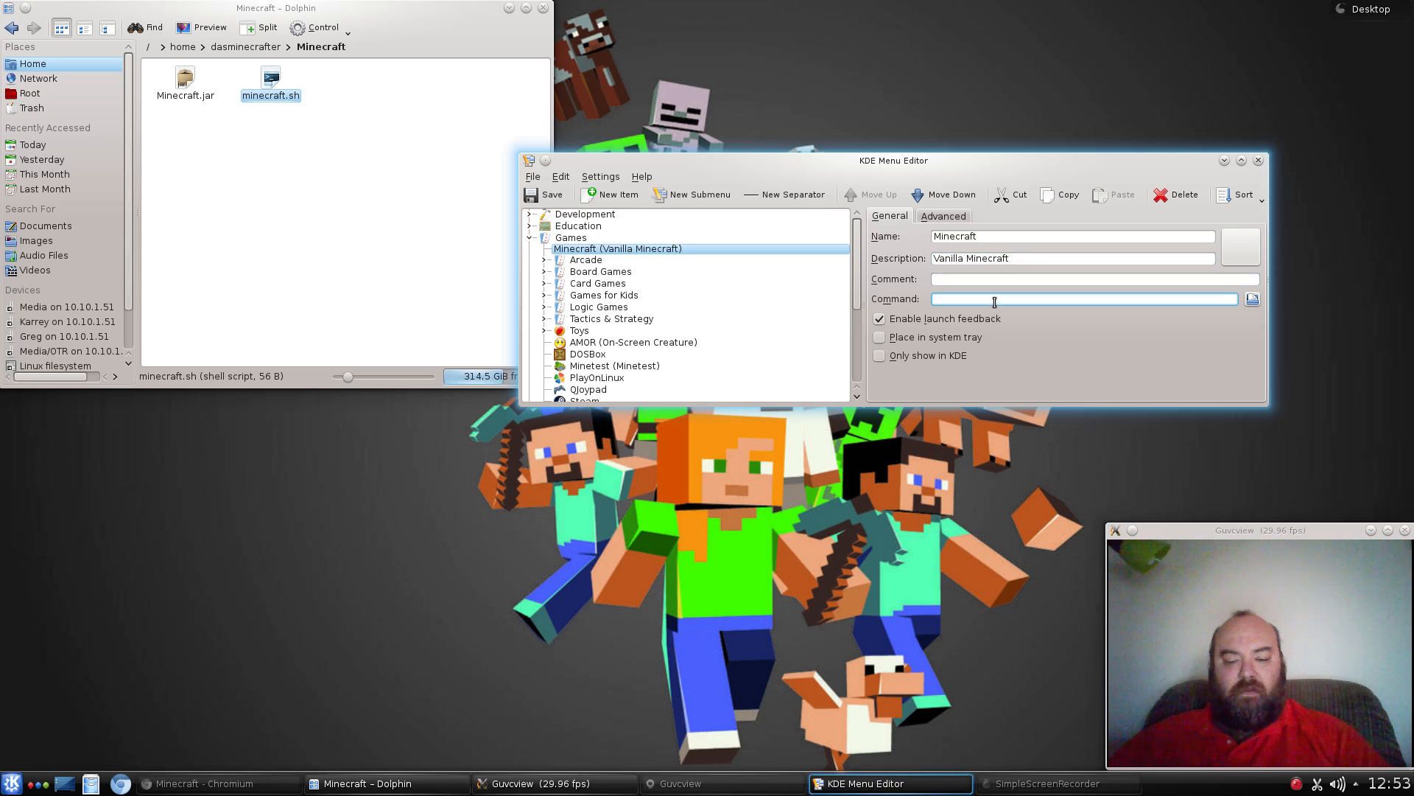
text(/home/)
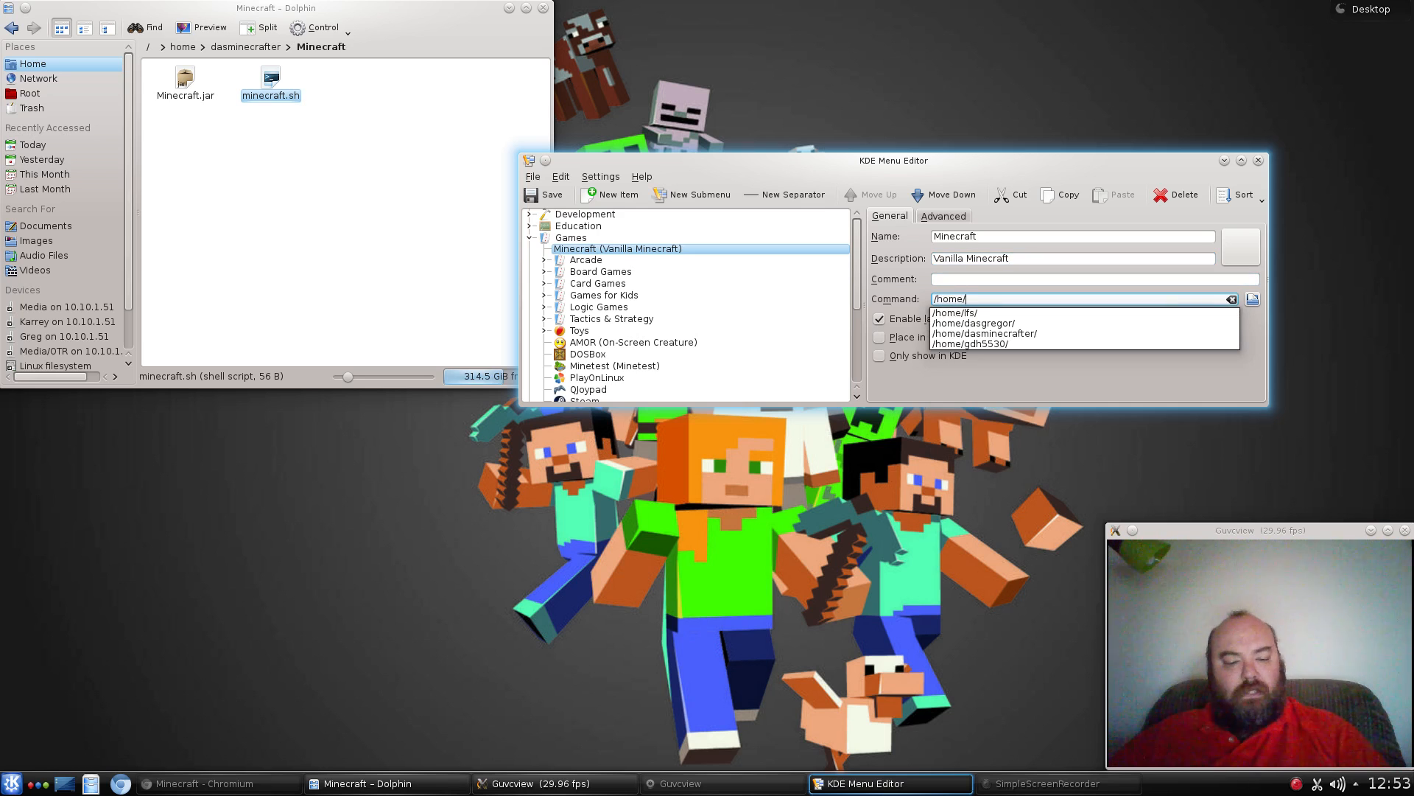
text(dasminecrafter)
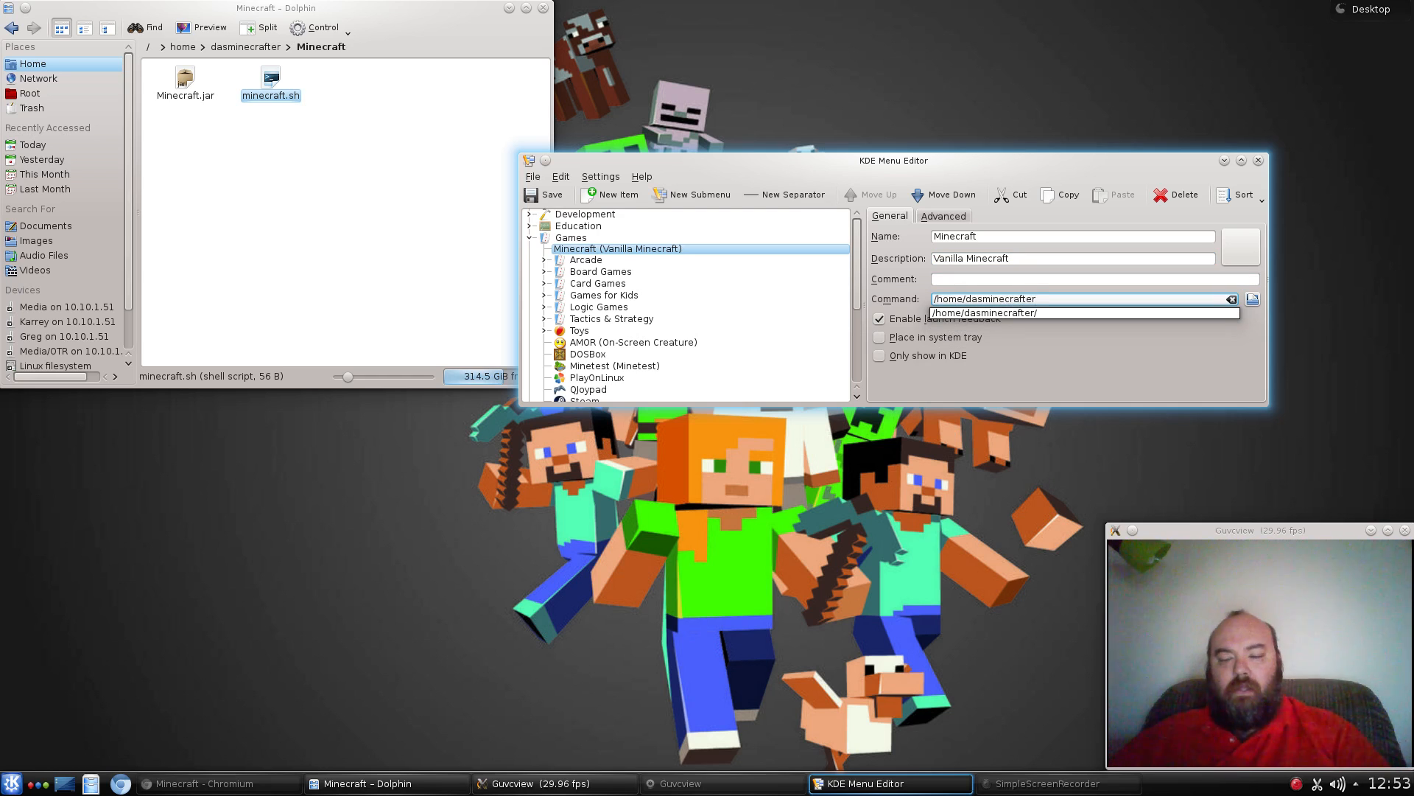
text(Minecraft)
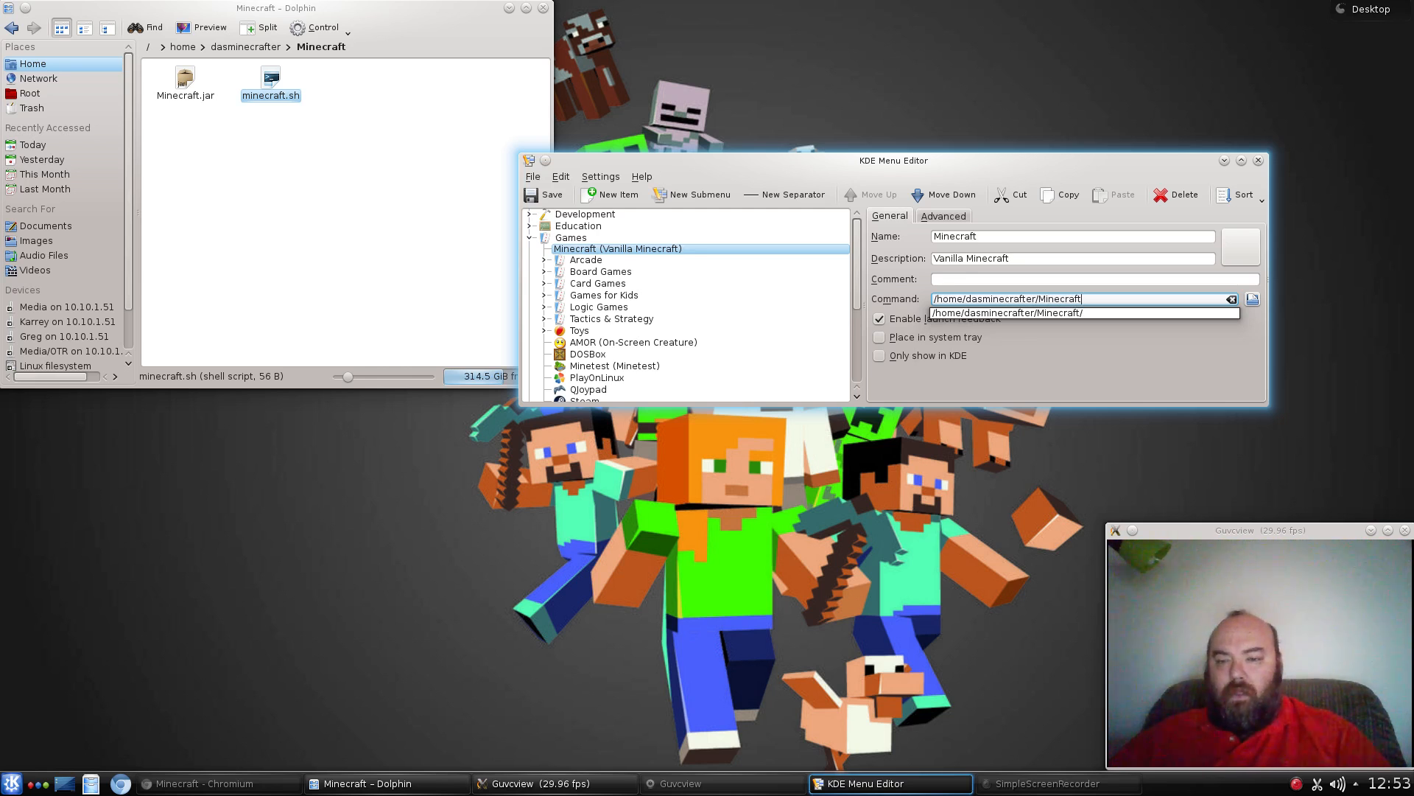
text(/minecraft.sh)
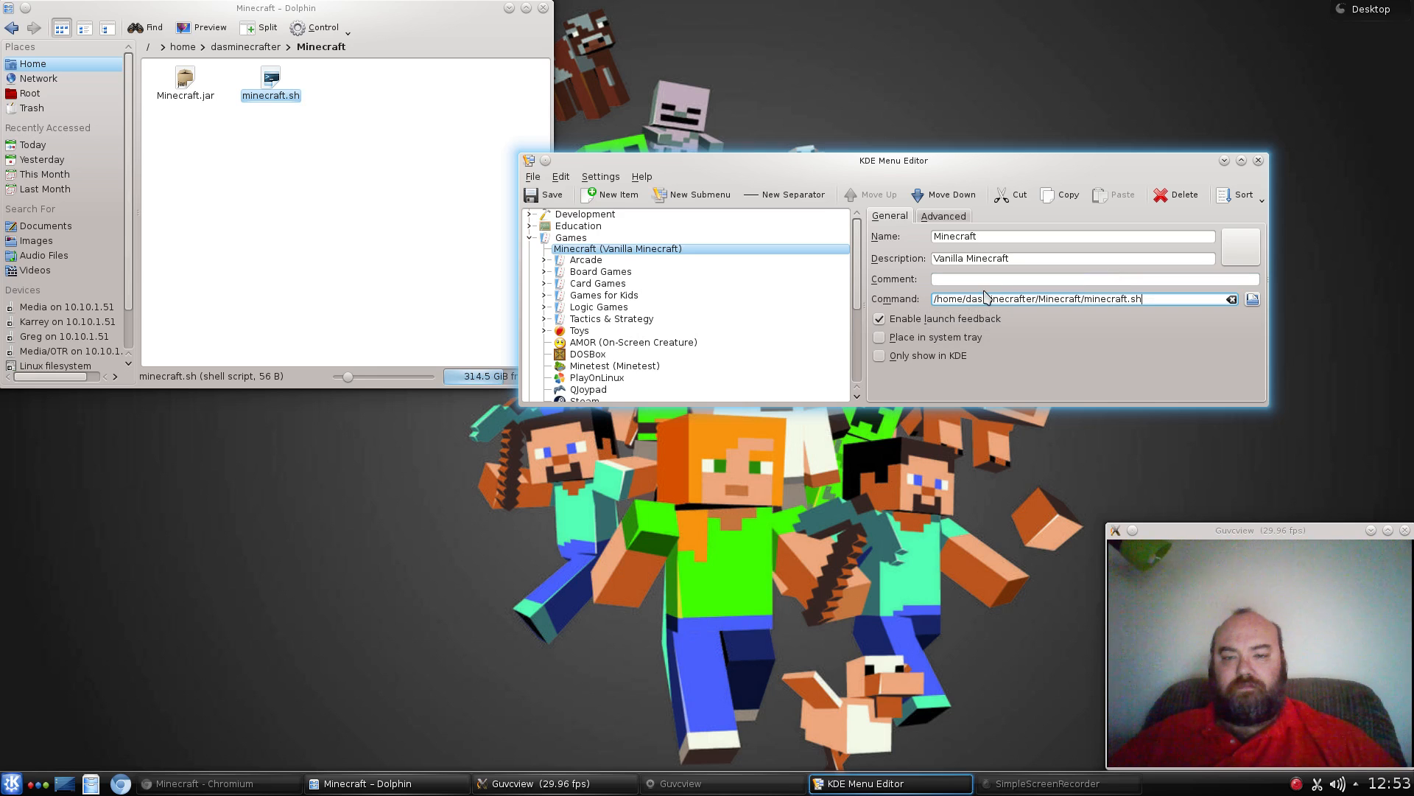
mouse_move(961, 225)
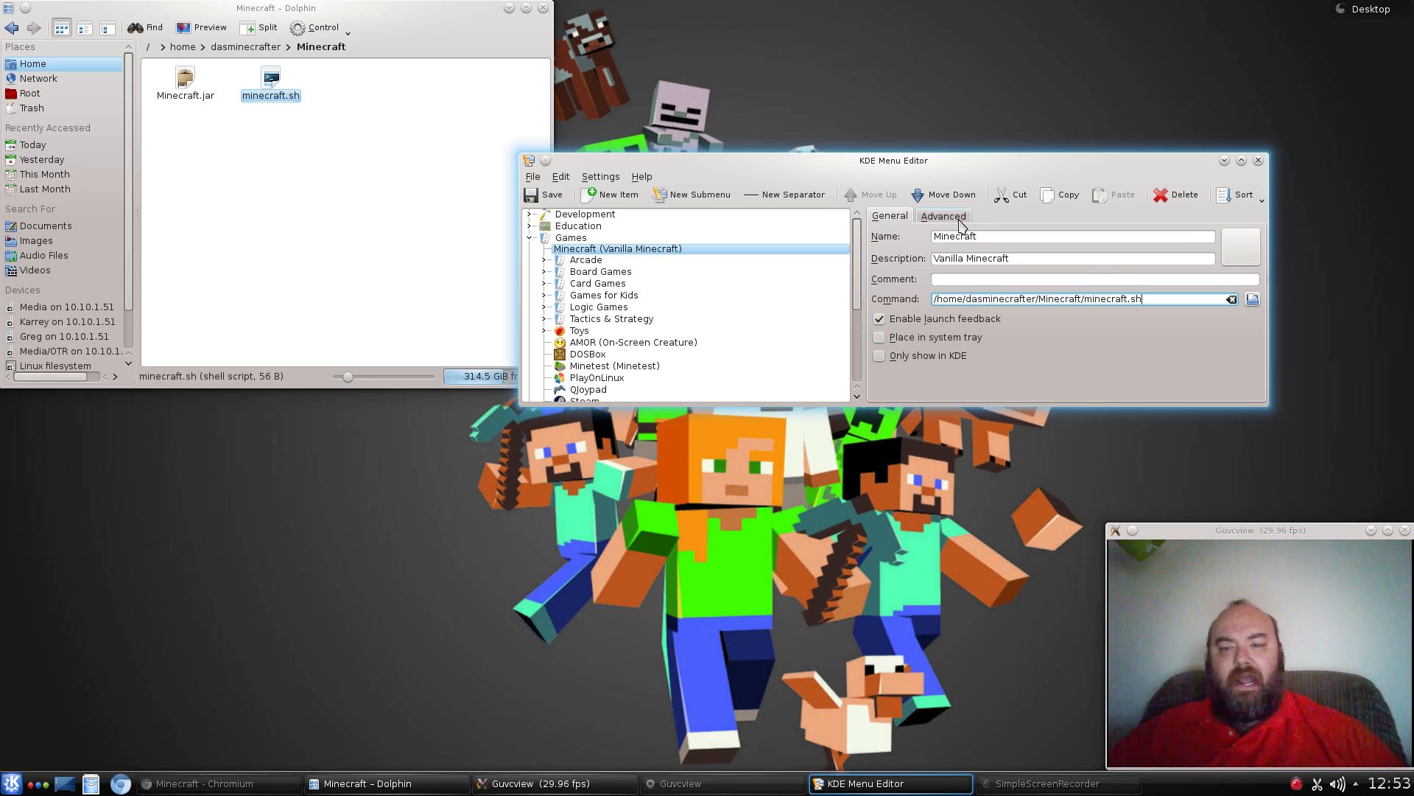
Set the Advanced work path to /home/dasminecrafter/Minecraft/ and return to General.
click(943, 215)
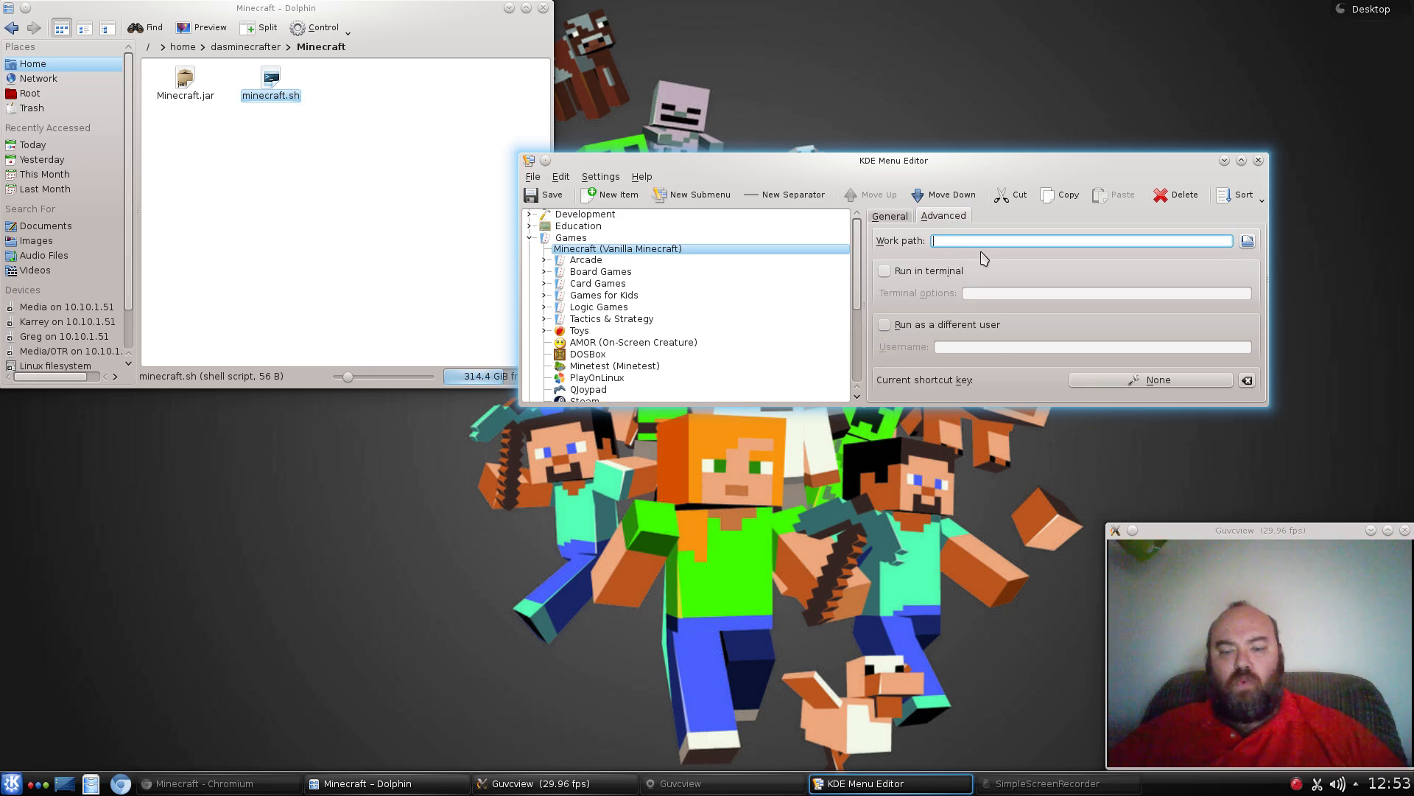
text(/home/dasminecrafter/Minecraft/)
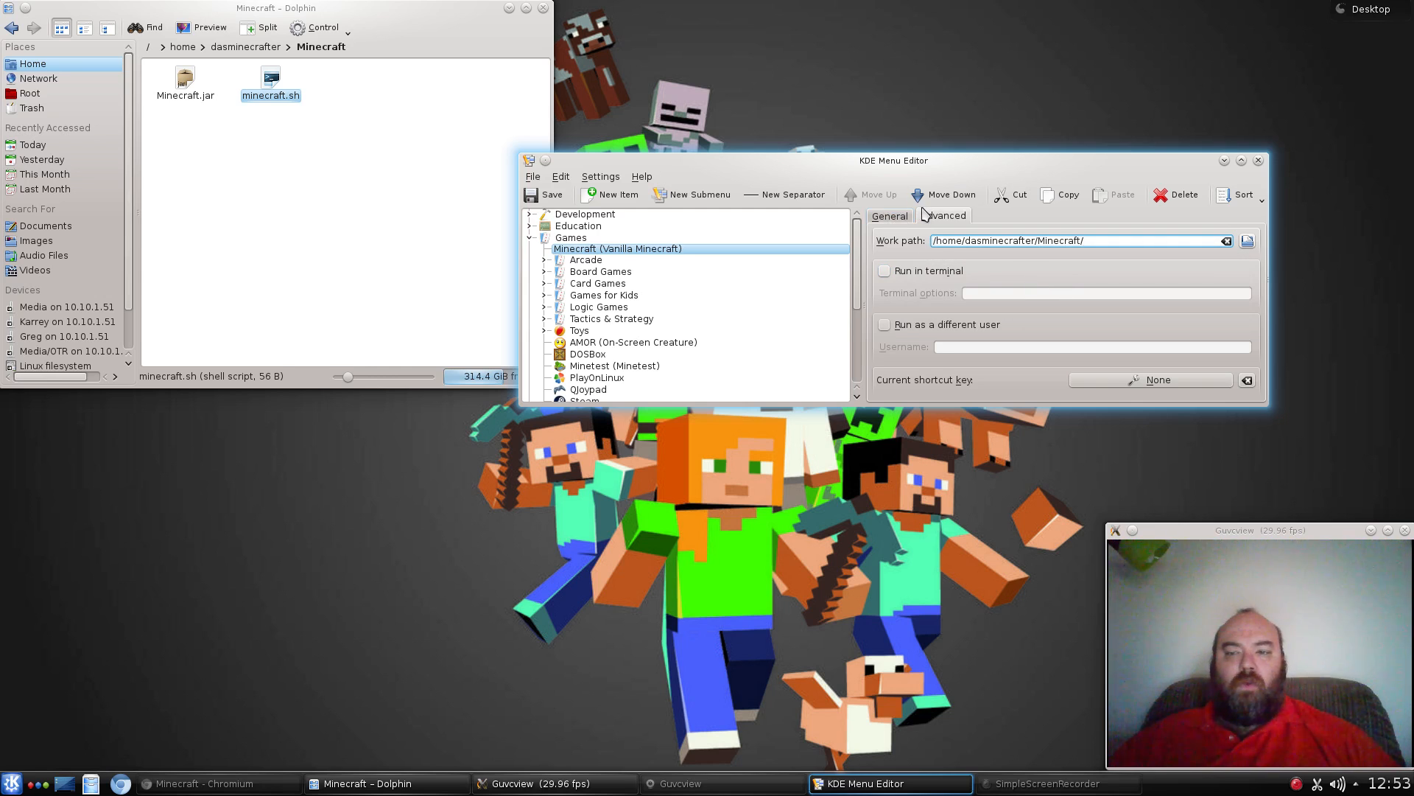
click(551, 194)
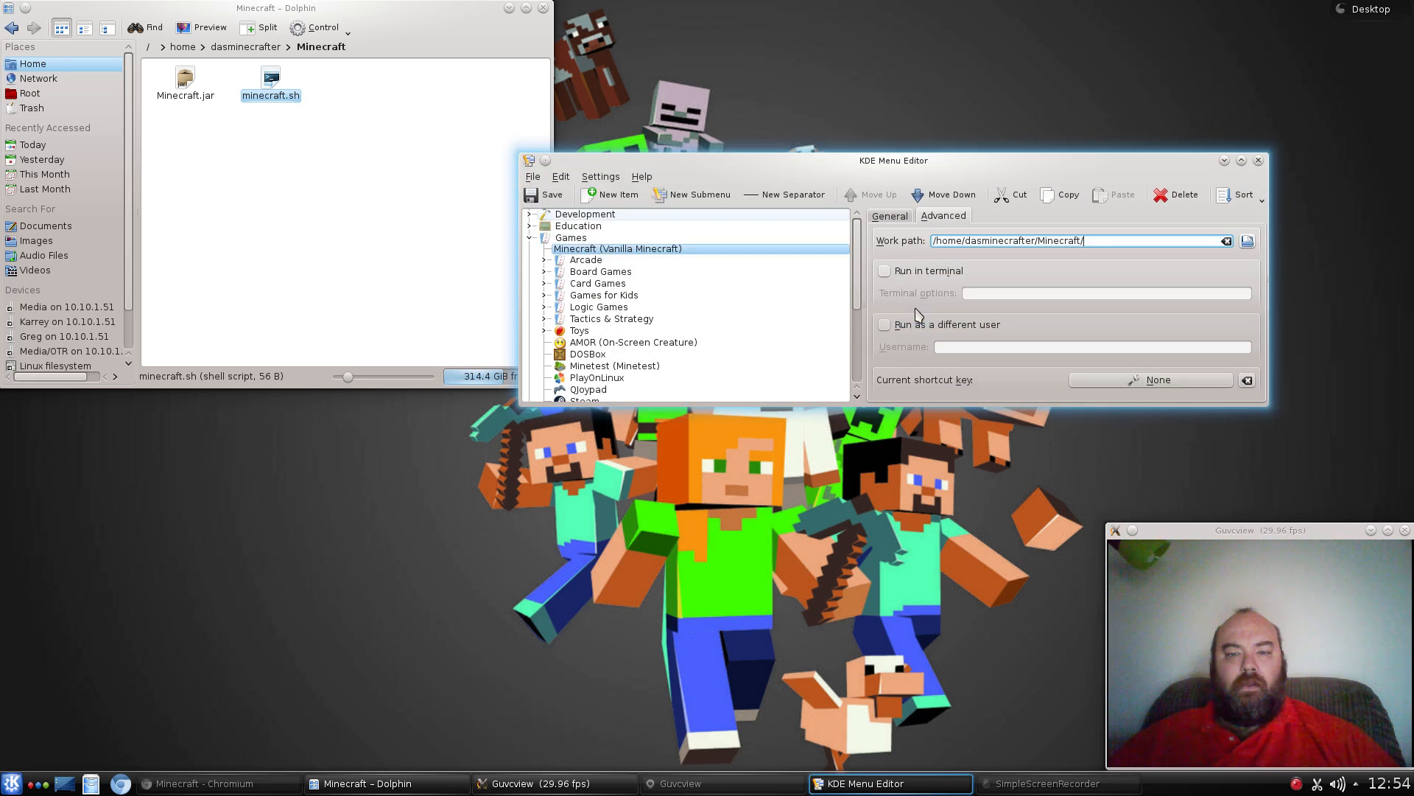
click(888, 215)
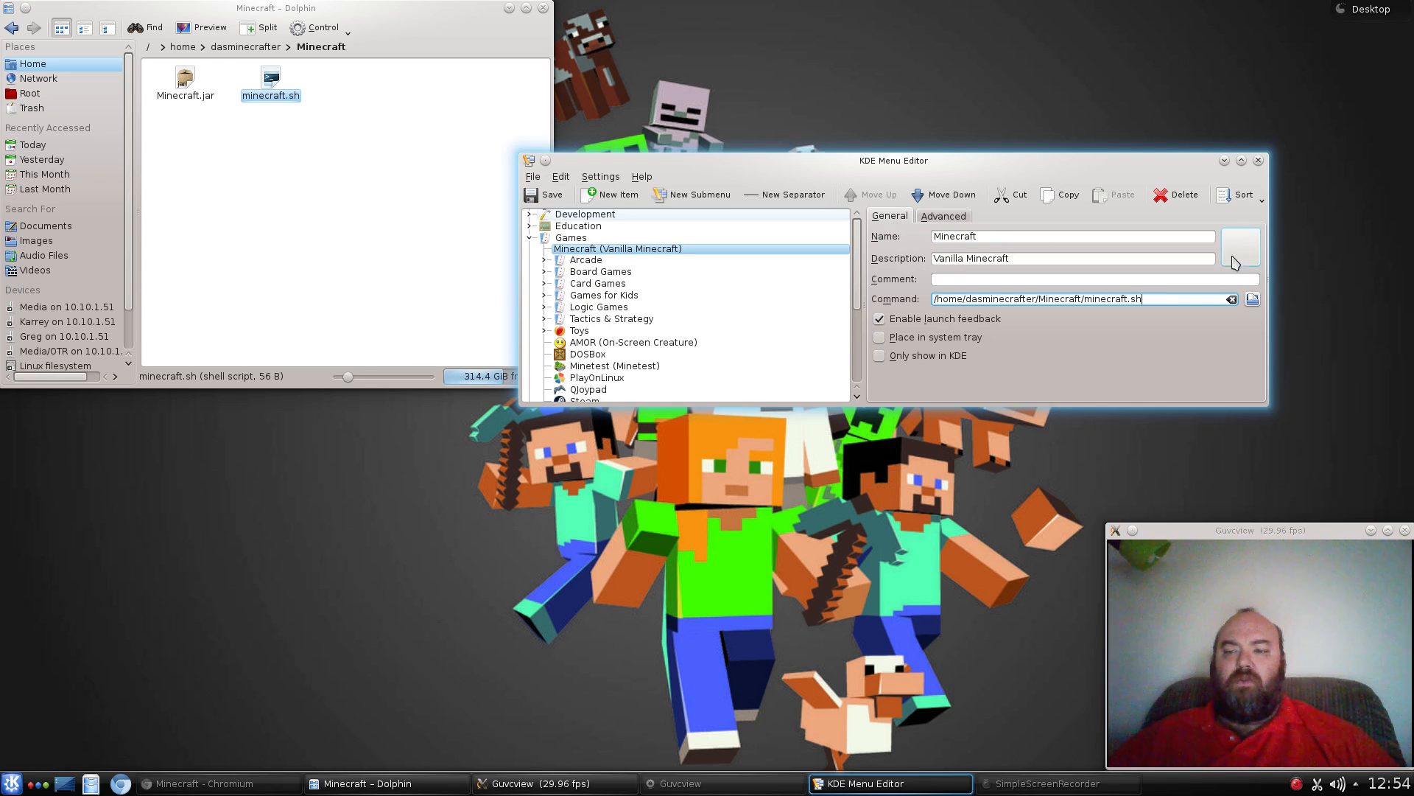
mouse_move(1240, 264)
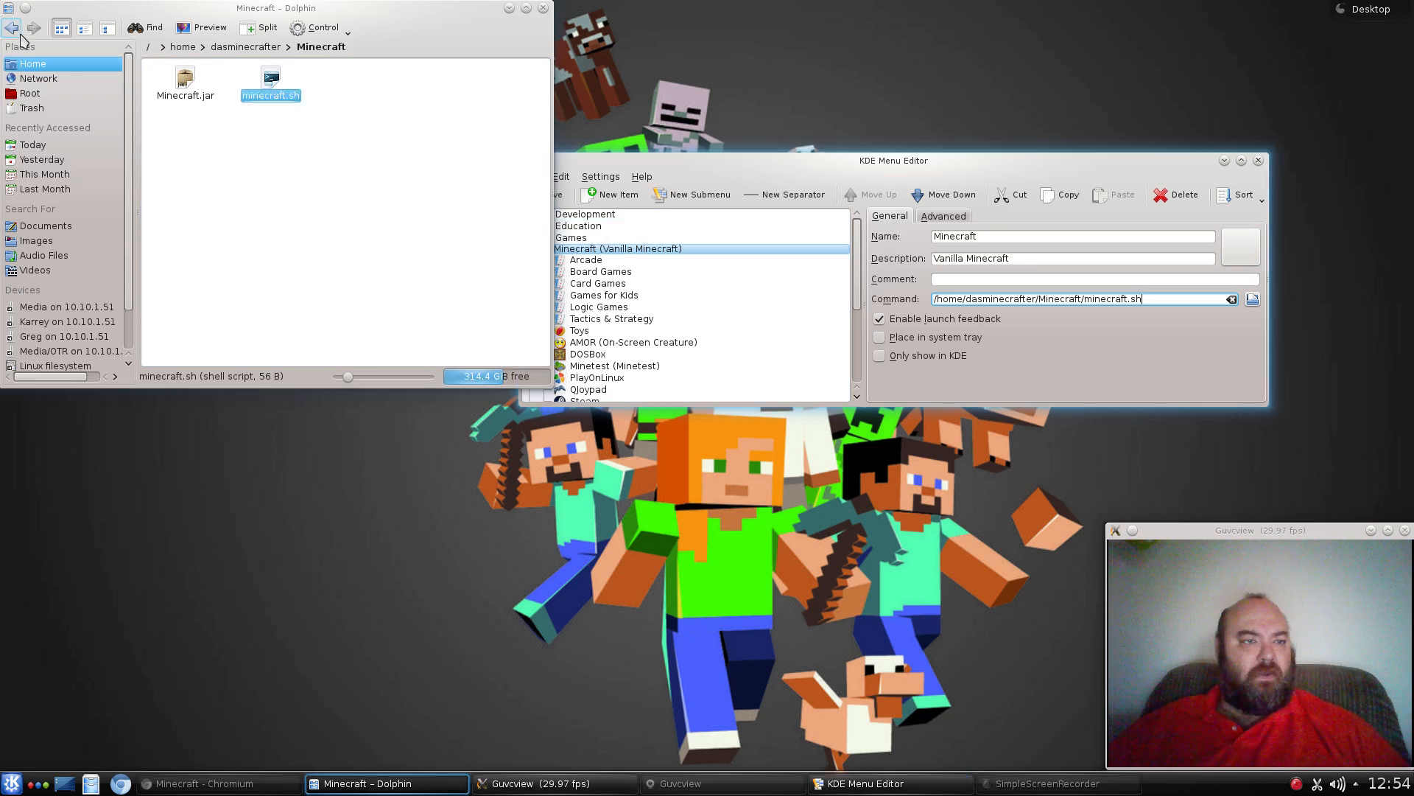
Go back to the home folder and open its icons folder holding minecraft.png.
click(14, 26)
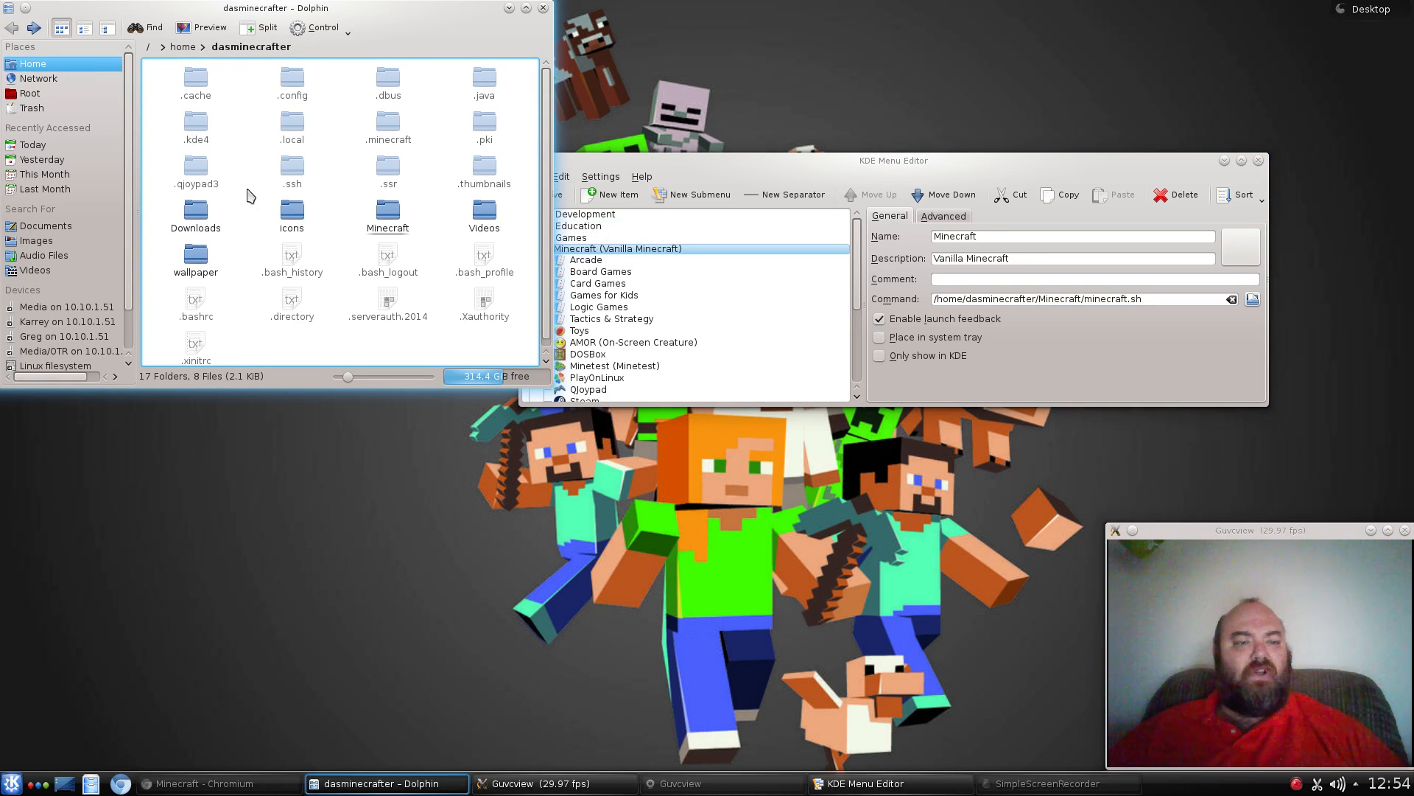
mouse_move(292, 212)
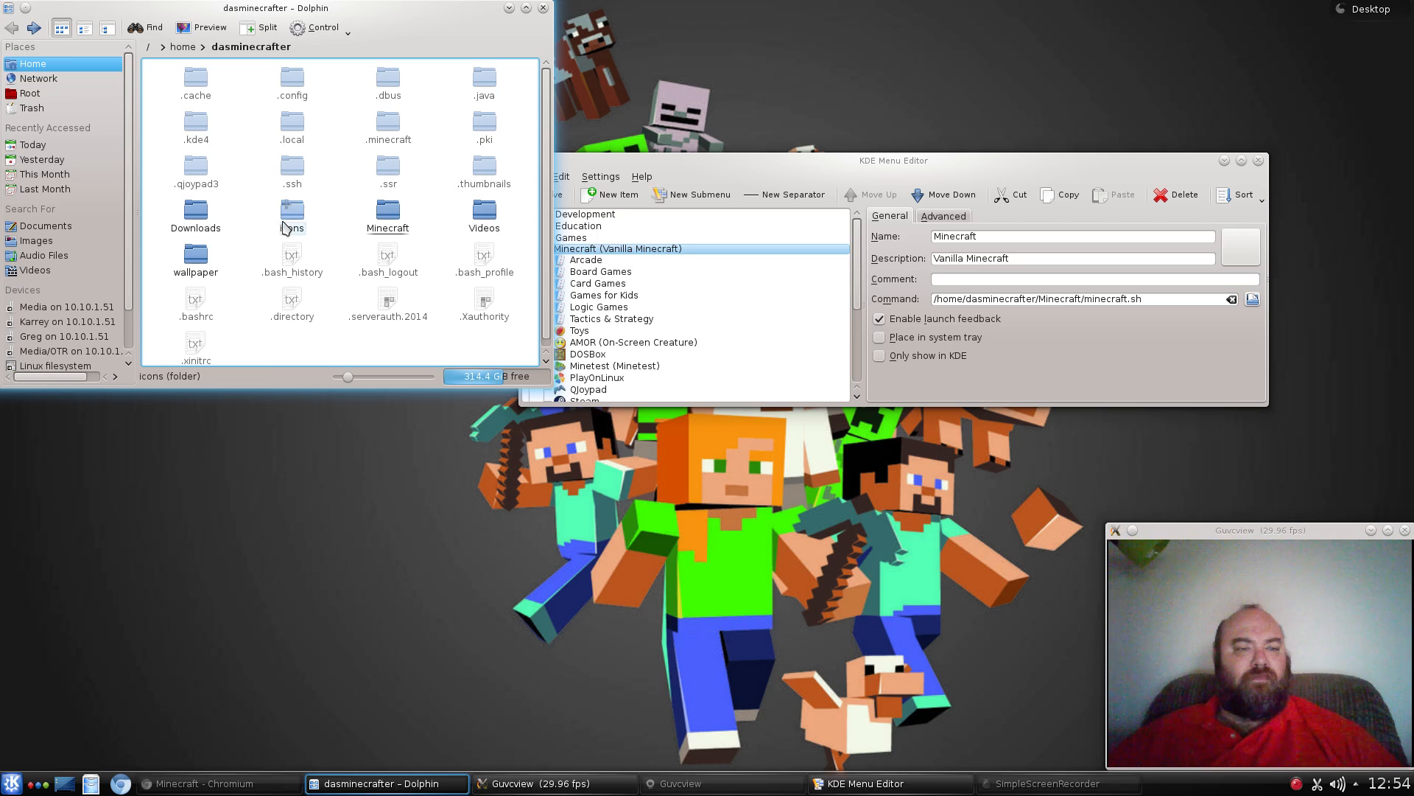
double_click(292, 209)
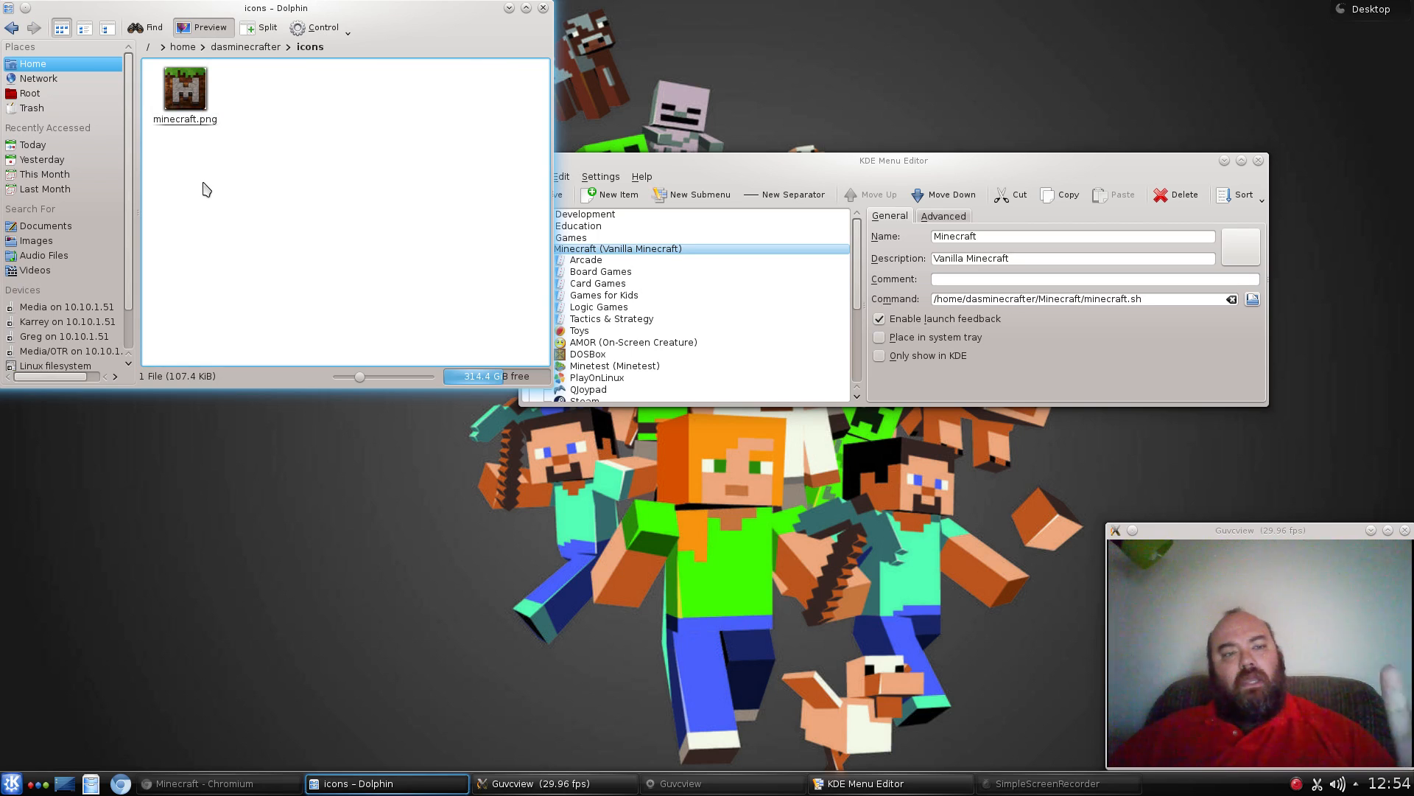
mouse_move(283, 66)
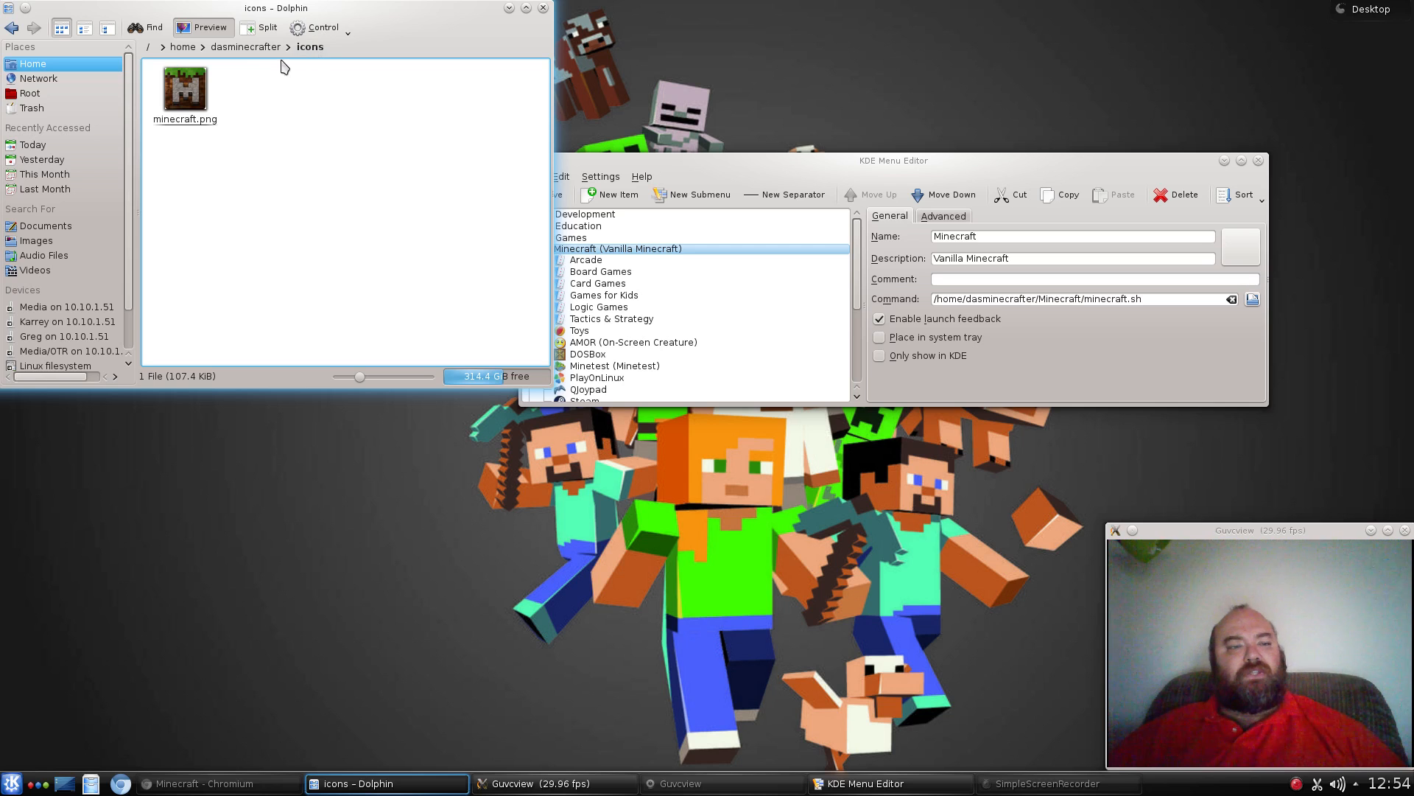
mouse_move(213, 110)
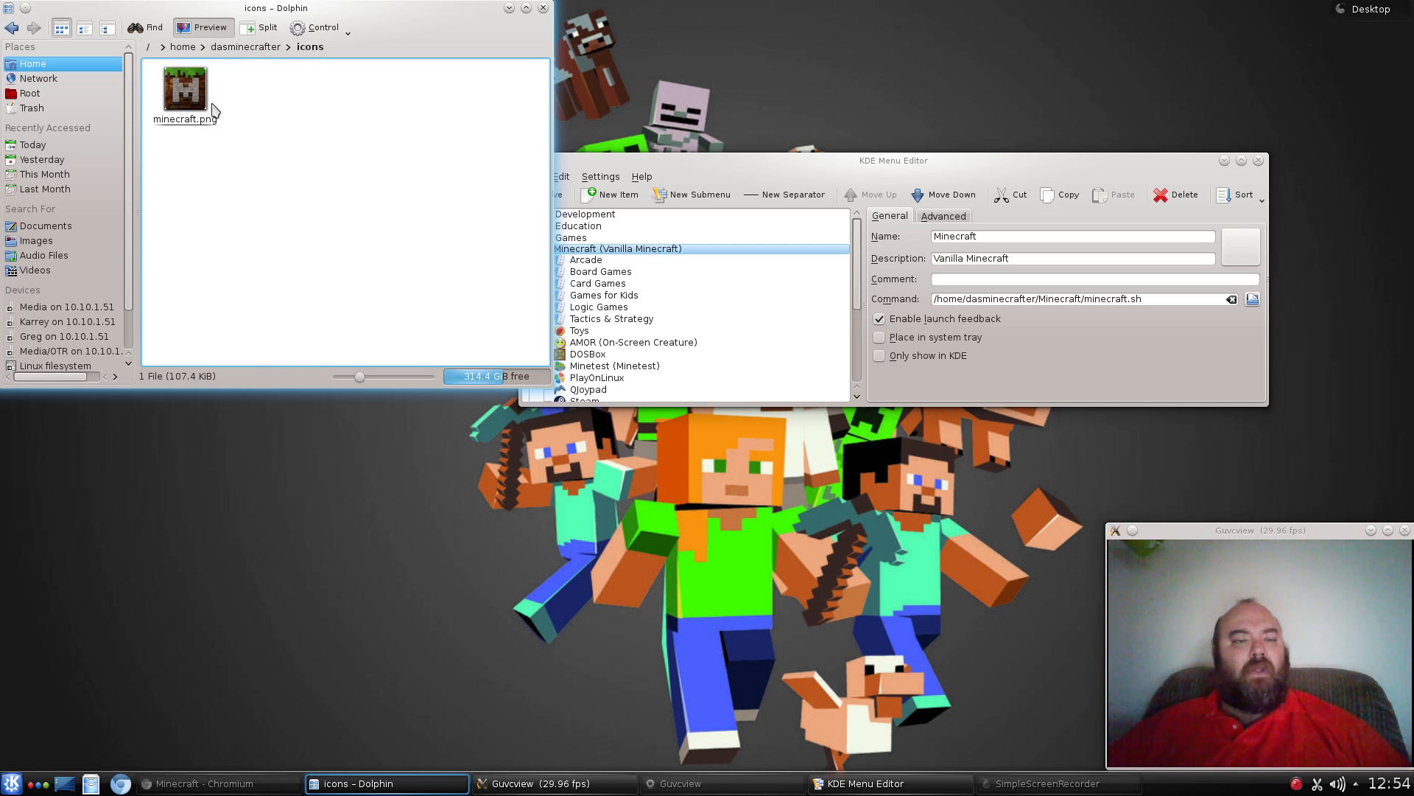
click(184, 90)
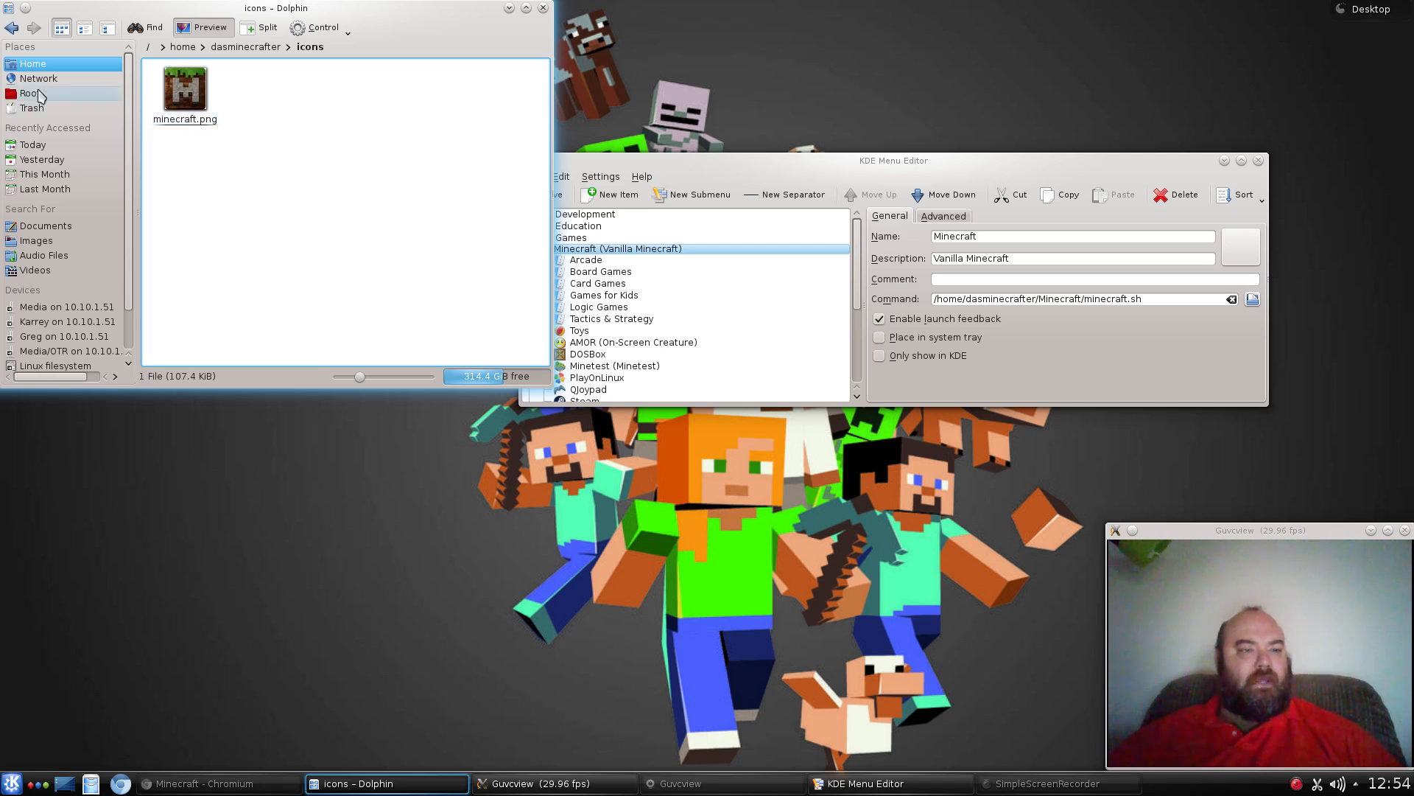
Navigate from the filesystem root into /usr/share/icons.
click(31, 93)
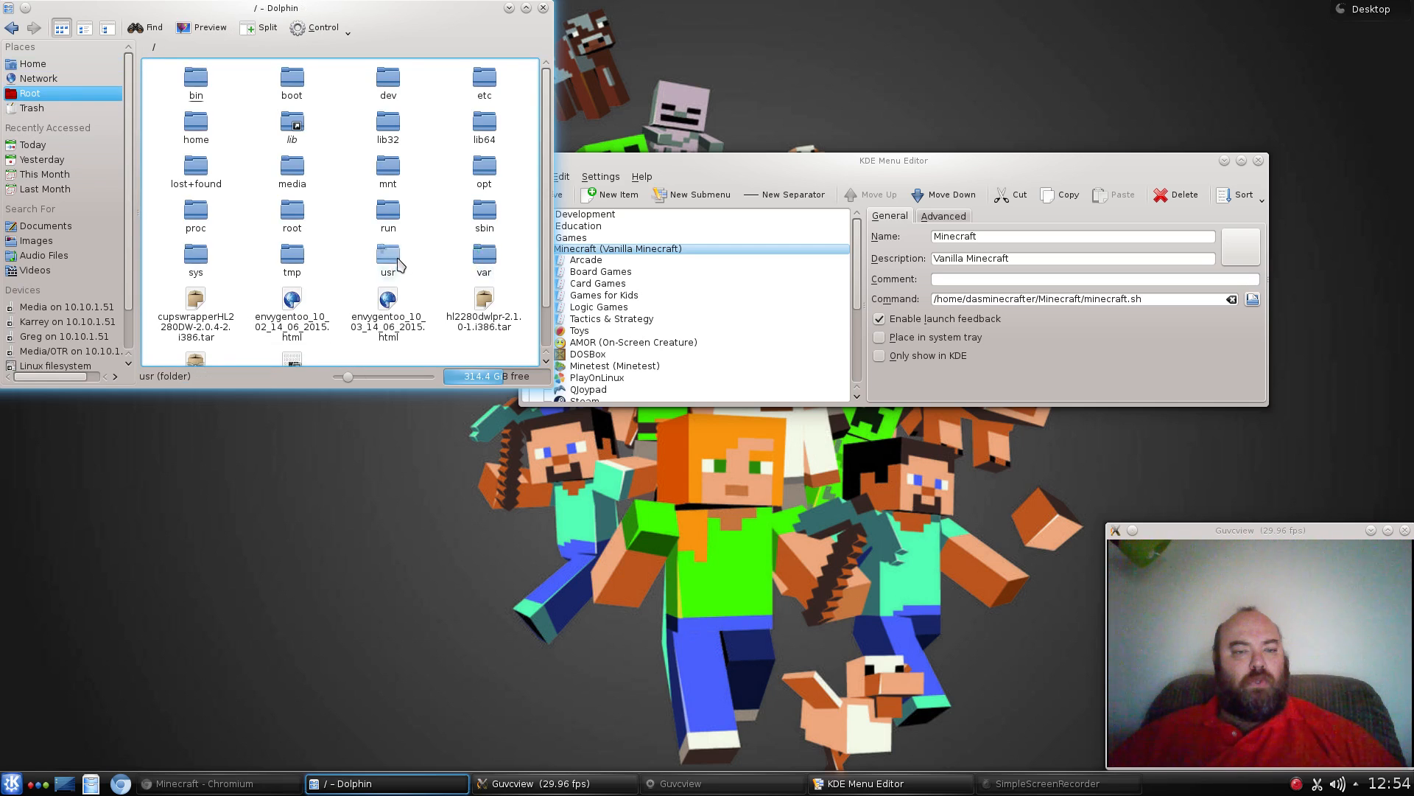
double_click(388, 255)
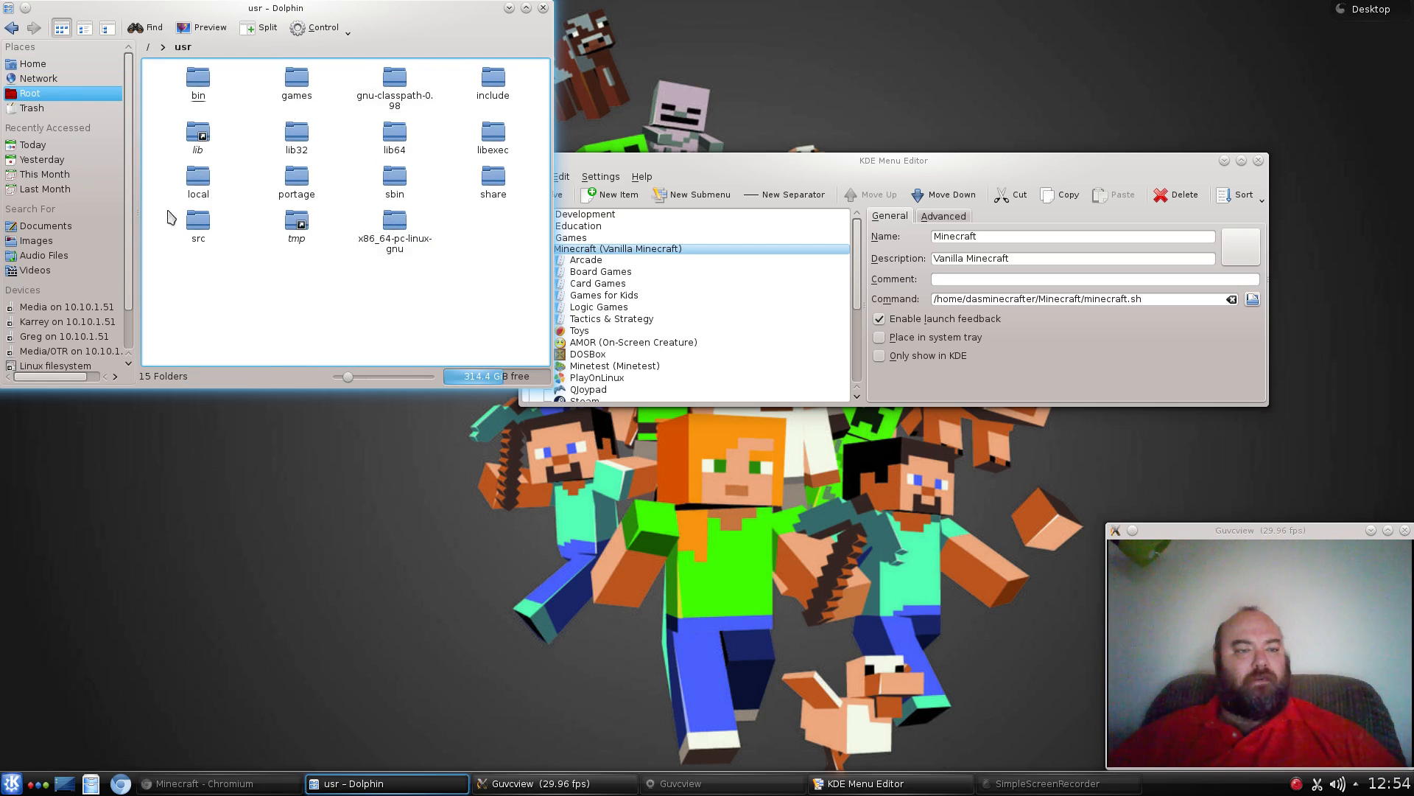
mouse_move(324, 231)
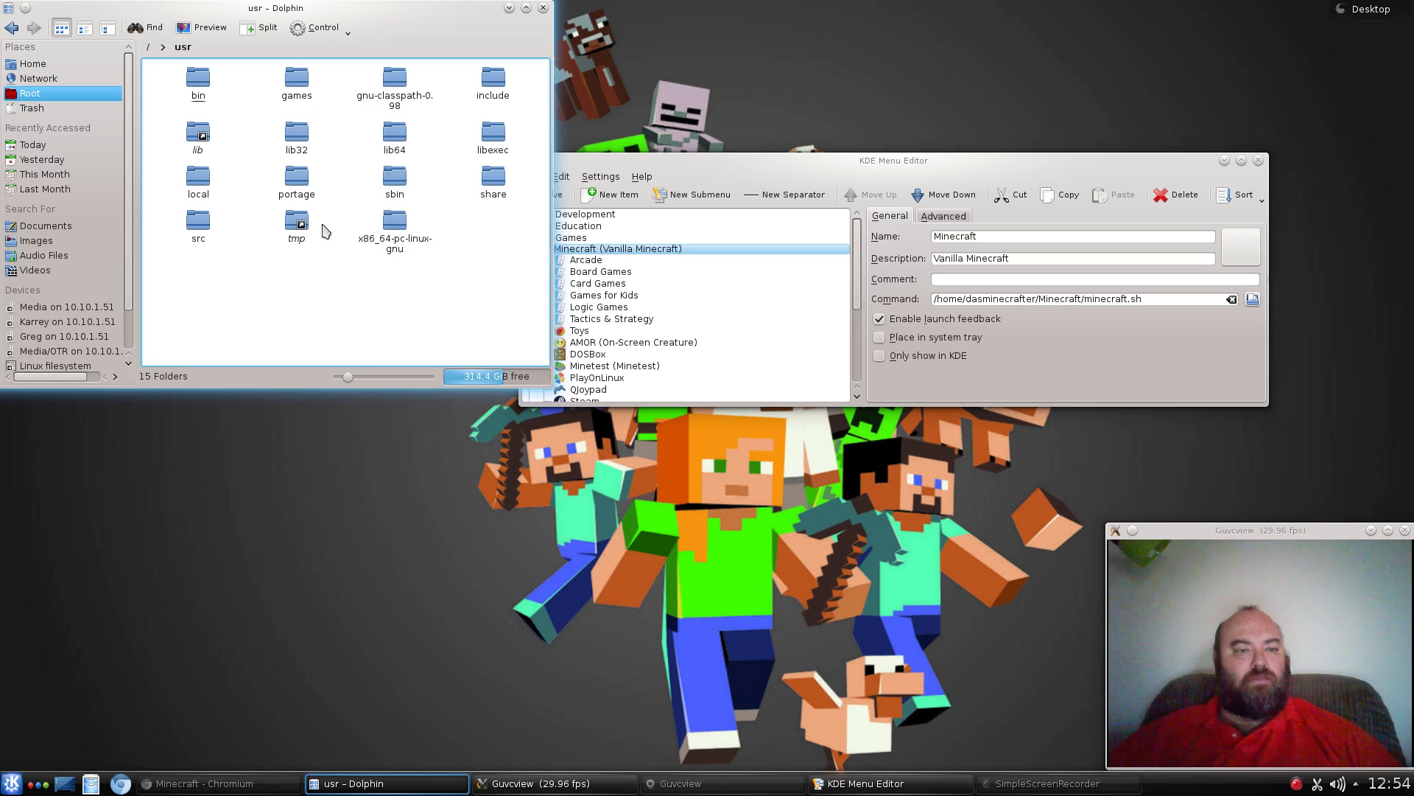
click(493, 176)
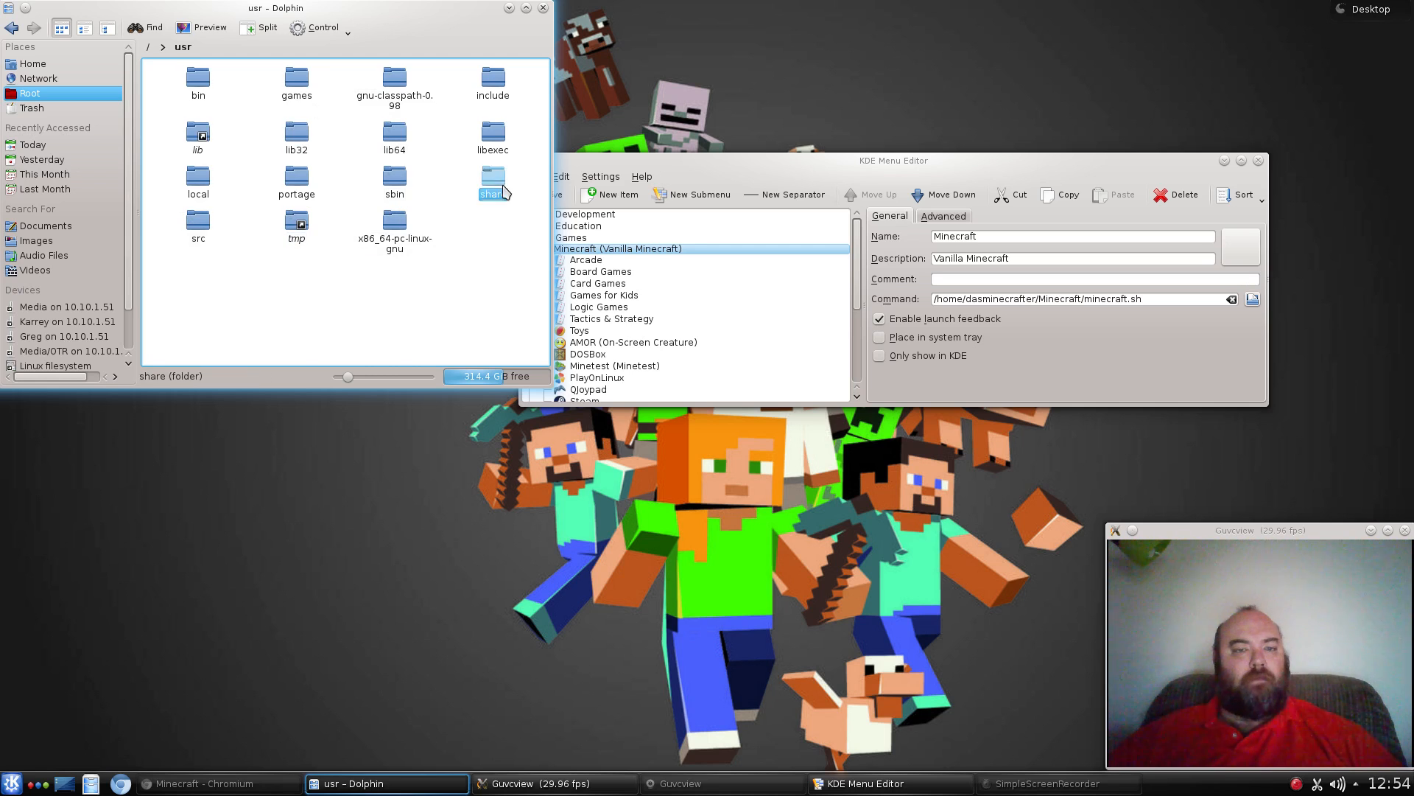
double_click(492, 175)
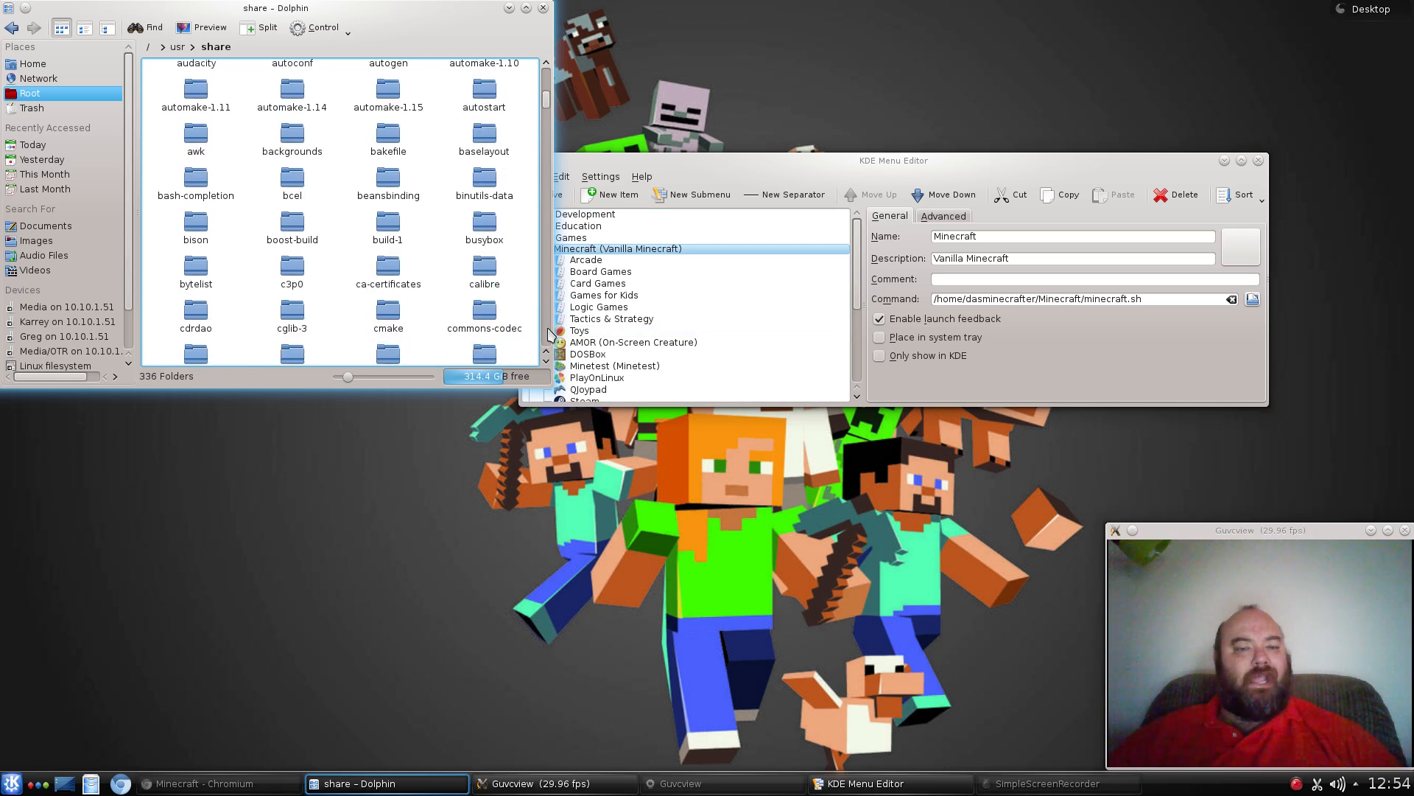
scroll(down, 3)
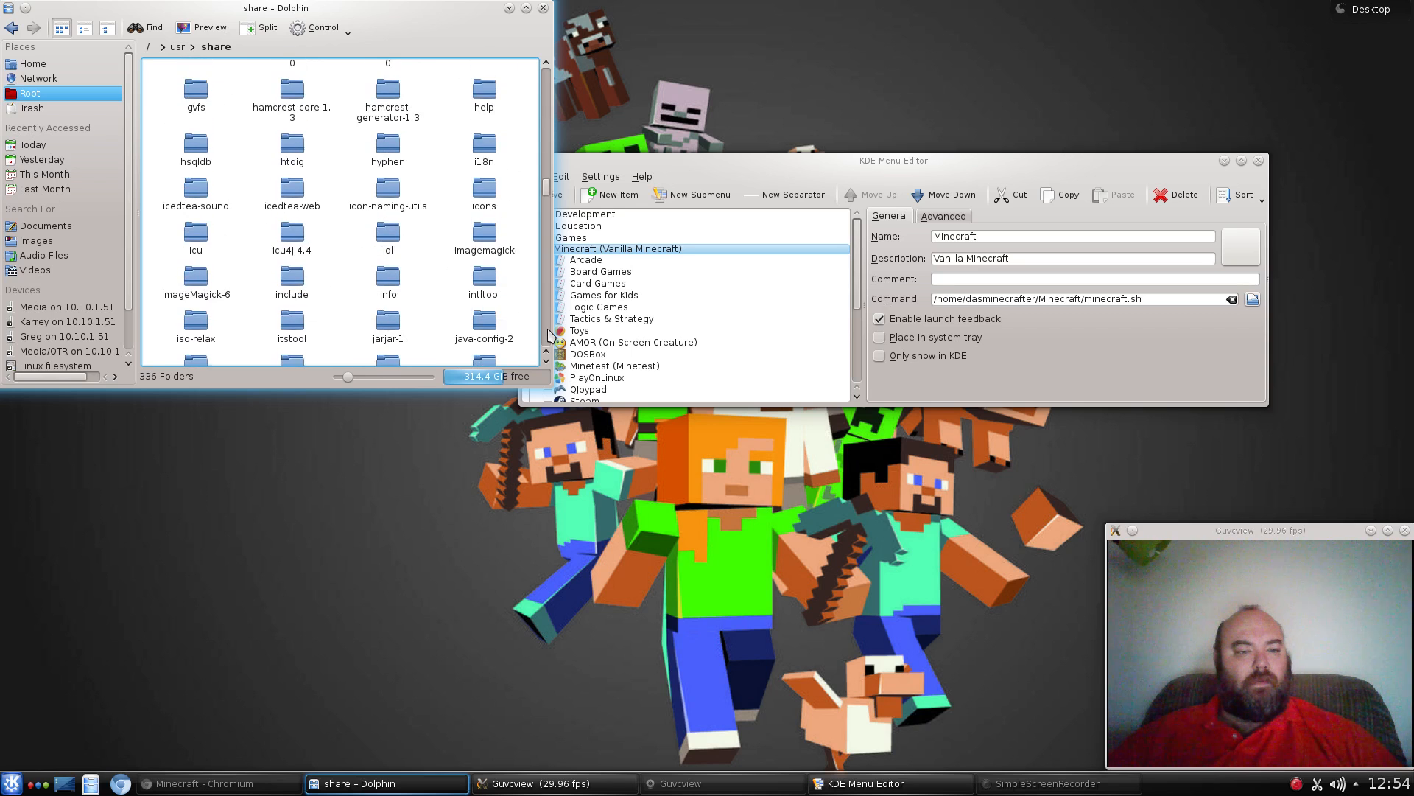
scroll(down, 3)
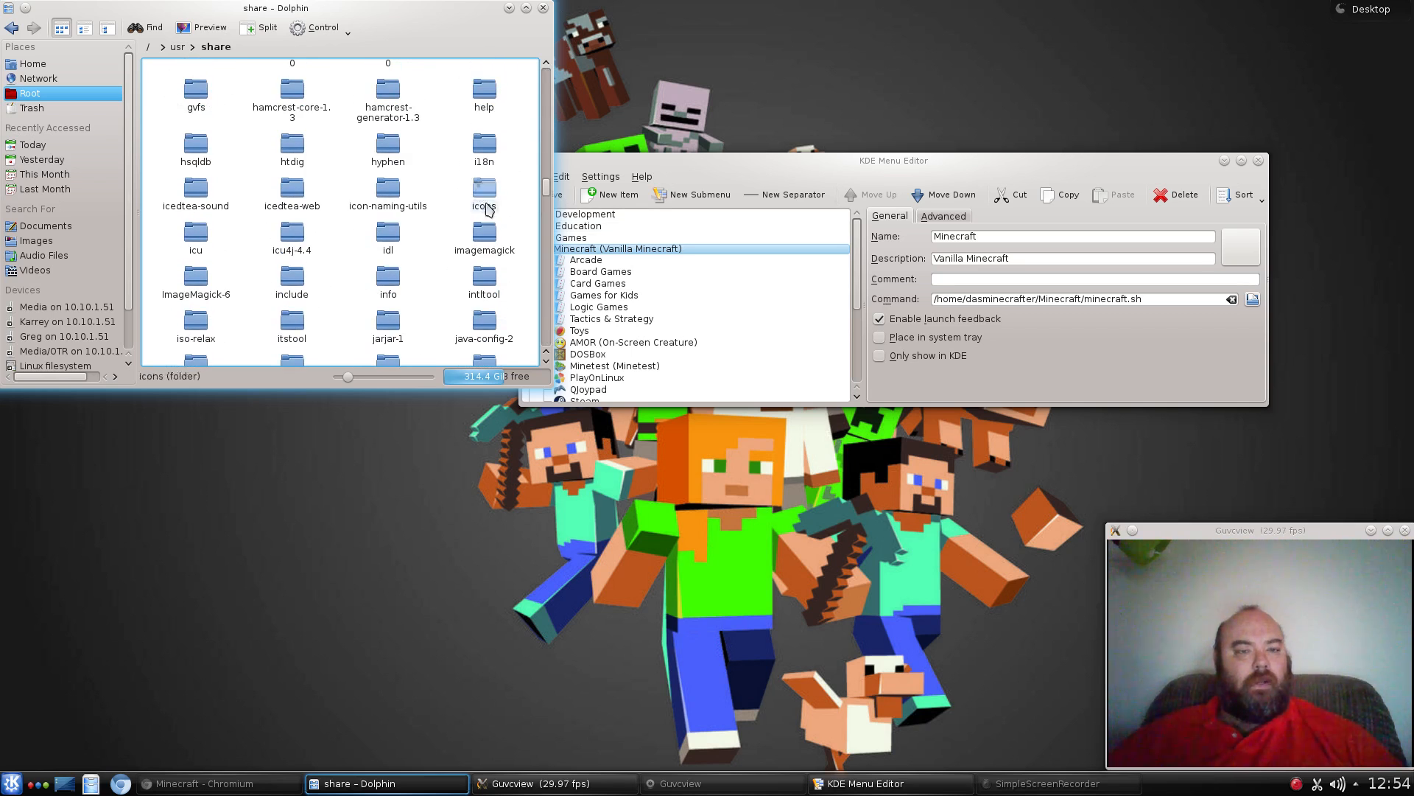
double_click(485, 190)
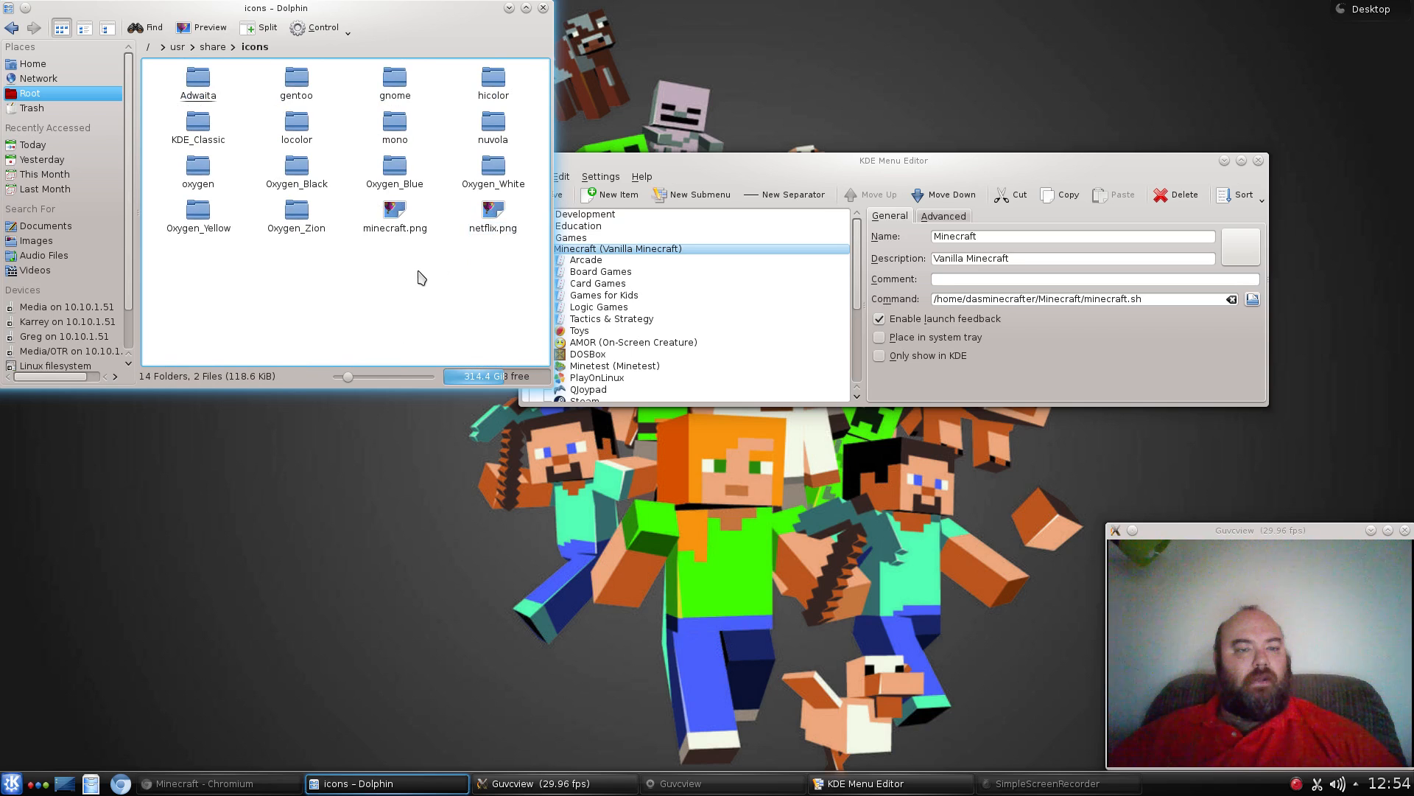
mouse_move(396, 246)
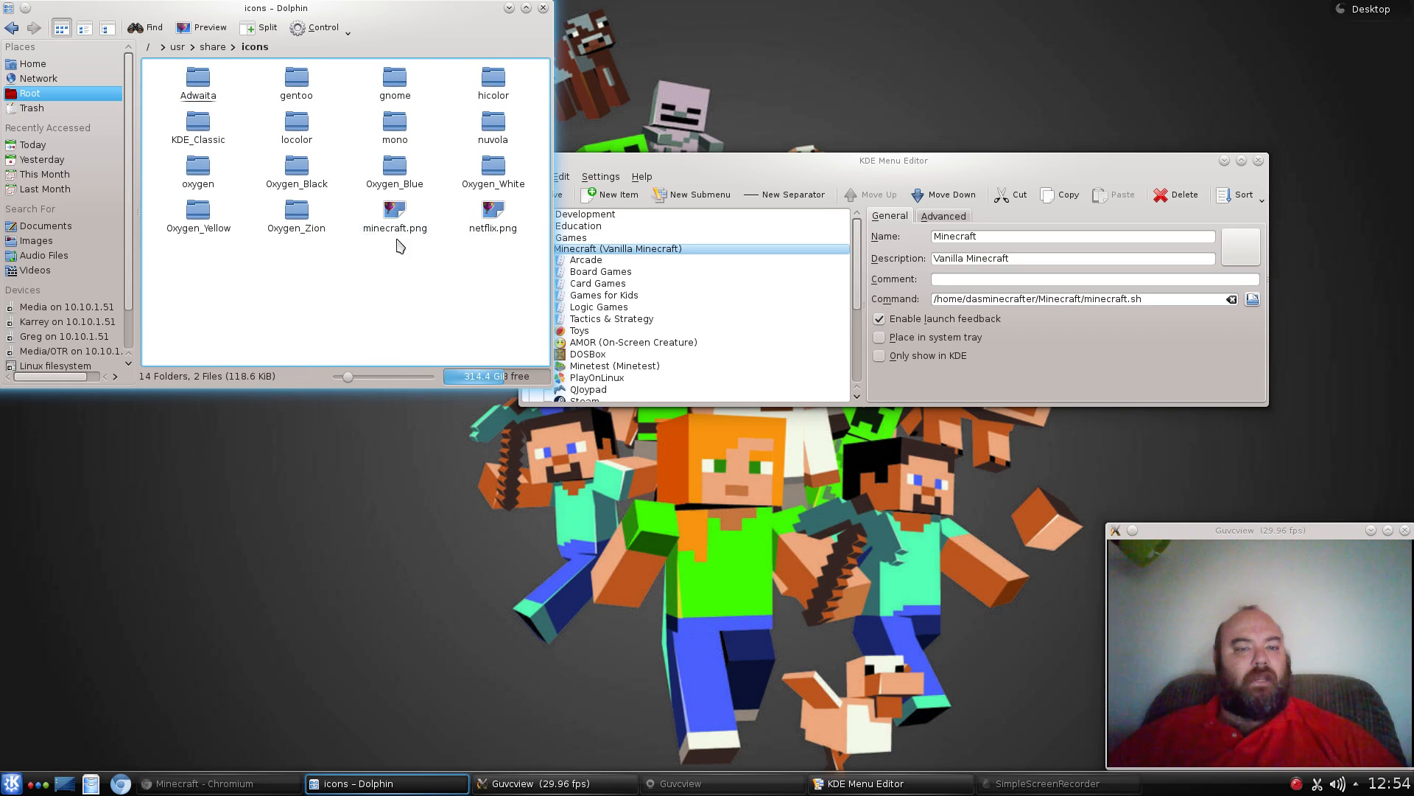
Place minecraft.png into /usr/share/icons alongside netflix.png.
click(492, 217)
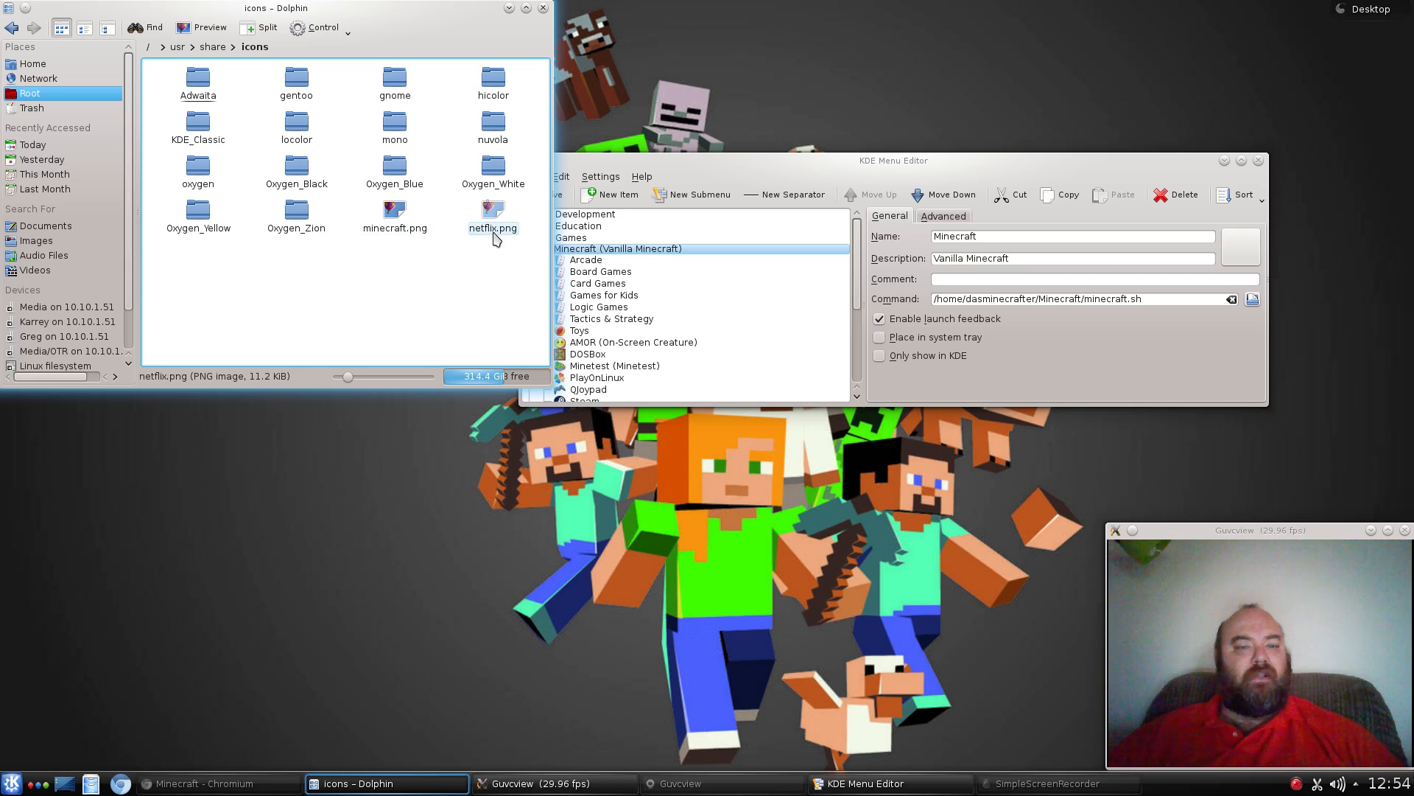
click(430, 293)
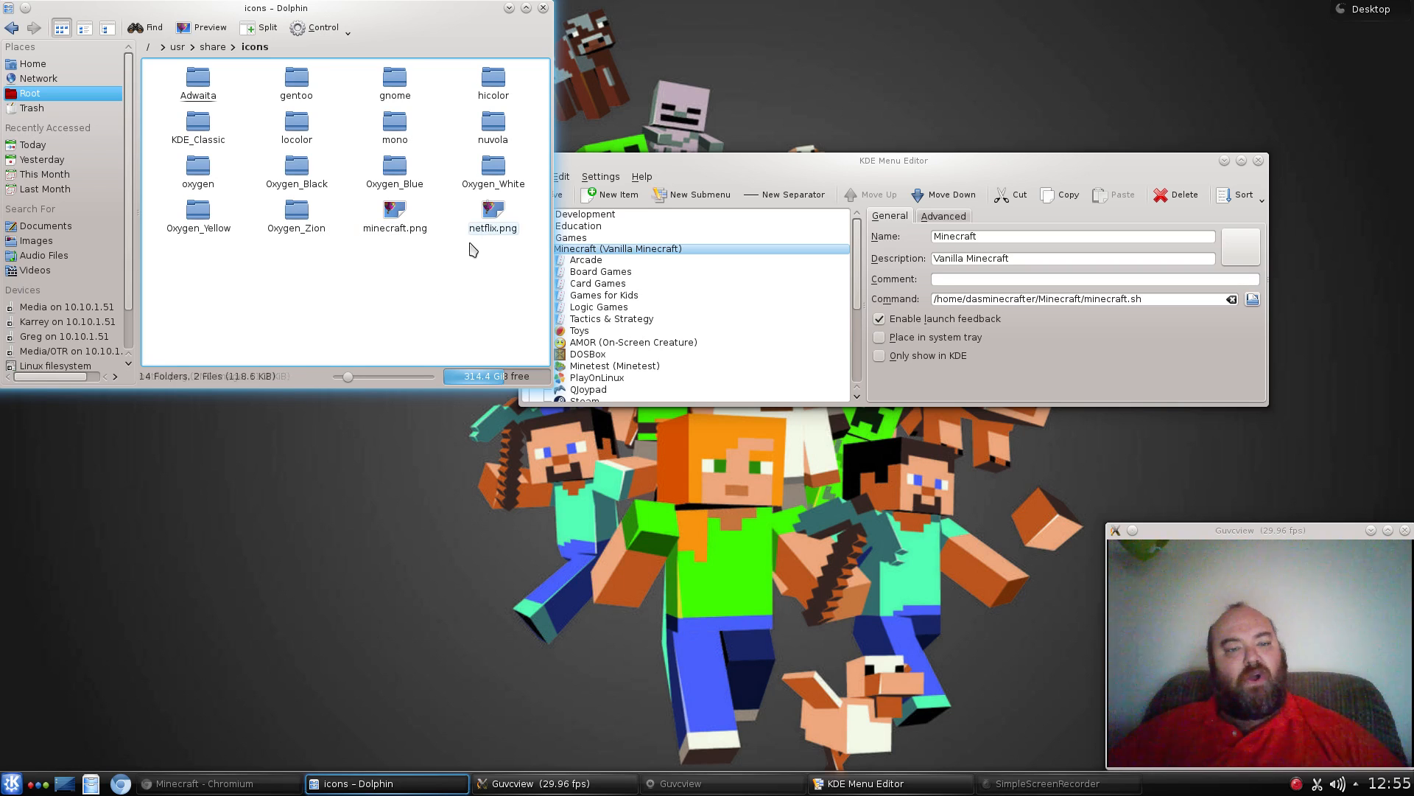
click(395, 207)
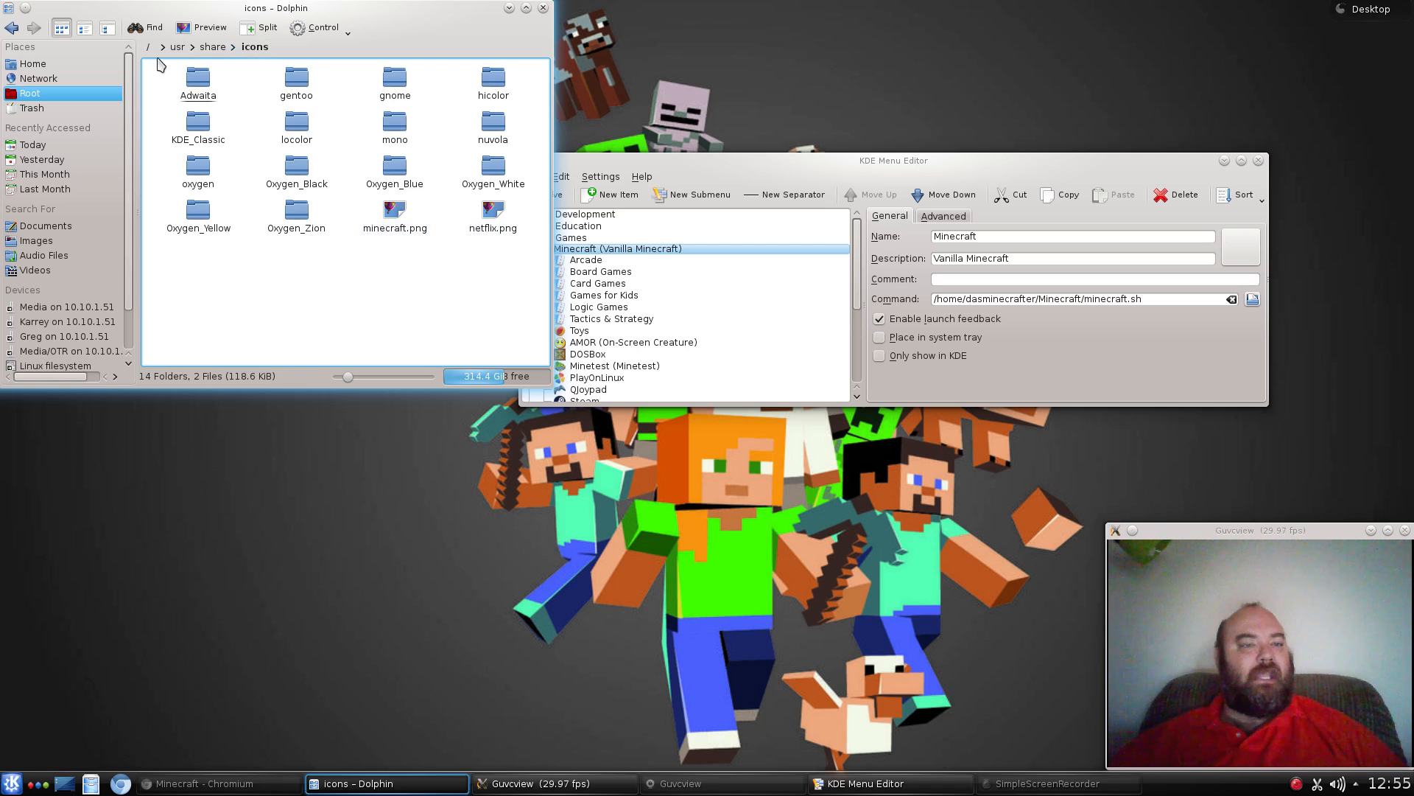
mouse_move(489, 19)
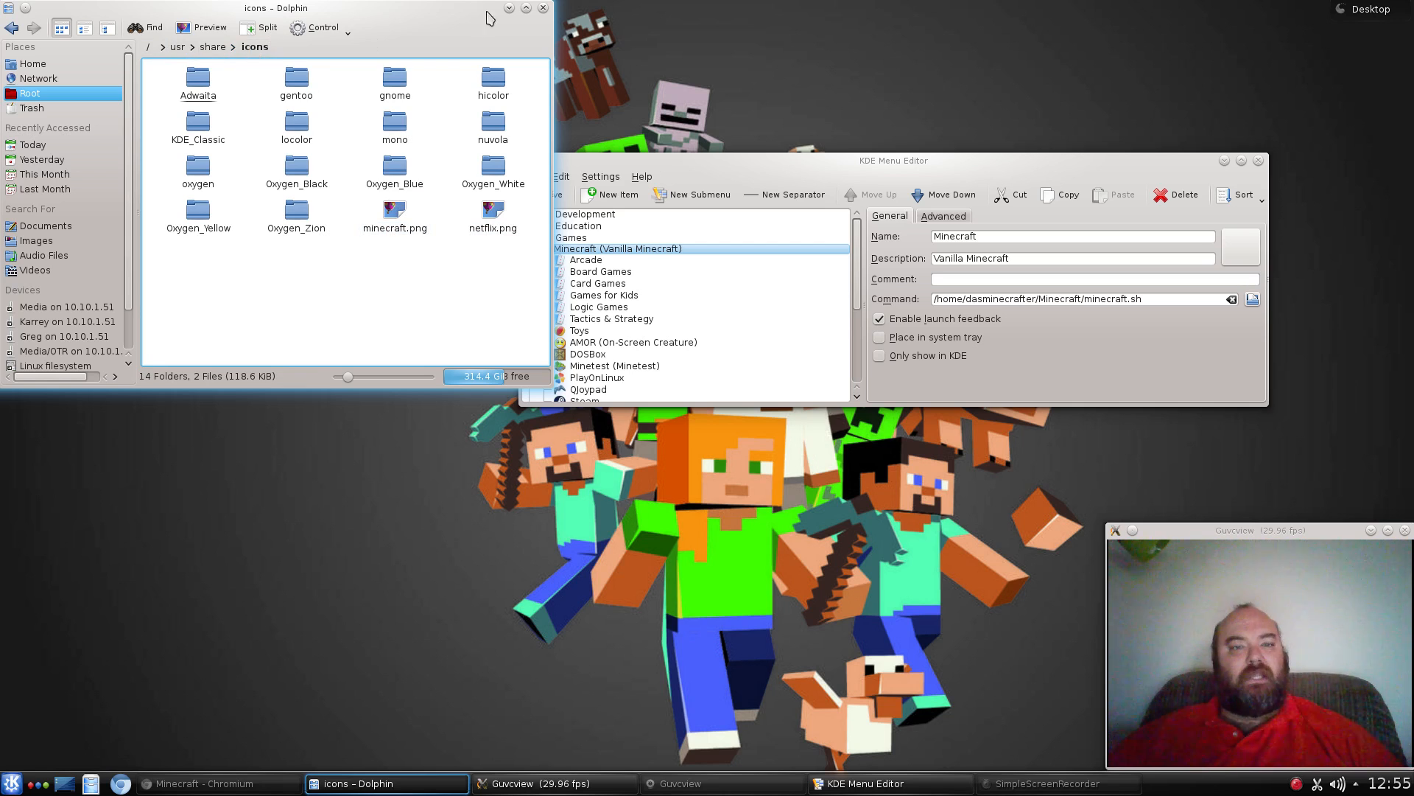
mouse_move(934, 157)
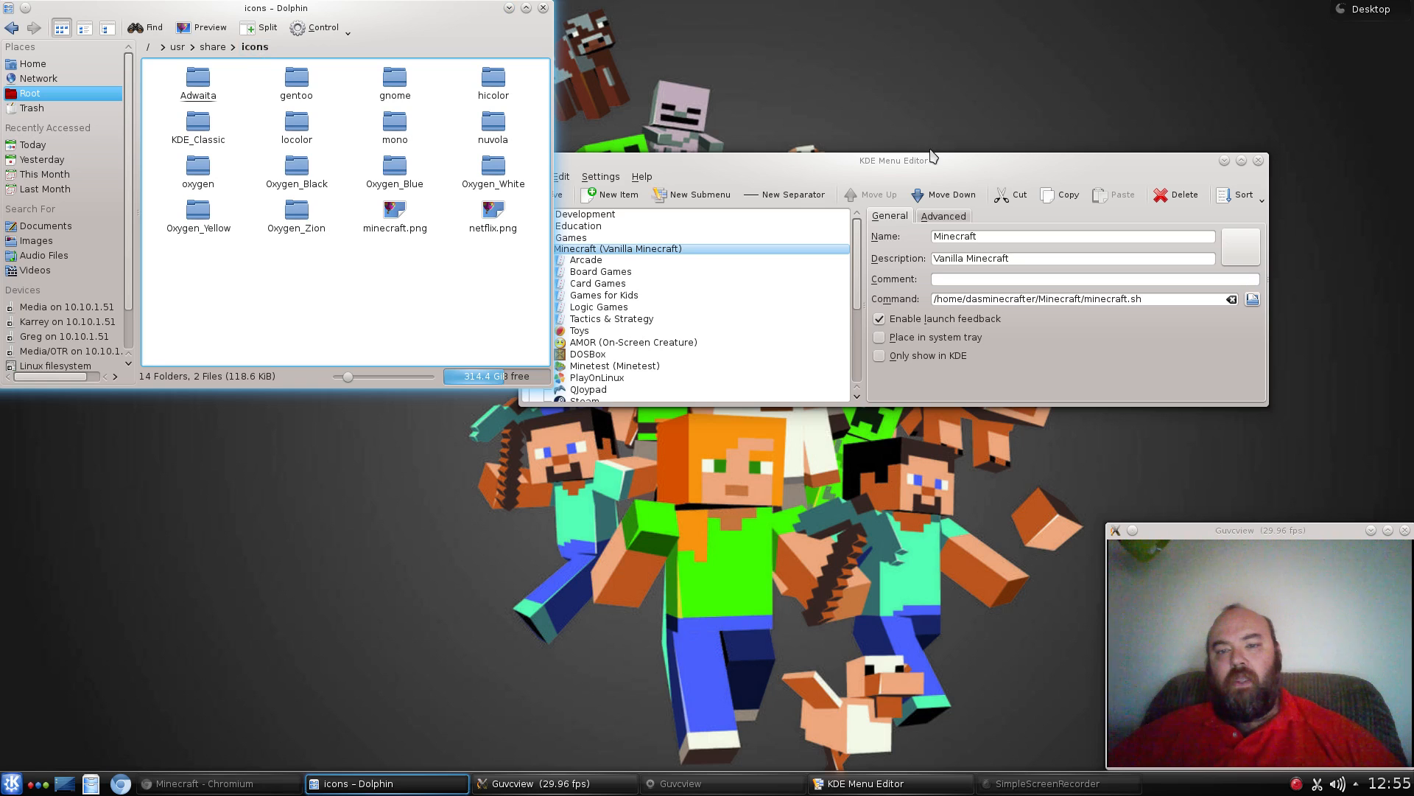
Pick the minecraft icon from Other icons by searching 'mi', then save the menu.
click(1239, 246)
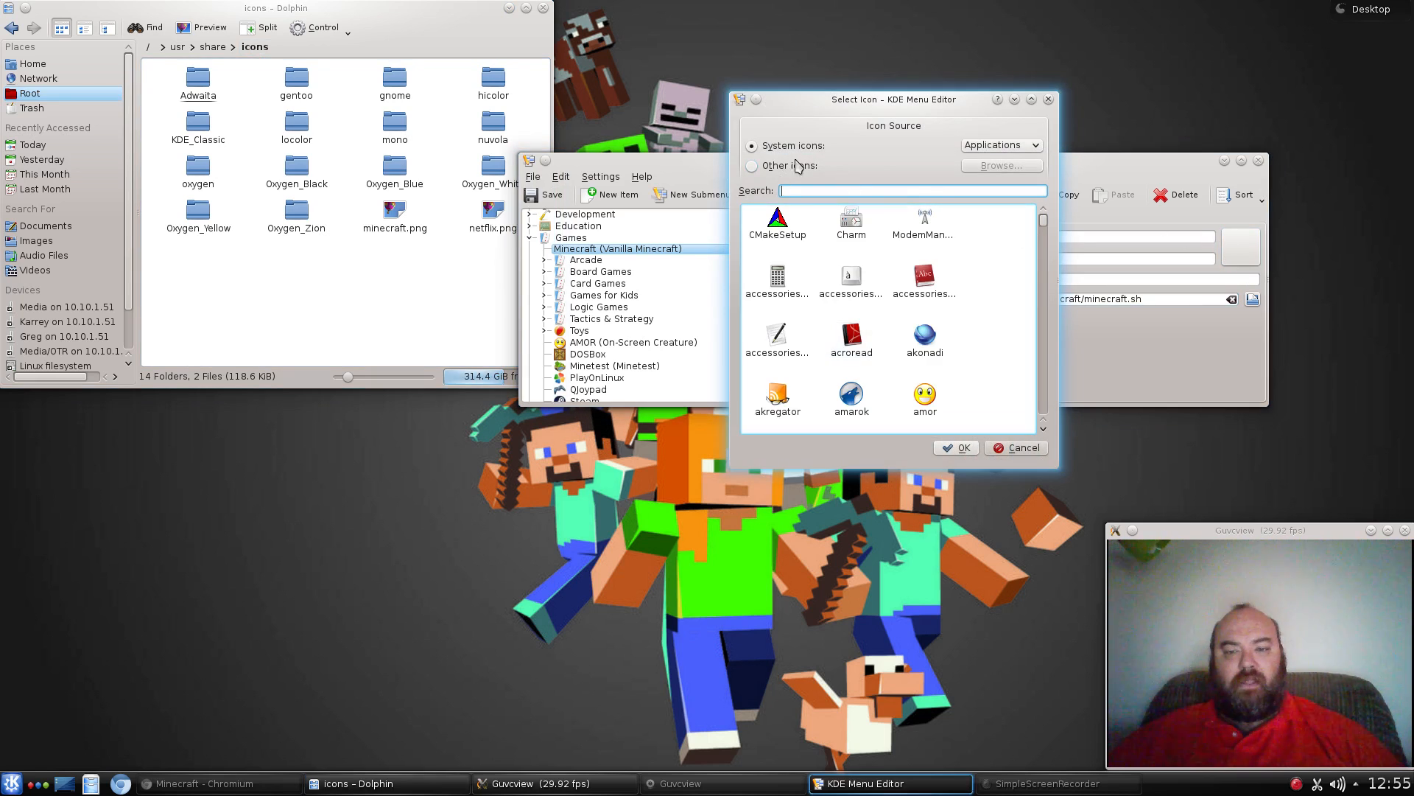
click(751, 165)
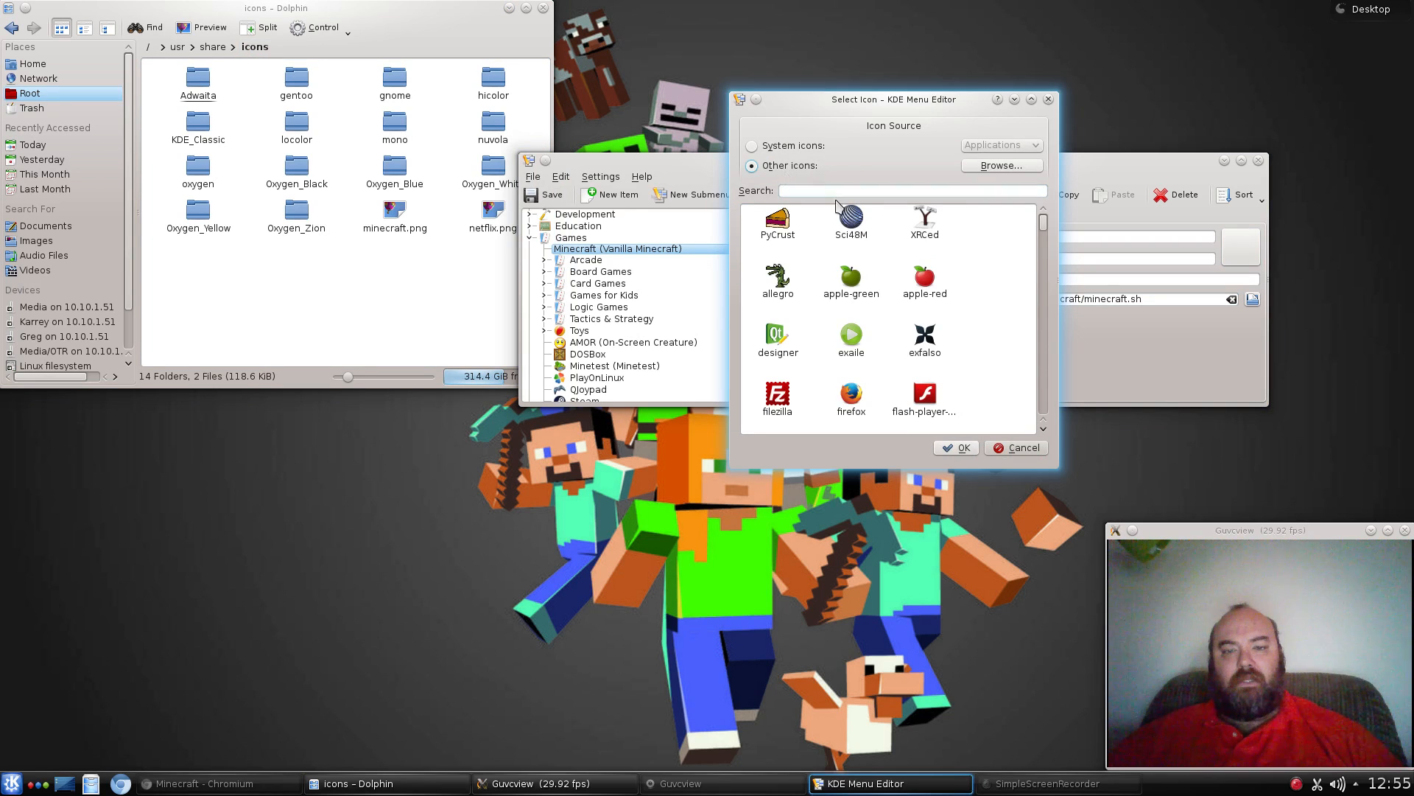
text(mi)
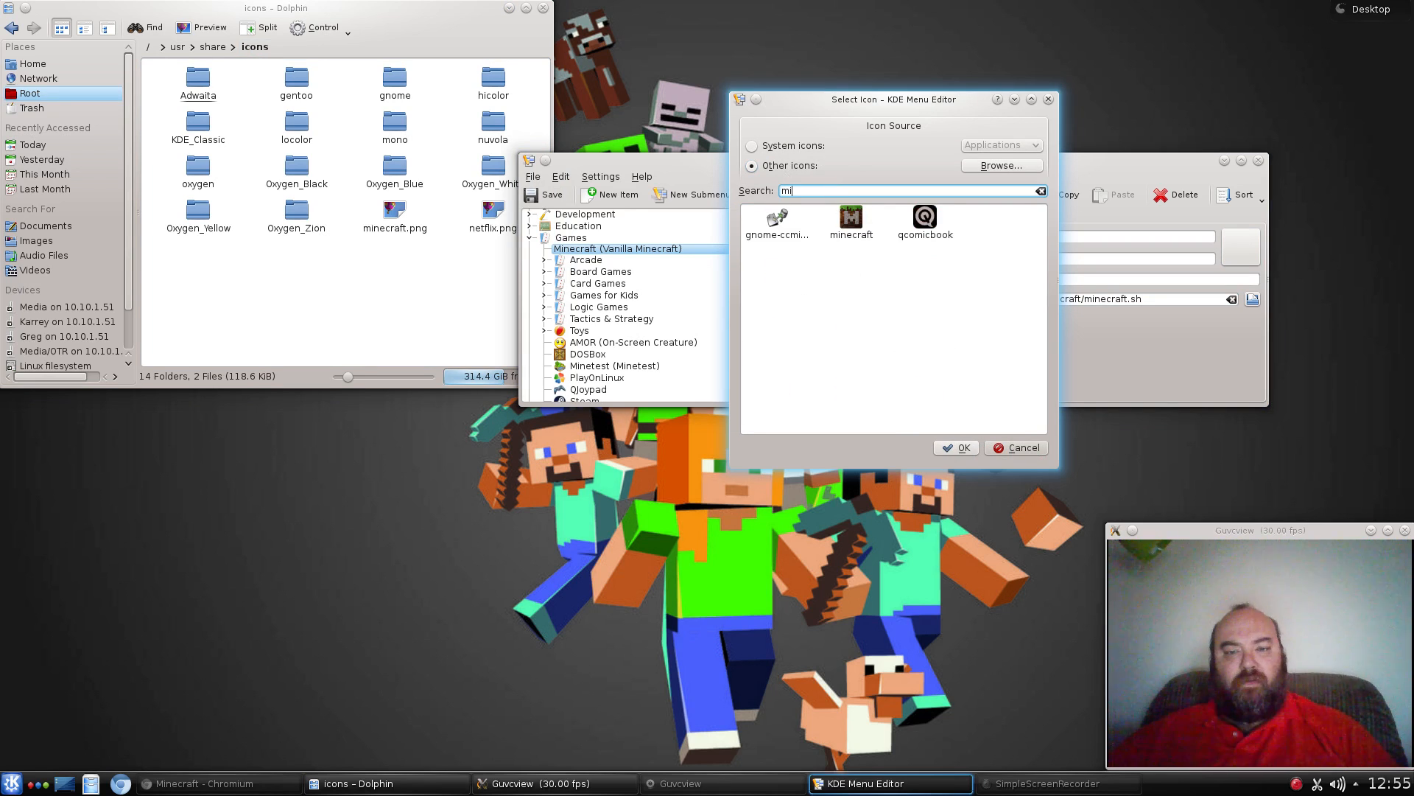
click(954, 447)
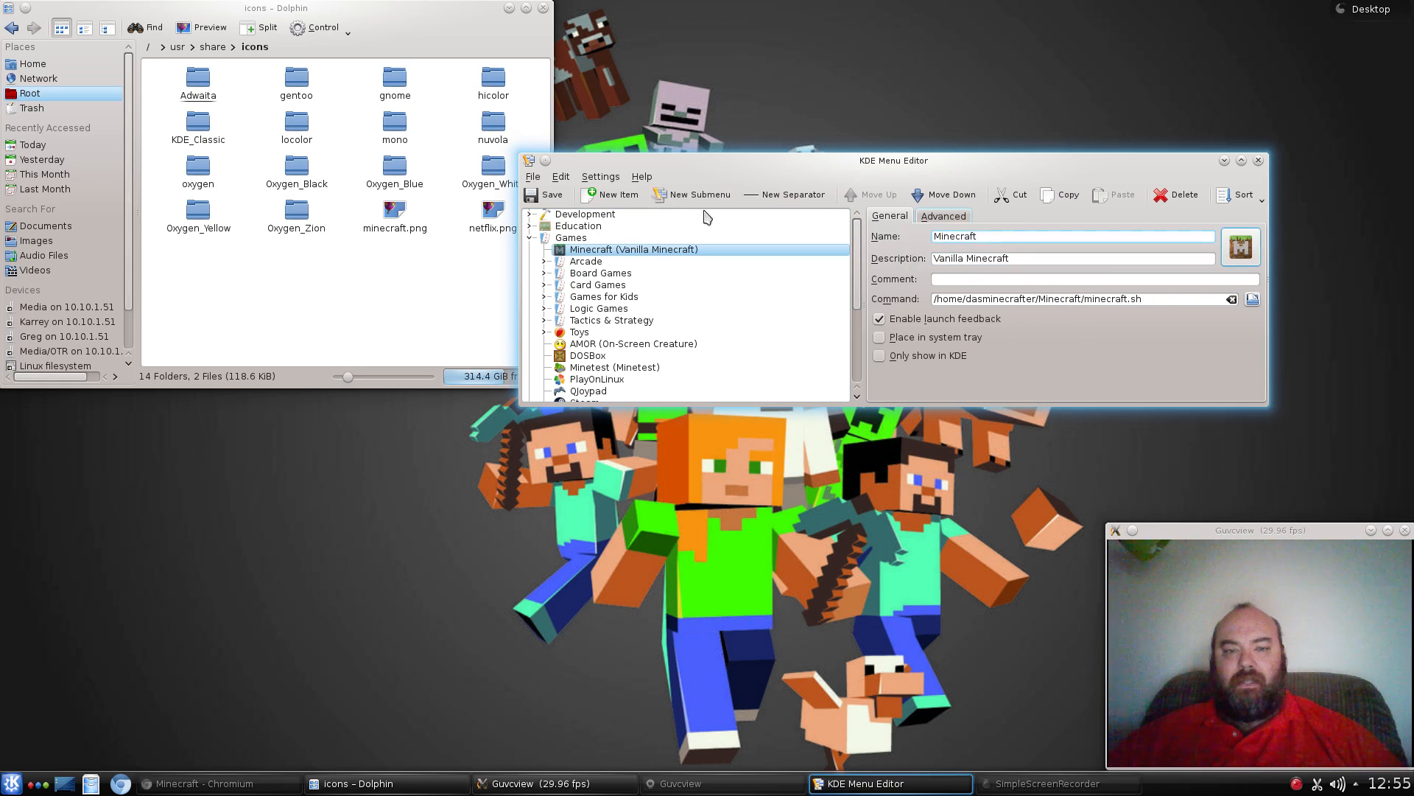
click(544, 195)
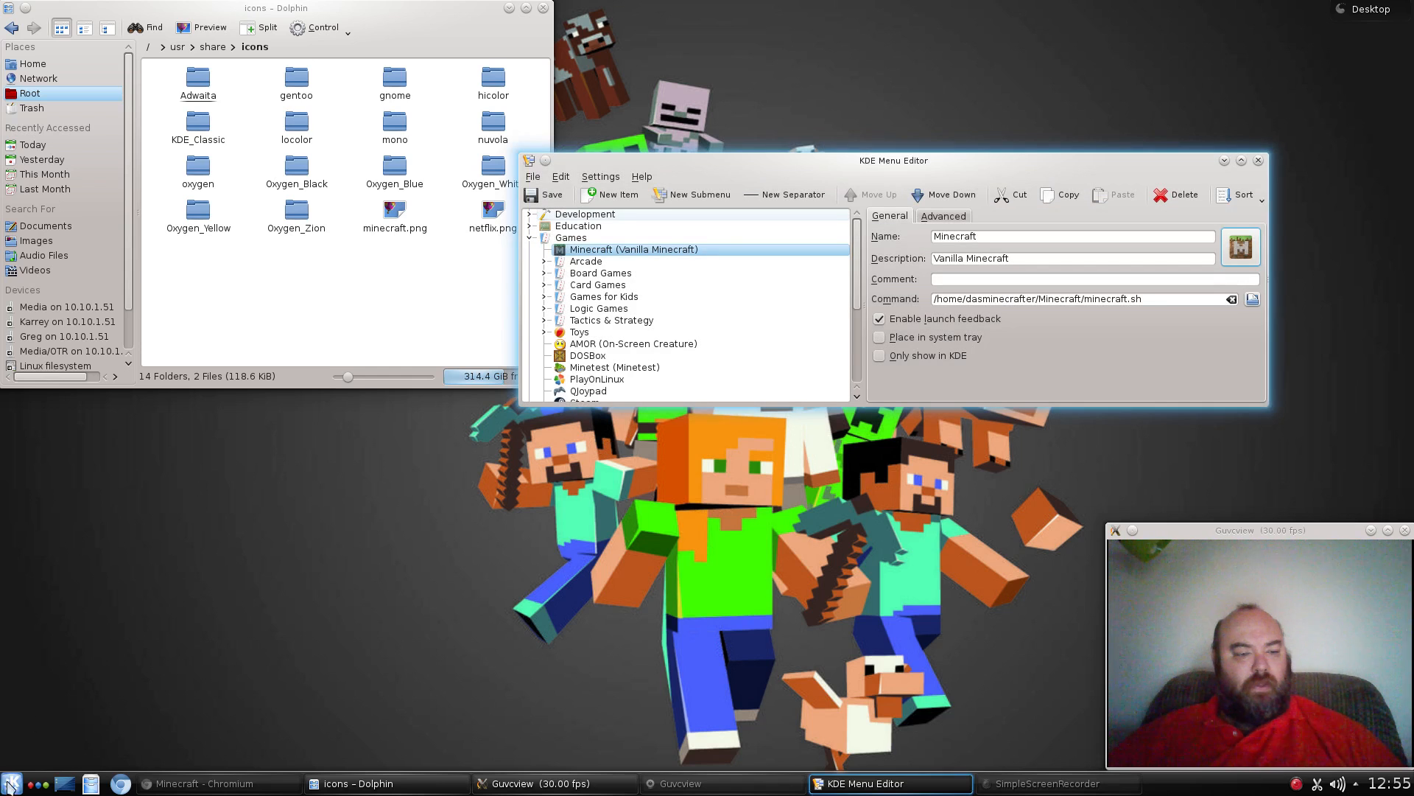
Show the launcher's Games category now listing Minecraft (Vanilla Minecraft) and close the menu editor.
click(10, 782)
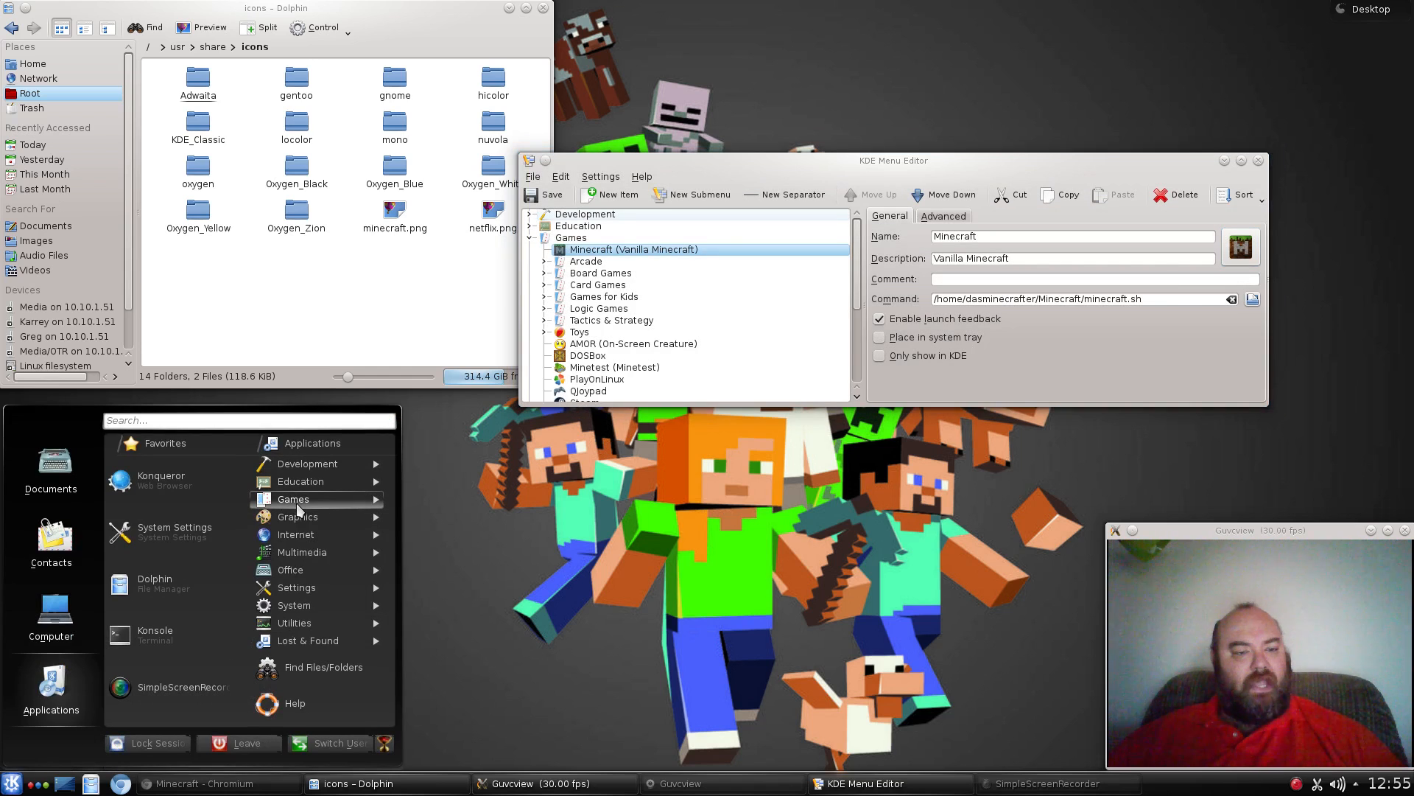
click(293, 499)
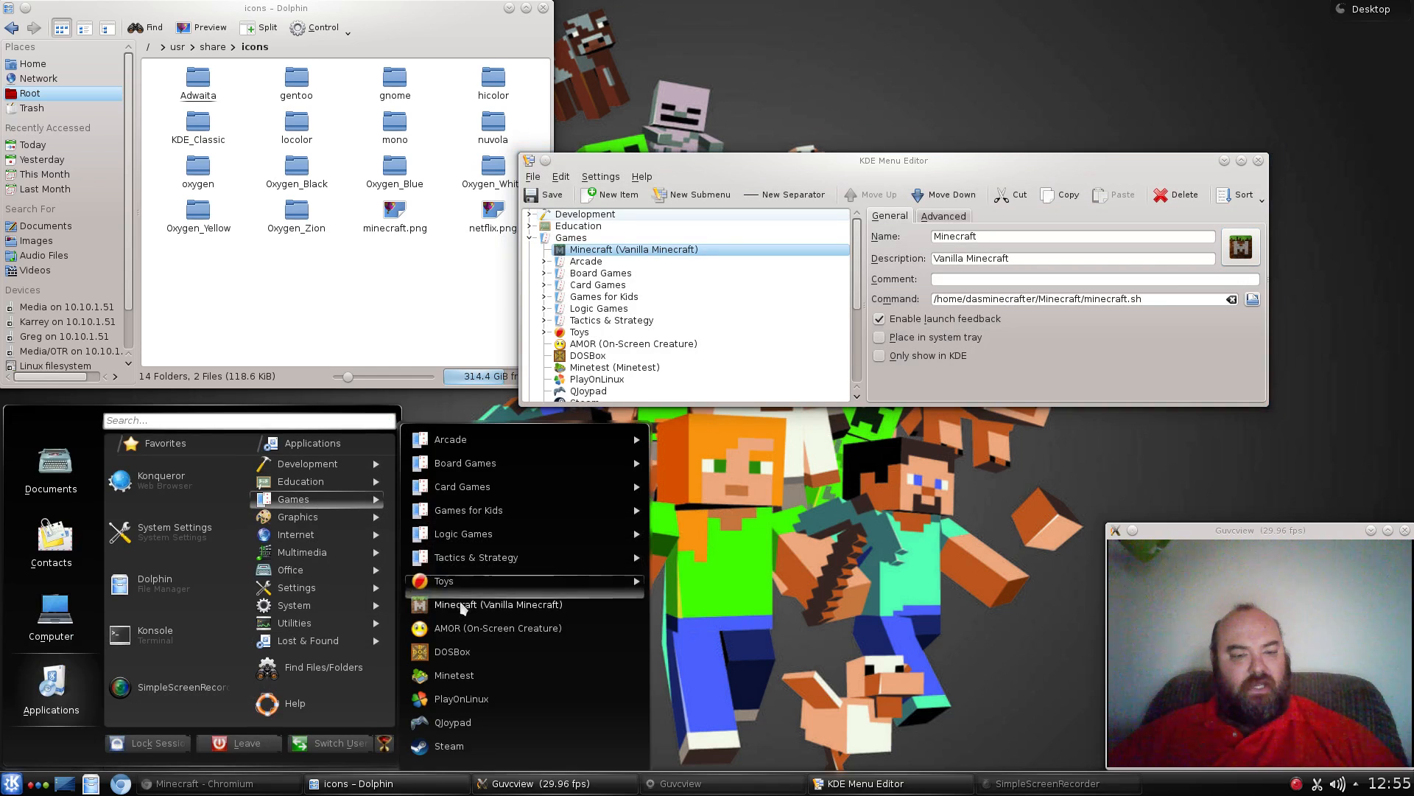
mouse_move(502, 604)
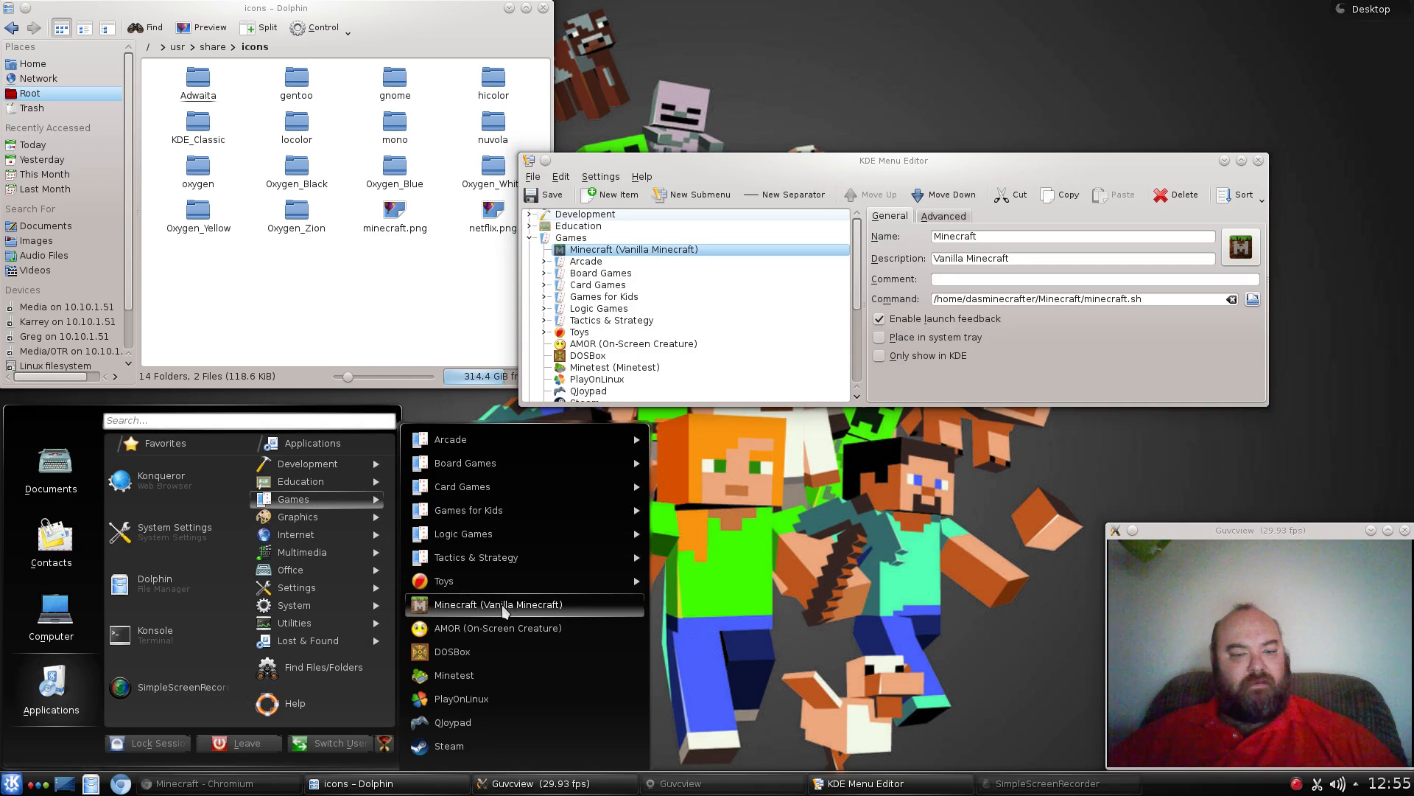
mouse_move(572, 607)
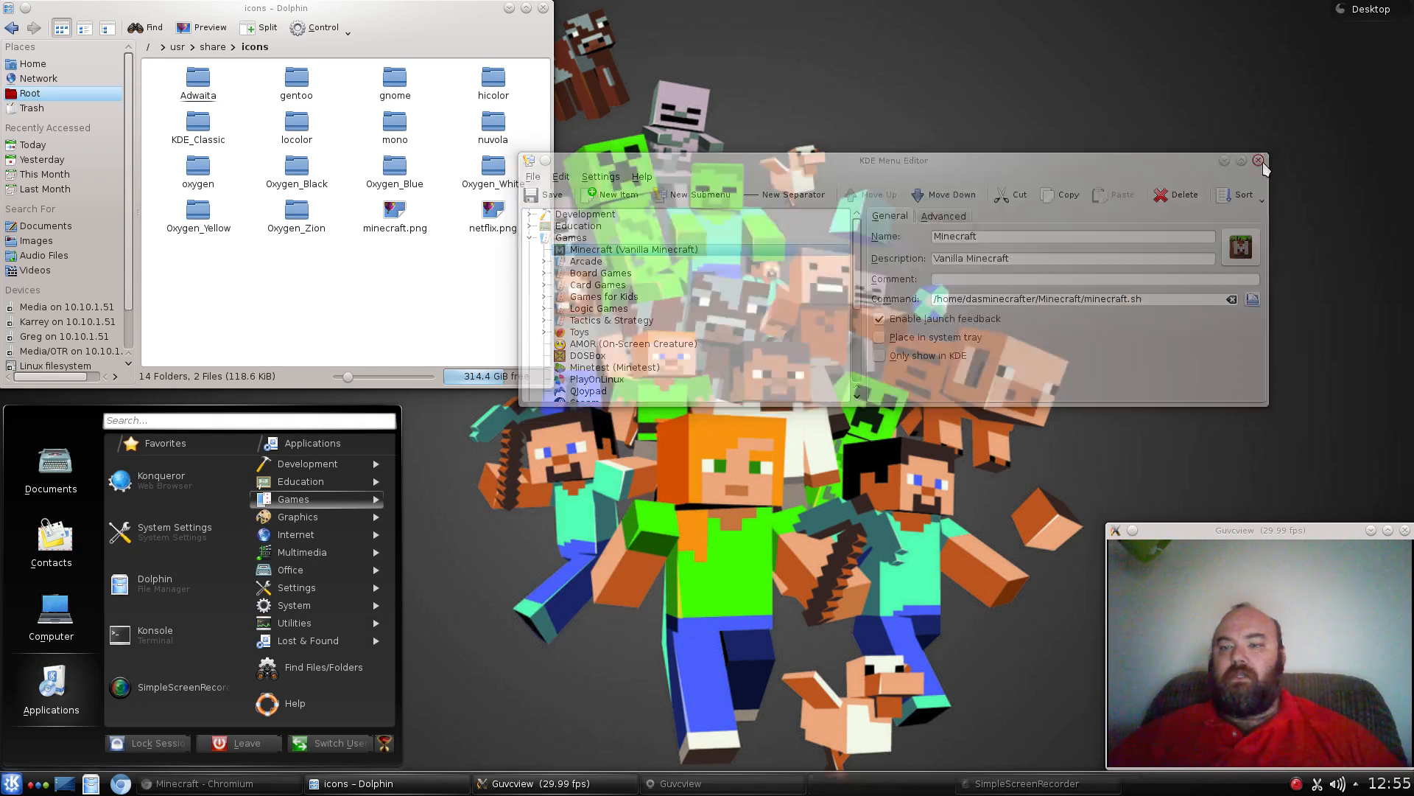
click(1262, 161)
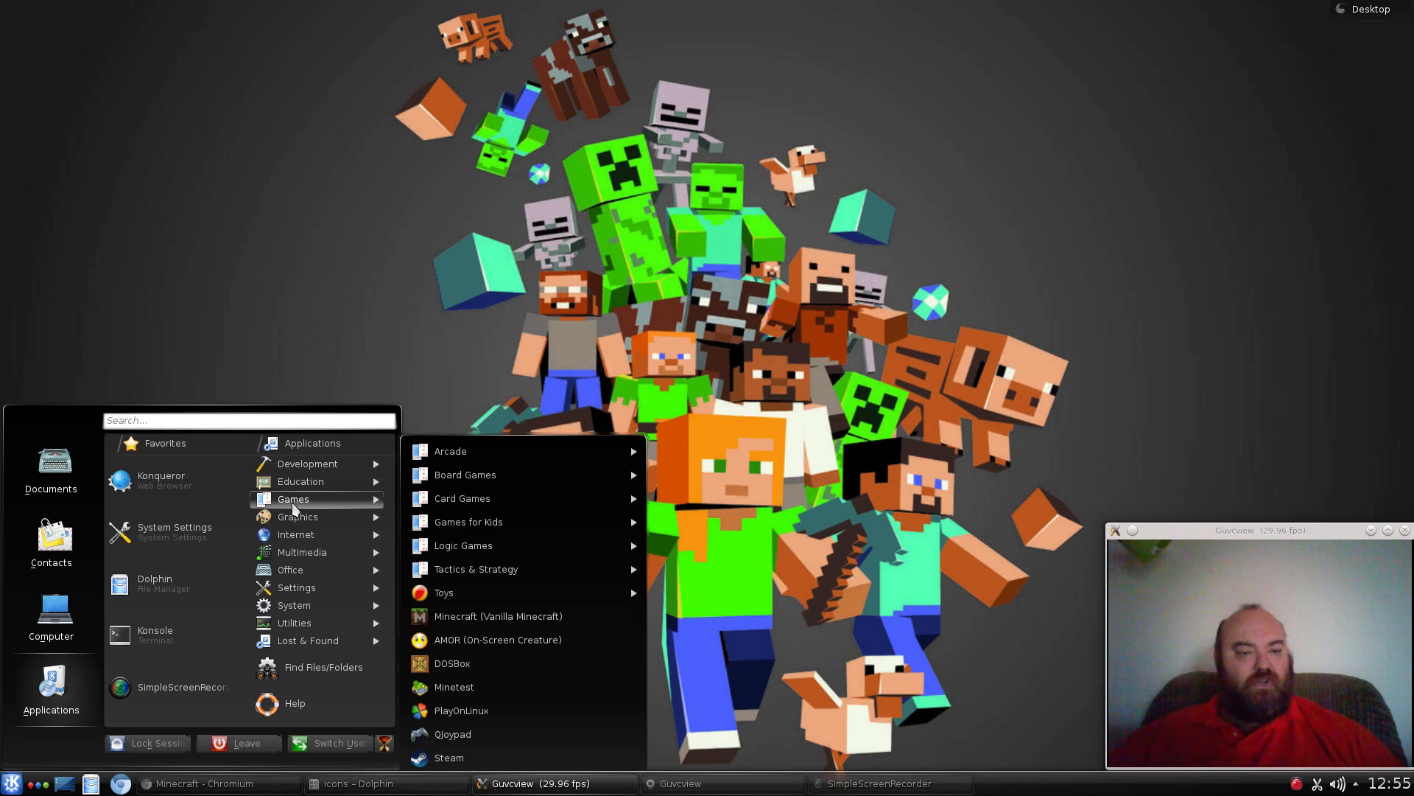
mouse_move(512, 616)
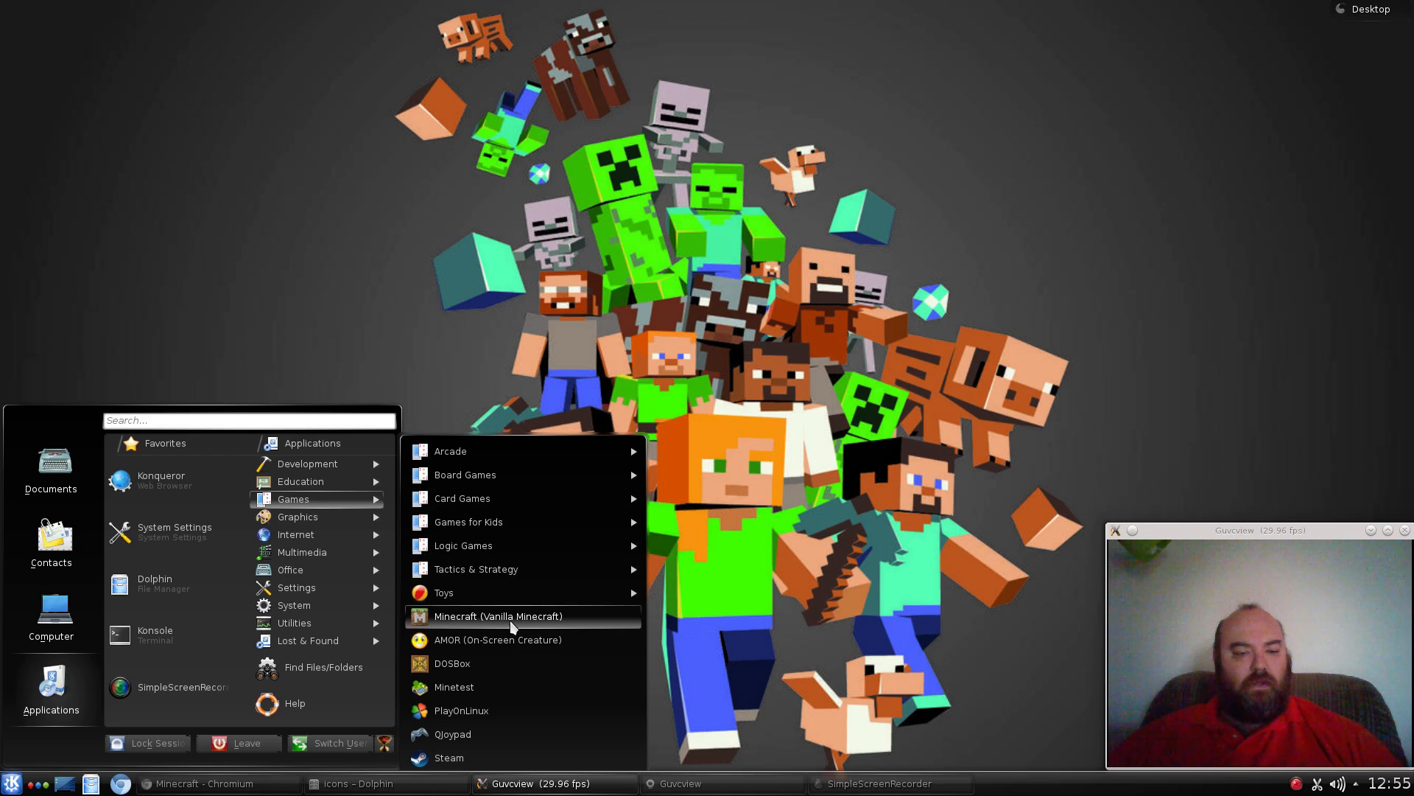
Launch Minecraft (Vanilla Minecraft) from Games and hit Play to download 1.8.8 to the title screen.
click(496, 616)
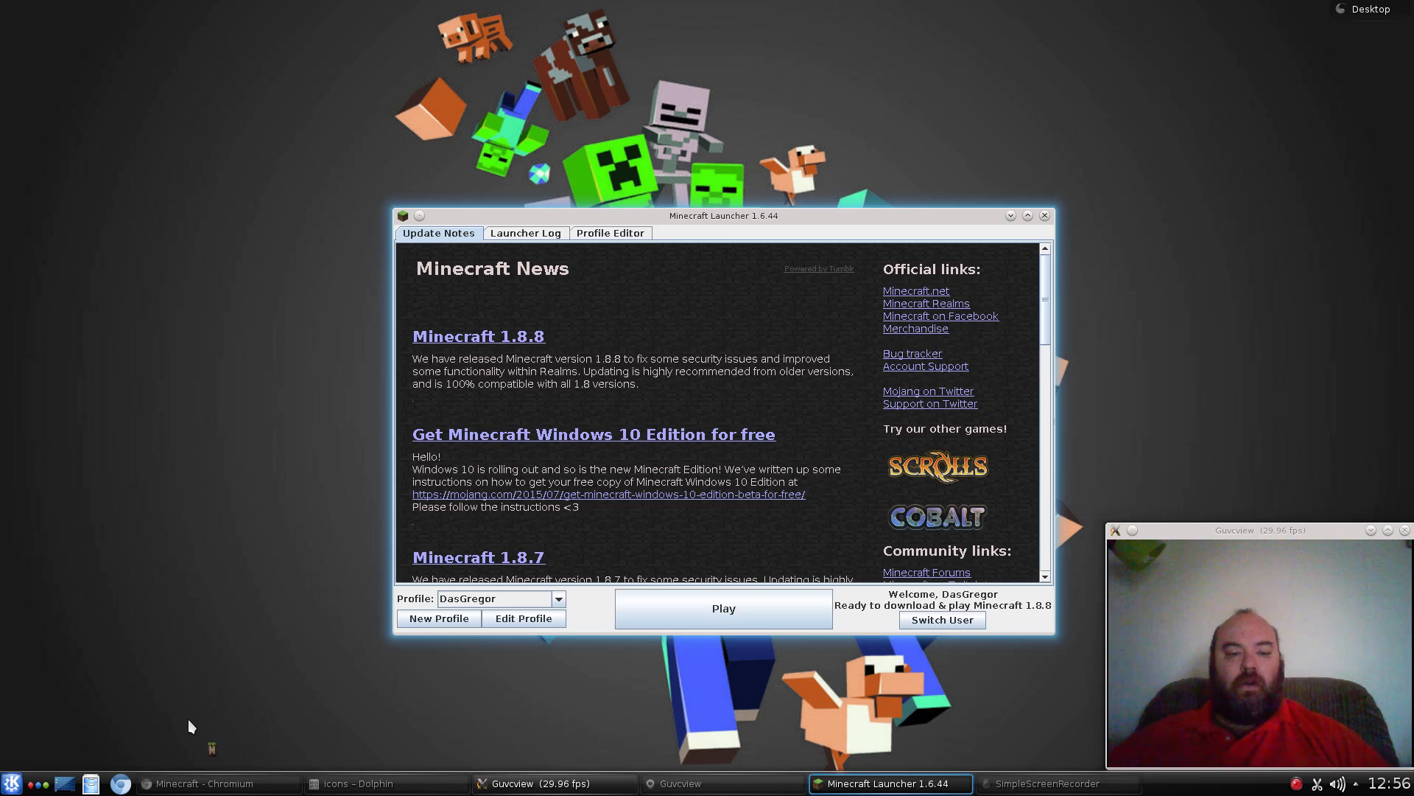
mouse_move(644, 322)
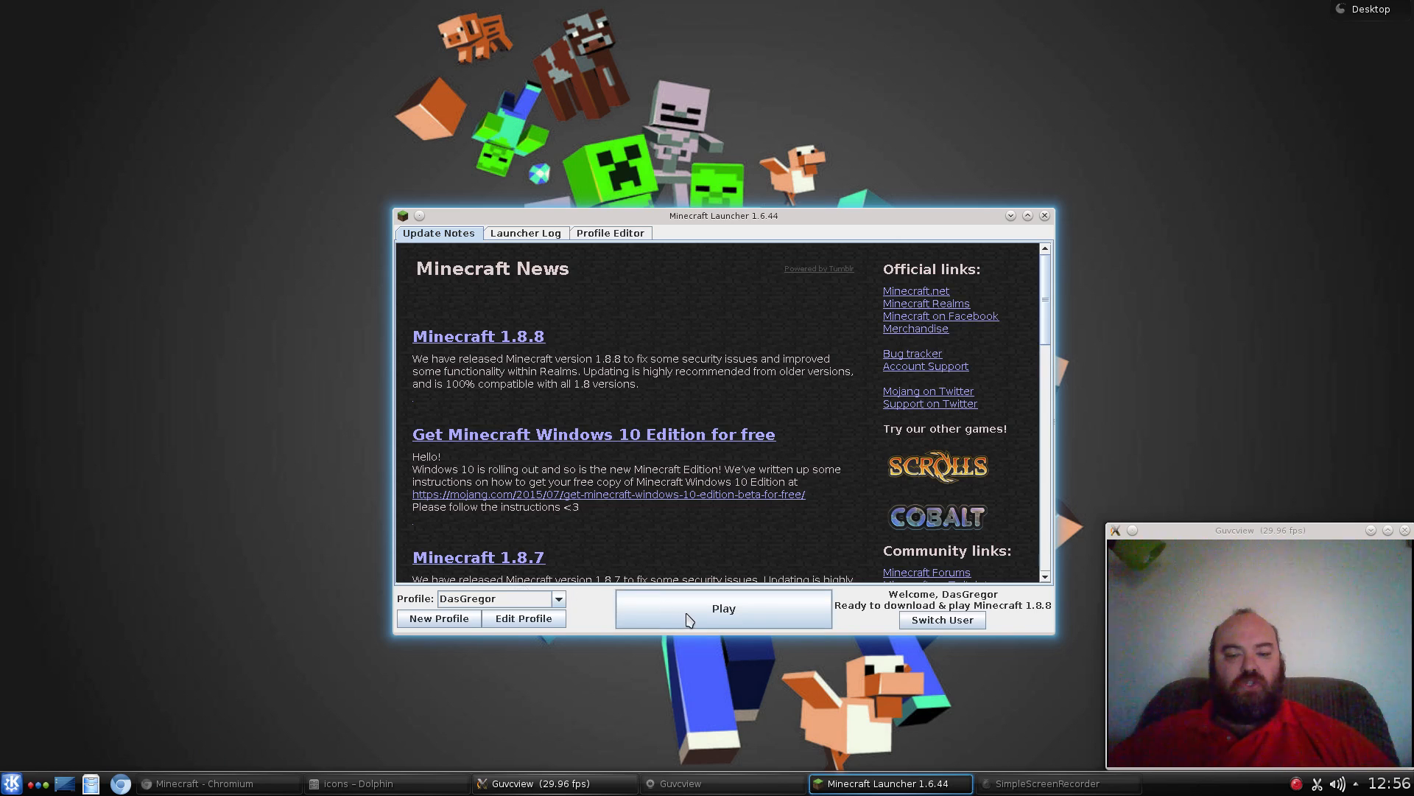
click(722, 608)
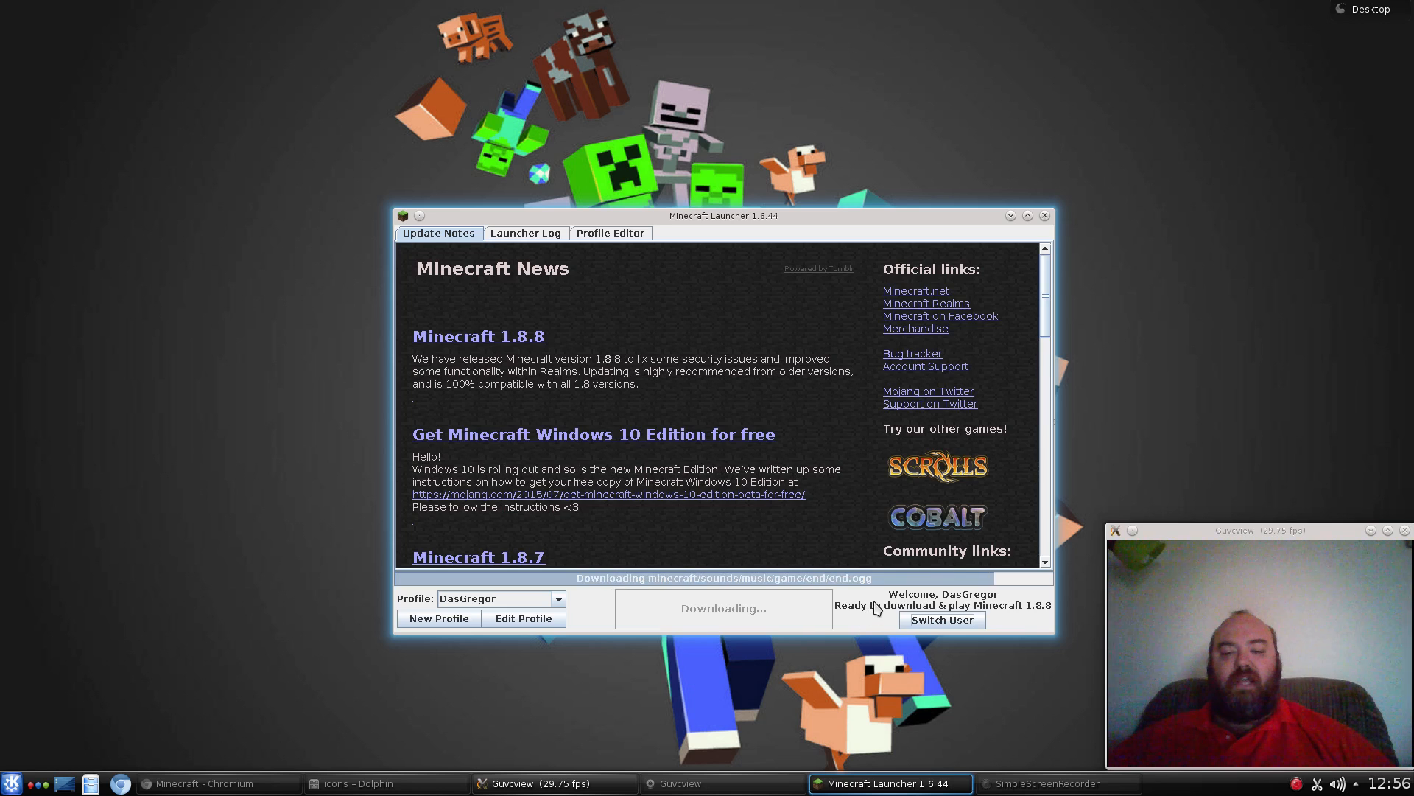
click(722, 608)
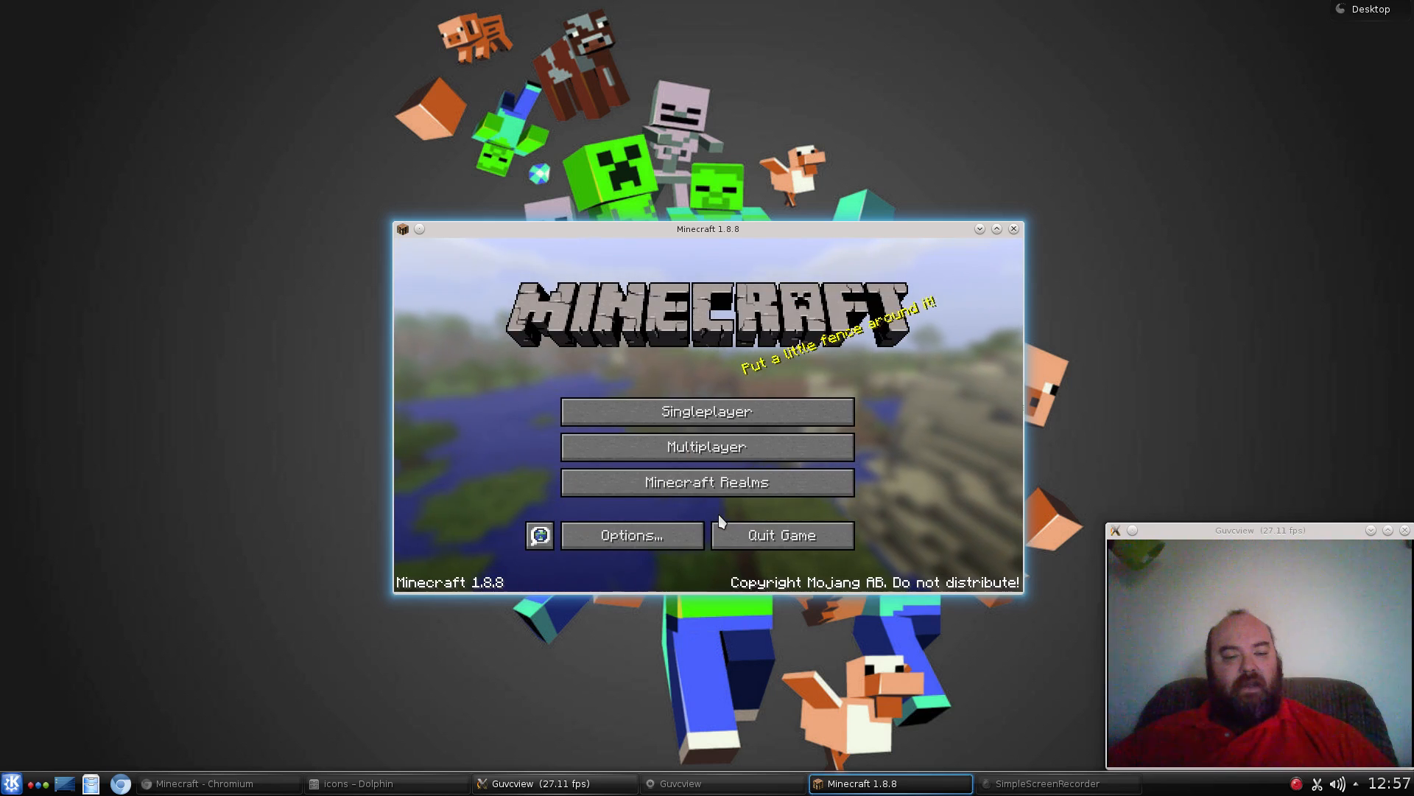
mouse_move(378, 605)
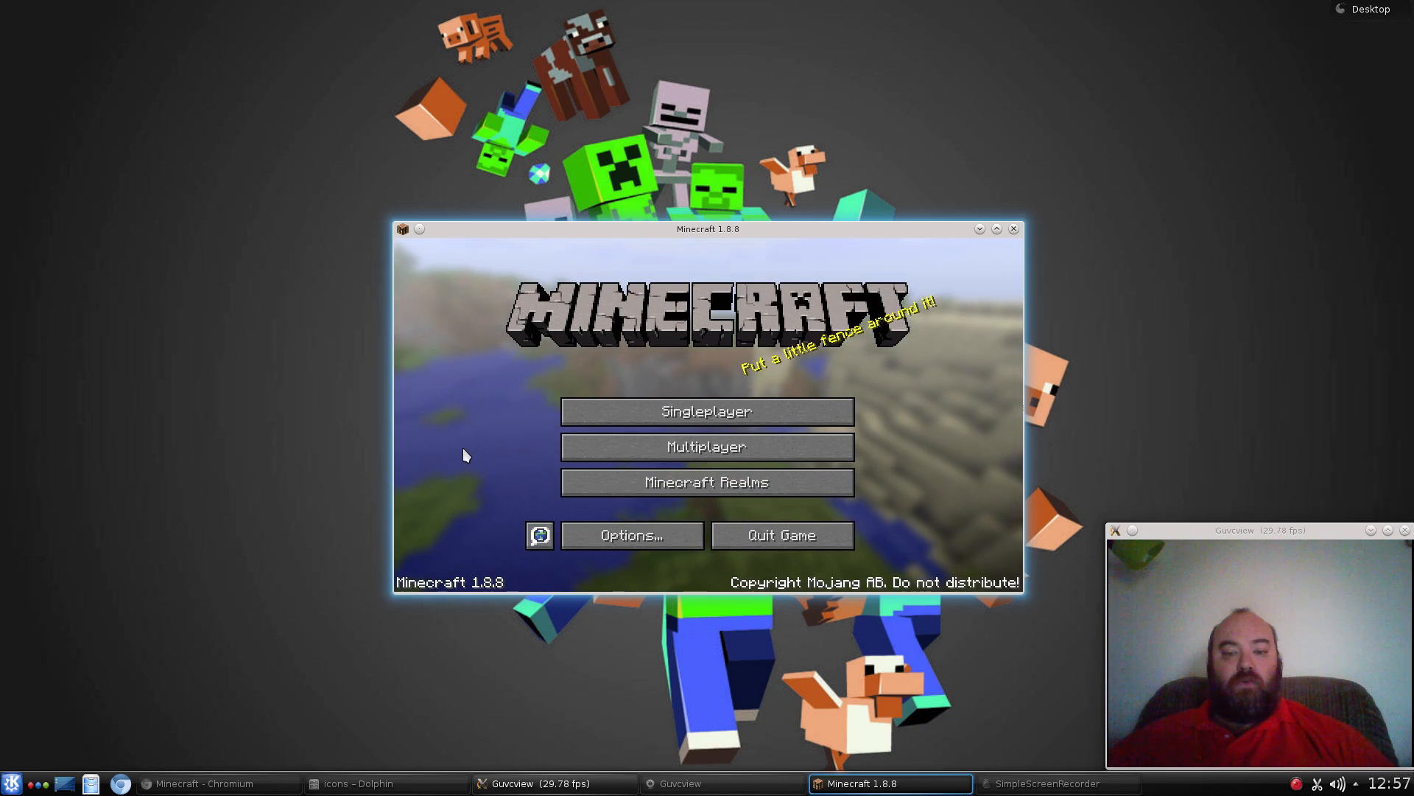
mouse_move(531, 357)
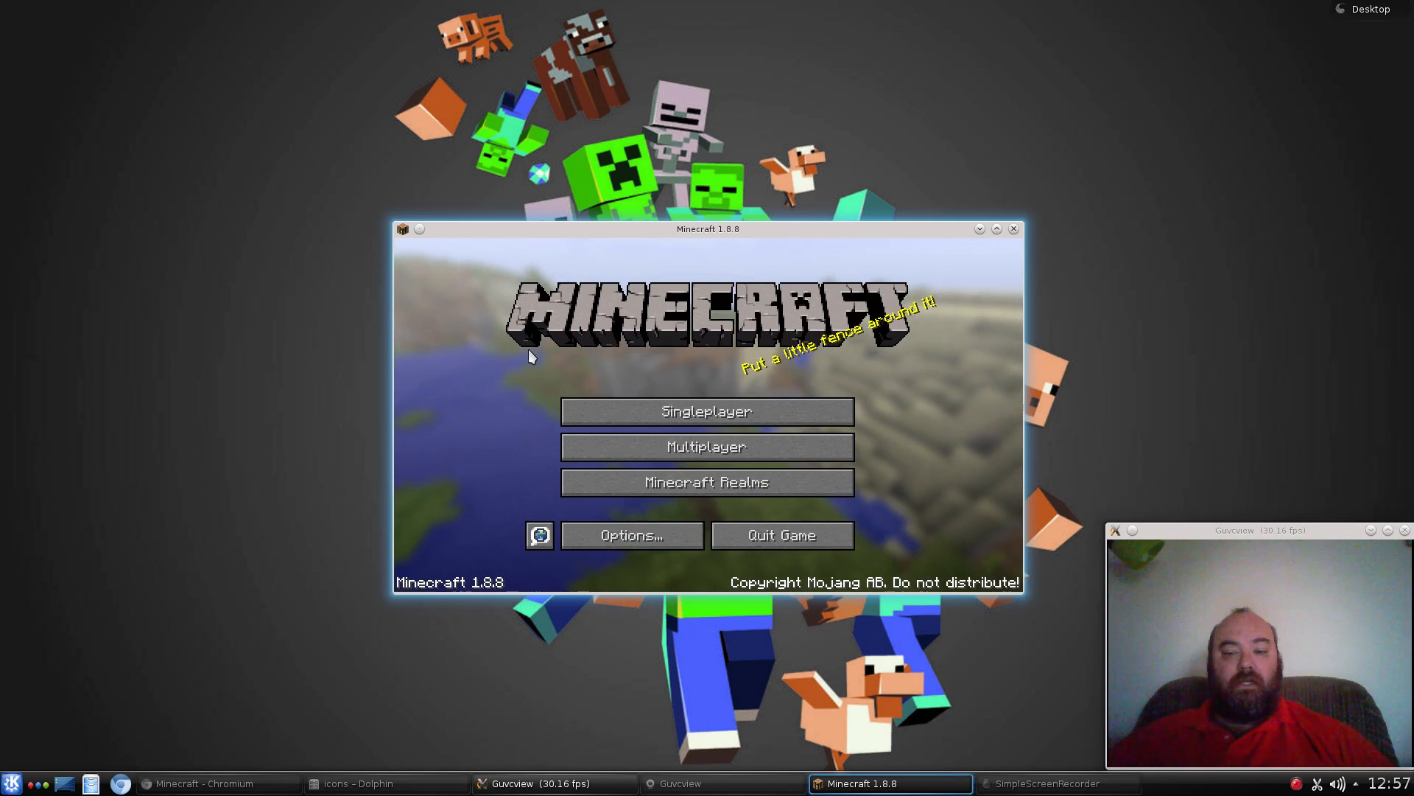
mouse_move(1011, 244)
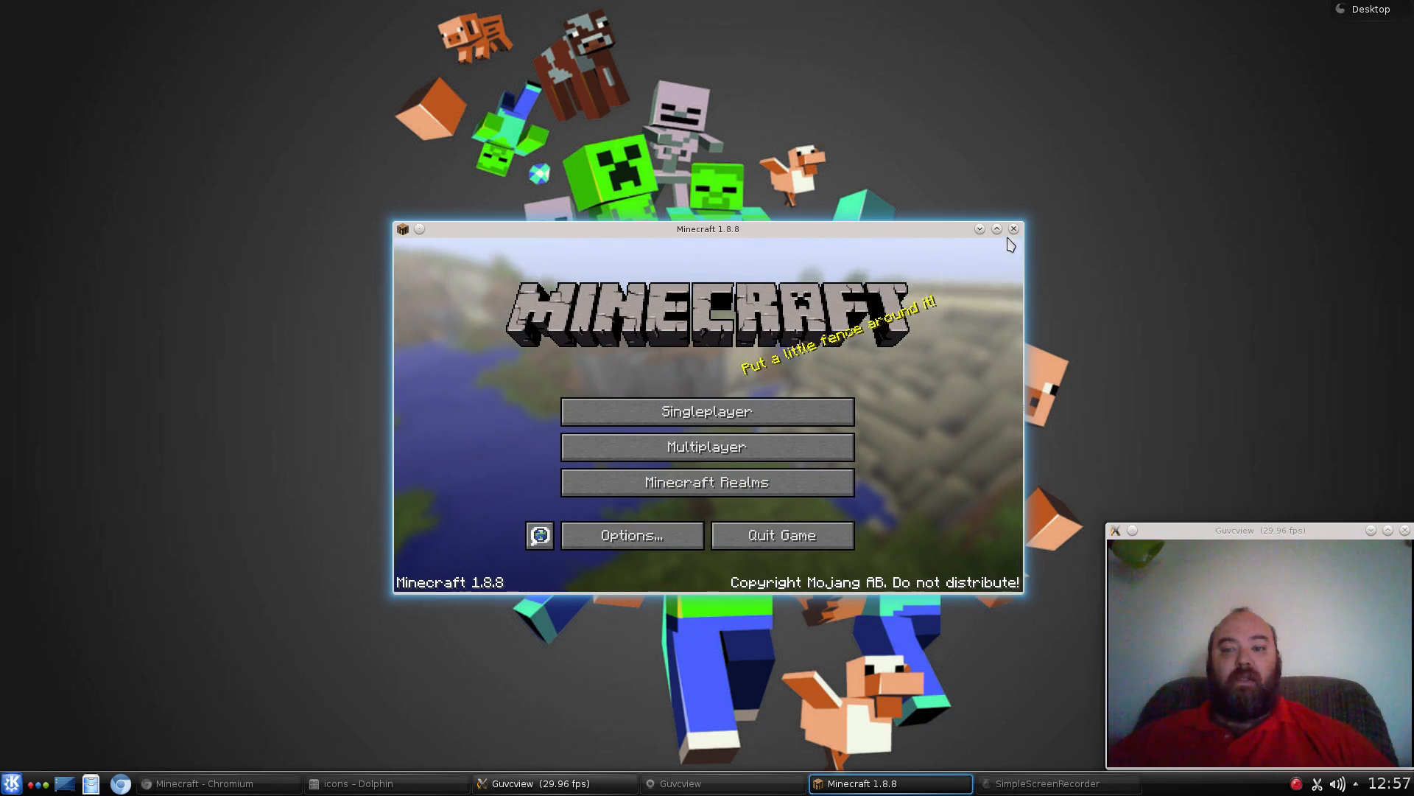
mouse_move(1014, 228)
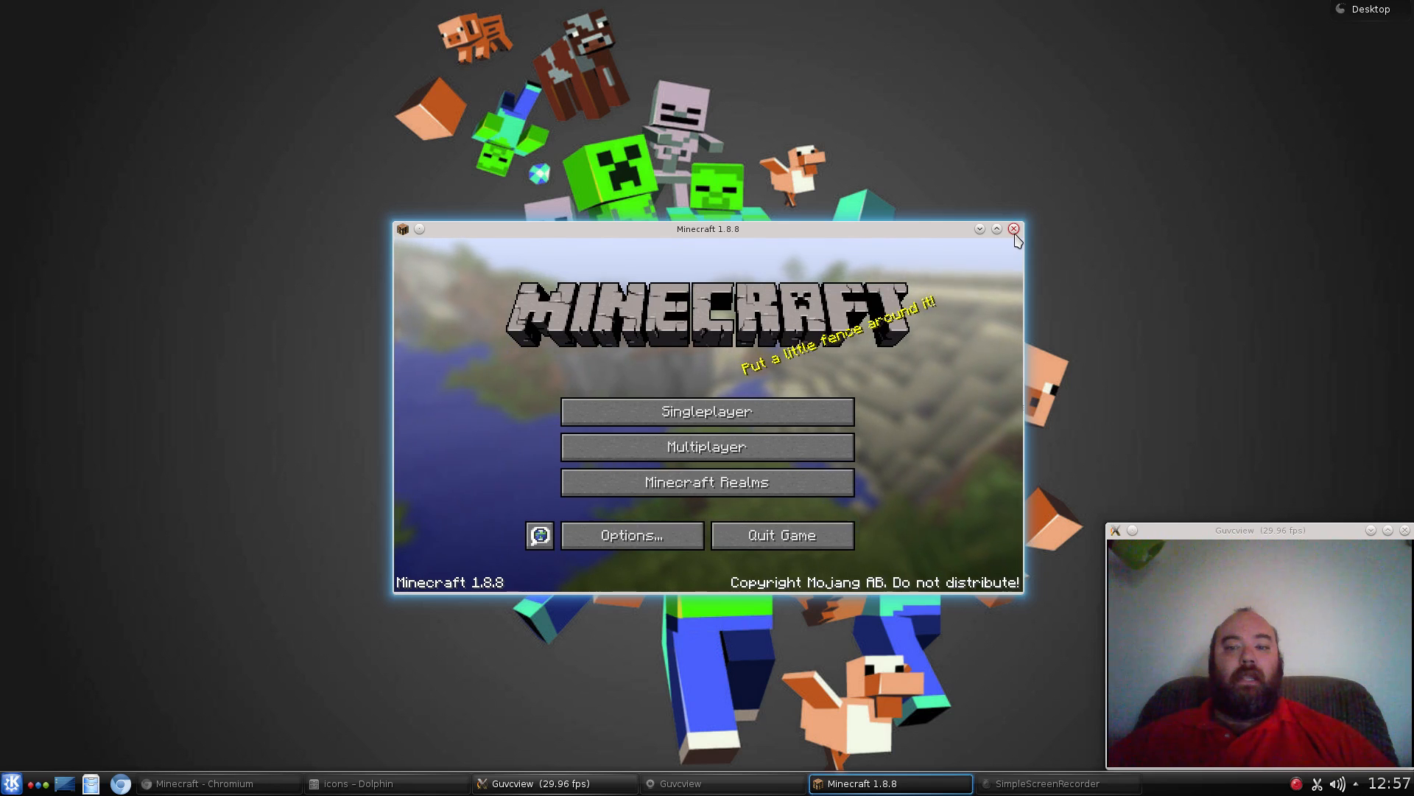
mouse_move(1013, 229)
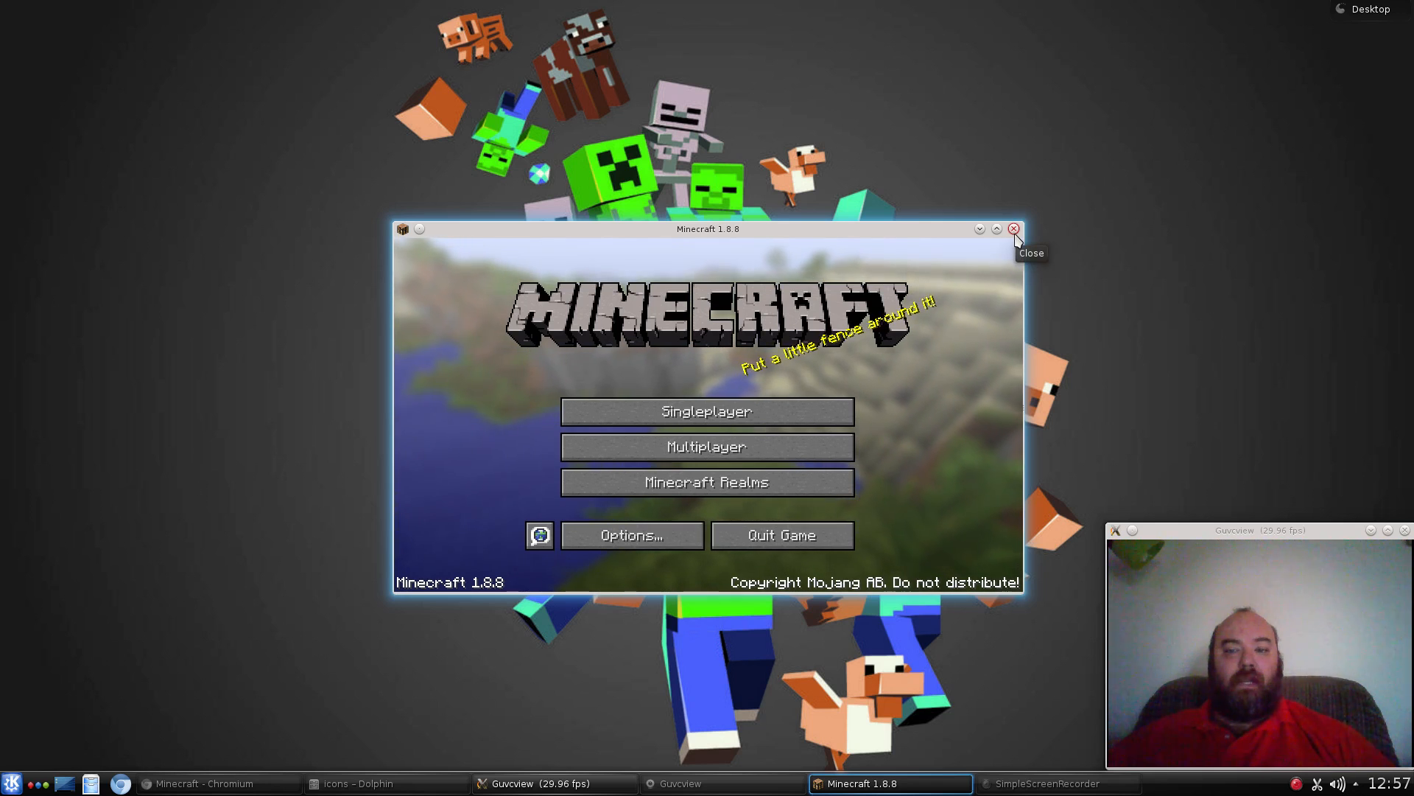
mouse_move(781, 535)
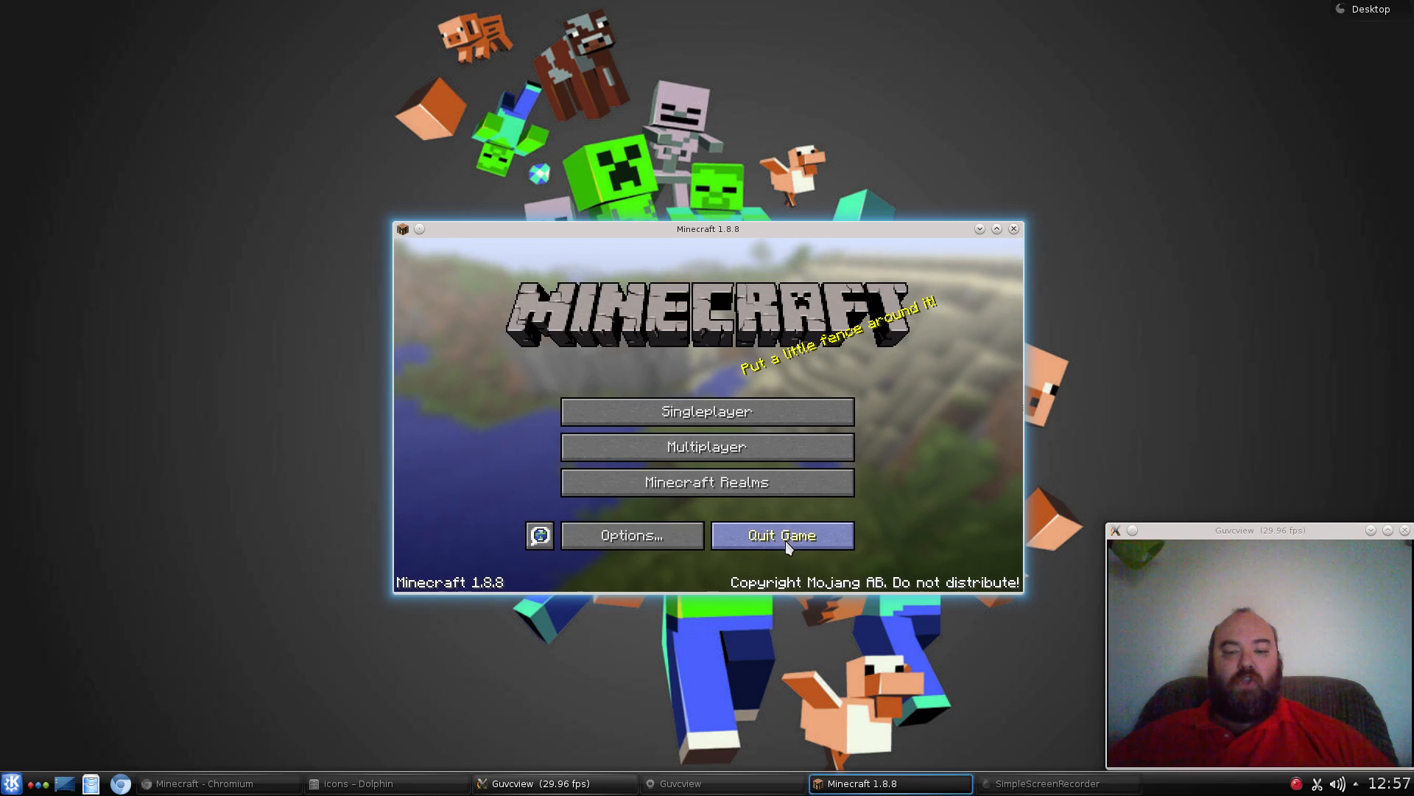
Quit Minecraft 1.8.8 from its title screen, leaving only the desktop.
click(780, 535)
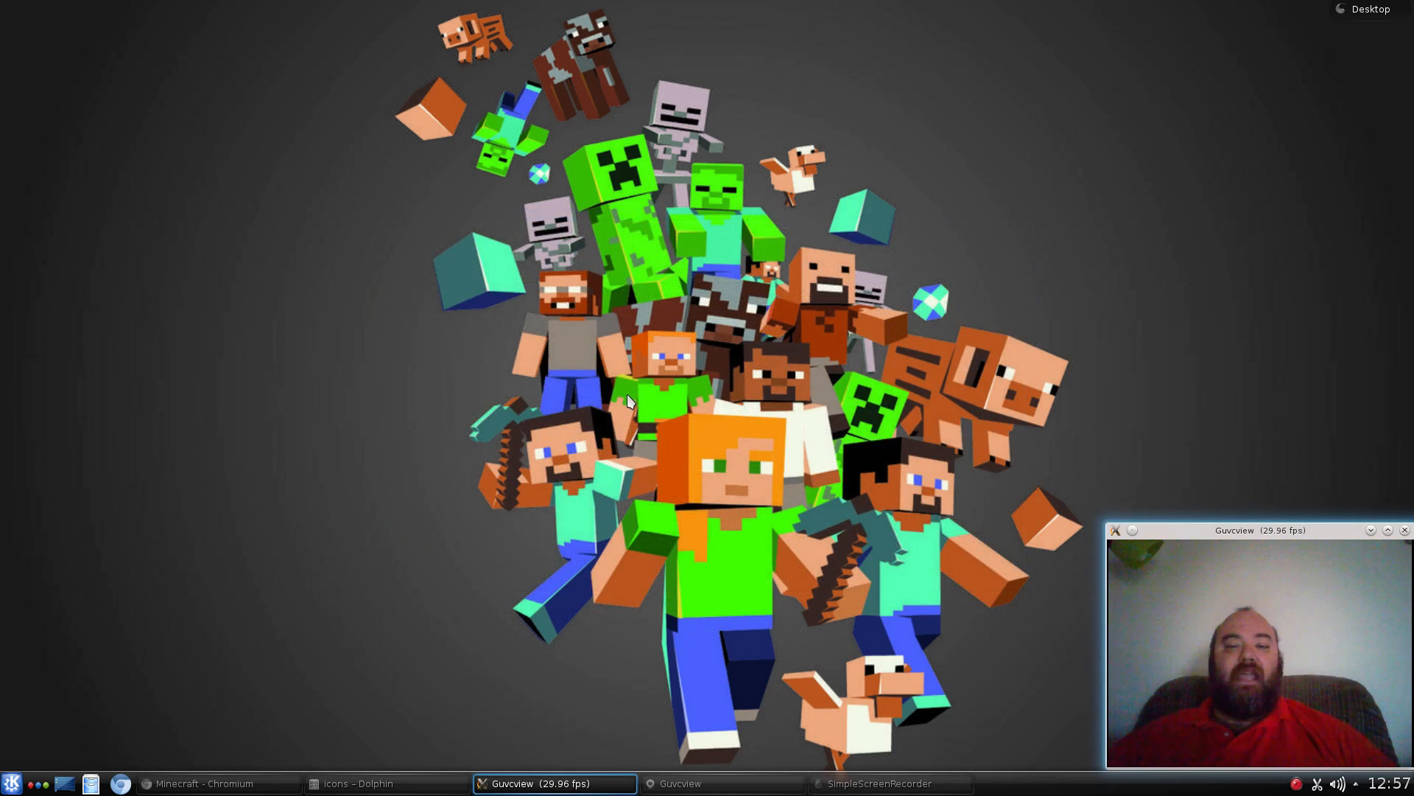